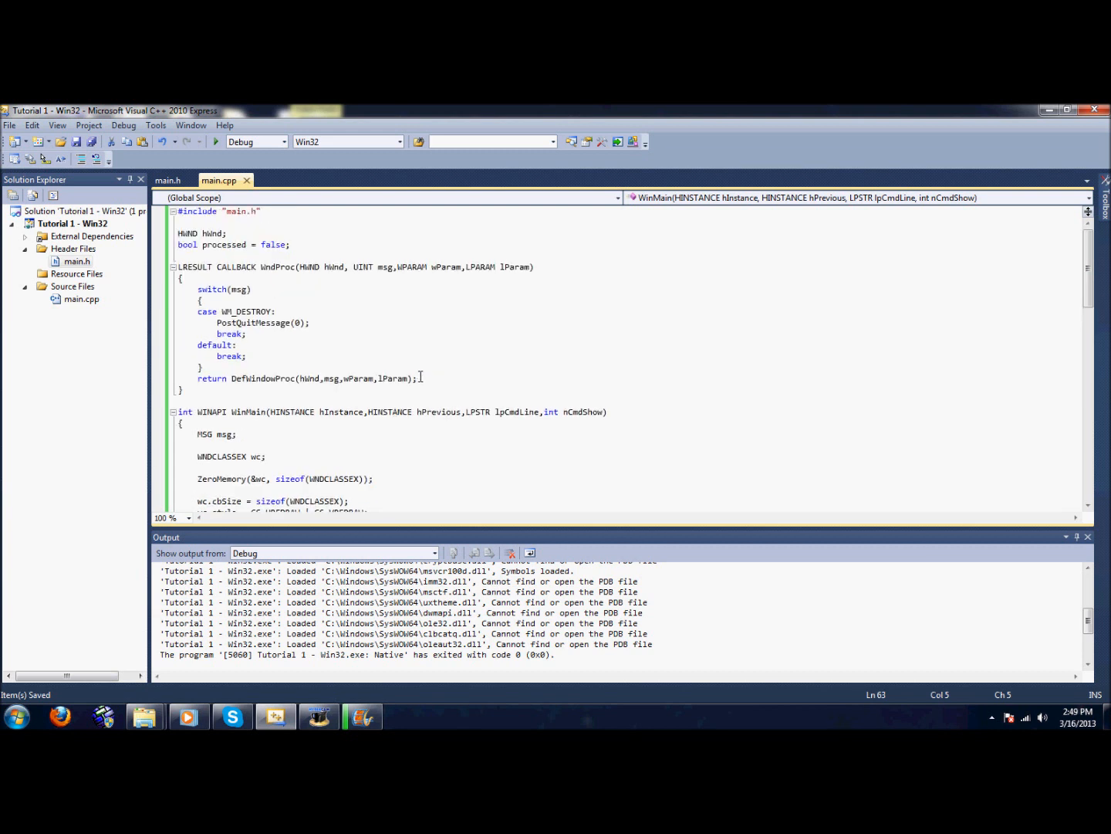
Step: Add a new header file named D3DInit.h under the project's Header Files
click(380, 368)
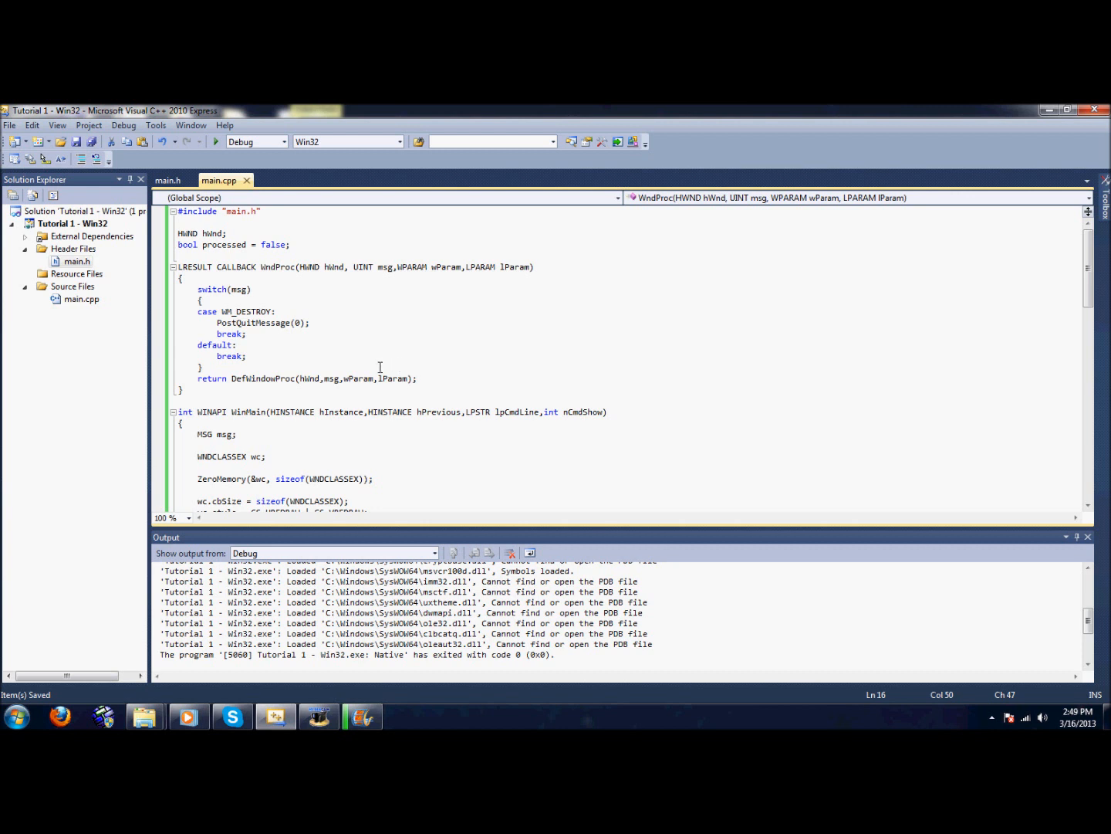
mouse_move(365, 378)
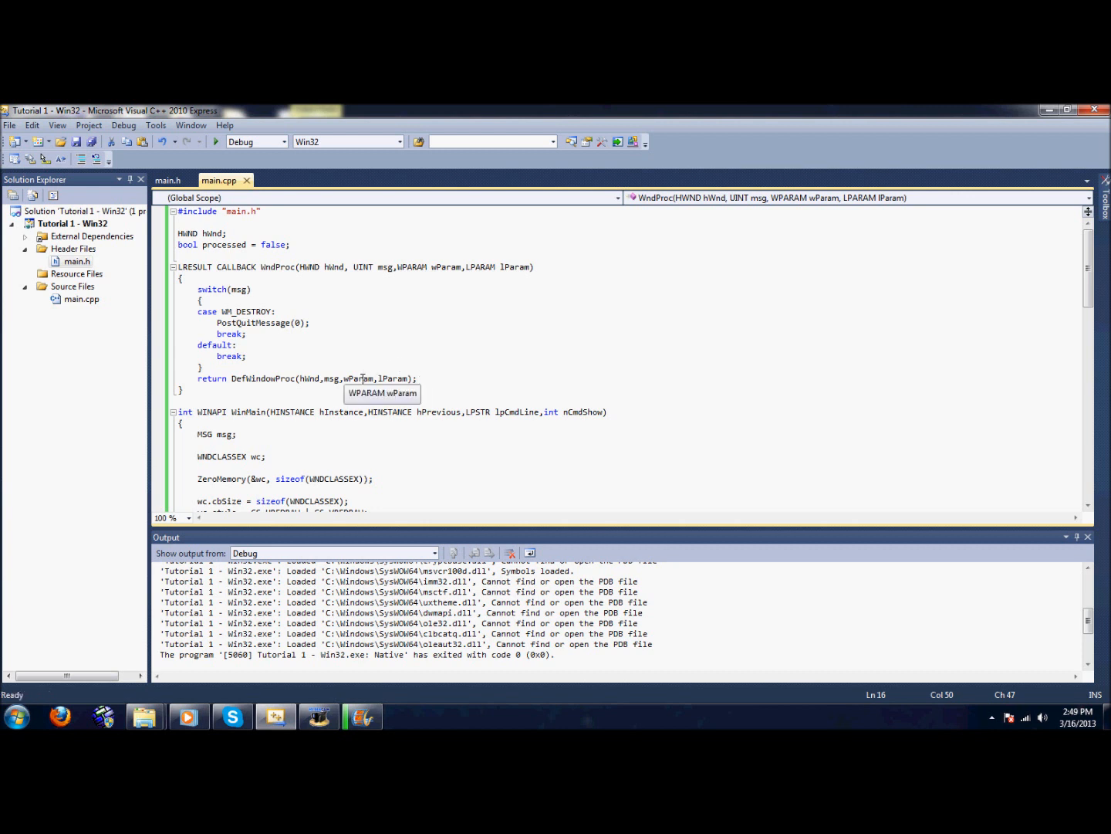
key(ctrl+s)
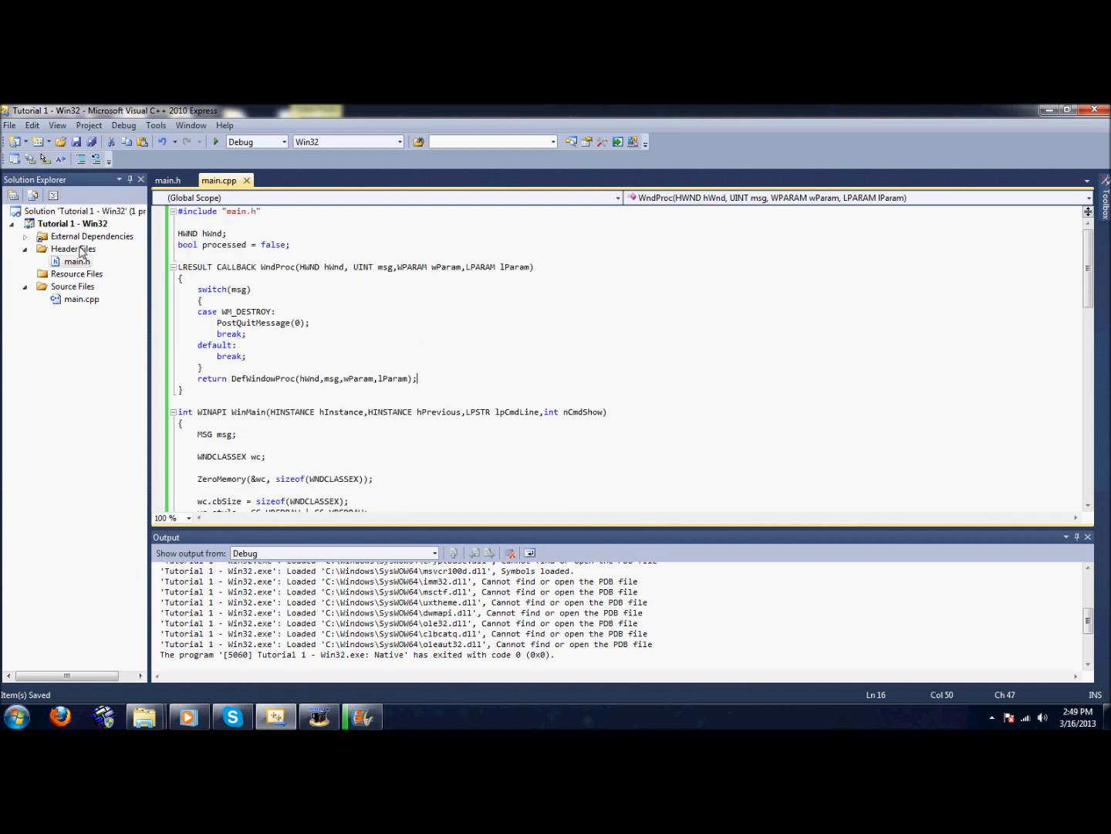
right_click(74, 248)
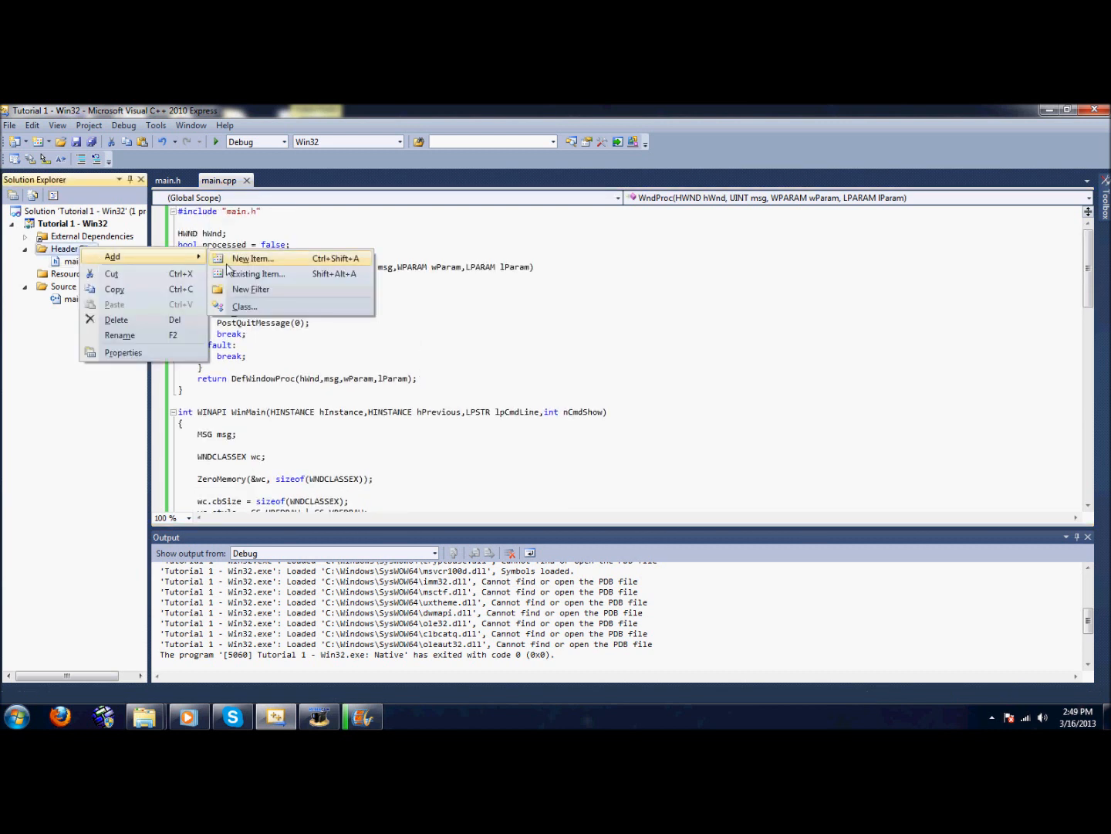
click(253, 257)
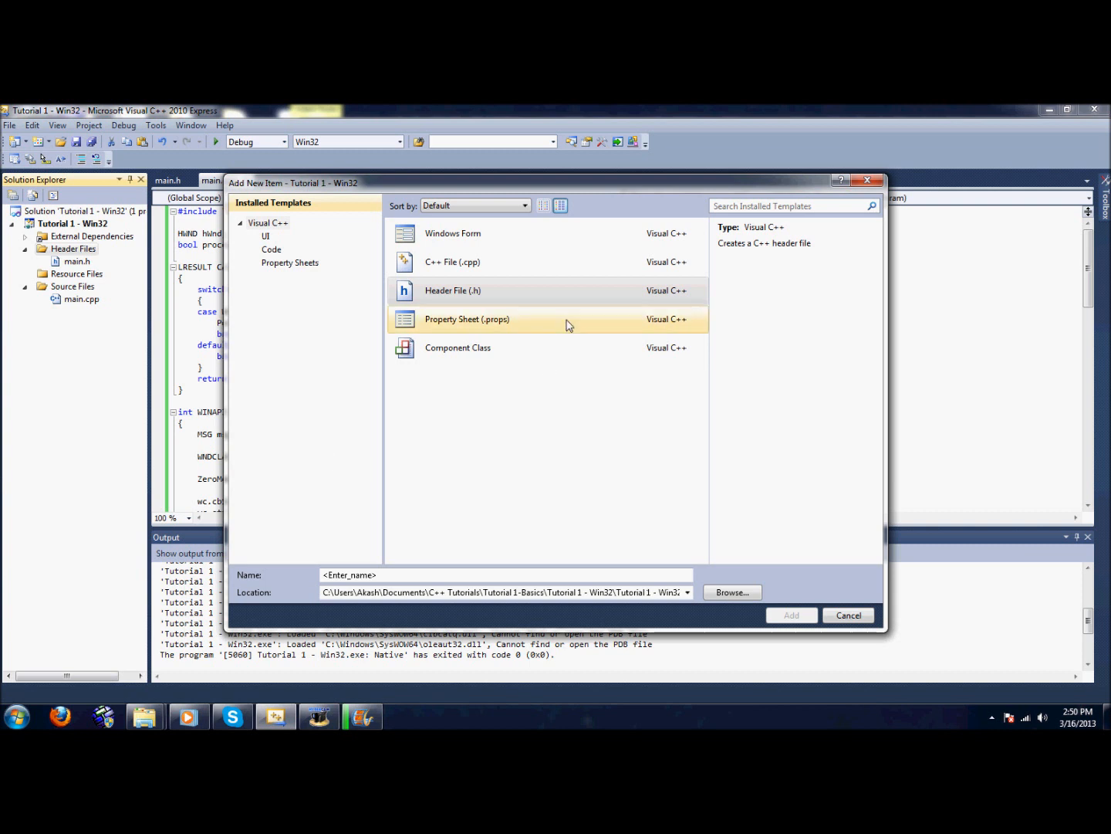
click(453, 291)
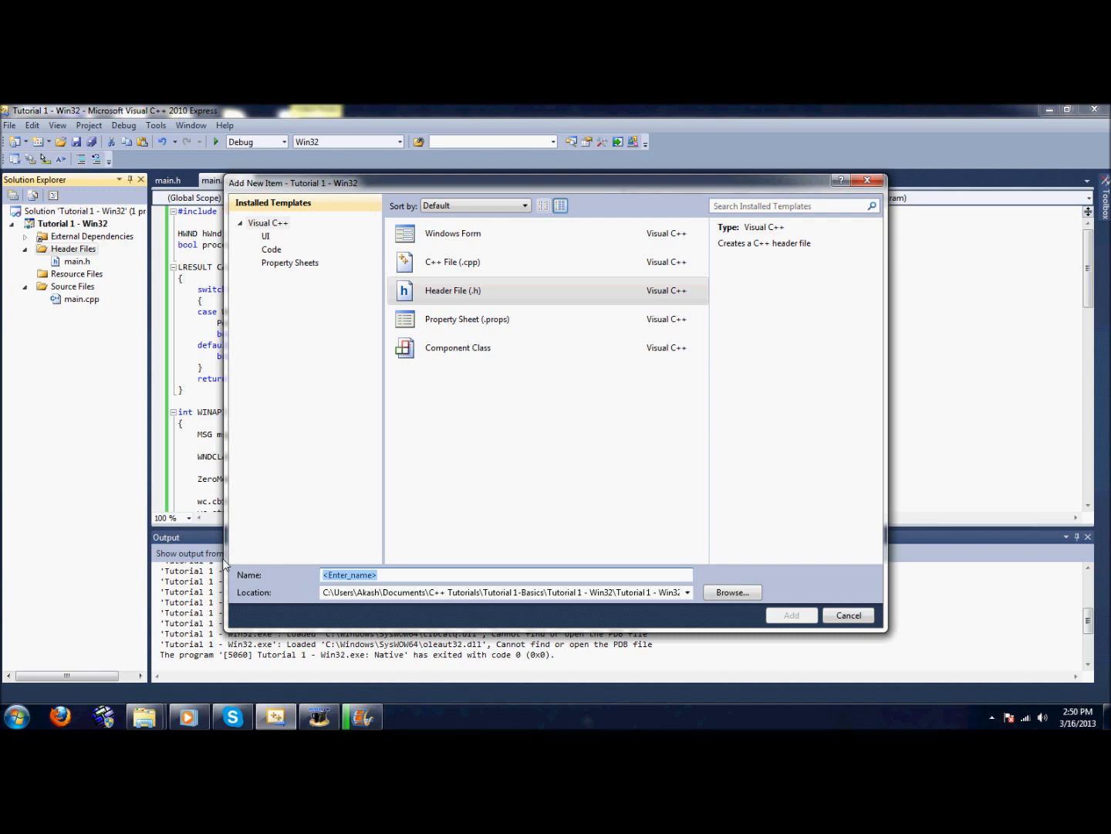
text(D3DInit)
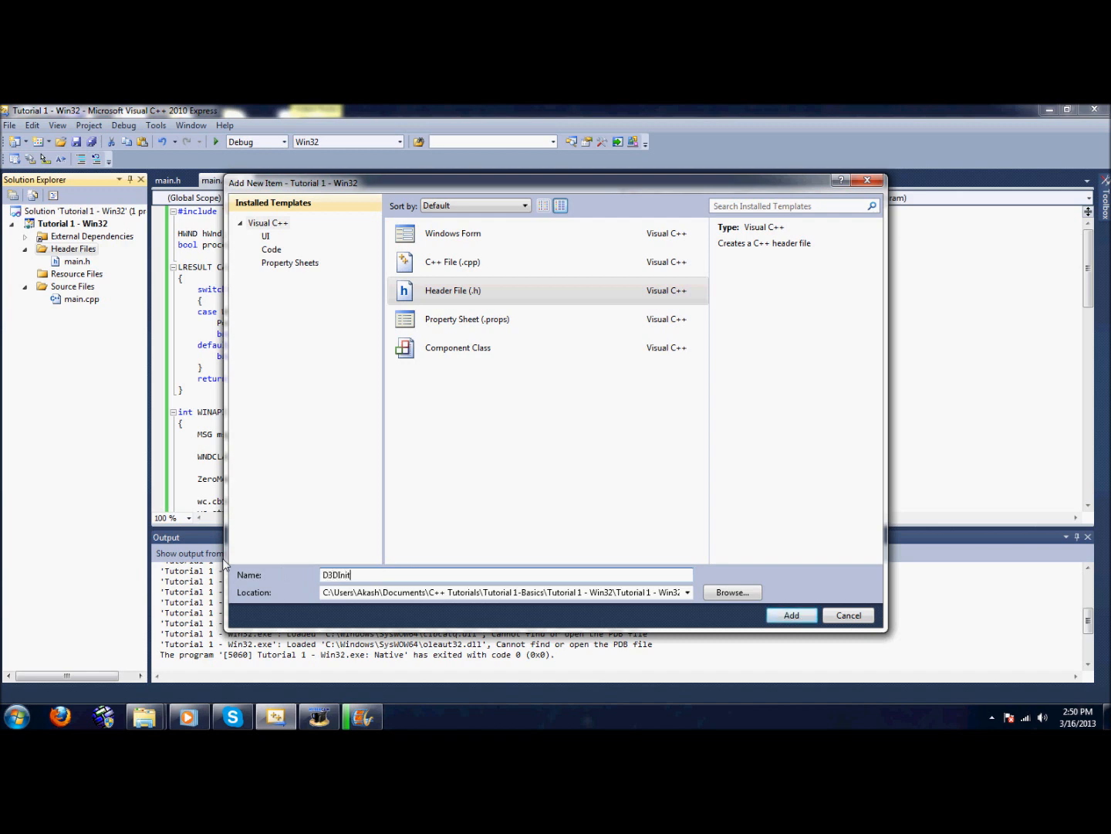
click(790, 614)
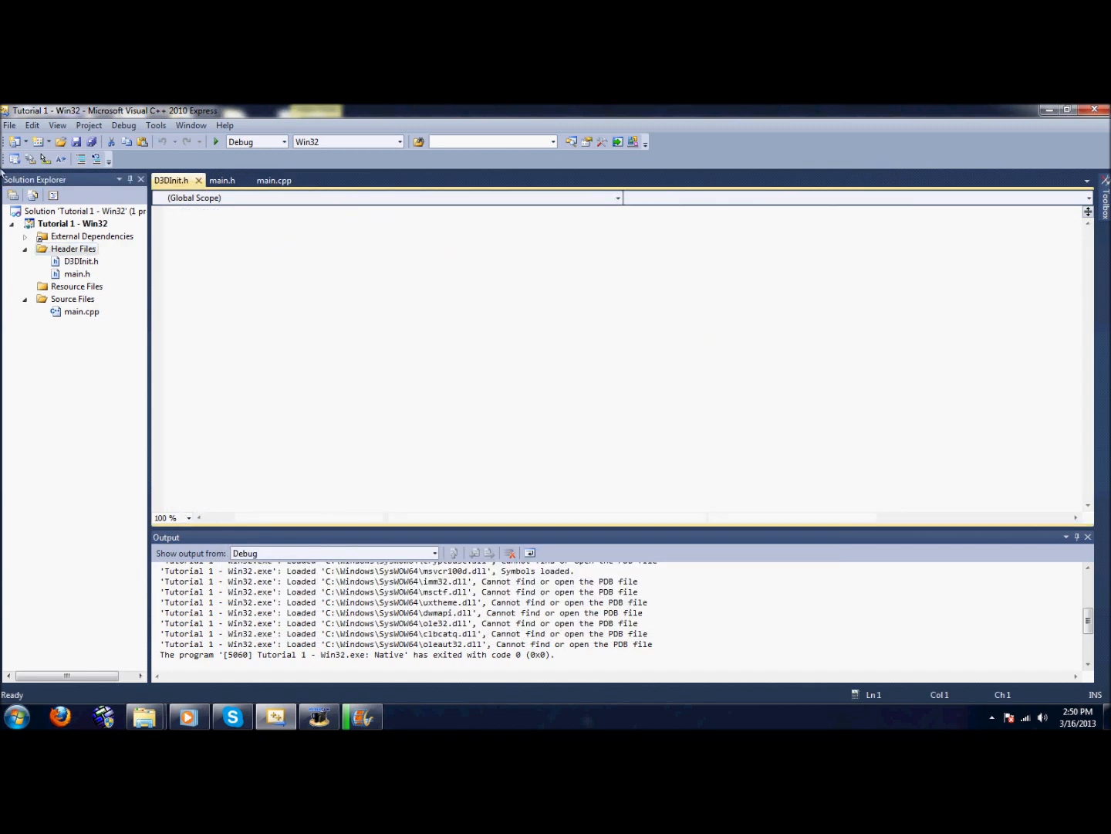
Step: Add D3DInit.cpp under Source Files and begin the #include lines in both new files
right_click(73, 299)
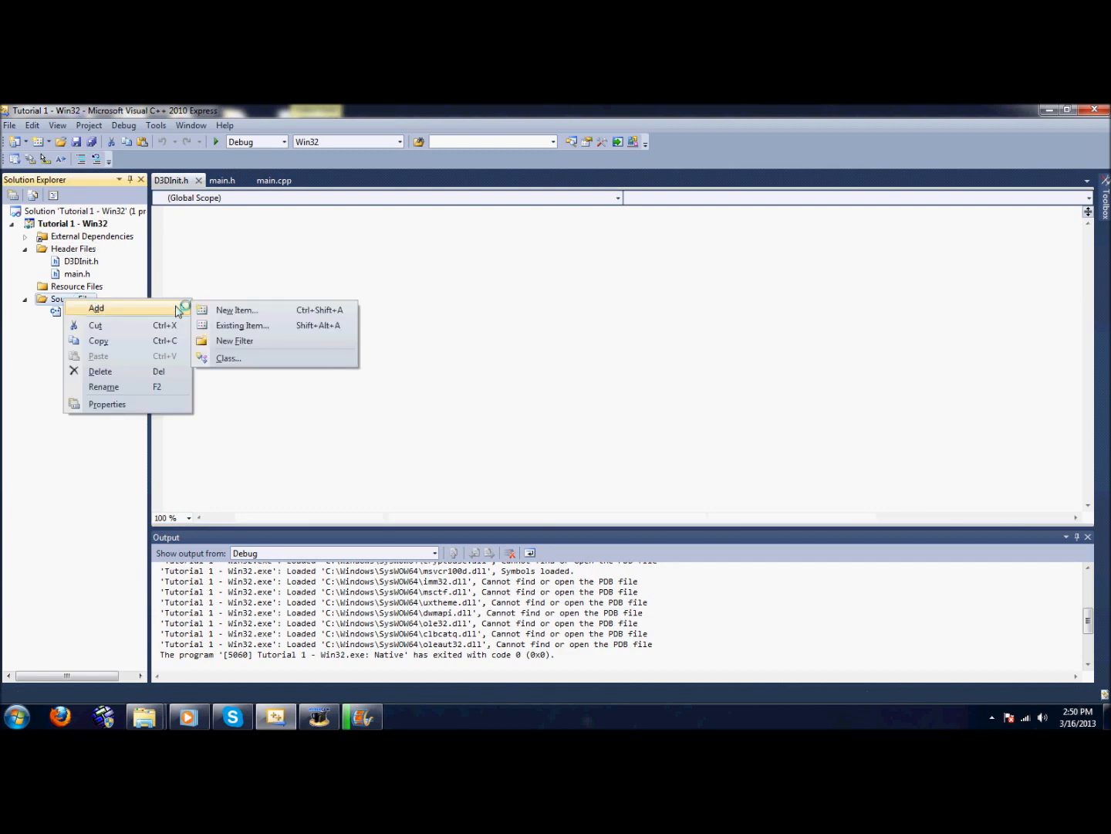
click(238, 309)
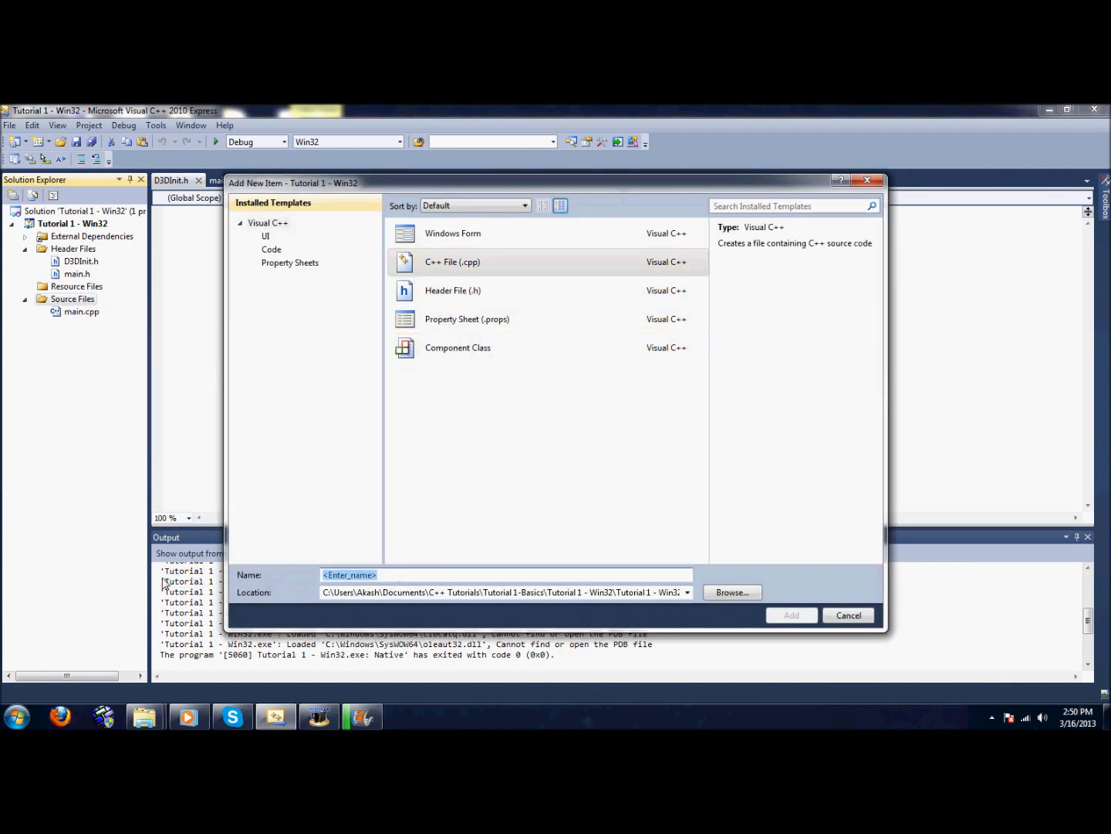
text(D3DInit)
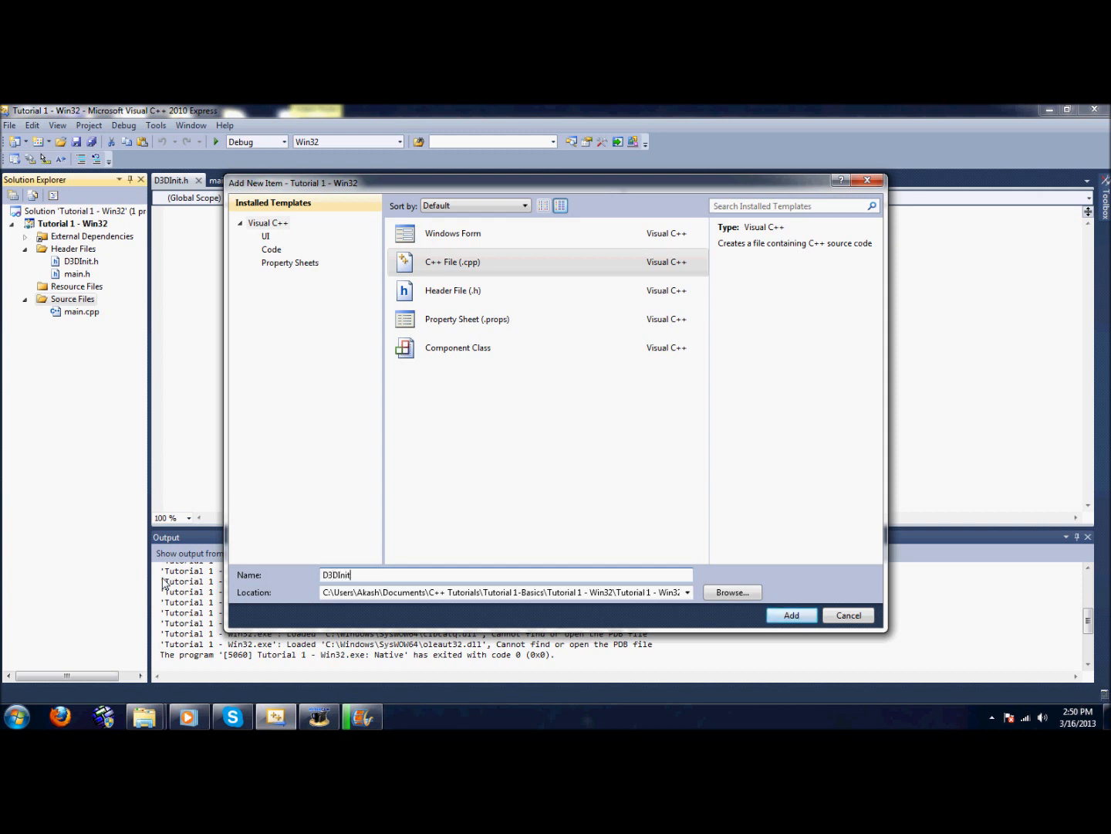
click(790, 614)
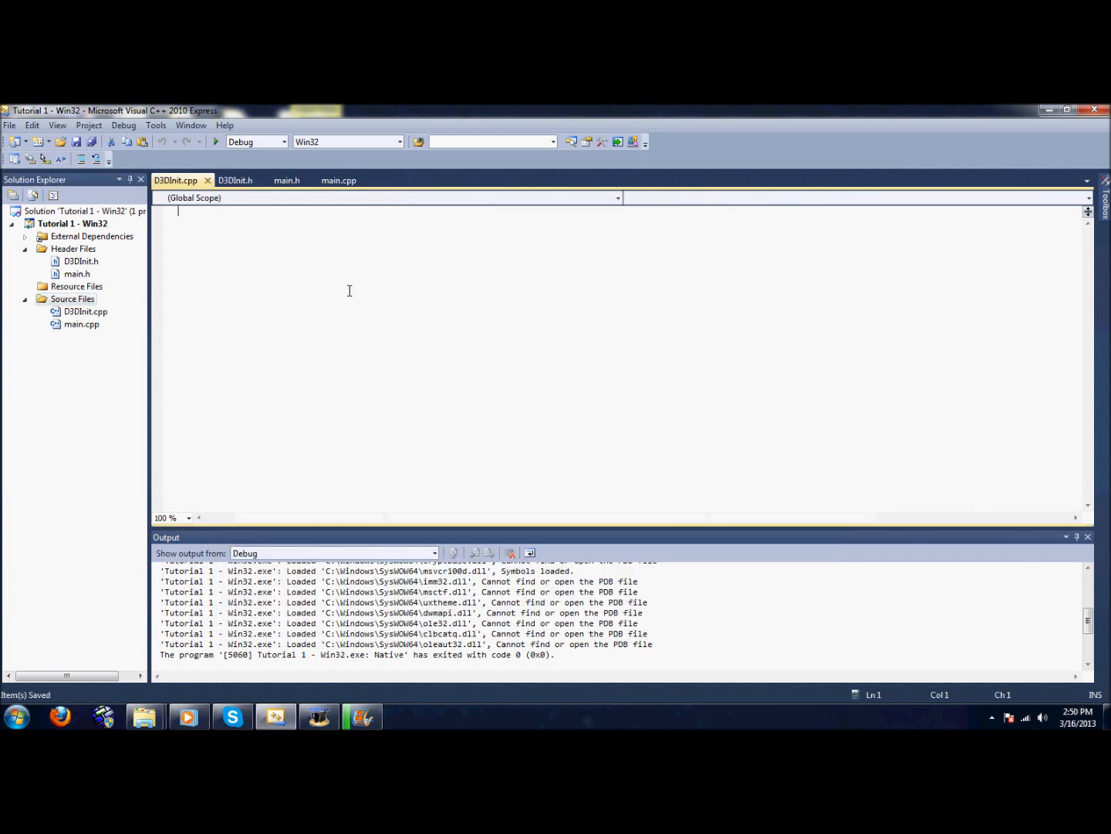
text(#include "D3DInit.h)
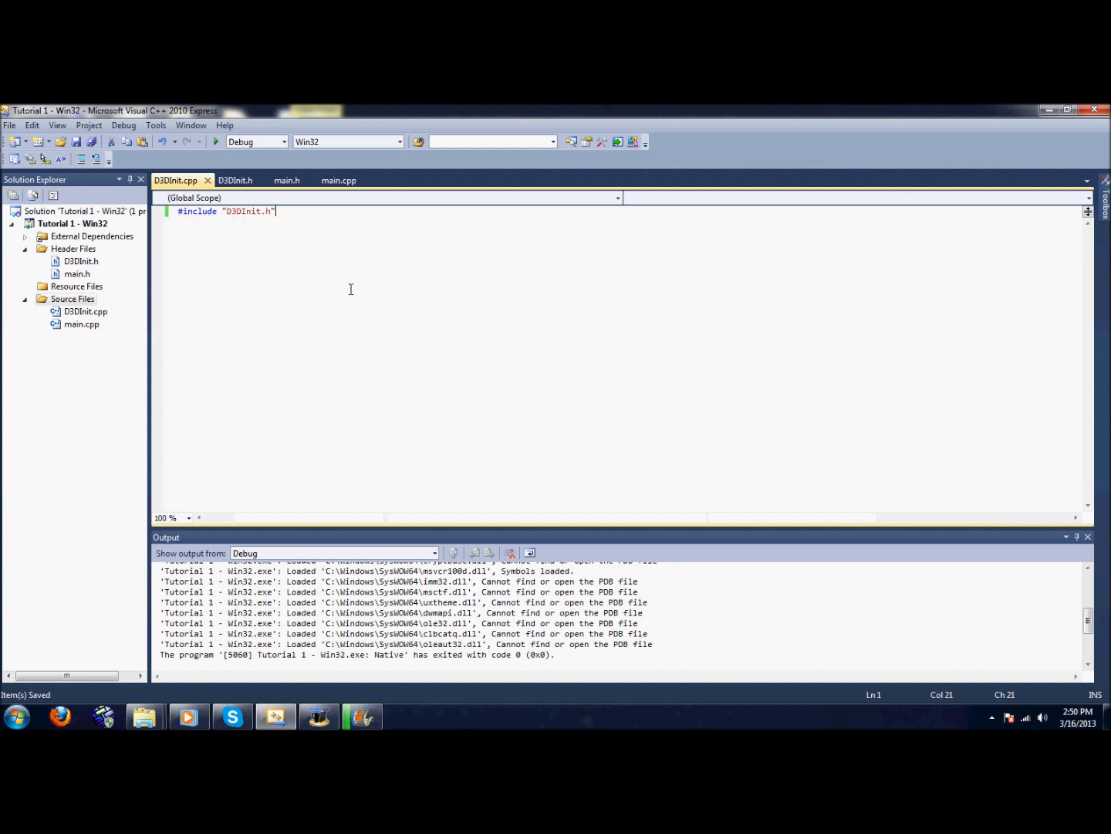
click(235, 179)
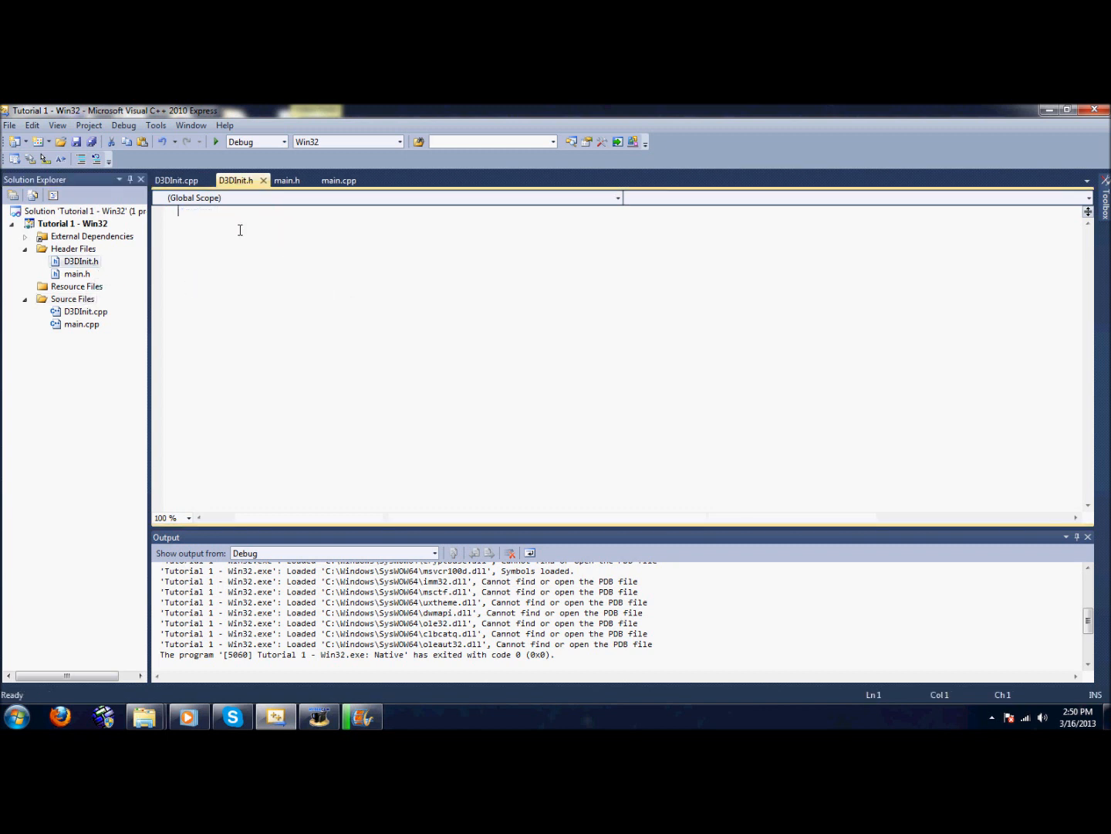
text(#include "main.h)
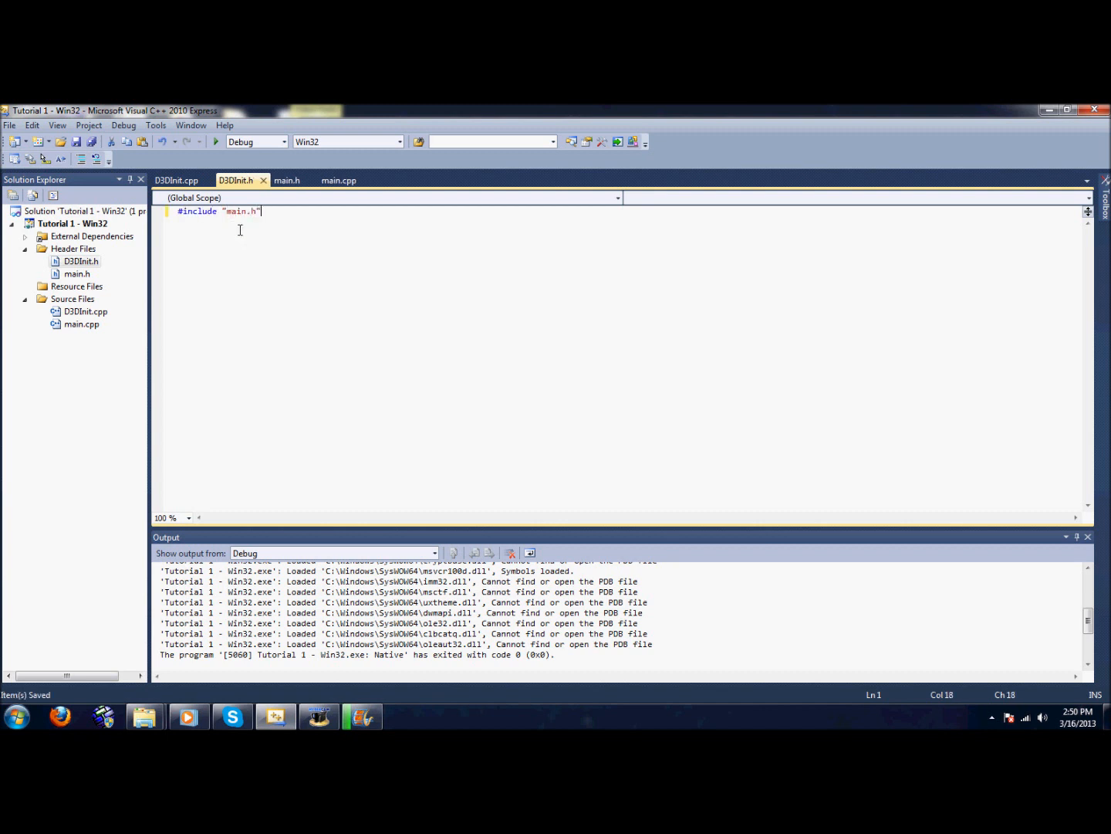
Step: Edit the project's Include Directories and browse the computer for a folder to add
click(288, 180)
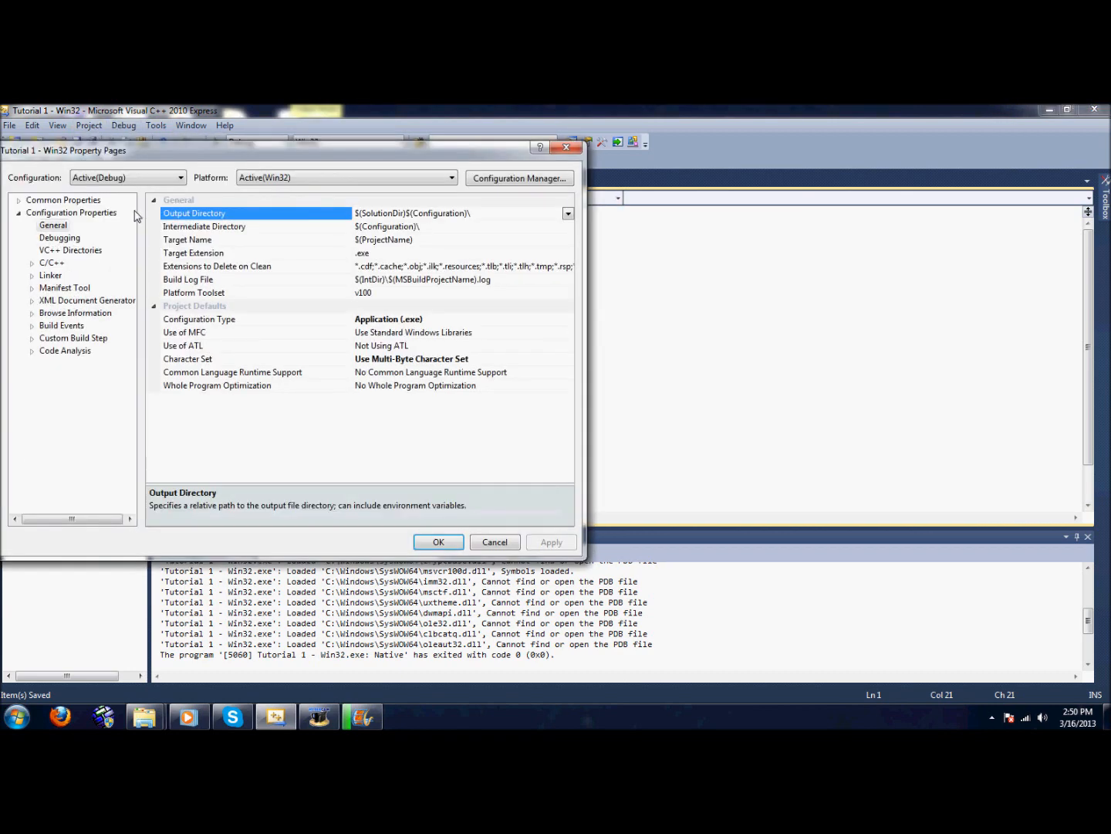
click(71, 250)
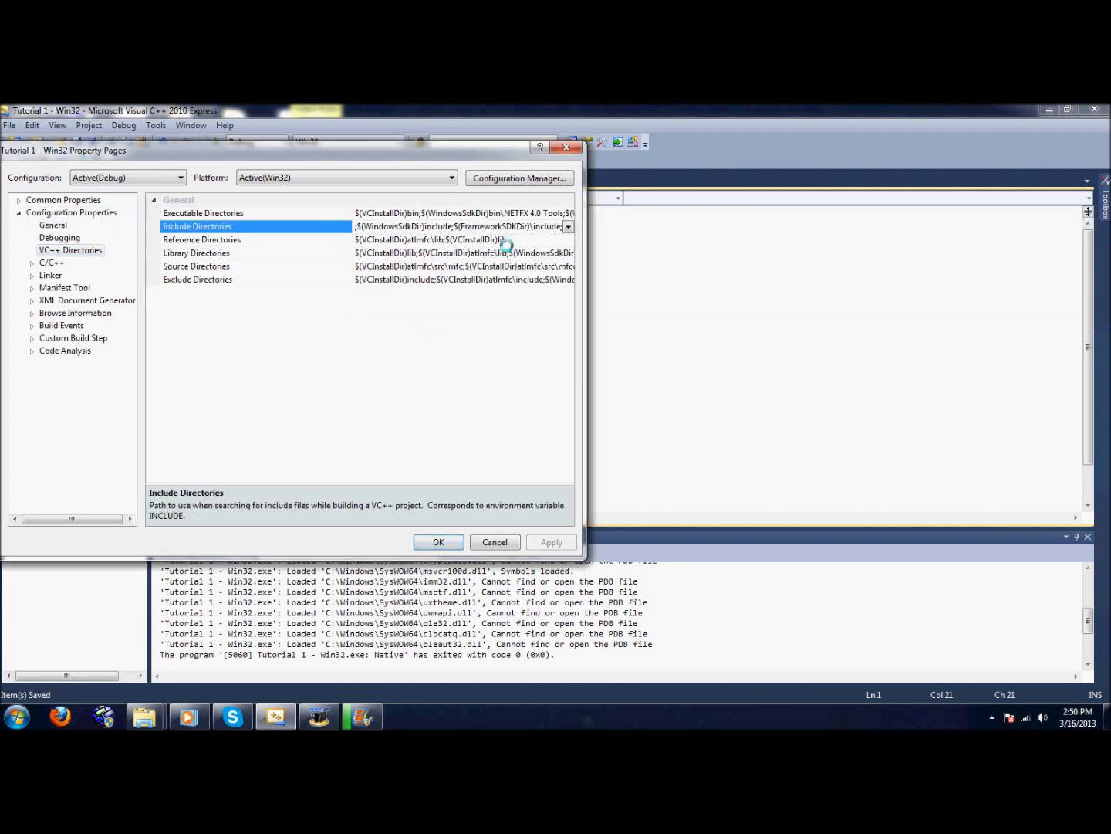
click(570, 226)
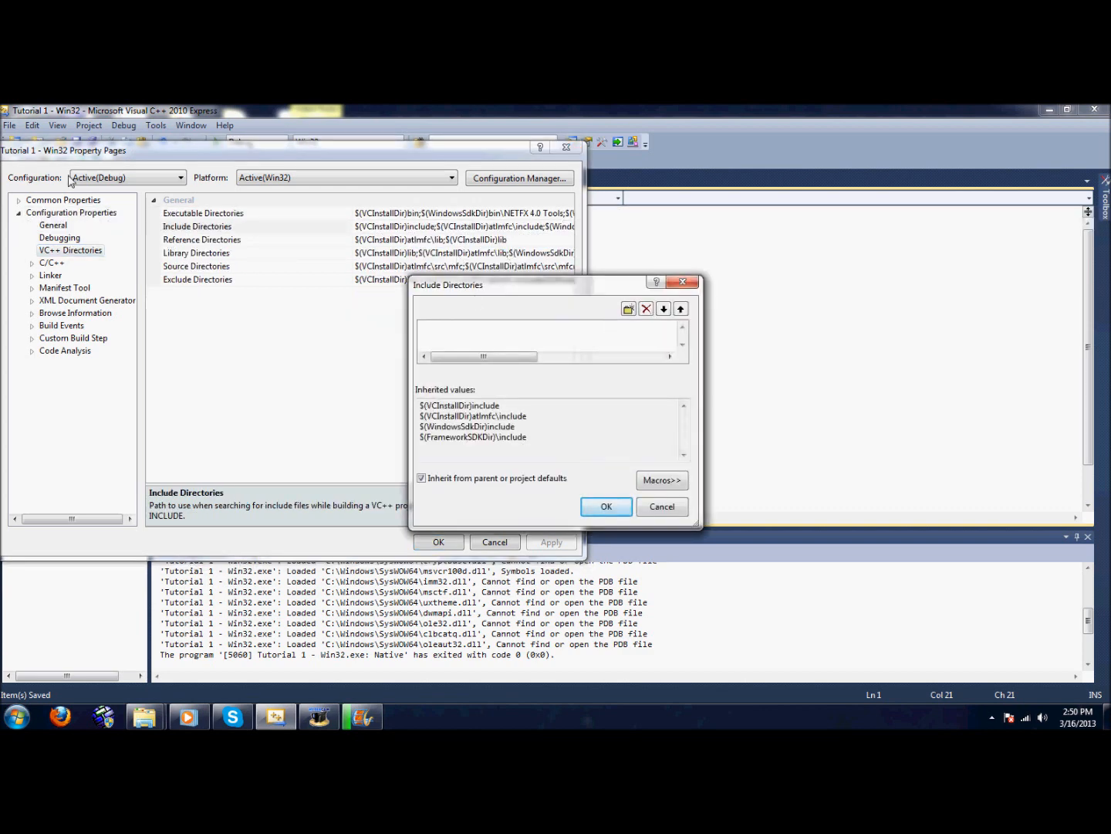
mouse_move(127, 277)
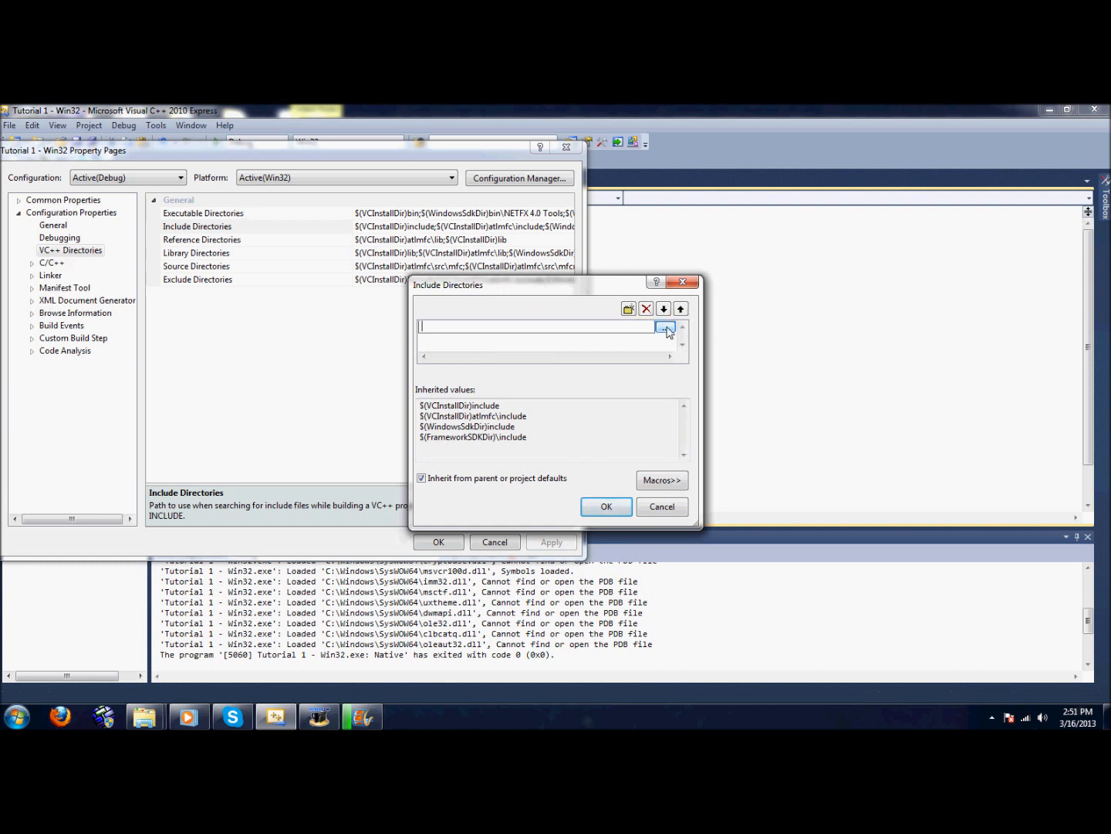
click(665, 326)
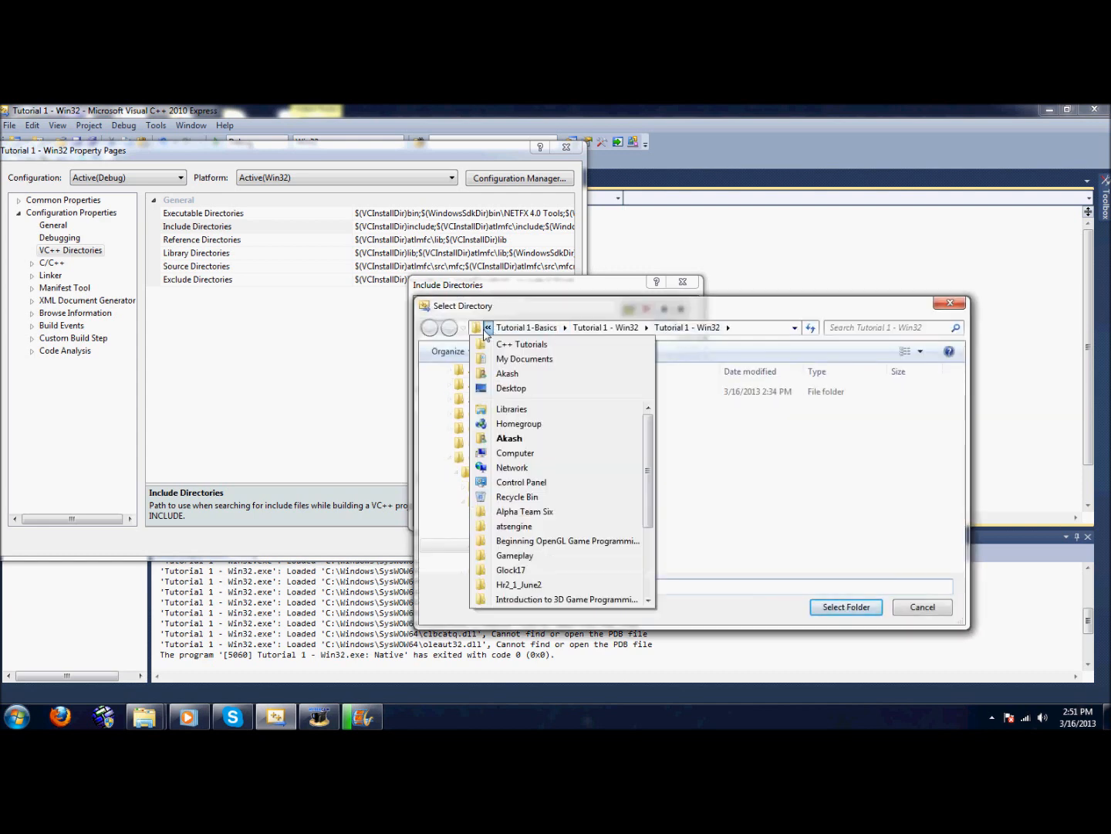
mouse_move(515, 453)
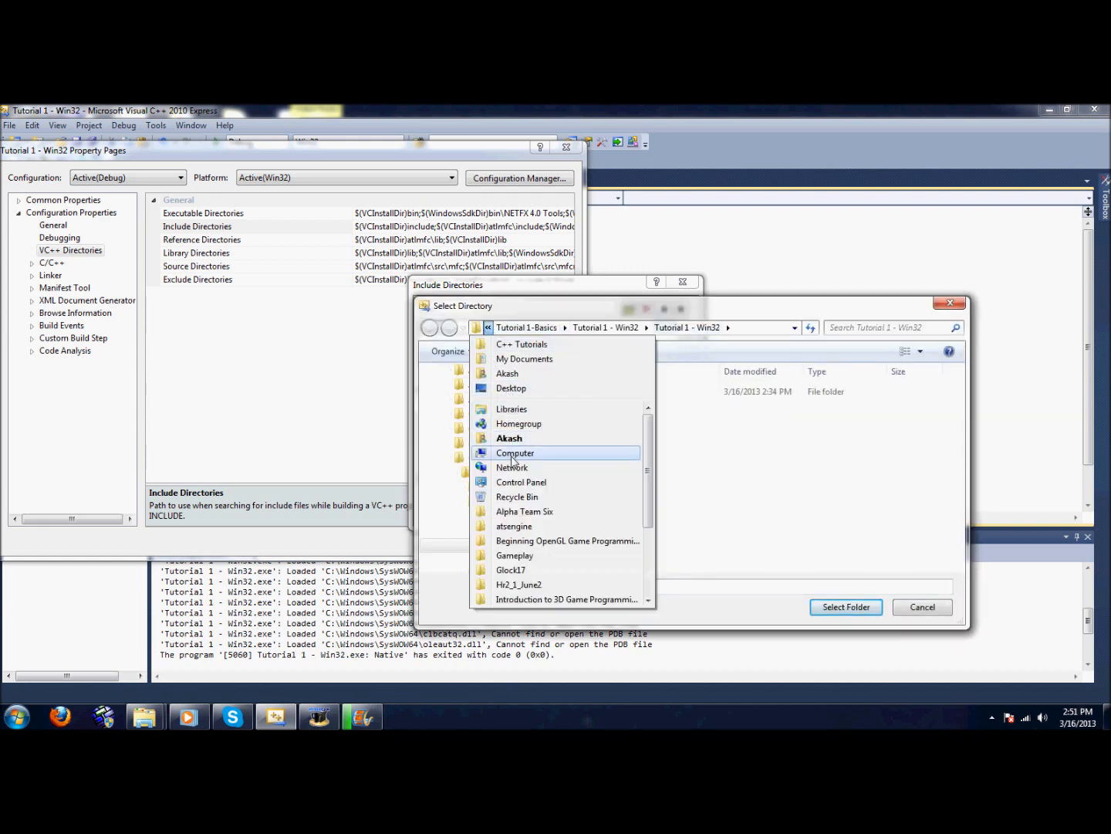
click(515, 452)
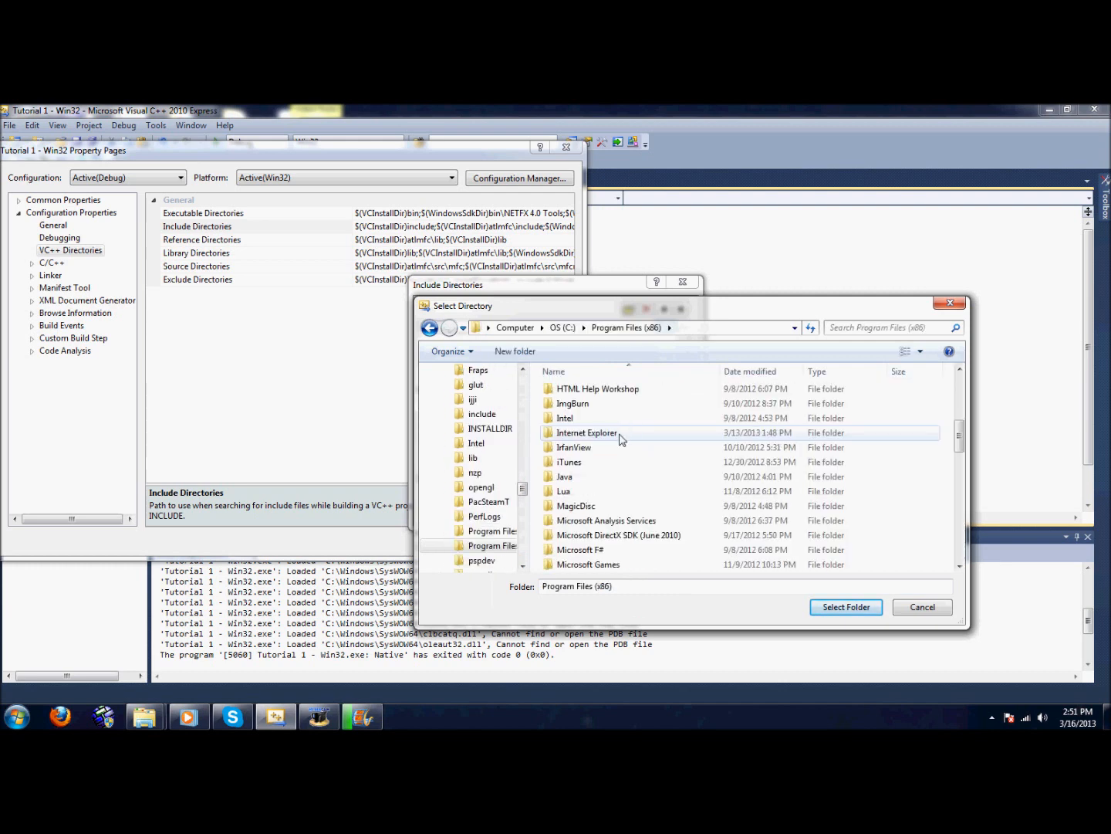
scroll(down, 3)
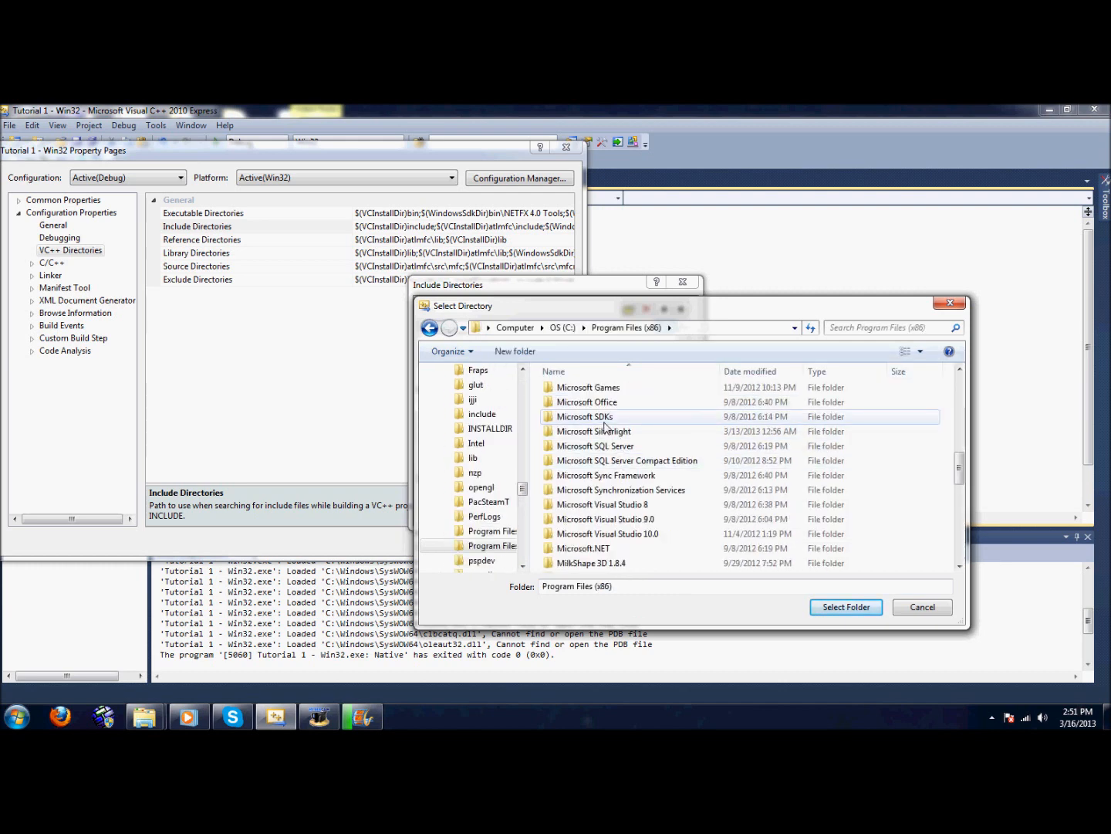
Step: Navigate to Program Files (x86)\Microsoft DirectX SDK (June 2010)\Include in the folder picker
double_click(589, 417)
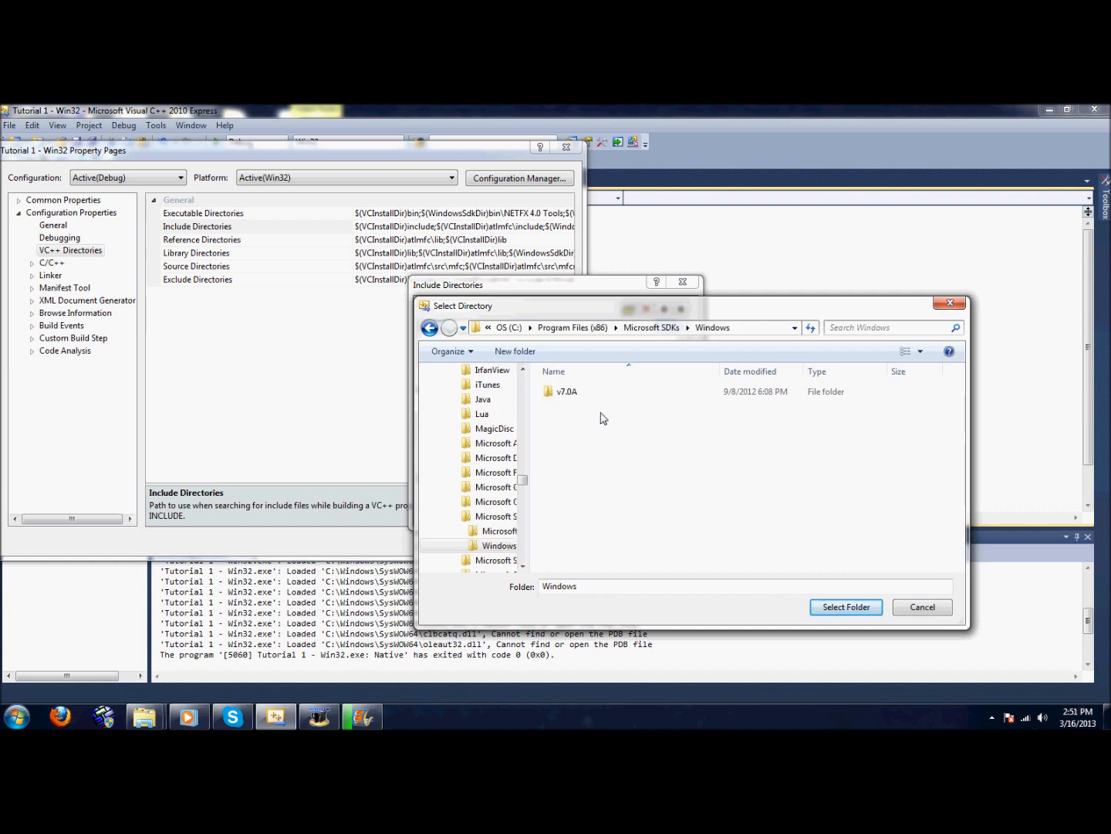
click(651, 327)
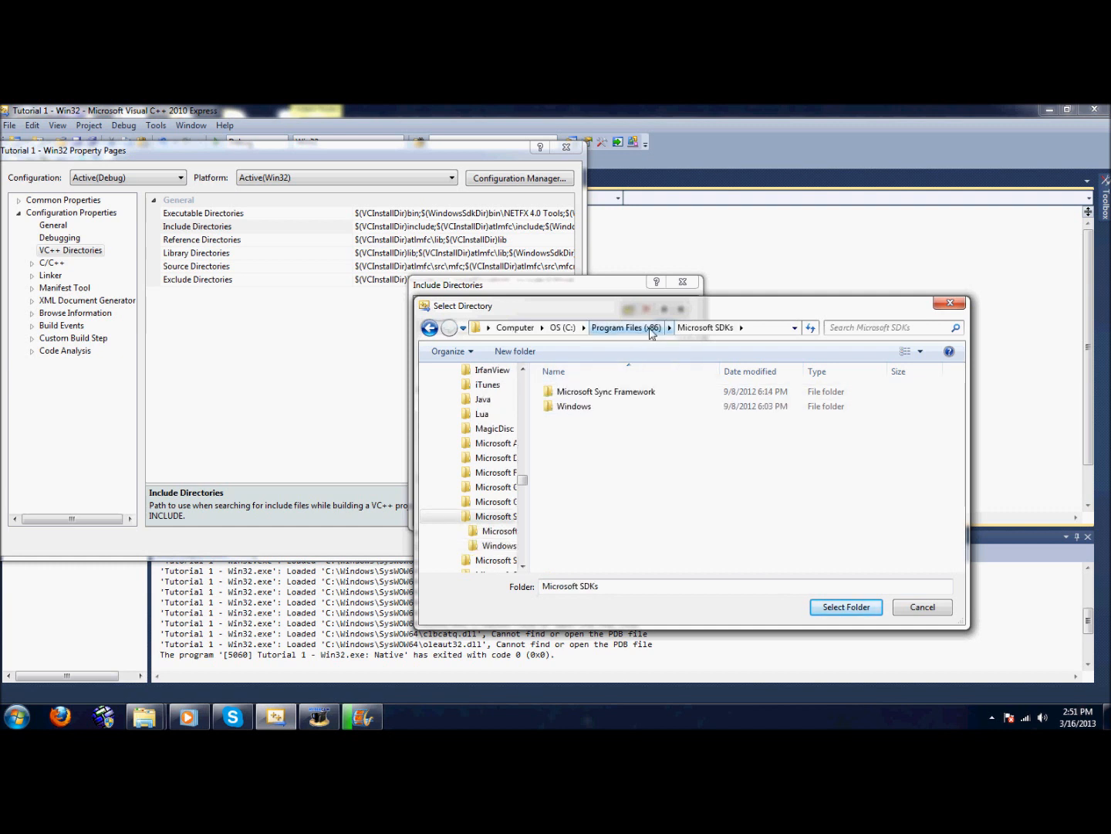
click(627, 327)
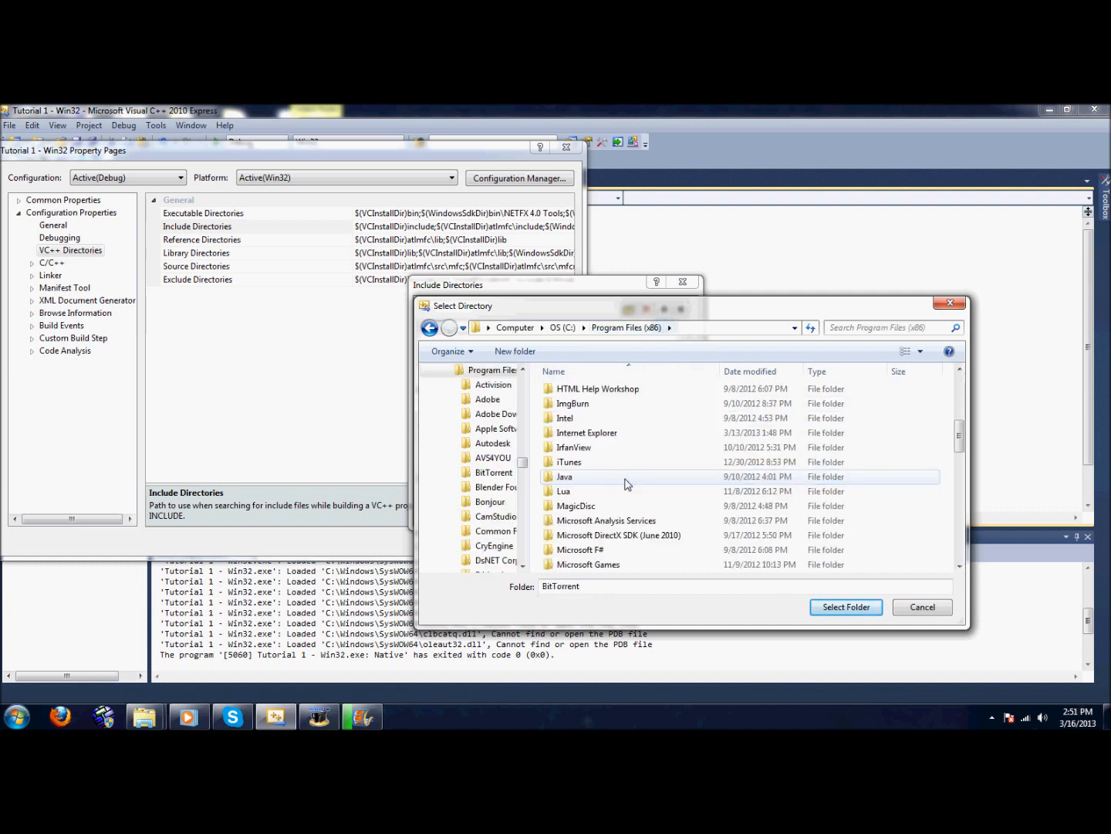
scroll(down, 3)
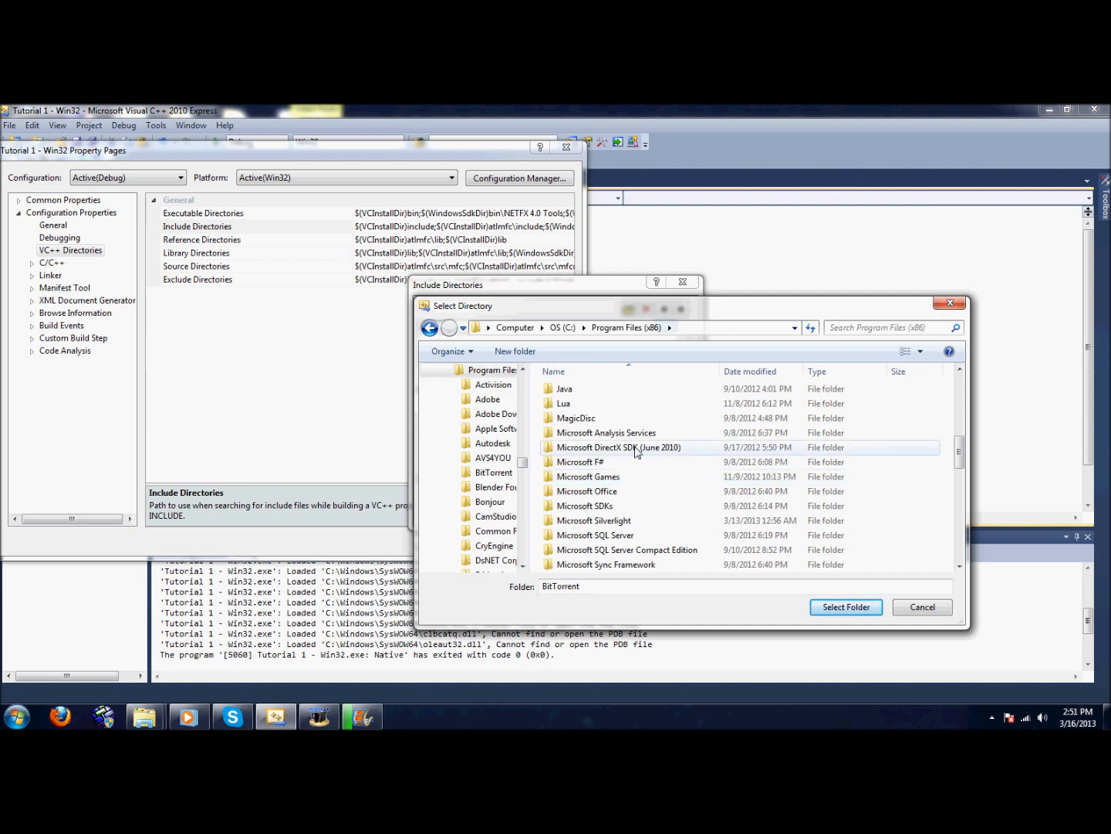
double_click(619, 448)
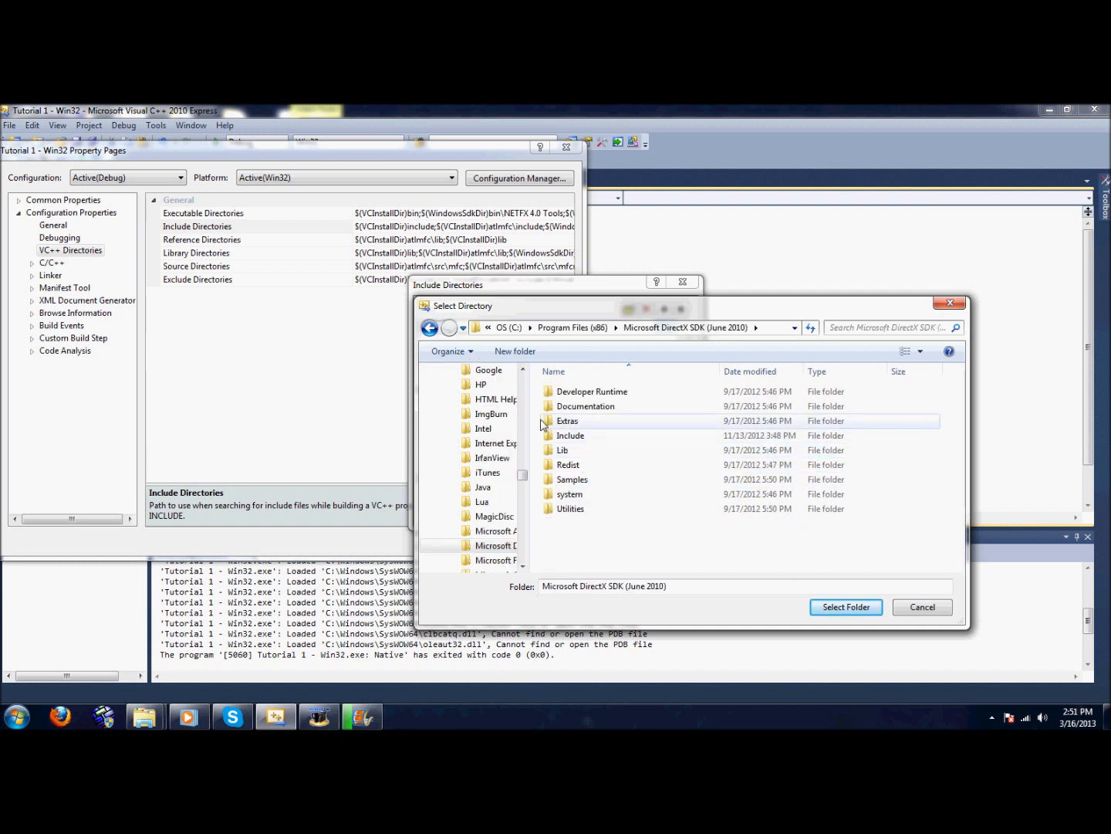
mouse_move(570, 436)
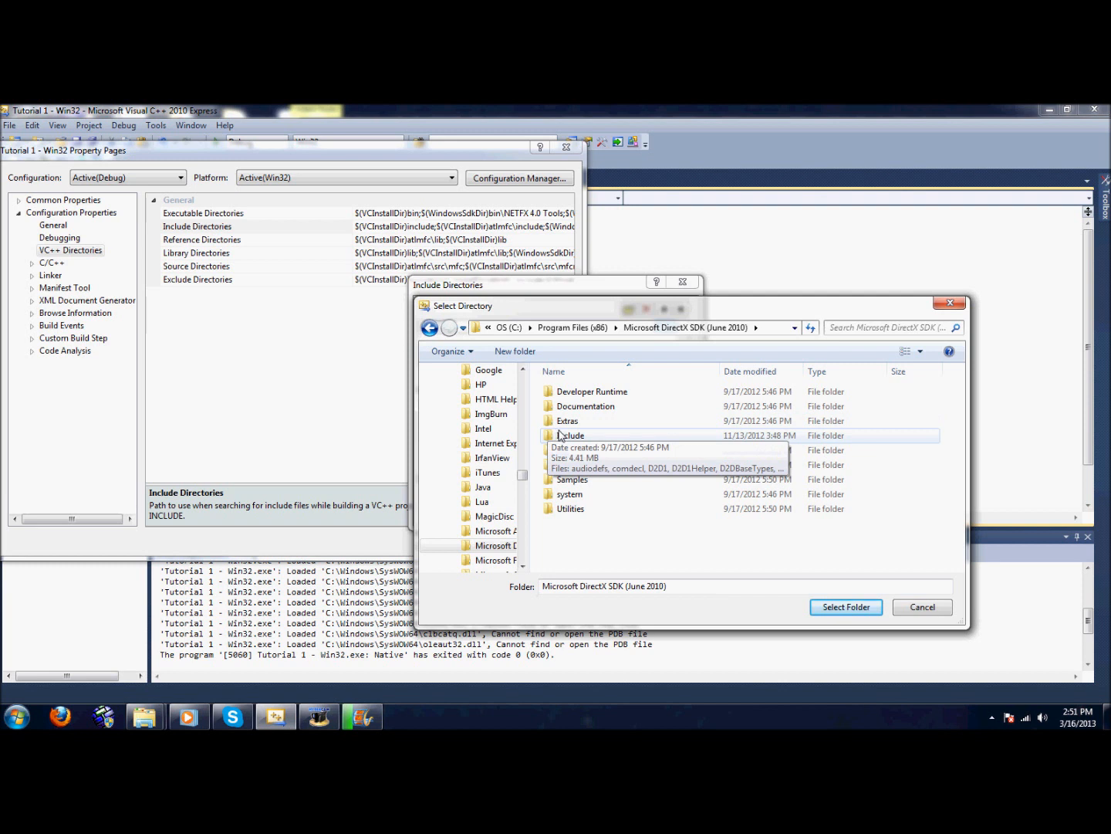
mouse_move(570, 449)
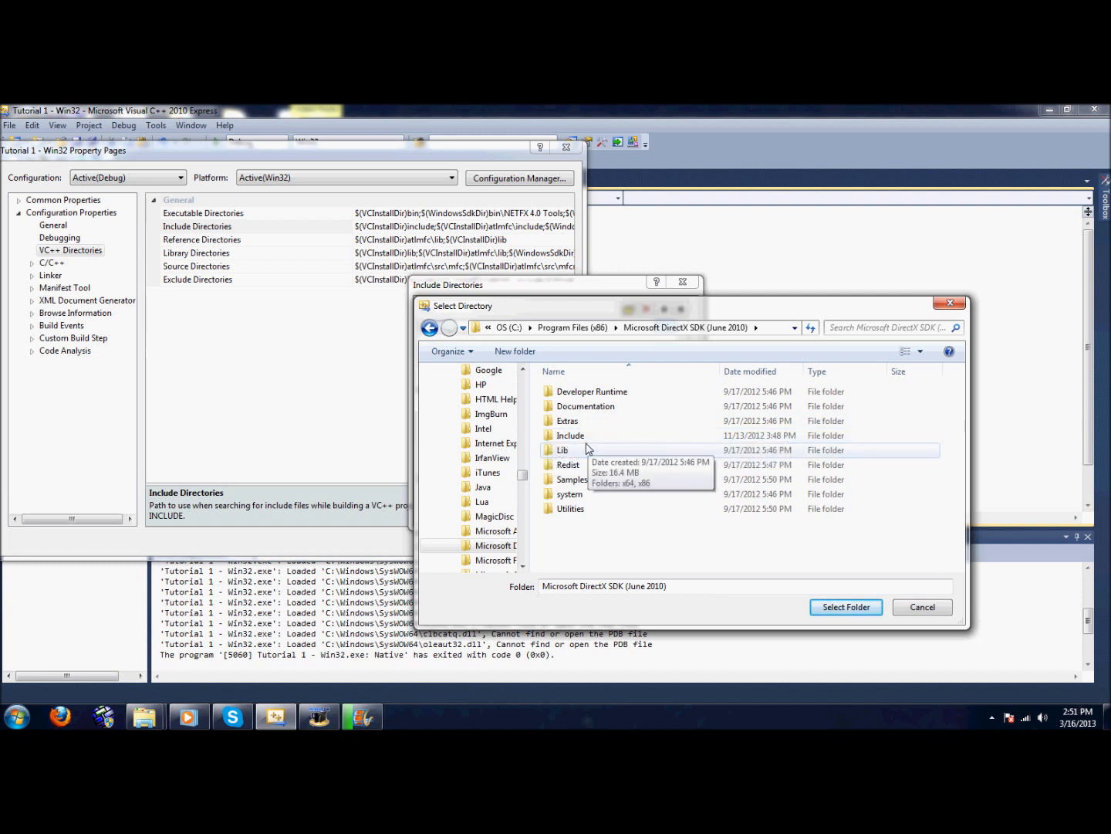
double_click(570, 435)
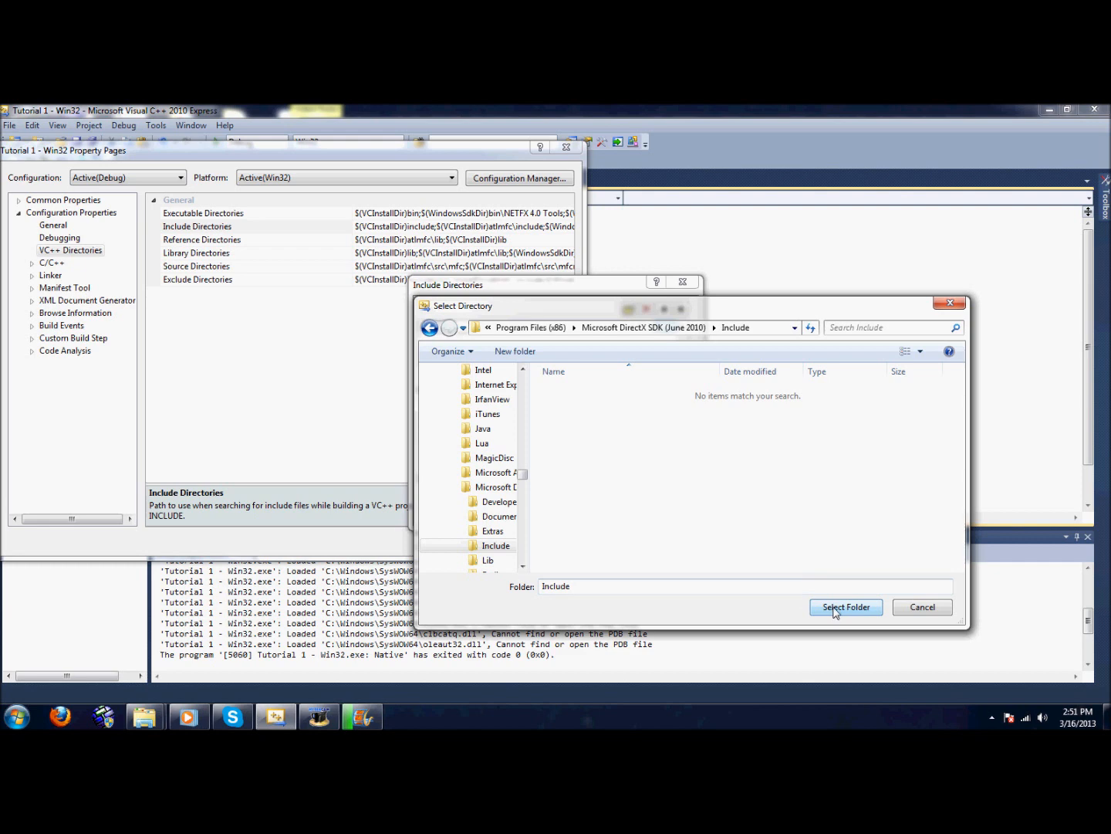
Step: Edit the Library Directories and browse from the C: drive for a folder to add
click(846, 606)
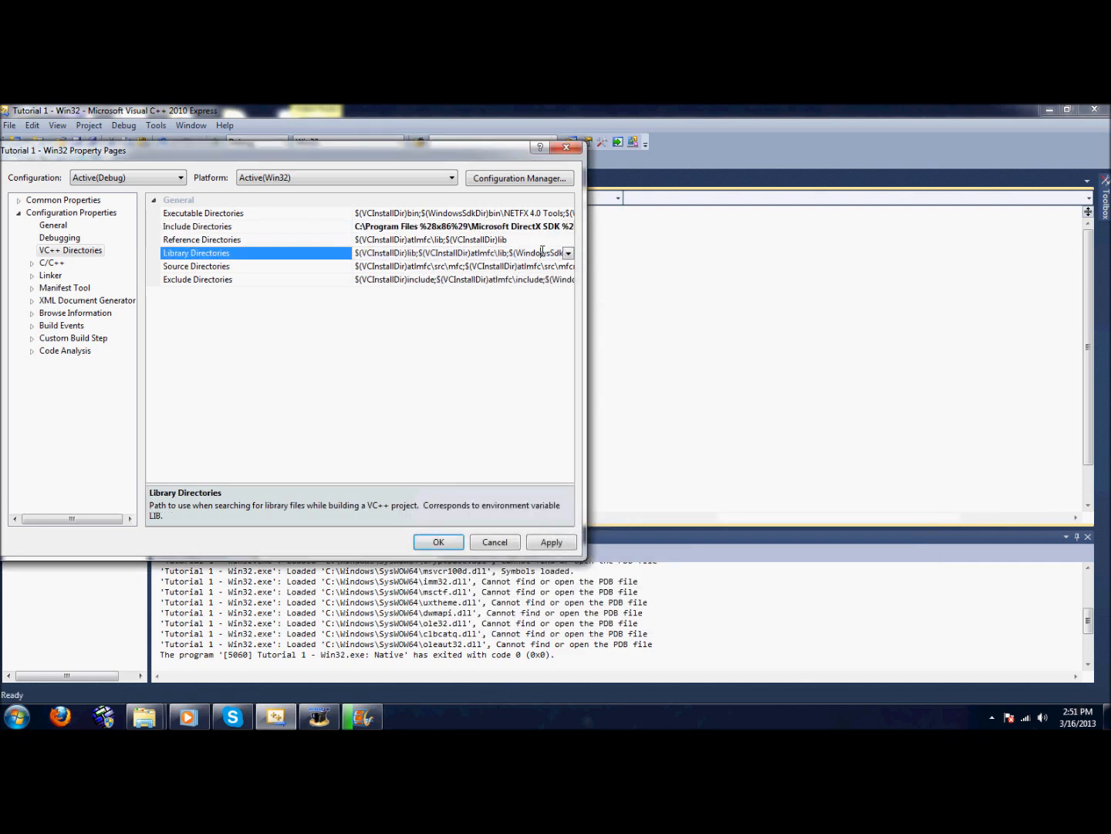
click(568, 253)
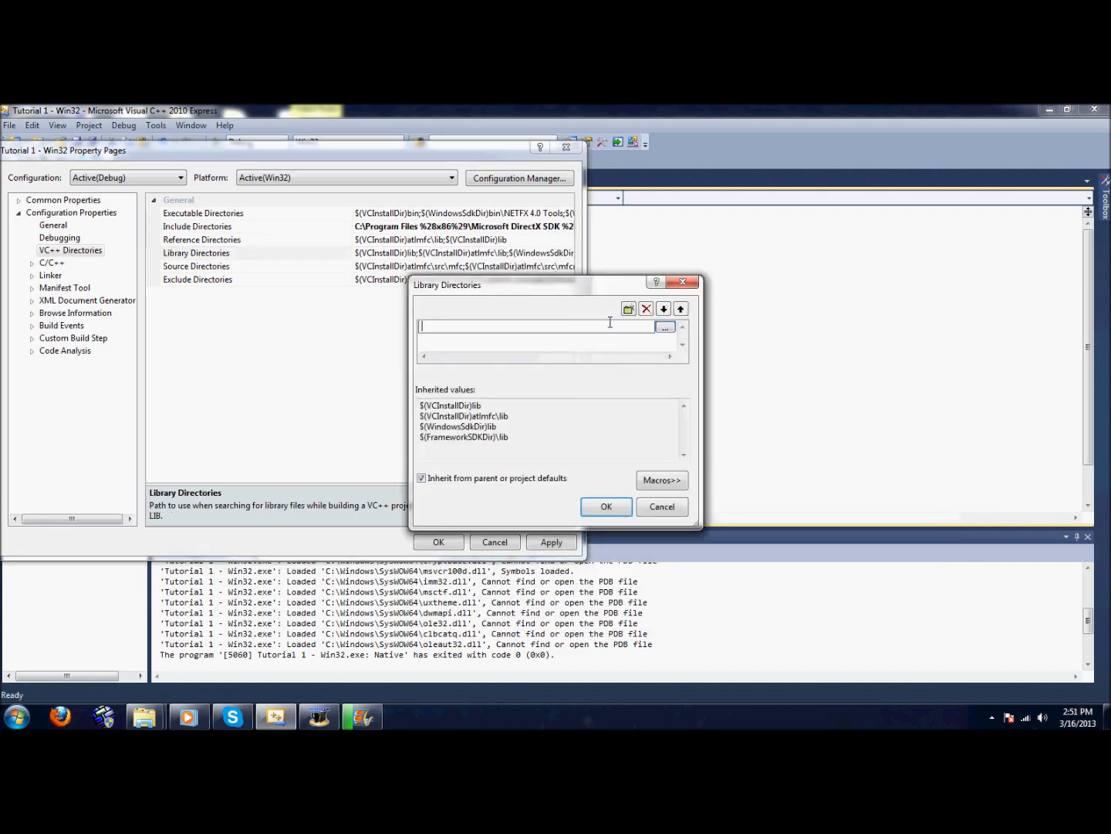
click(663, 326)
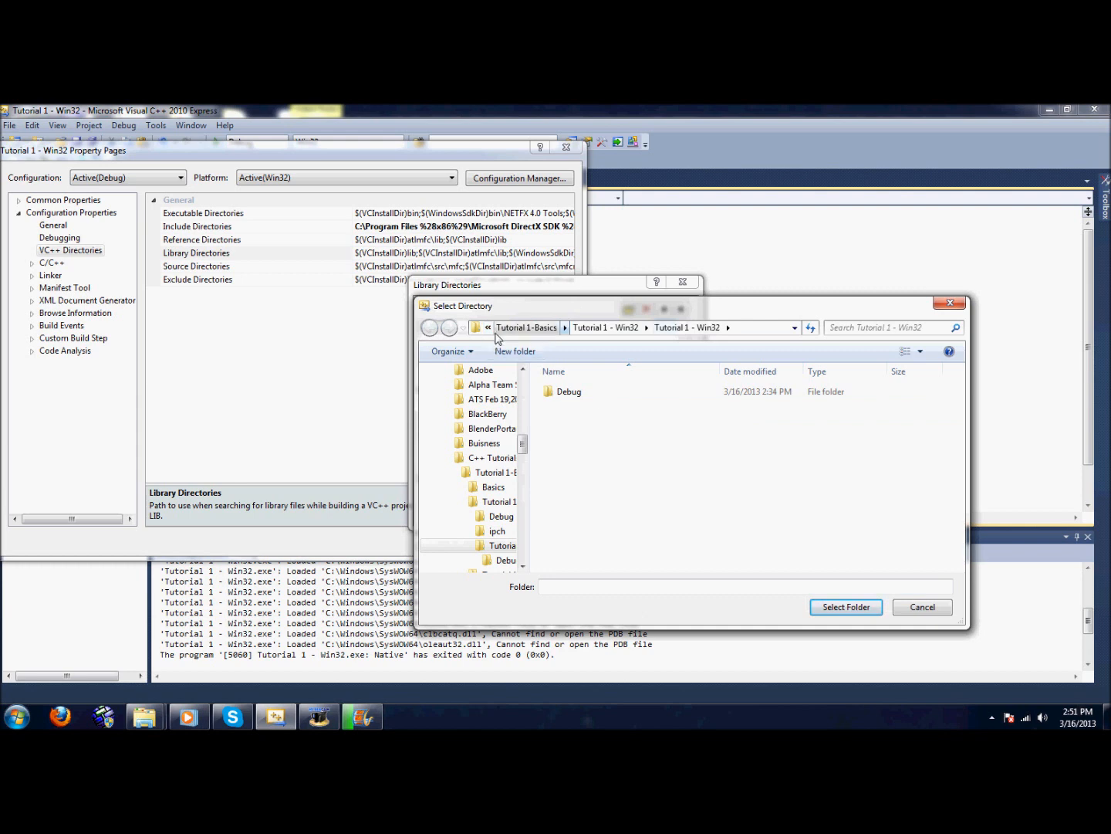
click(487, 327)
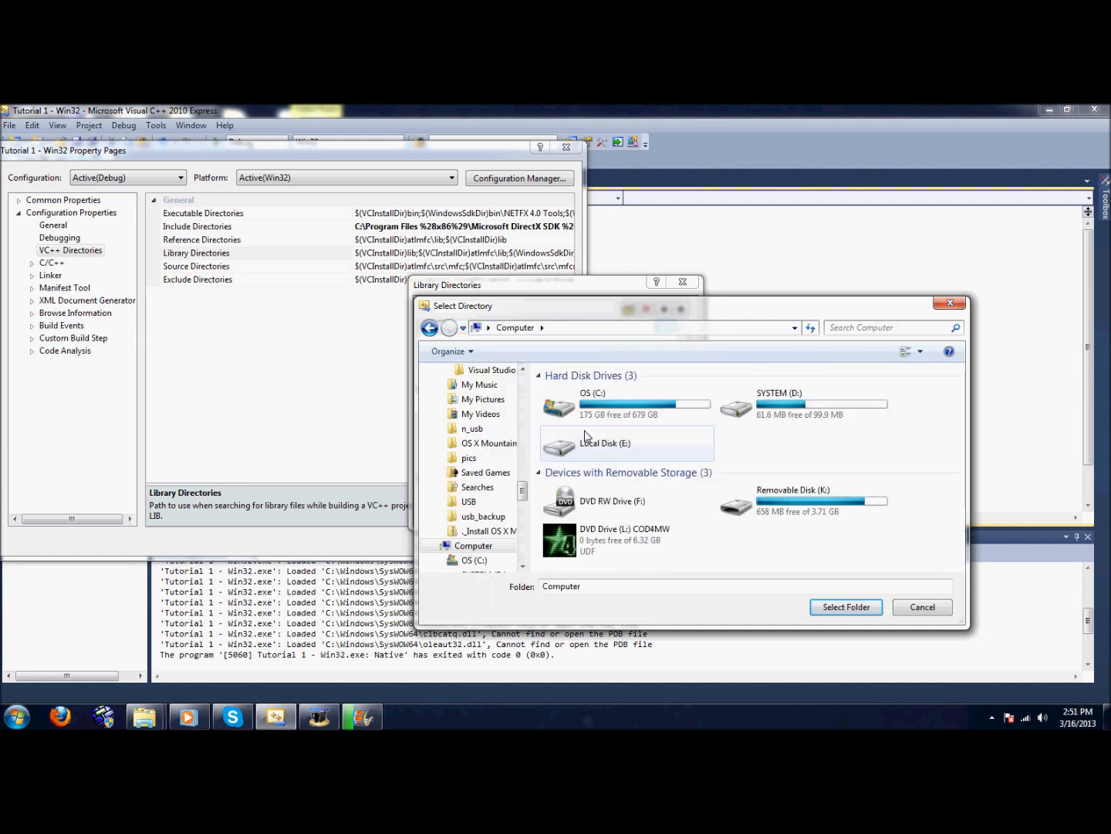
double_click(592, 405)
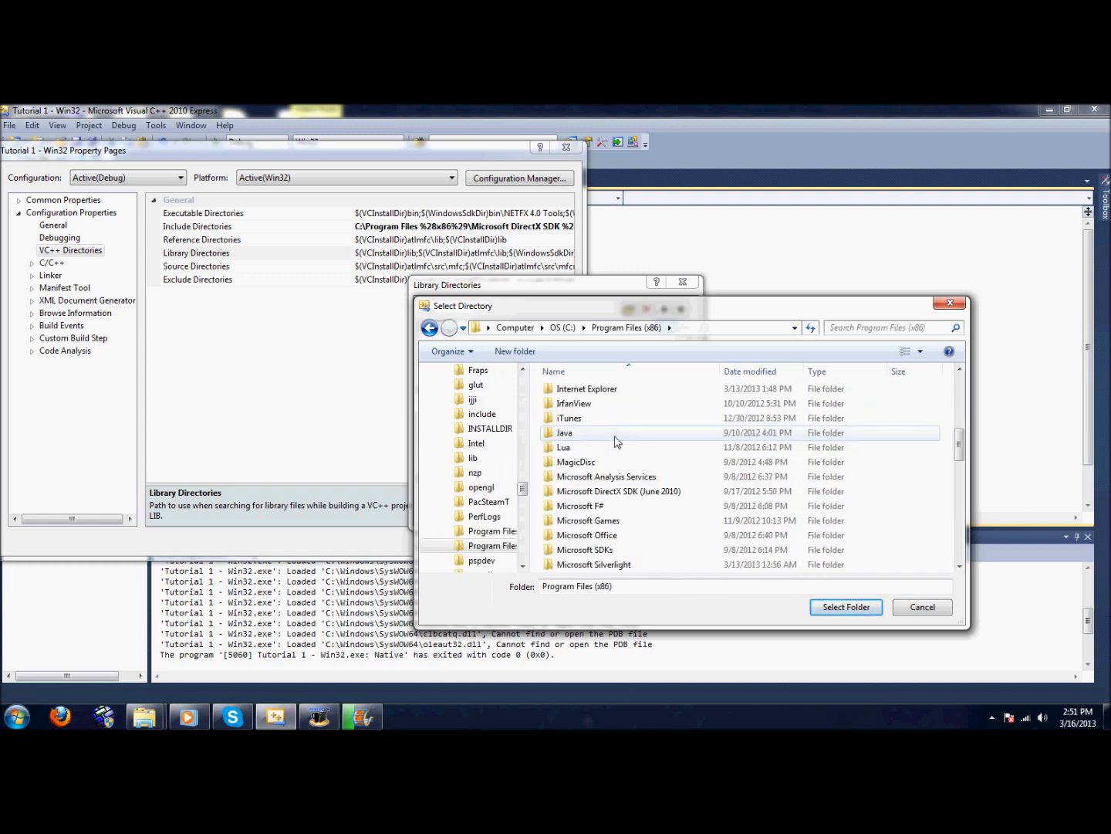
Step: Select Microsoft DirectX SDK (June 2010)\Lib\x86 as a library directory and apply it
double_click(622, 491)
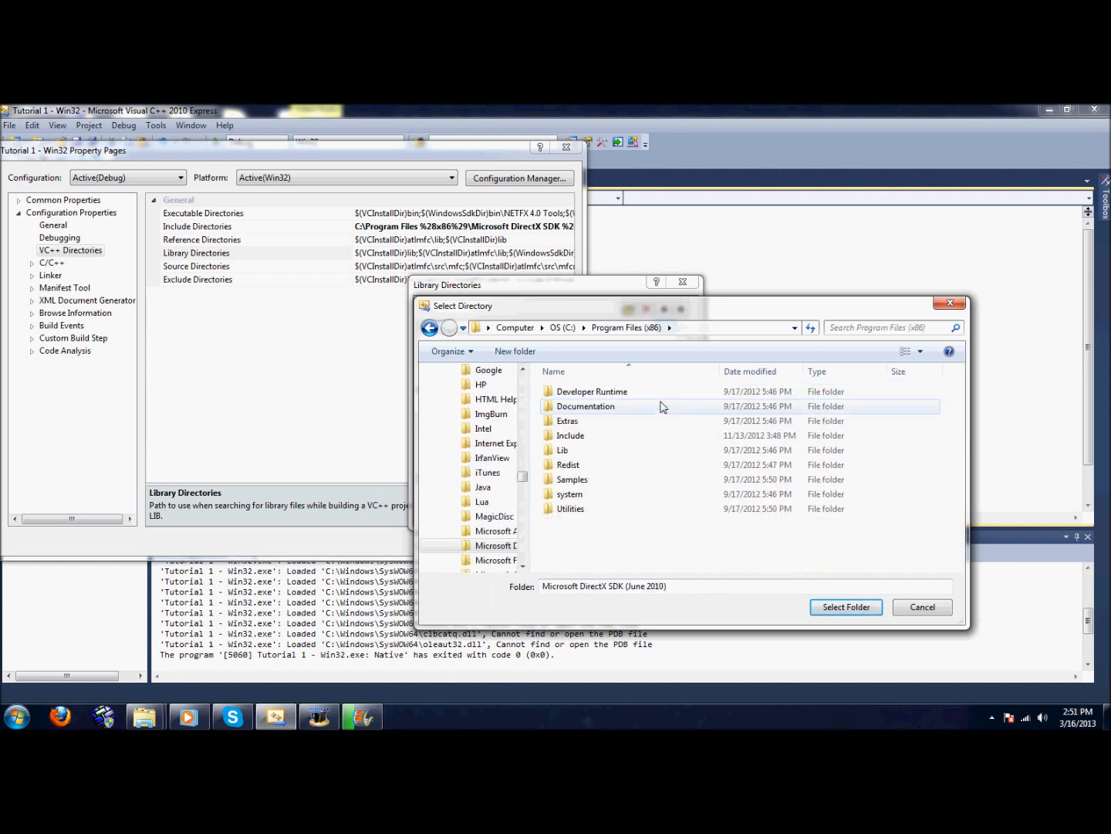
double_click(563, 449)
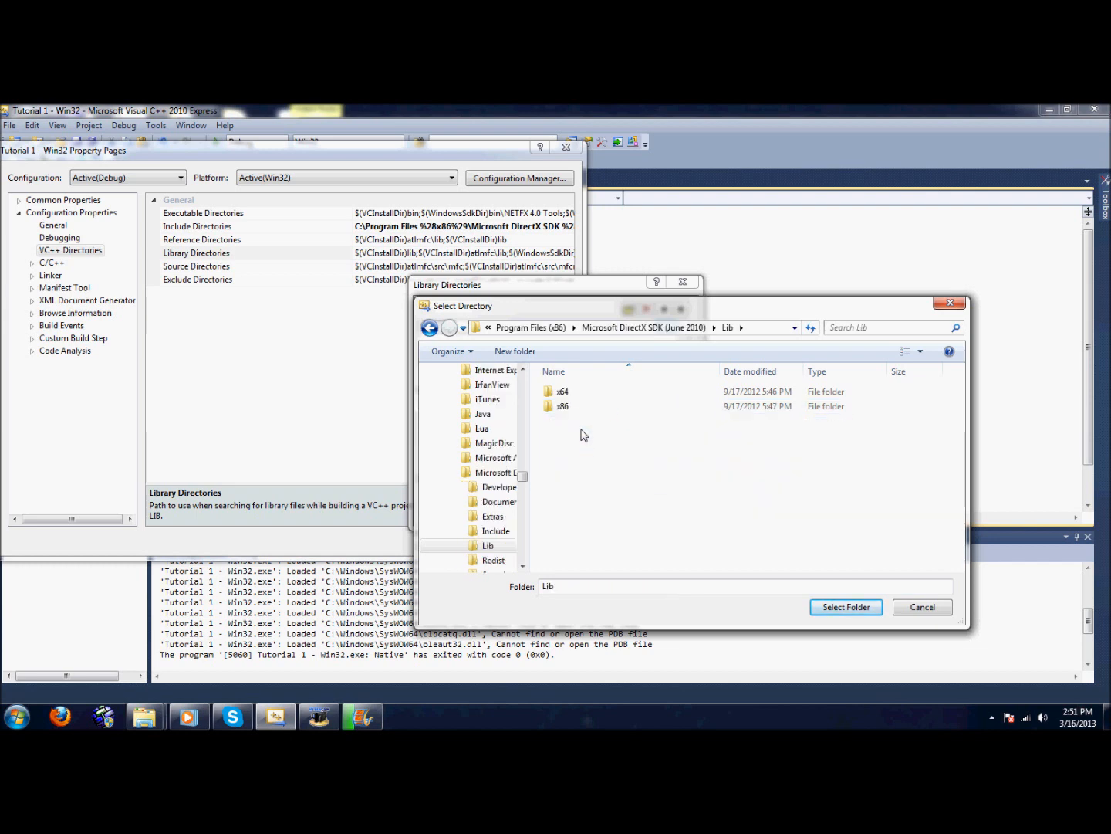
double_click(562, 406)
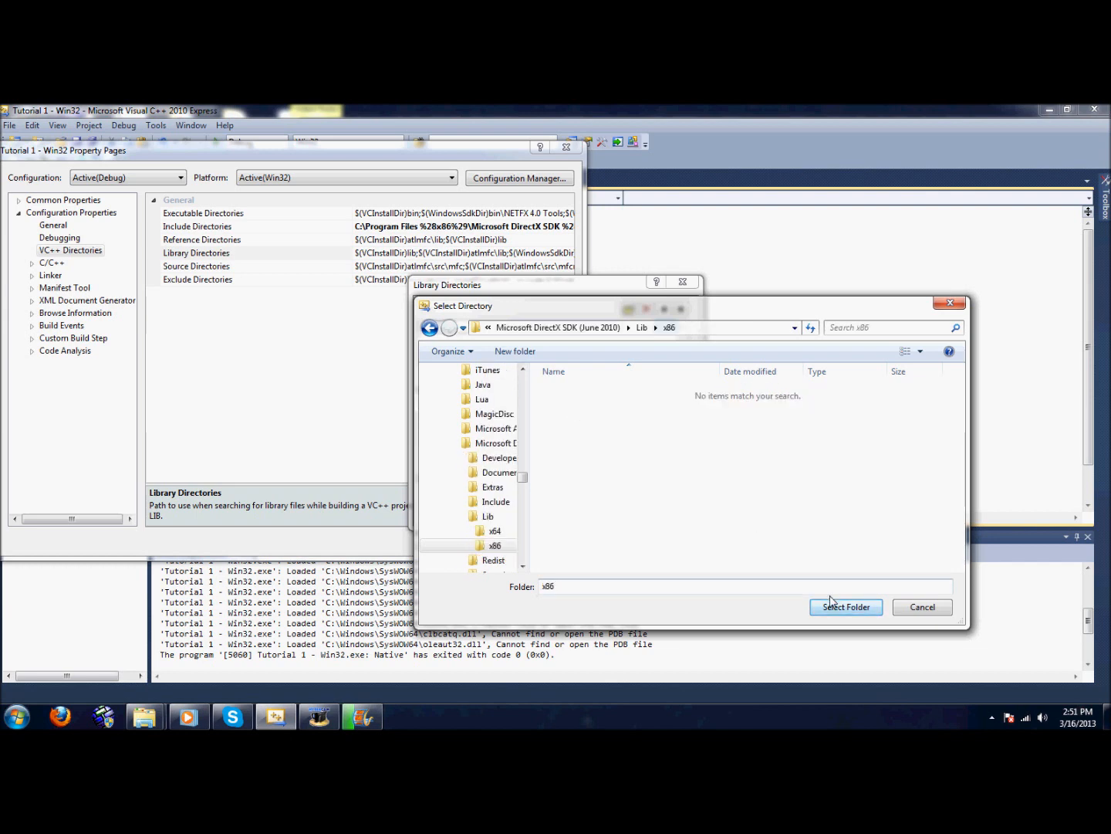
click(846, 607)
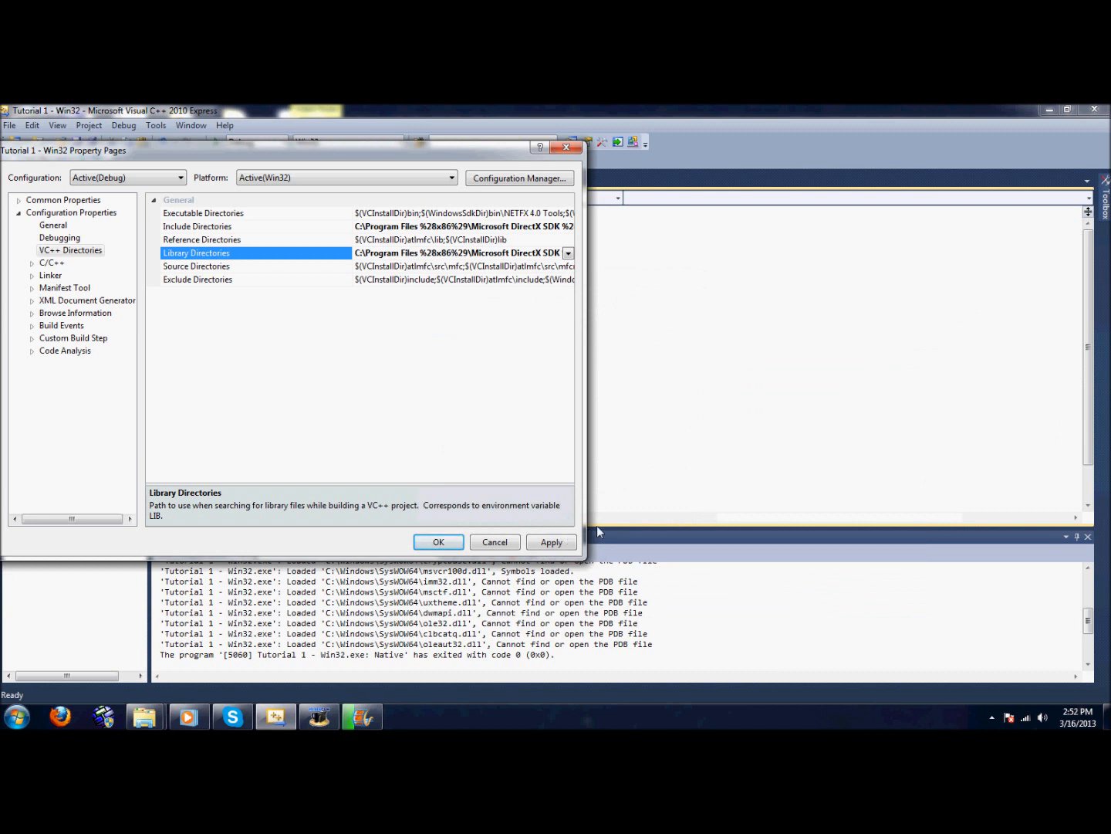
mouse_move(525, 519)
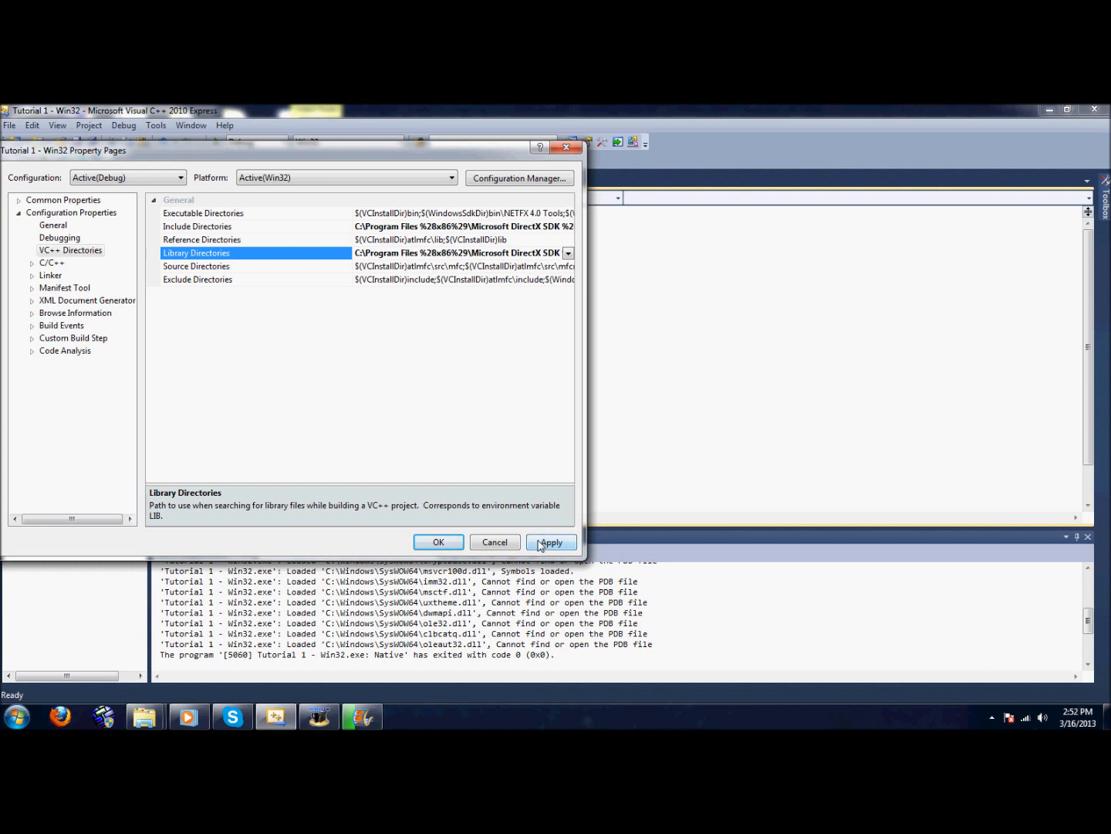
click(203, 213)
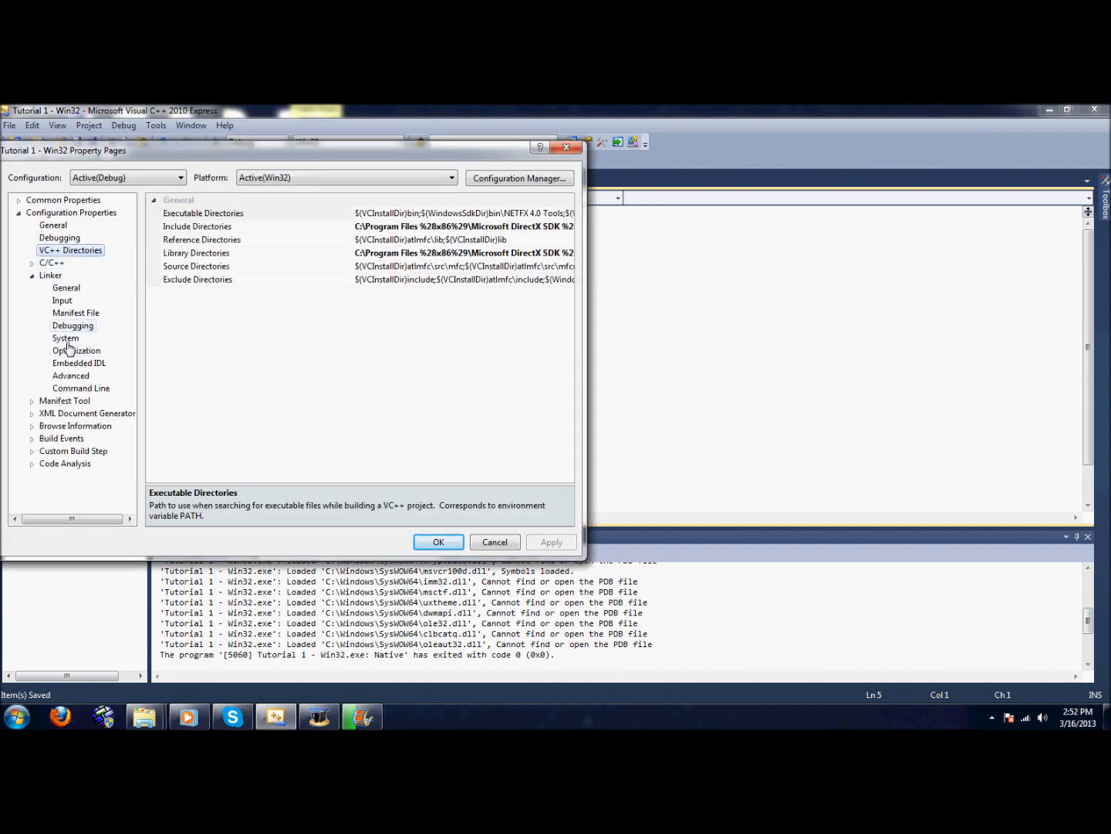
Step: Add the d3d library to Linker > Input Additional Dependencies
click(53, 262)
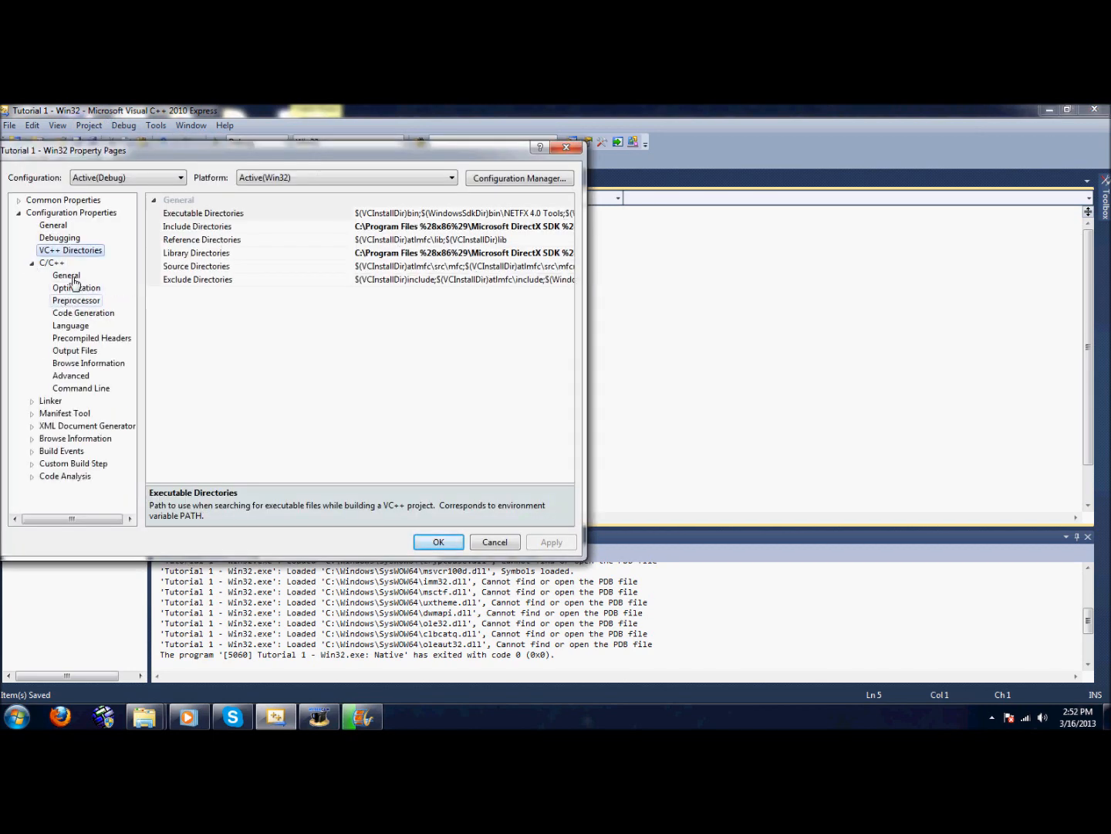
click(62, 300)
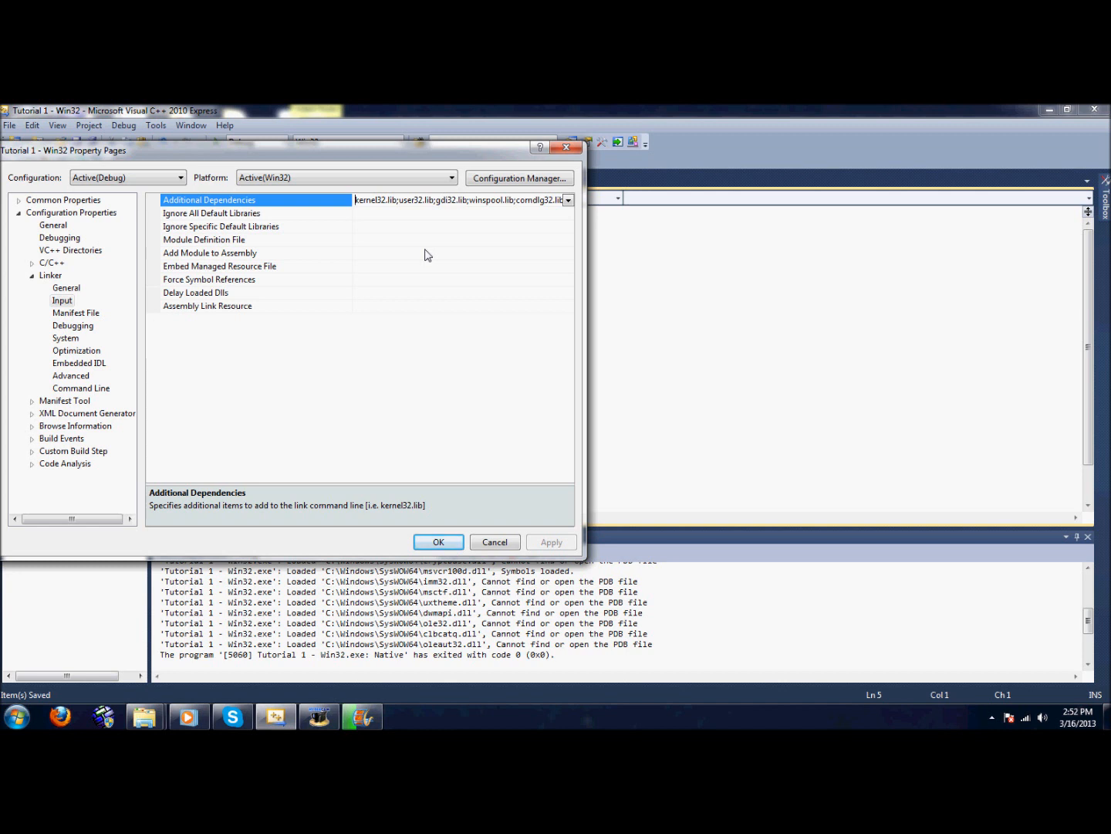
text(d3d)
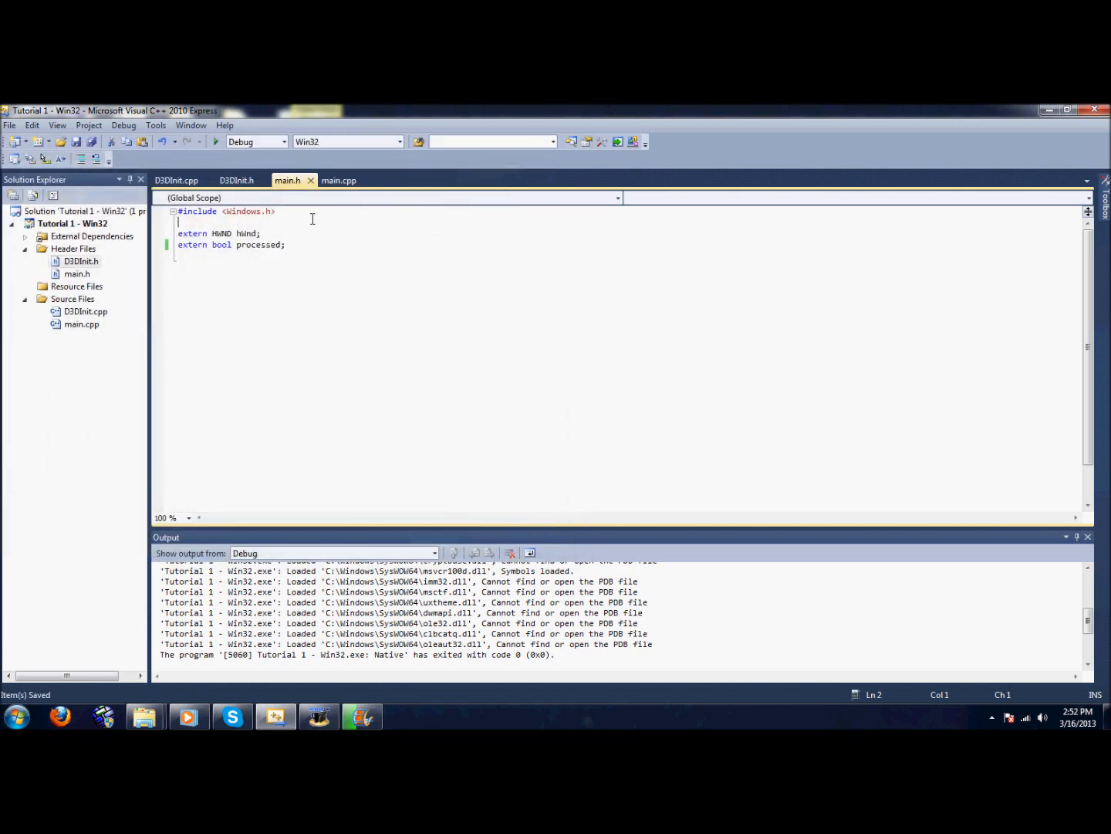
Step: Add #include <d3d9.h> after windows.h in main.h and save
text(#include)
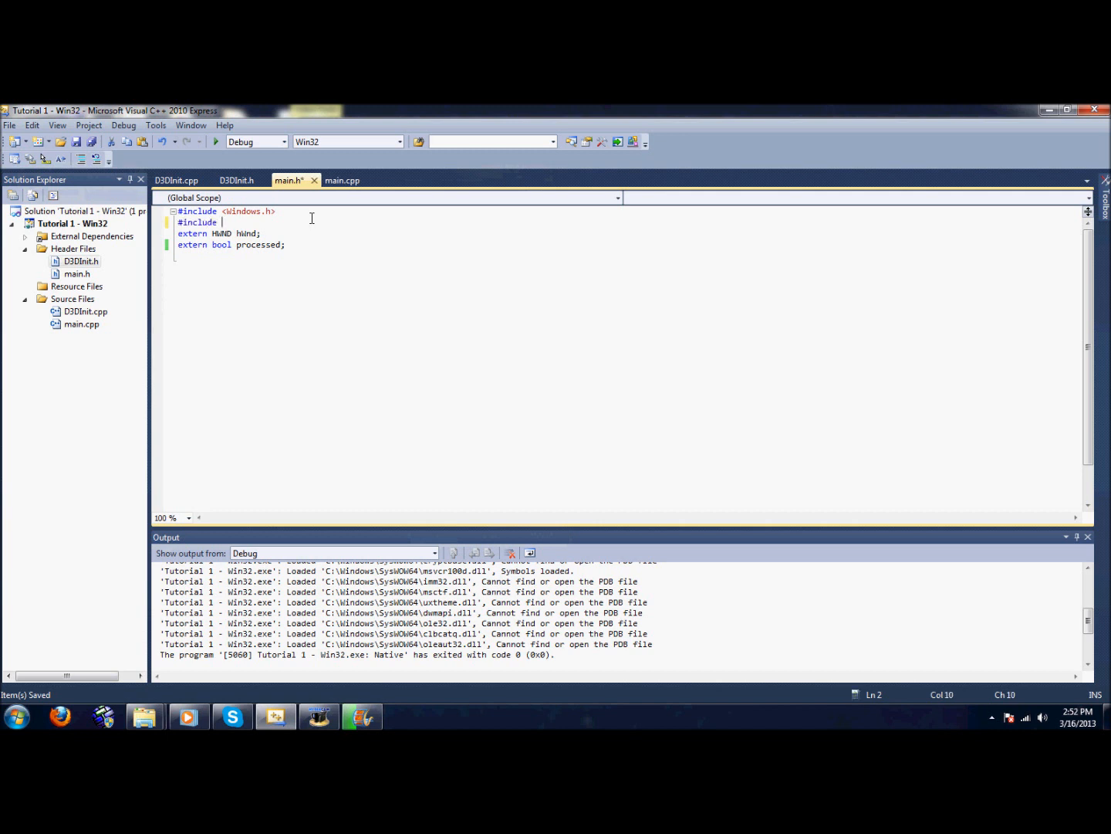
text(<d3d)
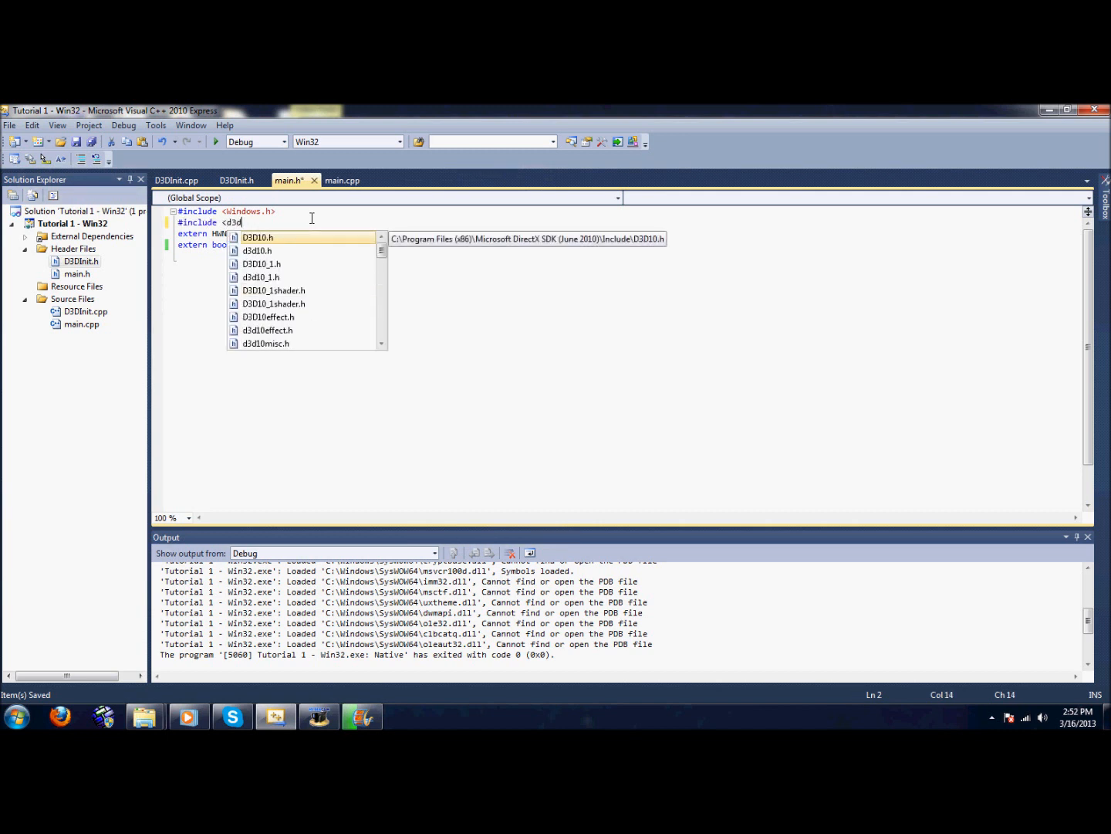
text(9.h>)
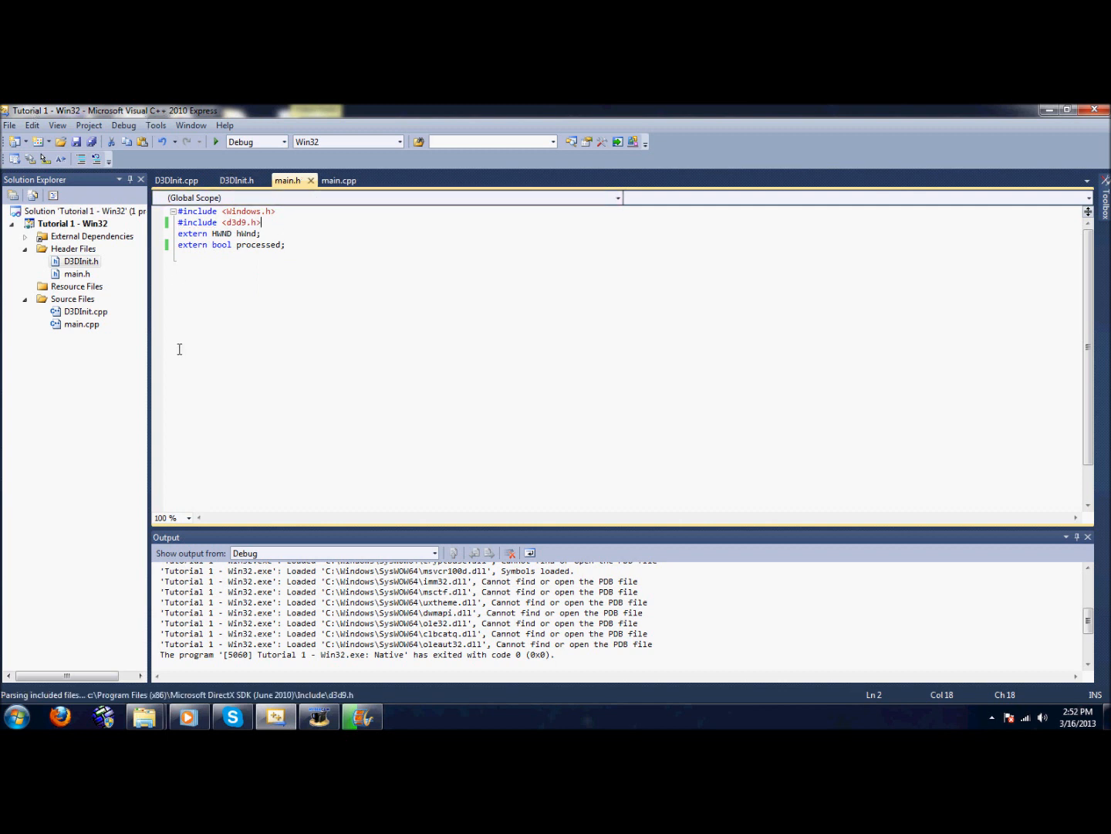
key(enter)
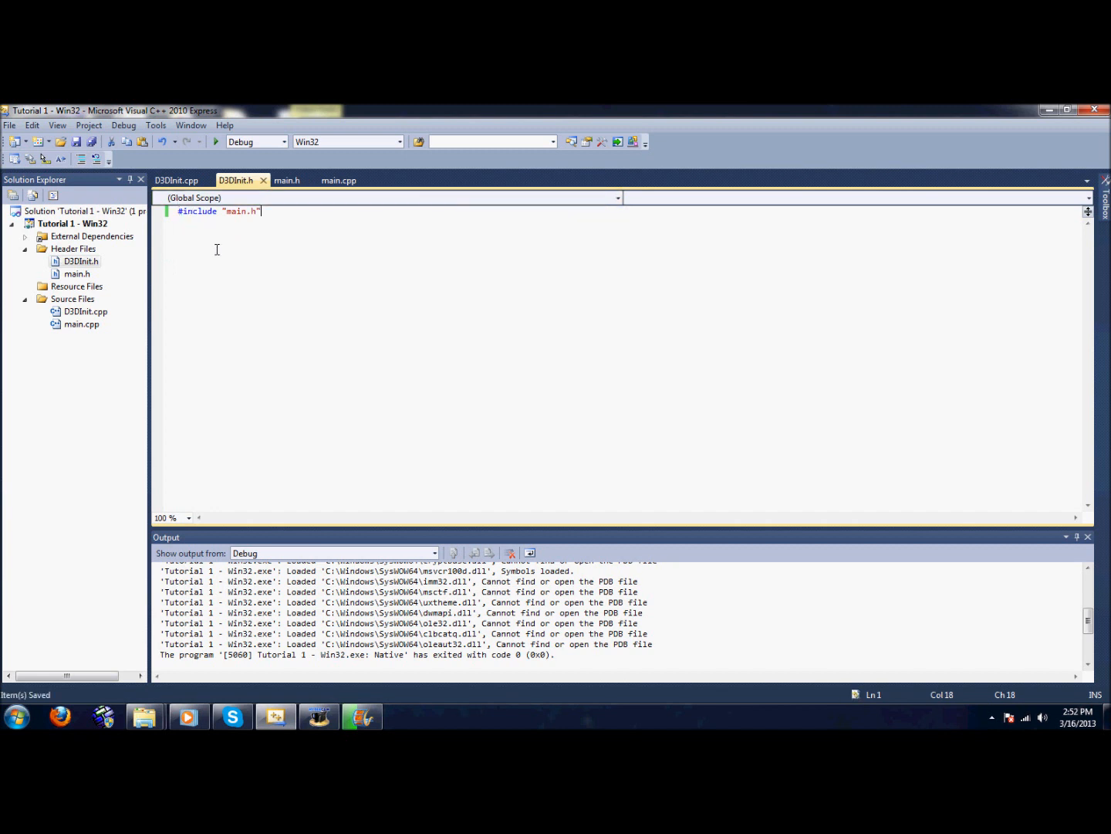
Step: Write an empty class D3DInit with a public section in D3DInit.h
text(class)
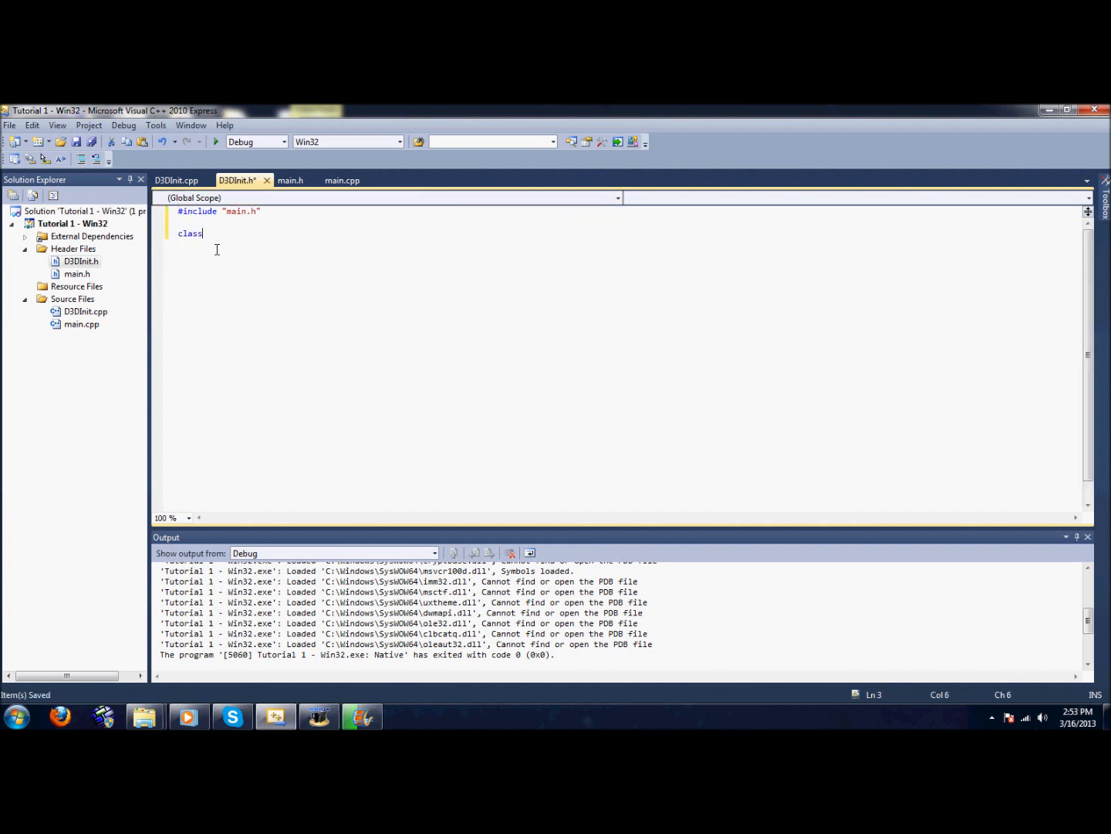
text(D3DI)
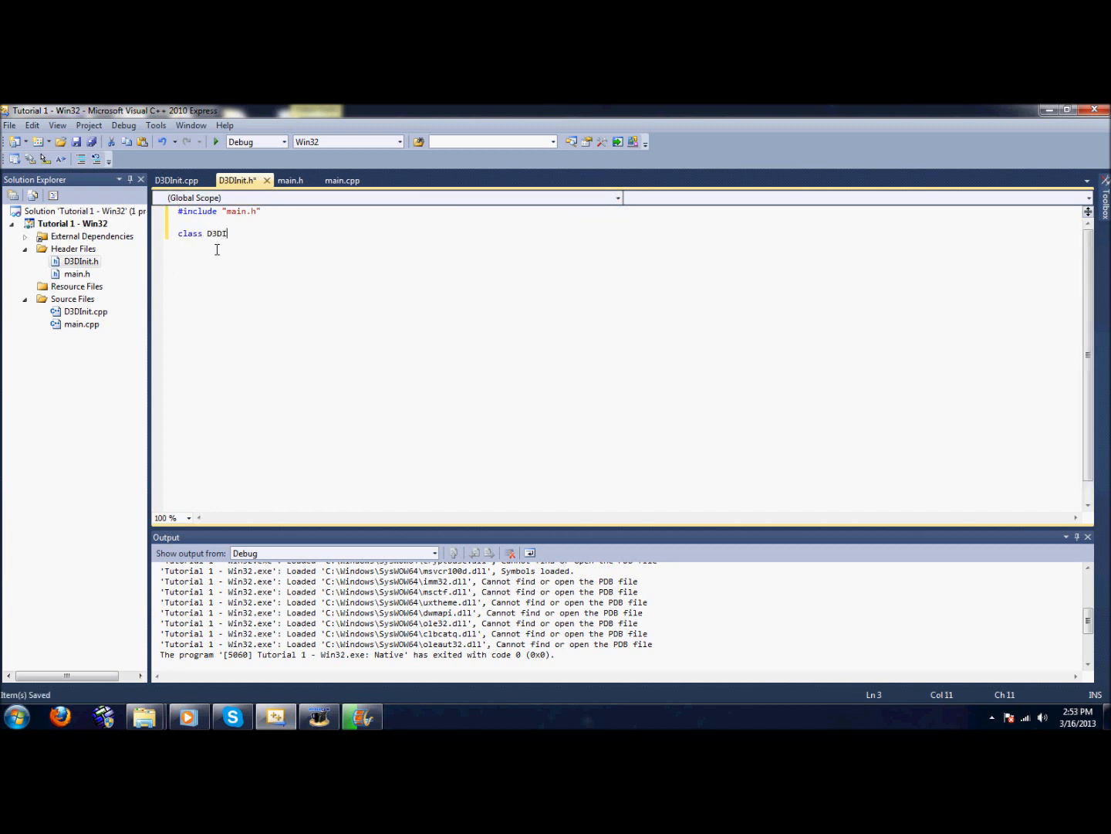
text(nit)
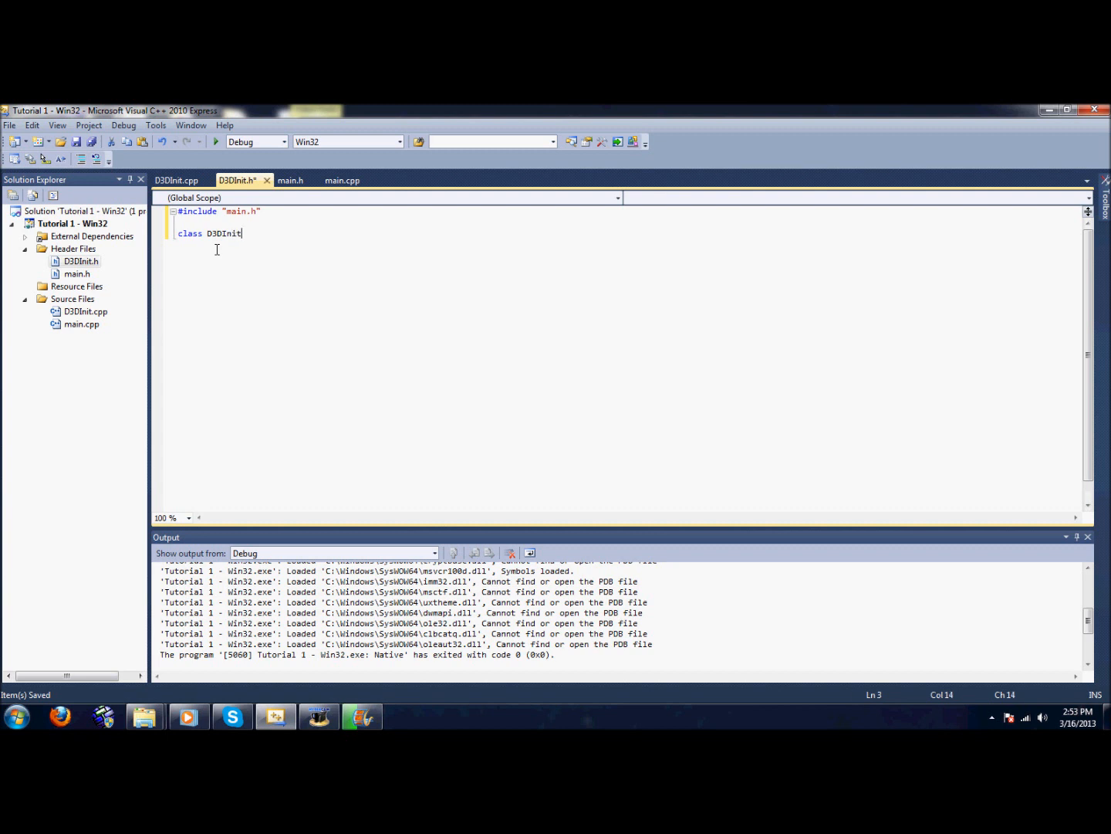
text({)
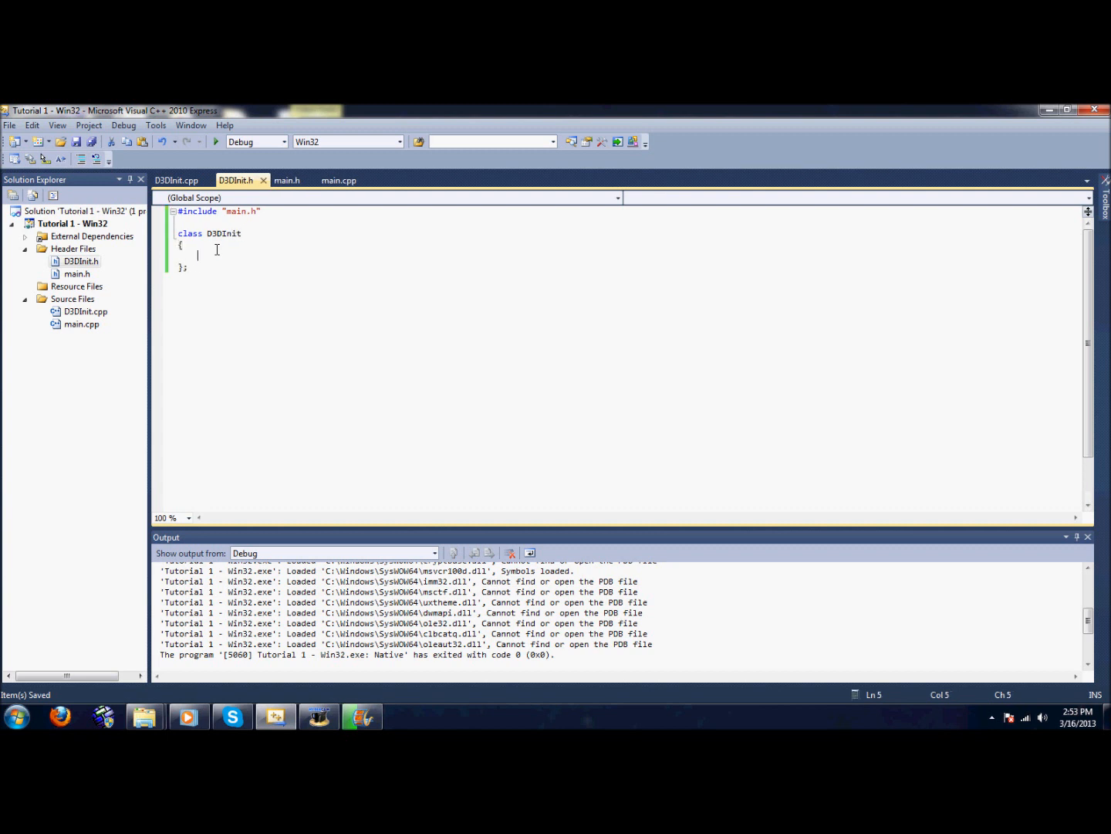
text(public;)
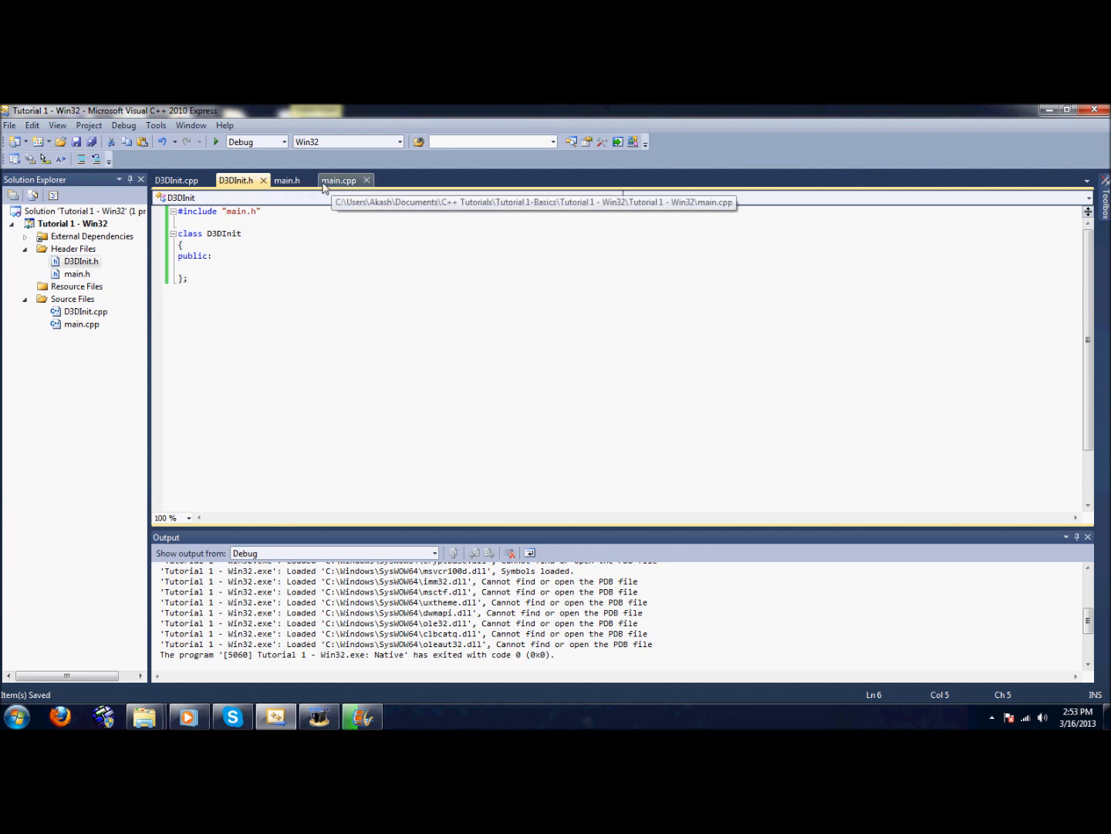
click(339, 179)
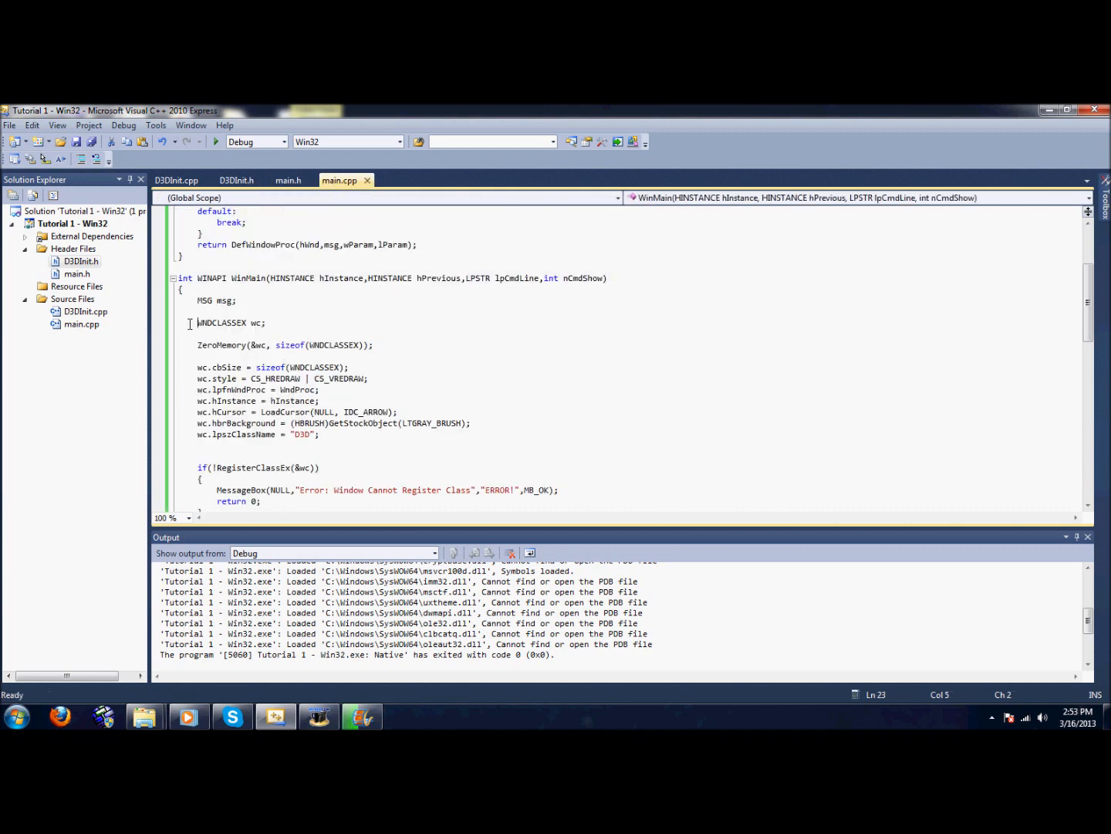
drag(198, 322, 201, 506)
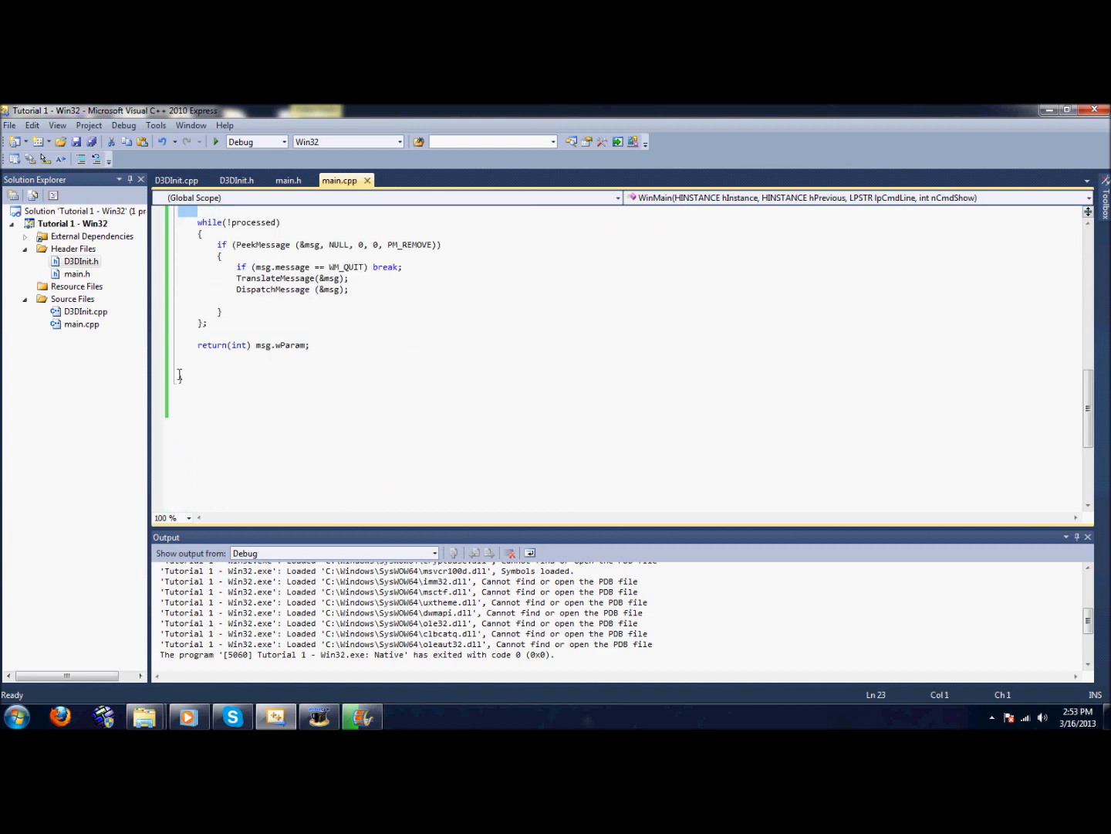
scroll(down, 3)
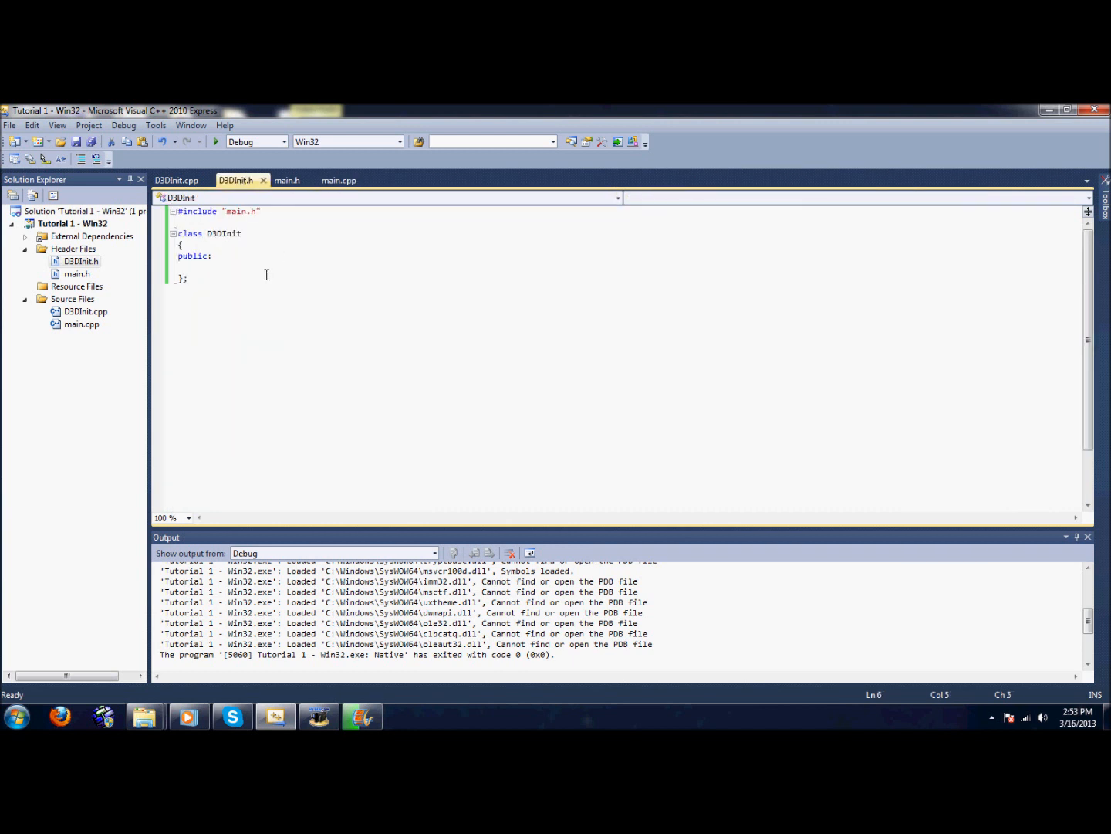
Step: Declare int WindowClassCreation(HINSTANCE, HINSTANCE, LPSTR, int) in the D3DInit class
text(i)
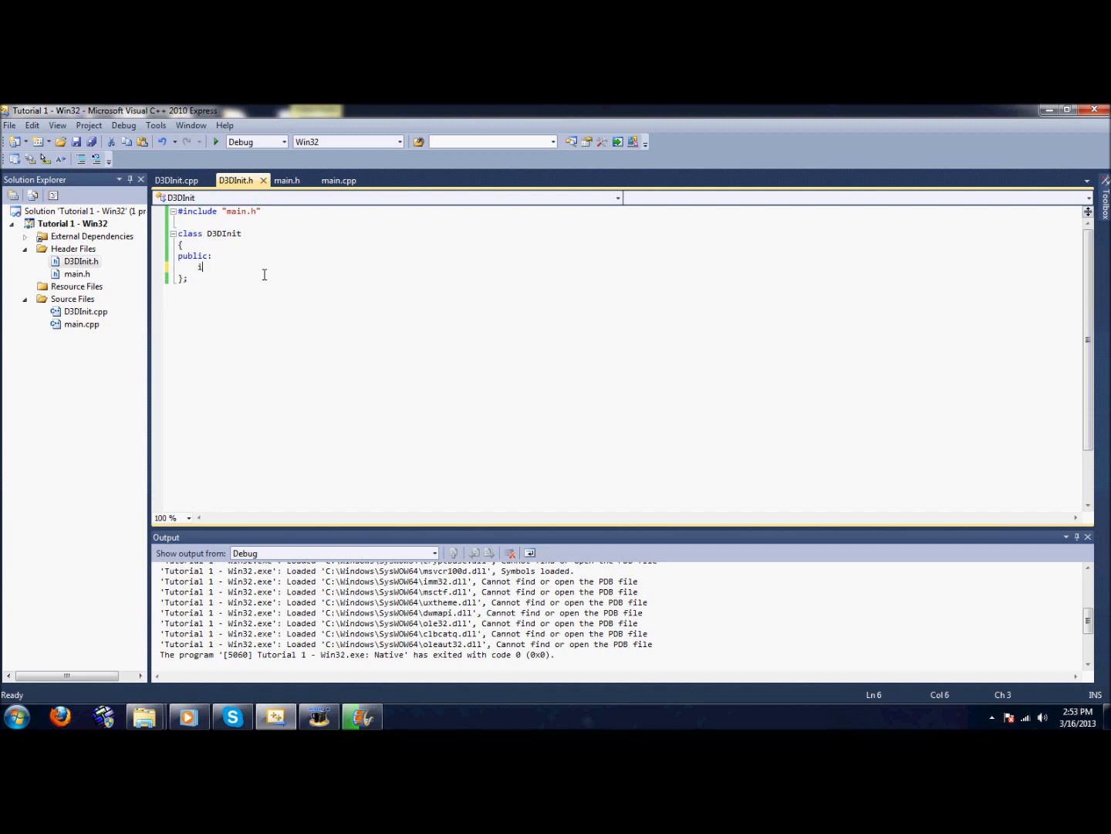
text(nt)
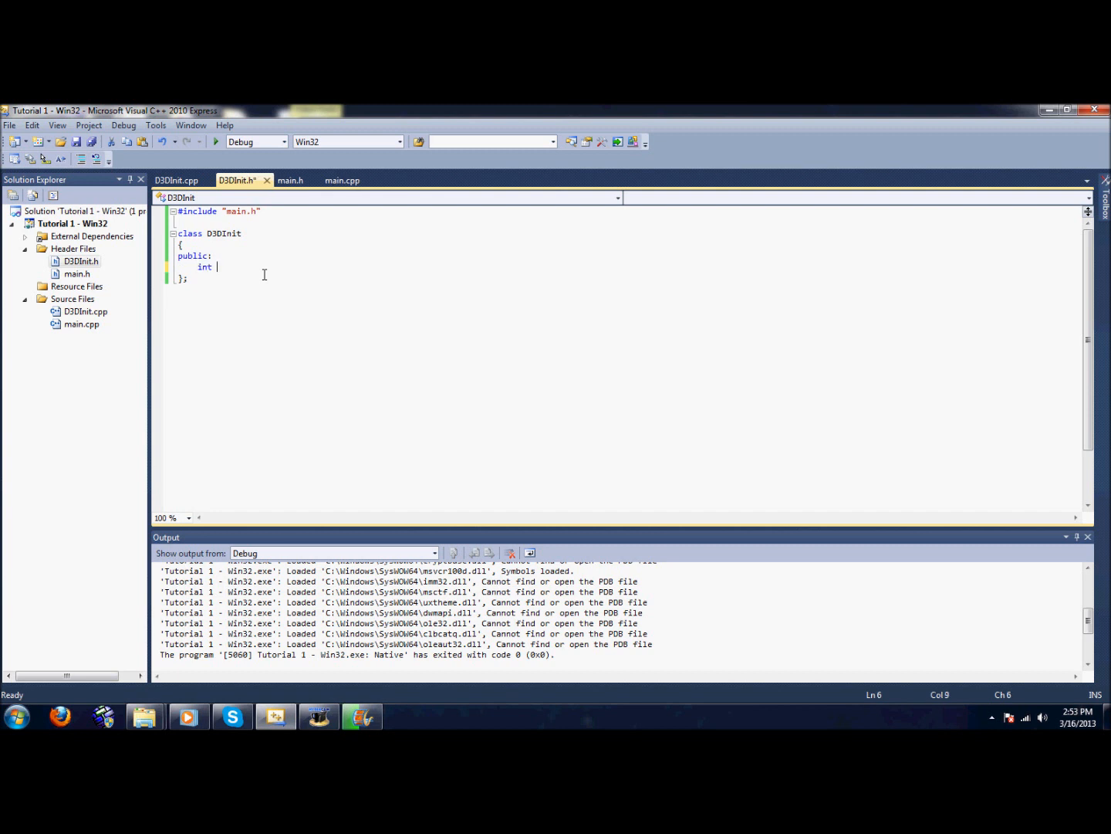
text(Window)
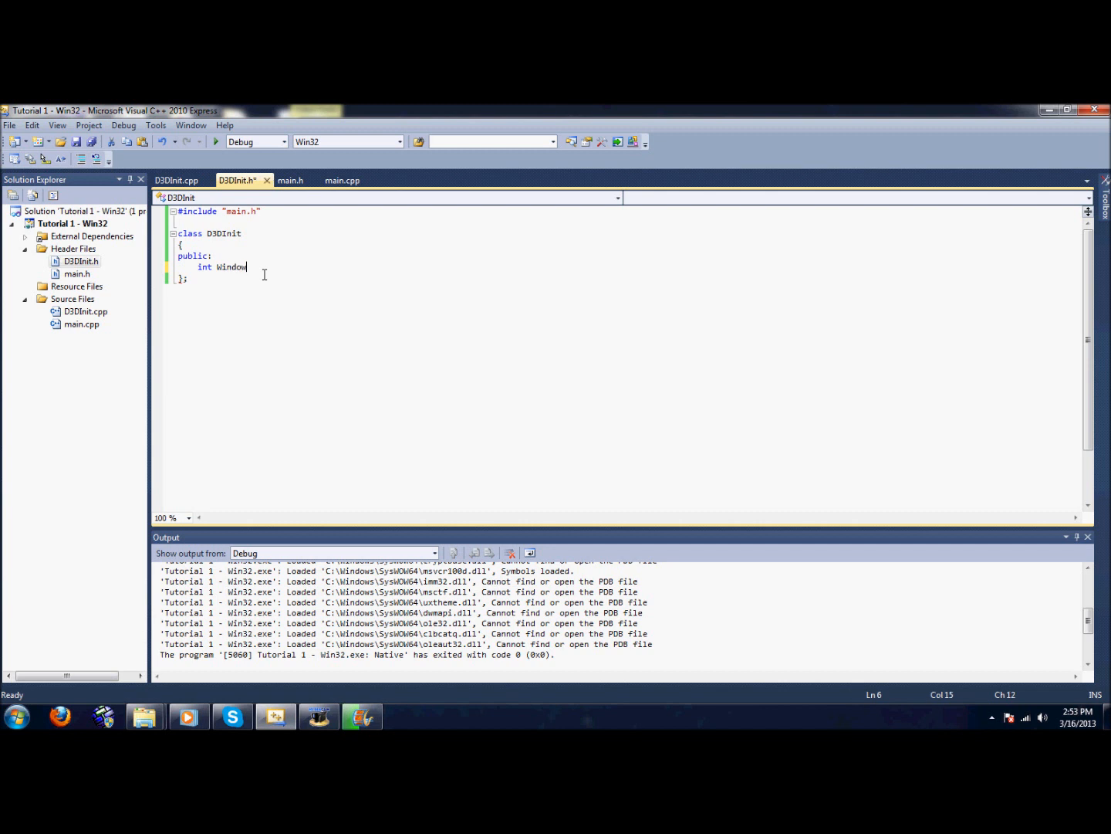
text(ClassC)
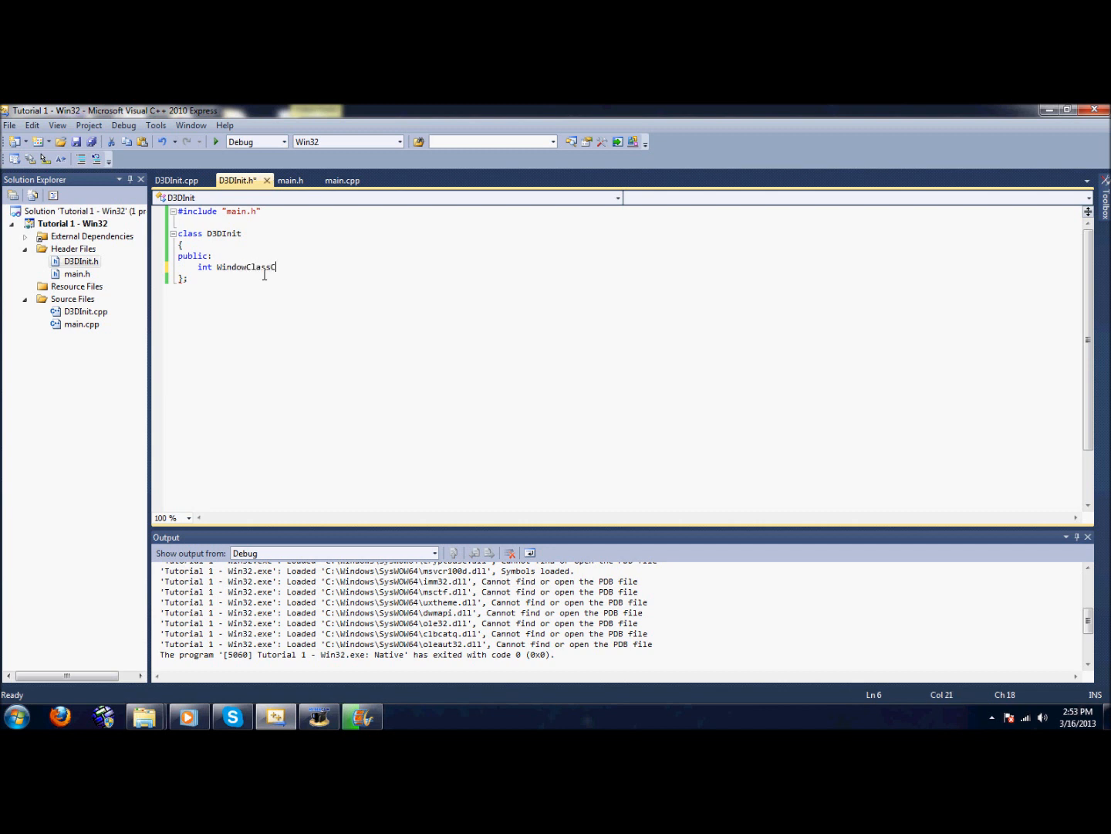
text(reation)
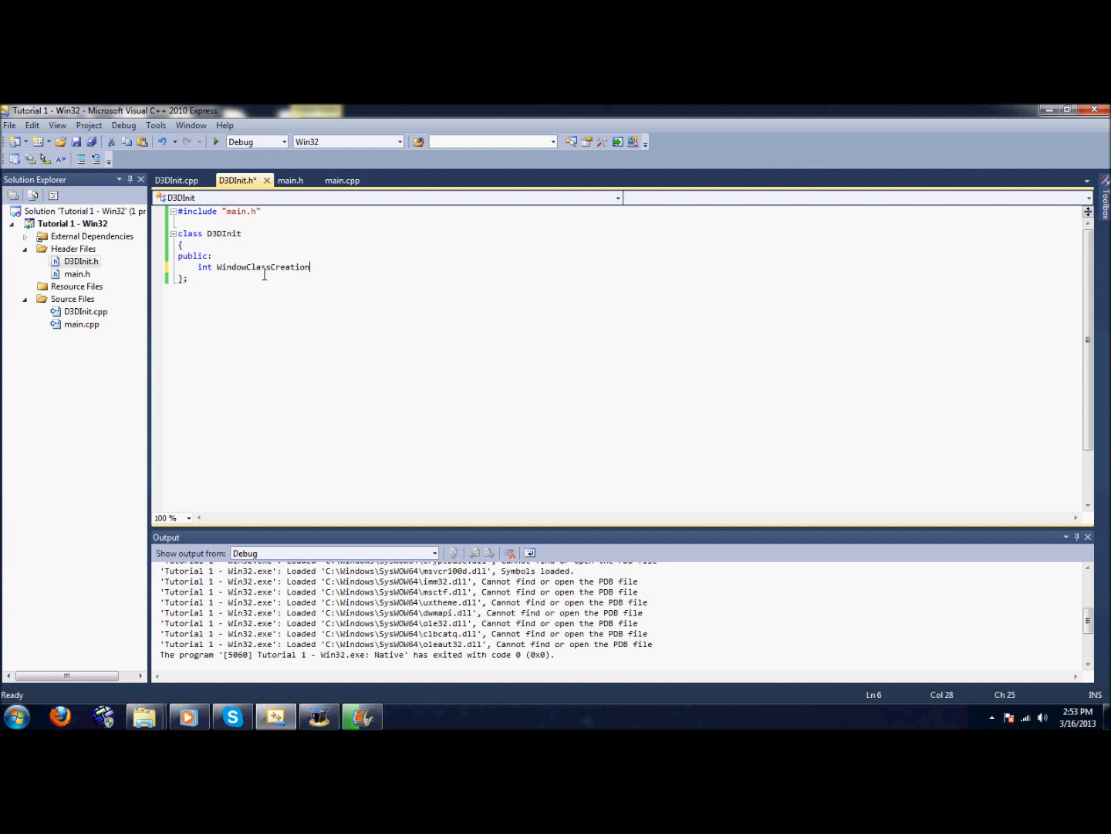
text((HINSTANCE hInstance,HINSTANCE hPrevious,LPSTR lpCmdLine,int nCmdShow))
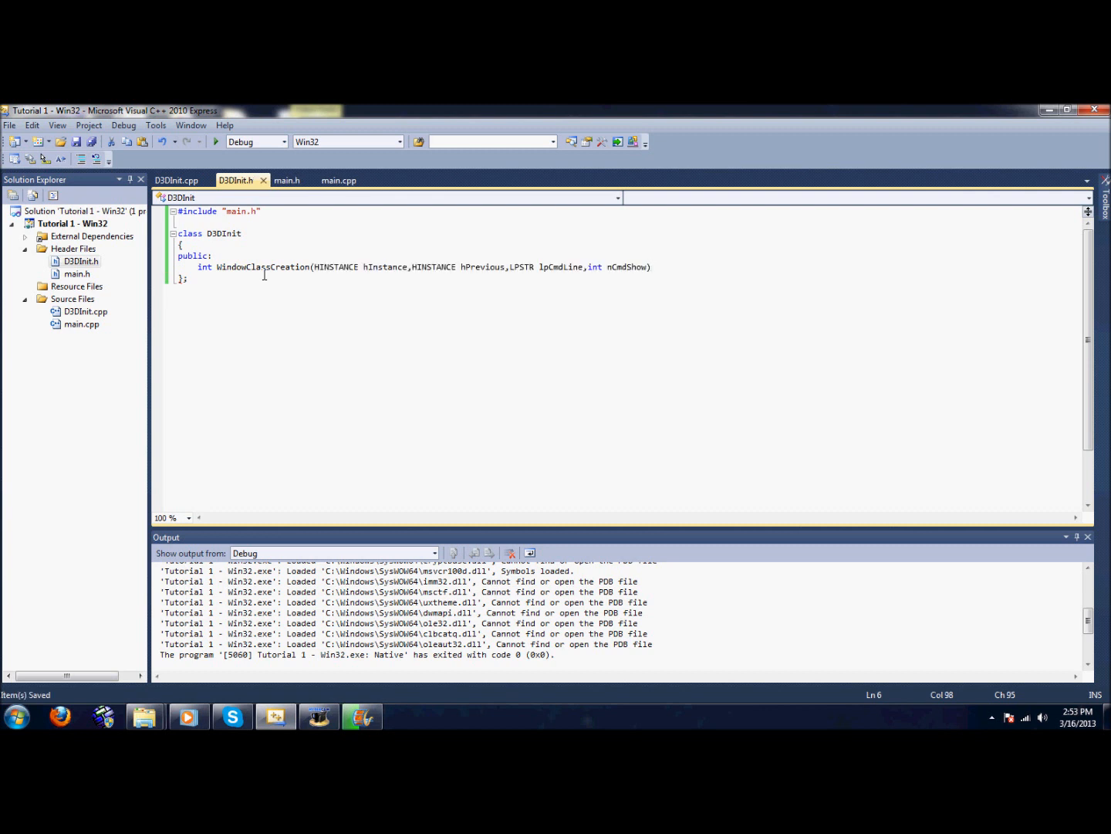
Step: Begin declaring the second member int WindowCreation with the same parameters
text(int)
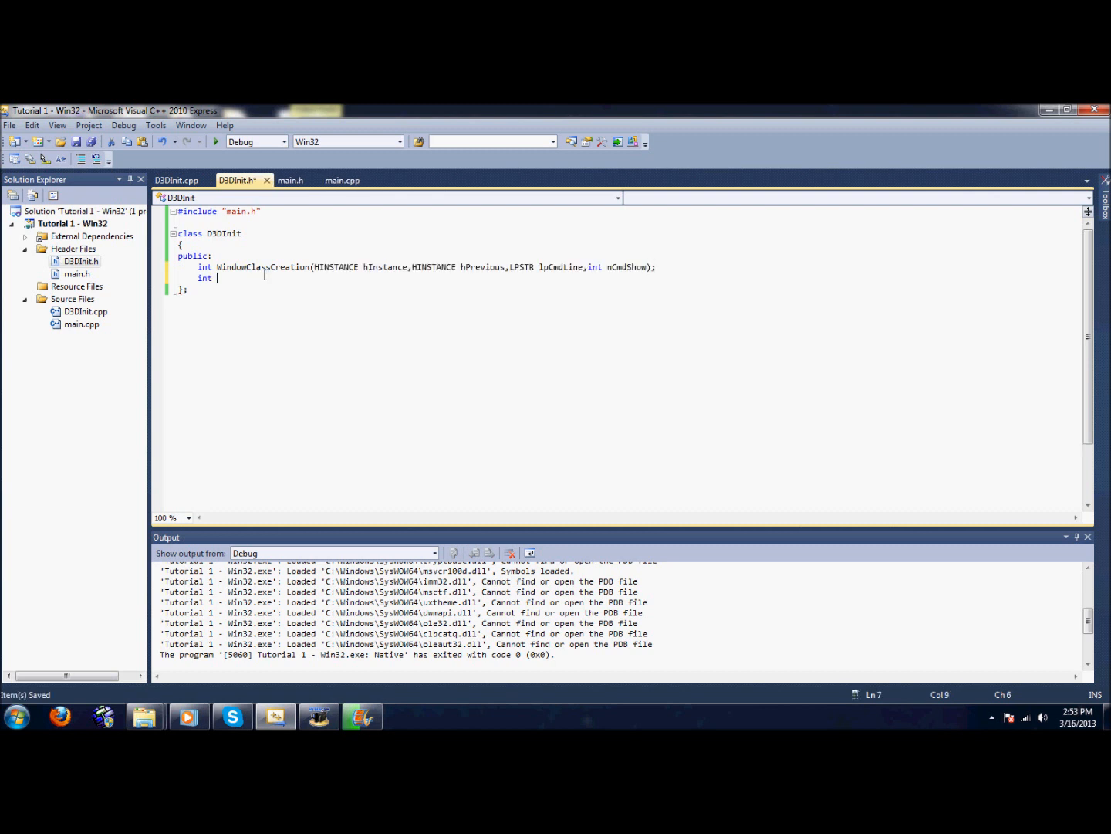
text(WindowCreation(HINSTANCE hInstance,HINSTANCE hPrevious,LPSTR lpCmdLine,int nCmdShow);)
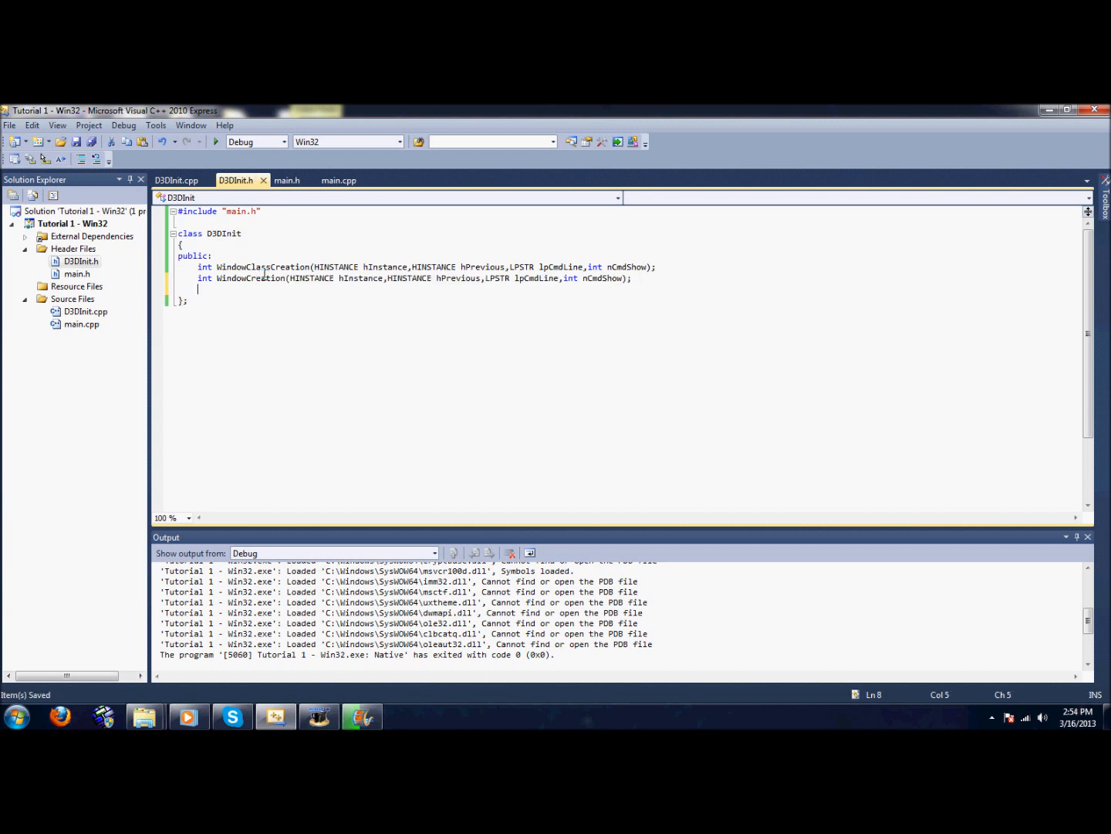
Step: Write an empty int D3DInit::WindowClassCreation(HINSTANCE, HINSTANCE, LPSTR, int) definition in D3DInit.cpp
click(176, 179)
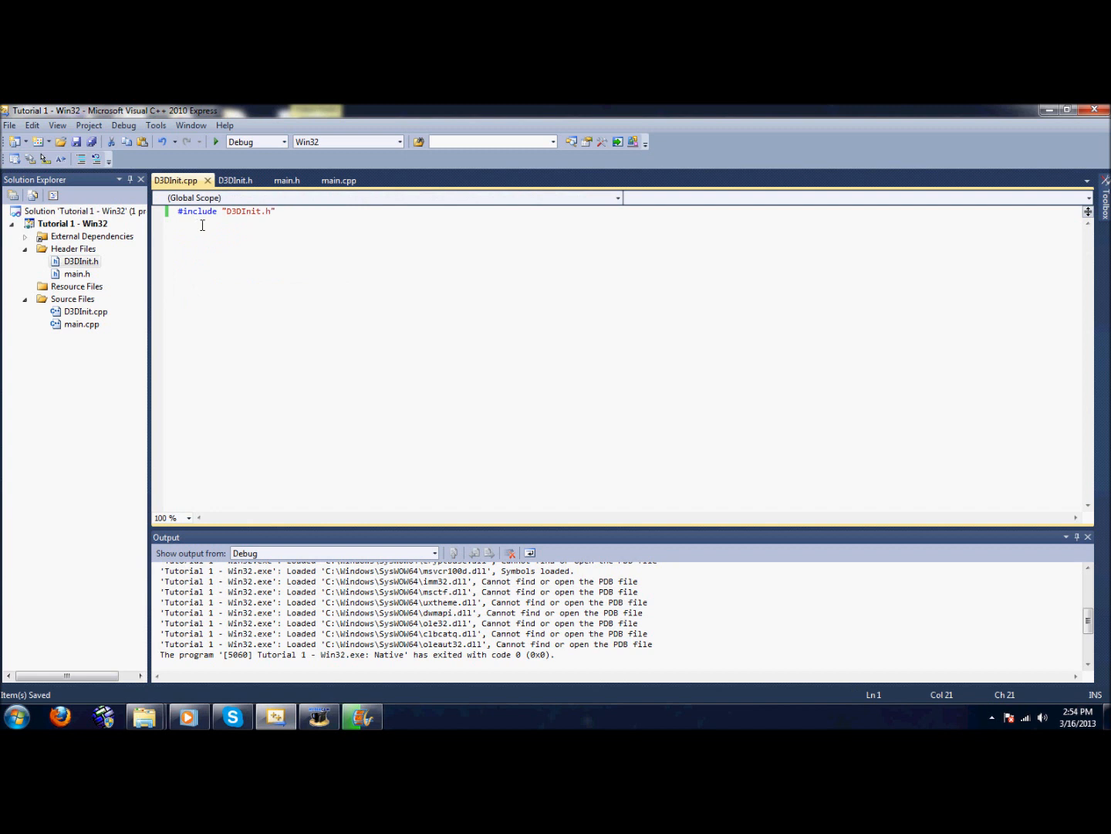
key(enter)
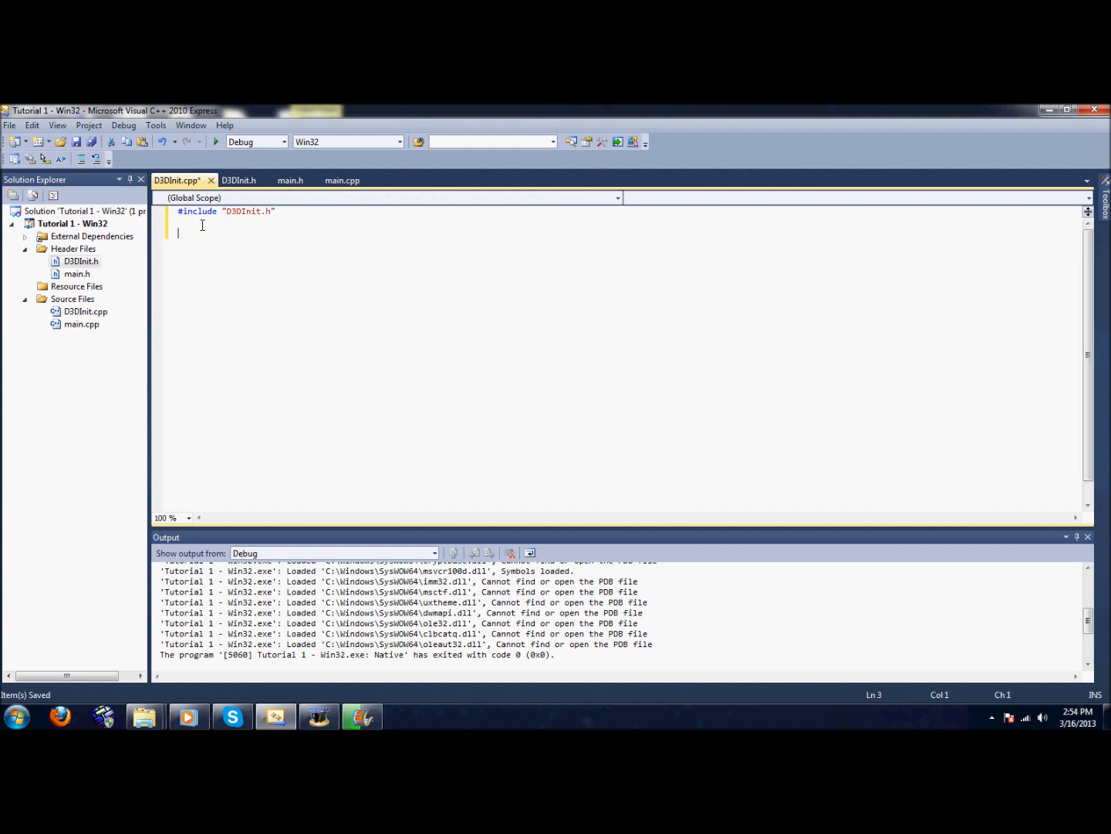
text(voi)
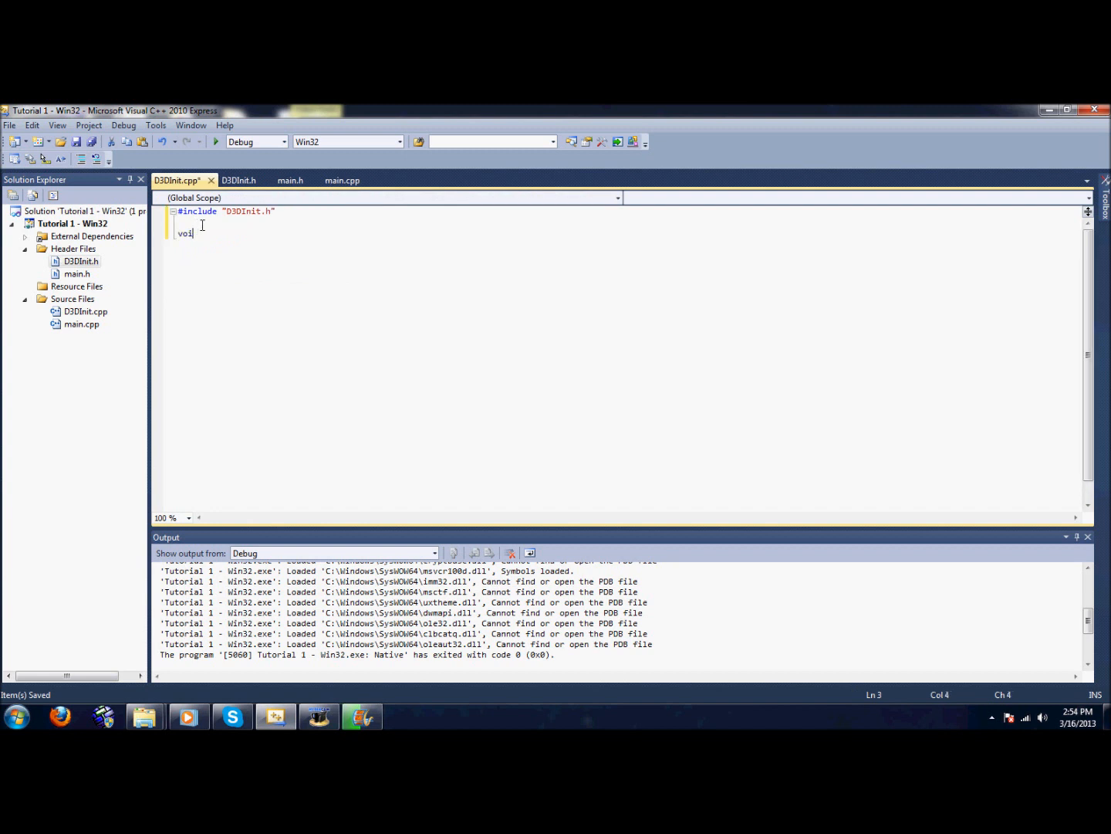
text(int)
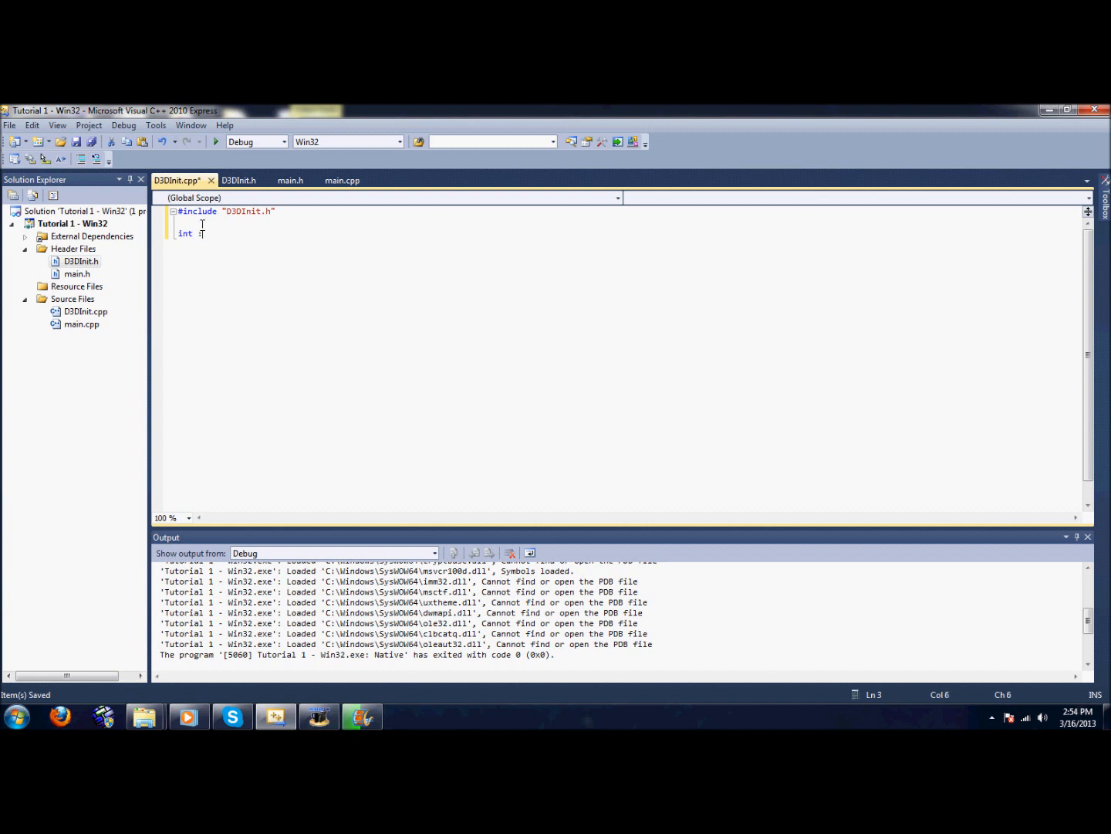
text(D3DInit)
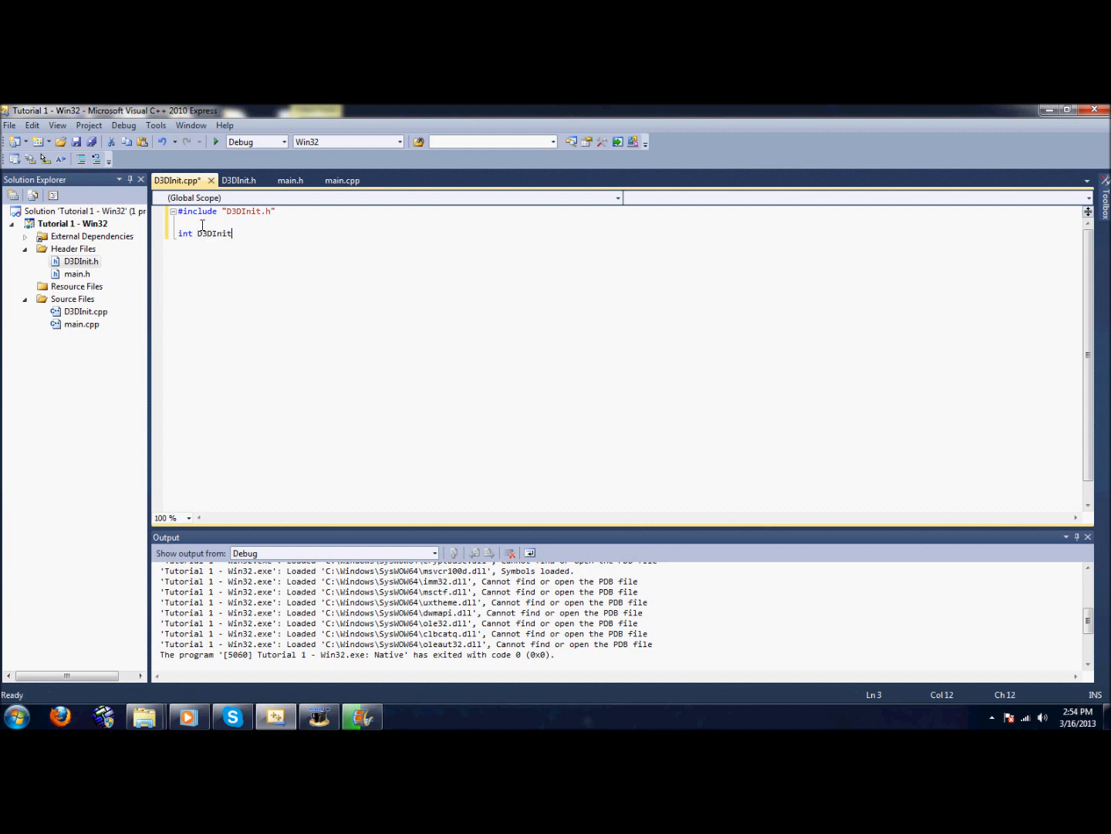
text(::WindowClassCreation)
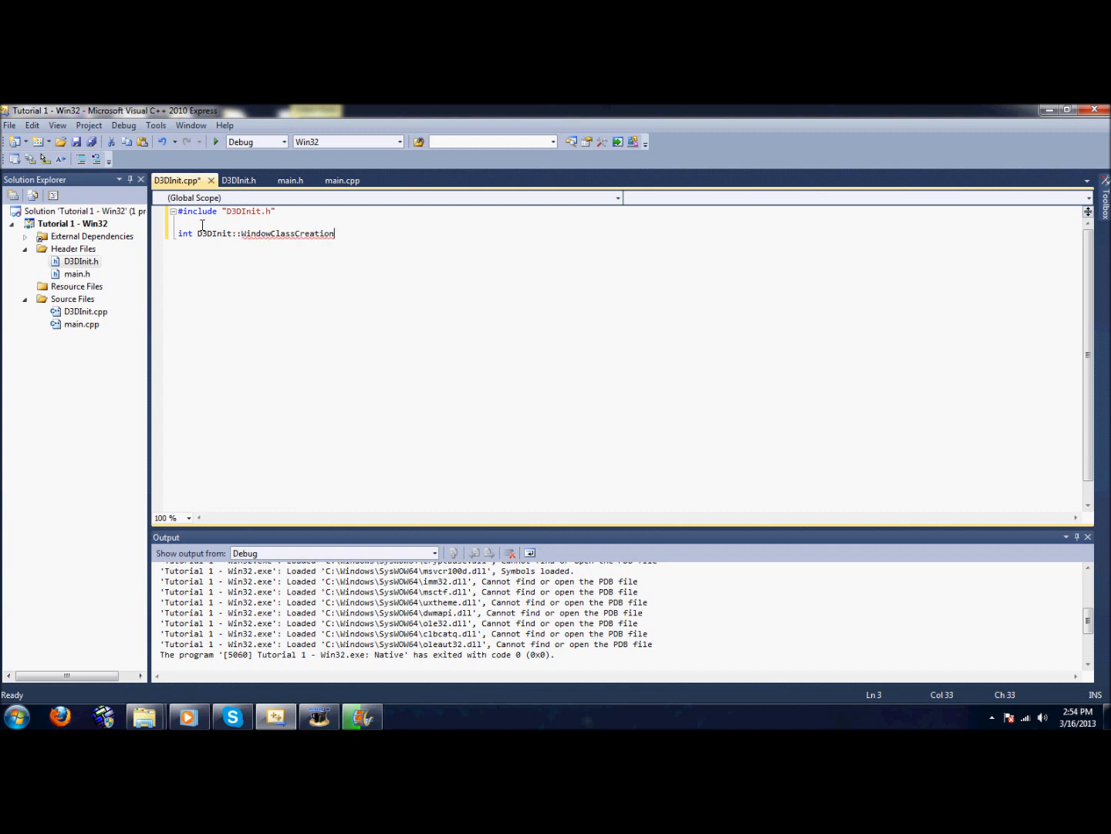
text((HINSTANCE hInstance,HINSTANCE hPrevious,LPSTR lpCmdLine,int nCmdShow))
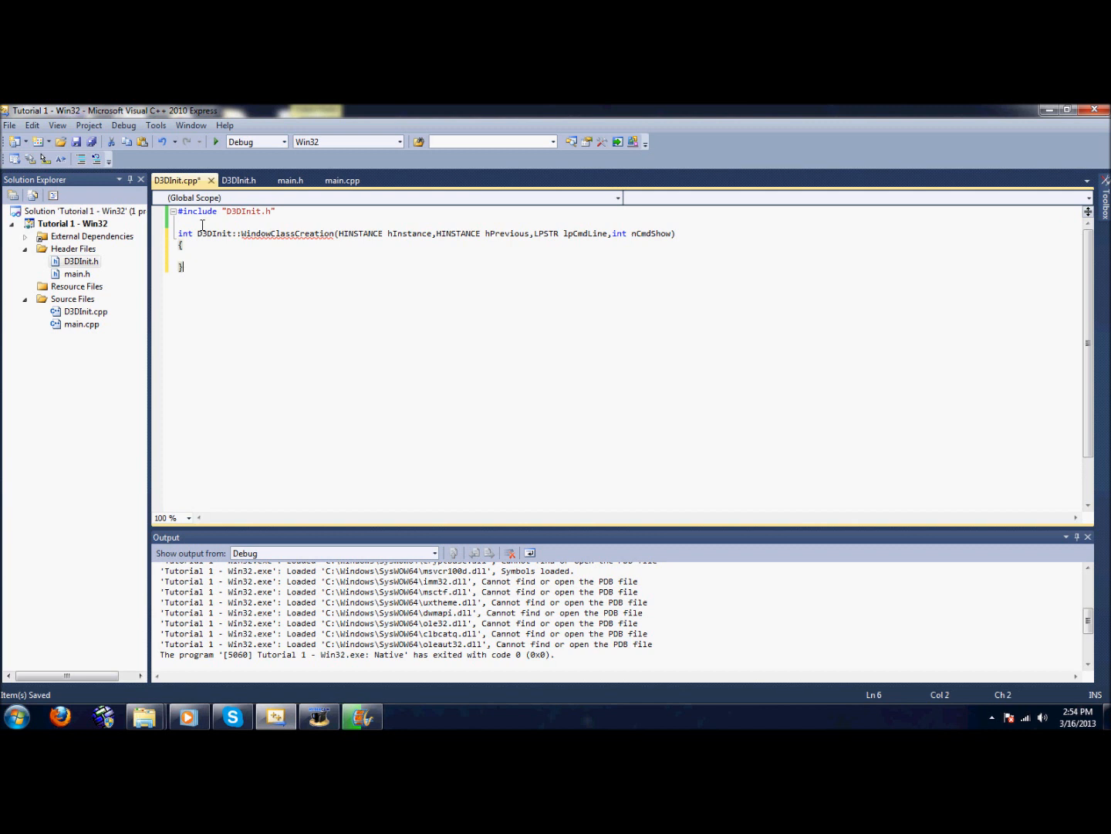
click(339, 179)
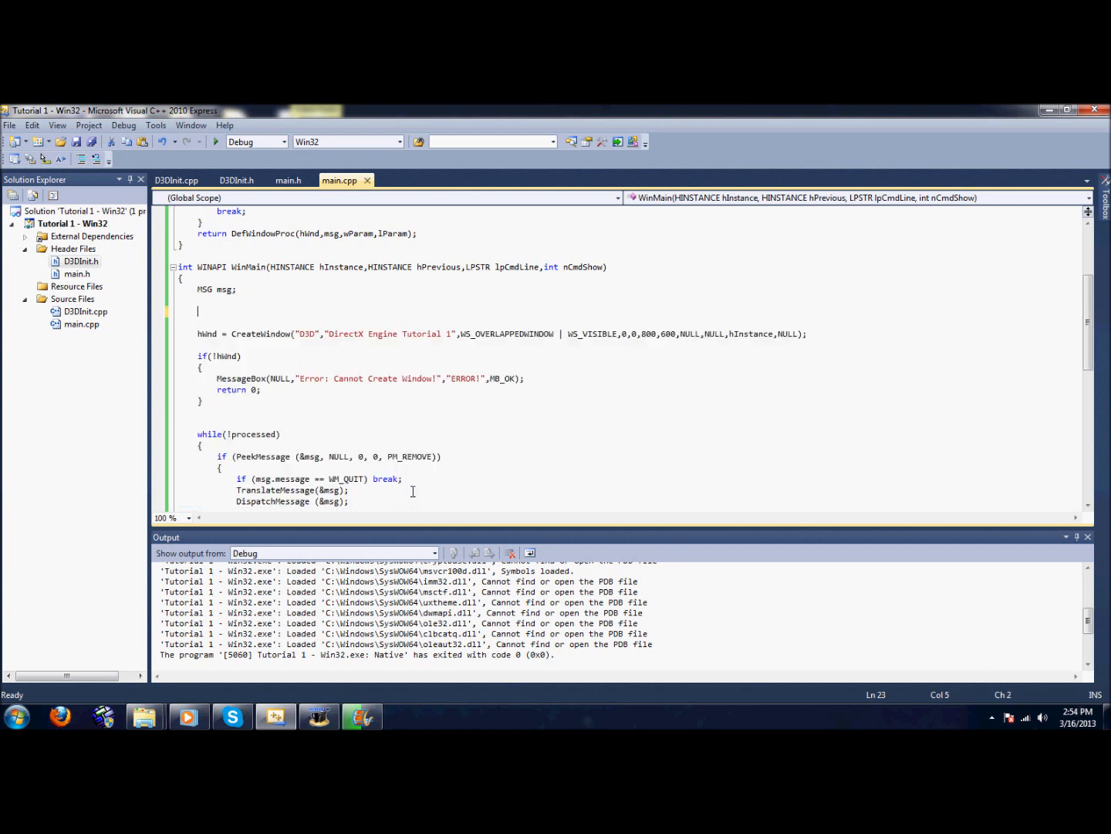
Step: Move the WNDCLASSEX setup and RegisterClassEx code from WinMain into WindowClassCreation
click(176, 179)
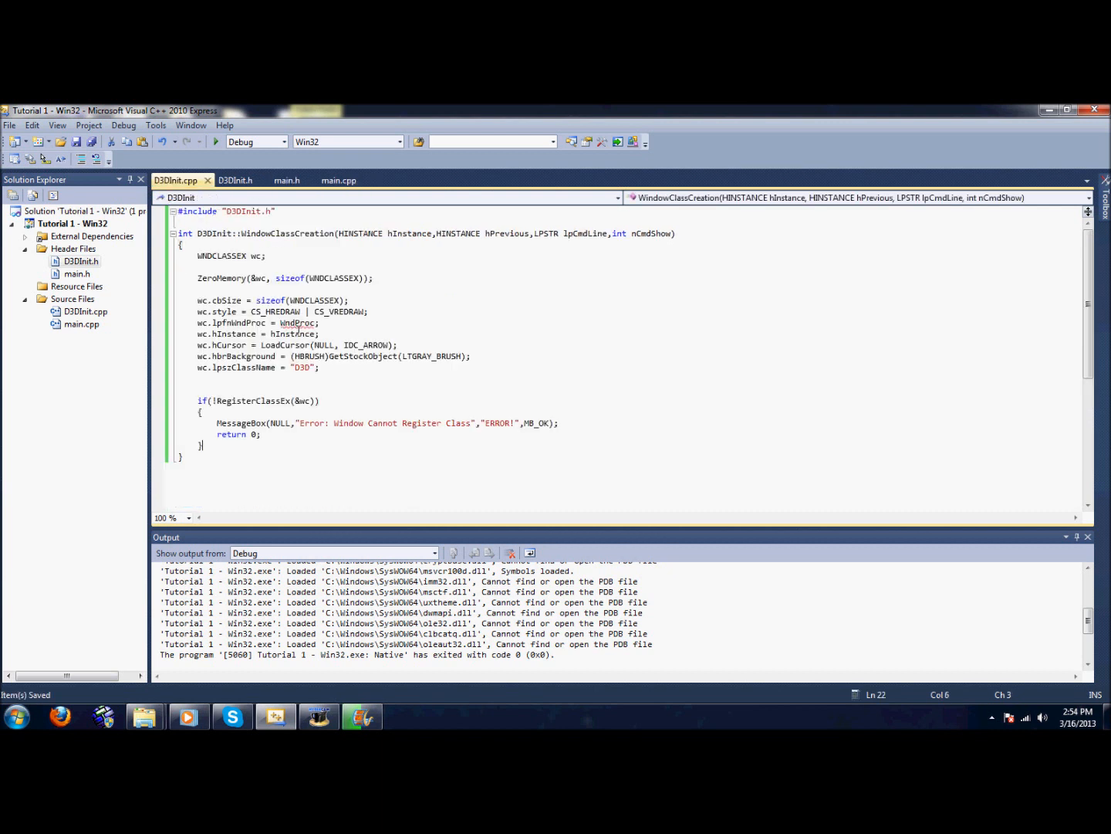
mouse_move(338, 179)
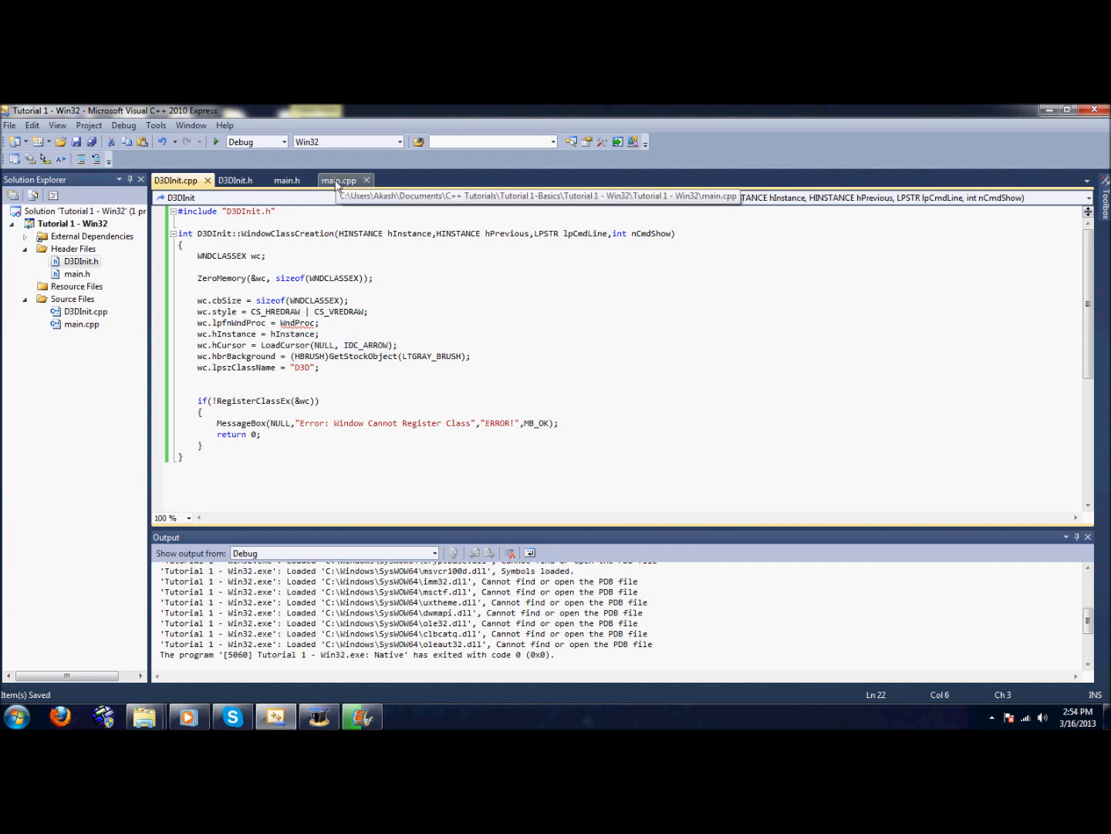
click(289, 179)
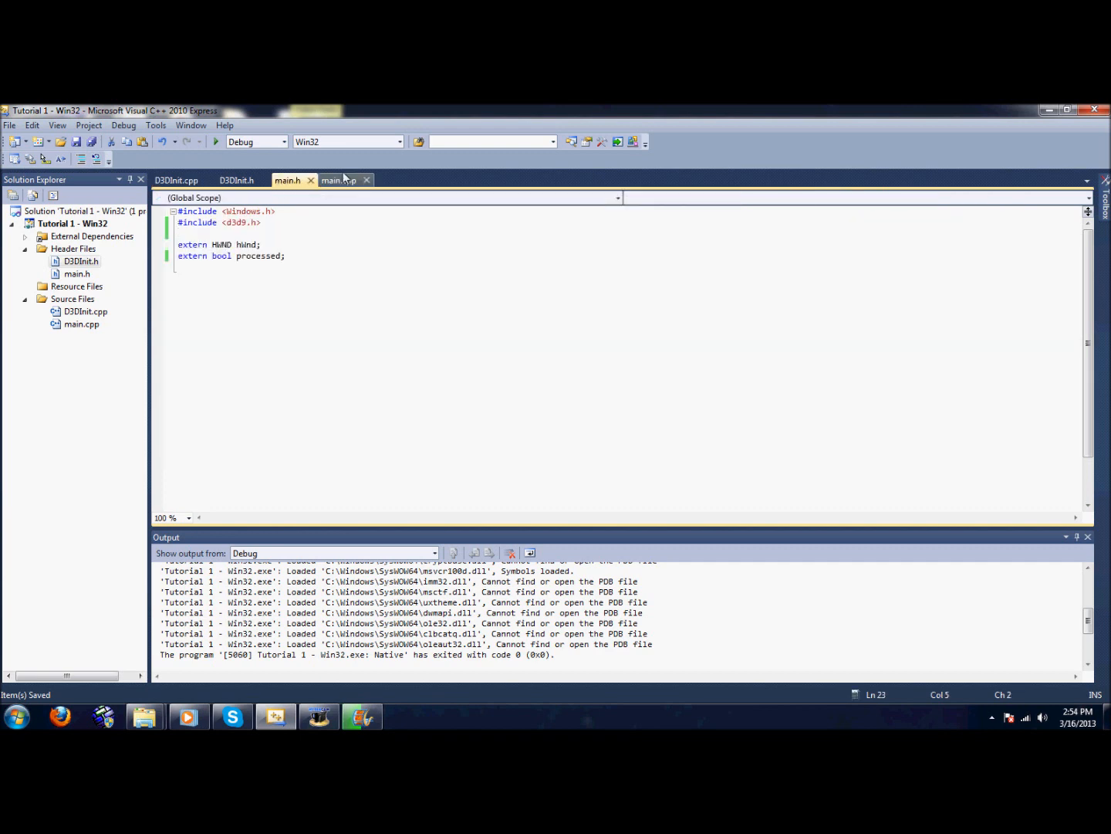
click(338, 179)
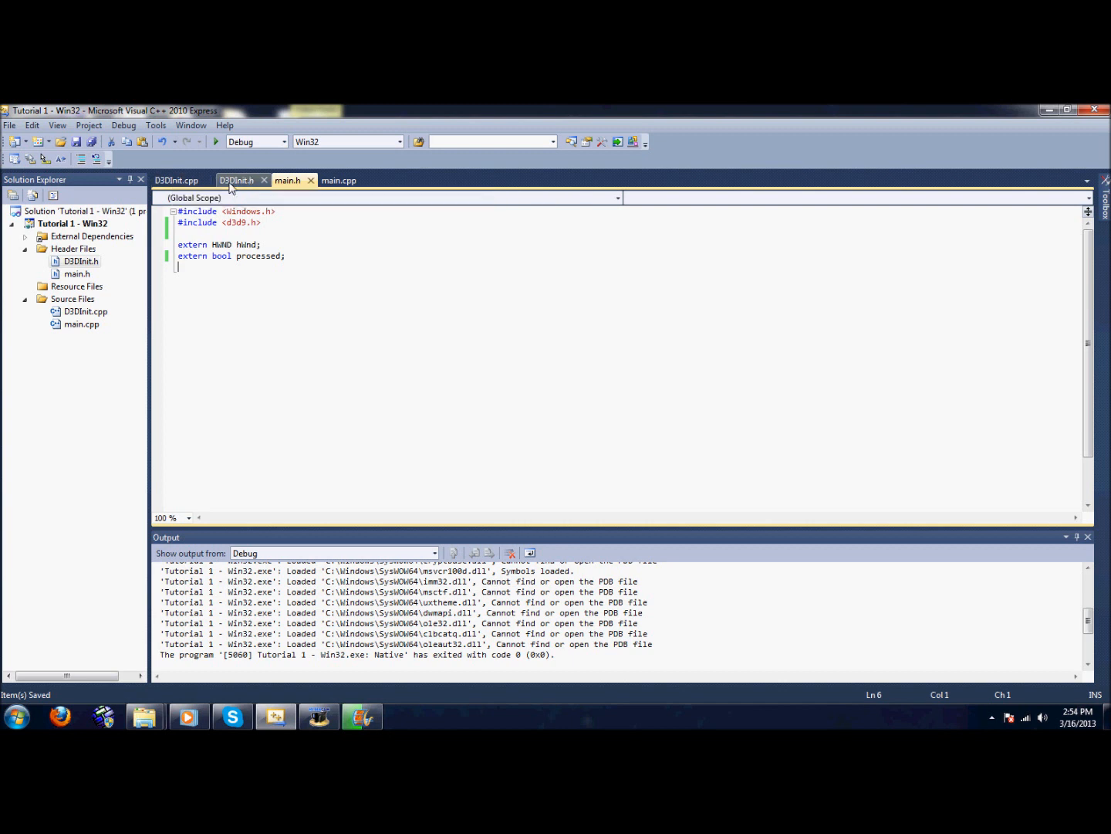
click(340, 179)
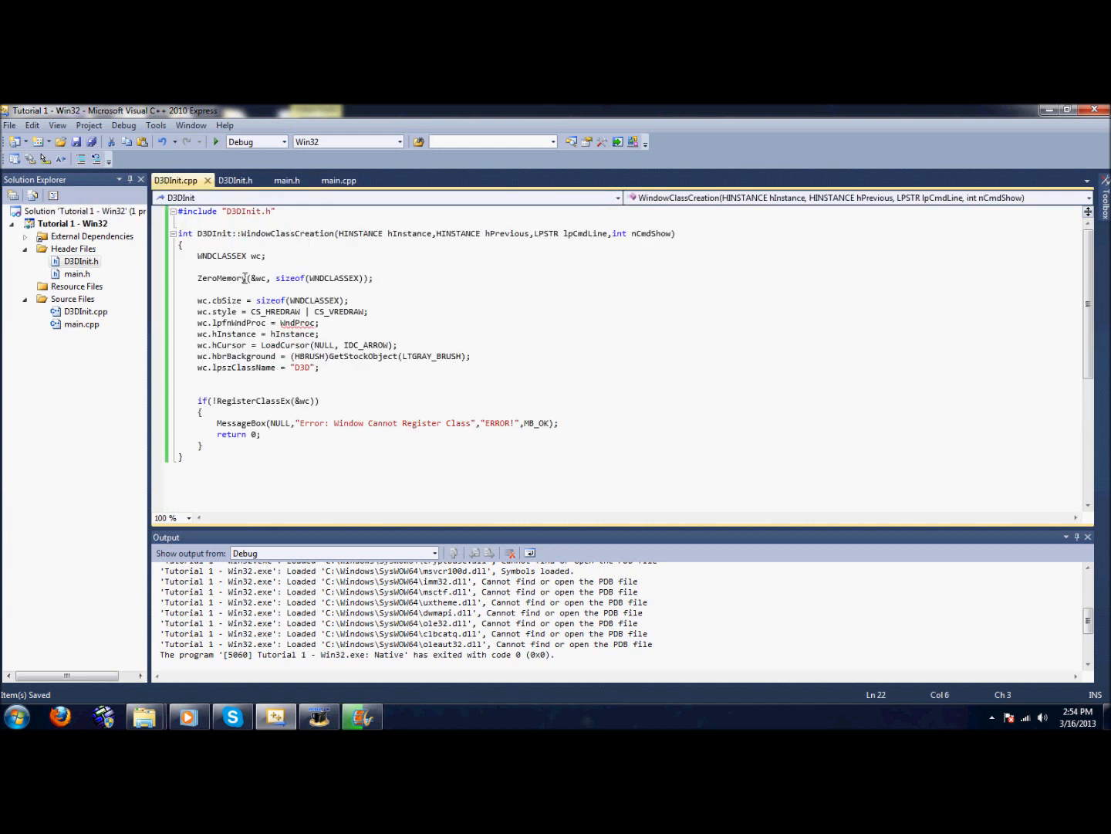
mouse_move(297, 321)
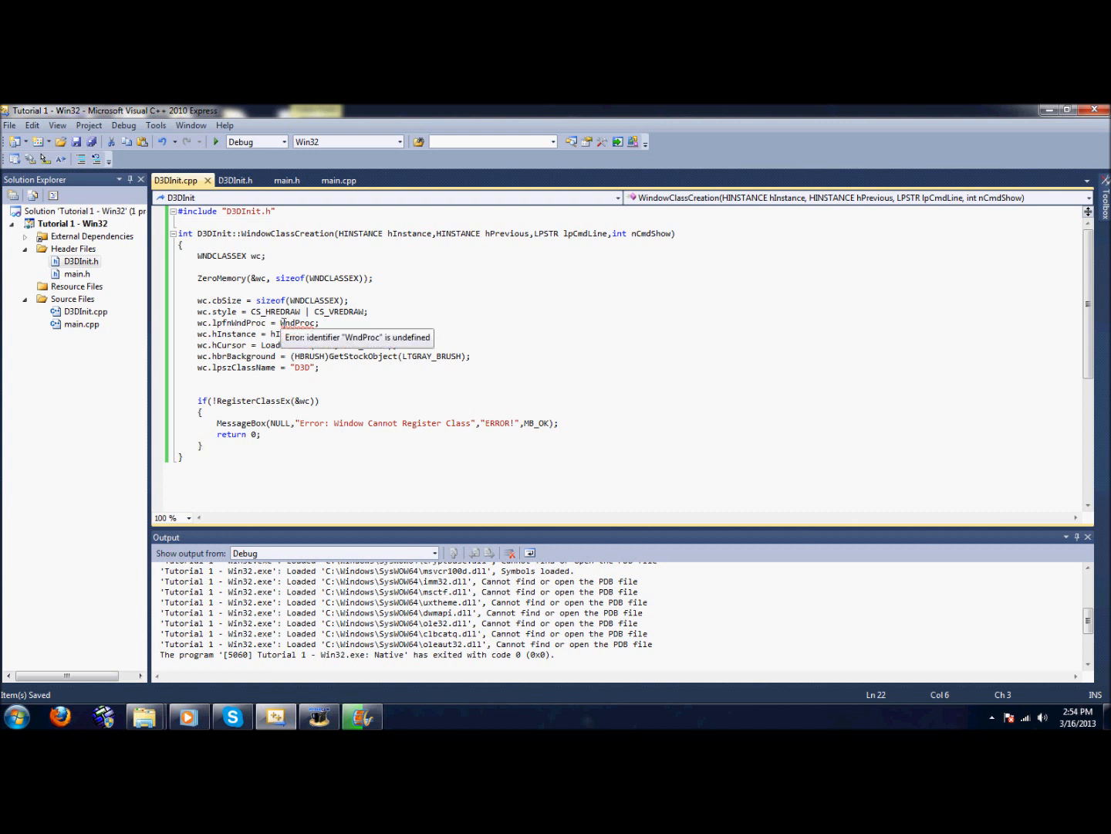
Step: Declare WndProc as an extern callback in main.h, ending with a semicolon, and return to D3DInit.cpp
click(339, 179)
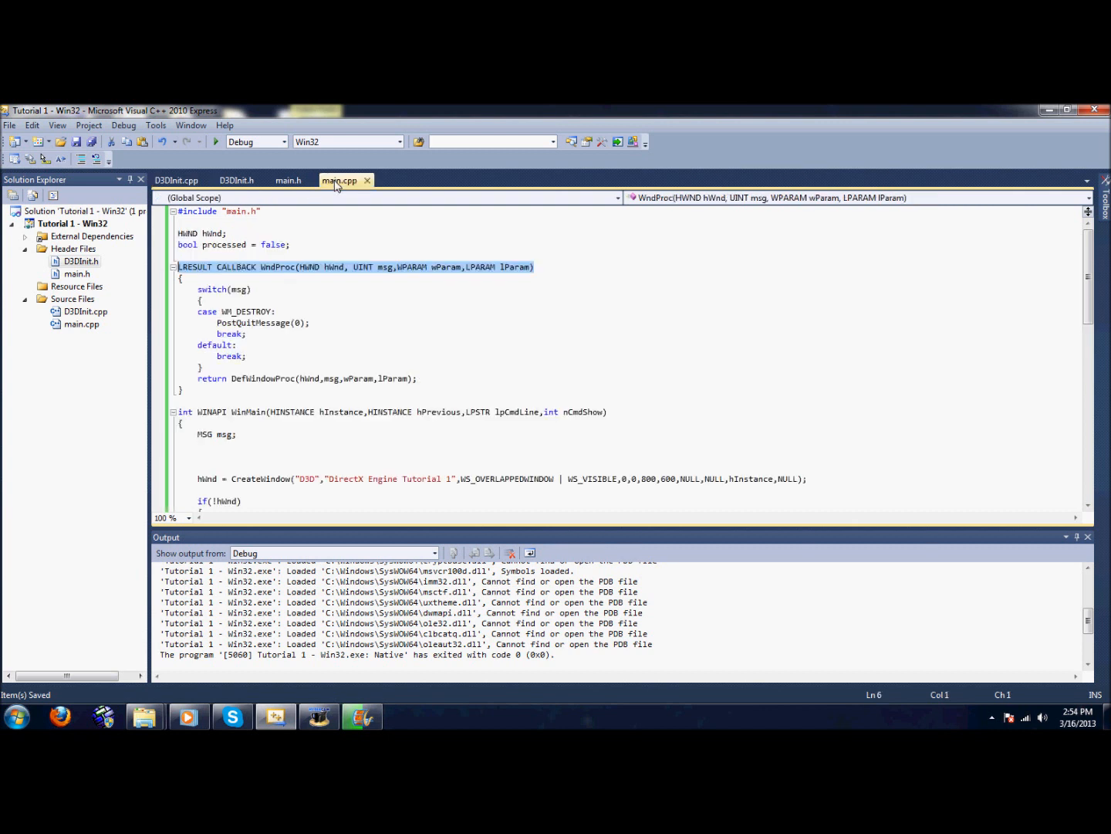
click(238, 179)
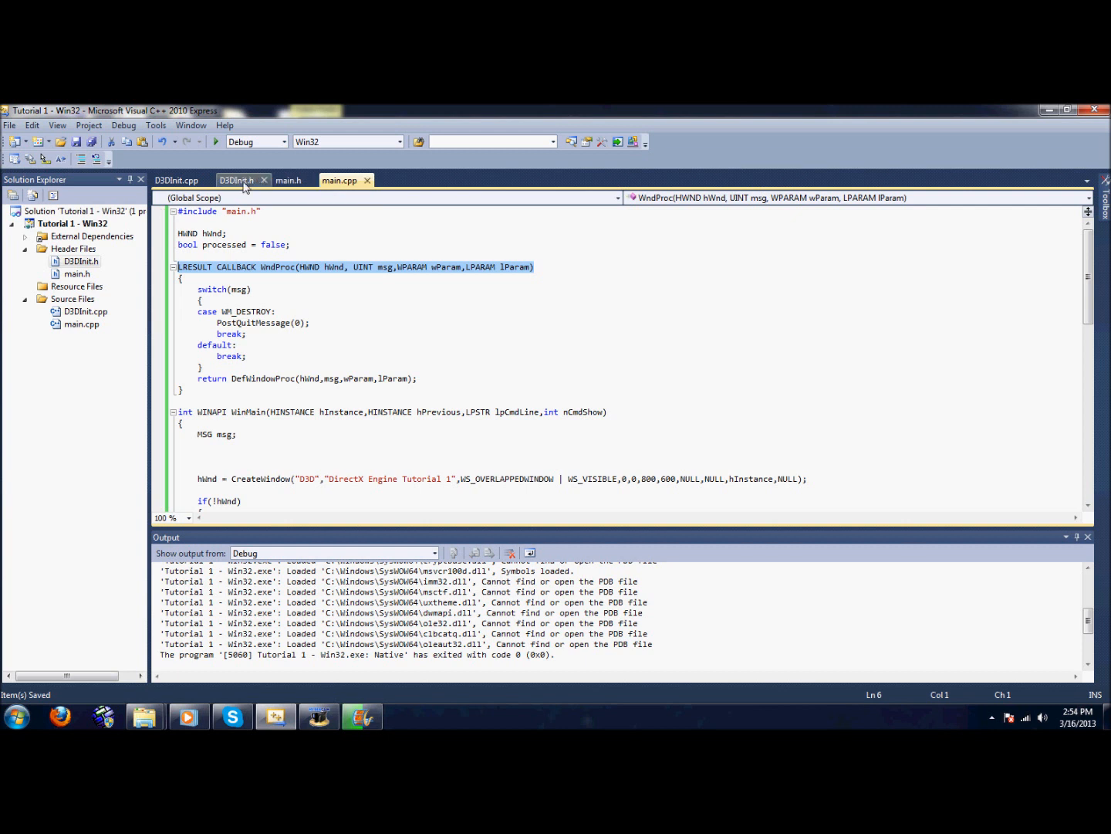
click(289, 179)
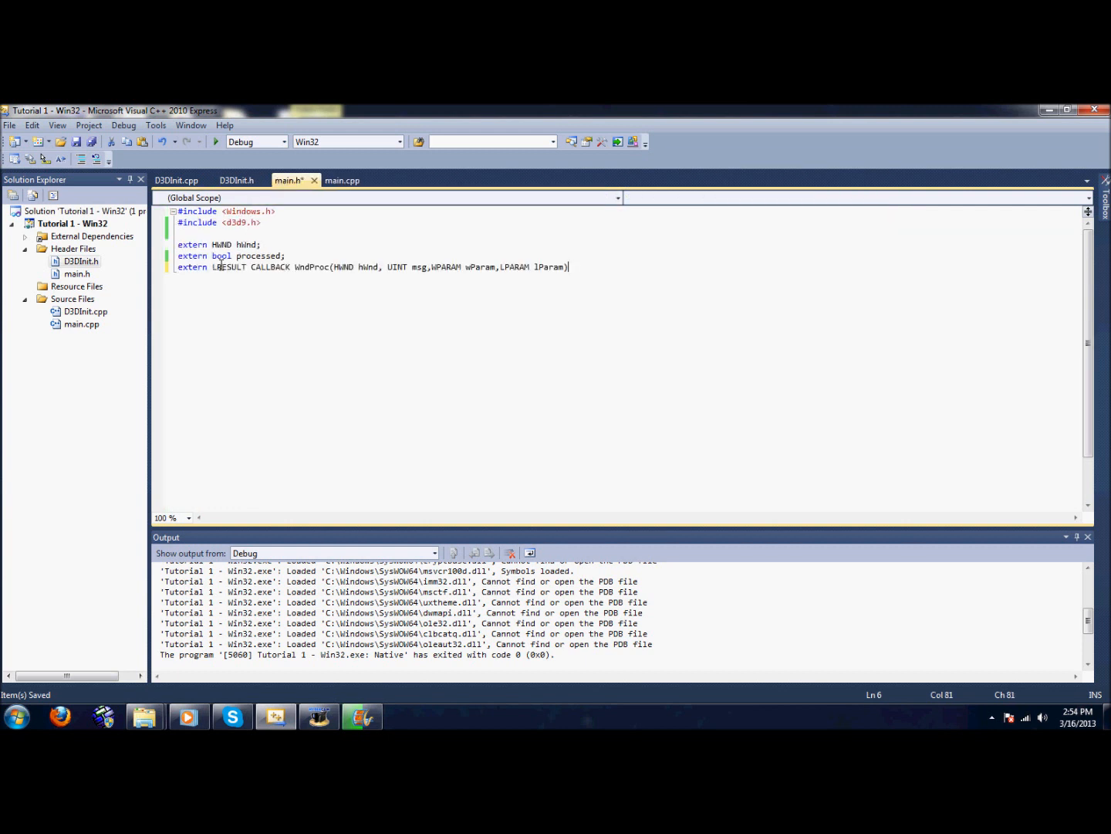
text(;)
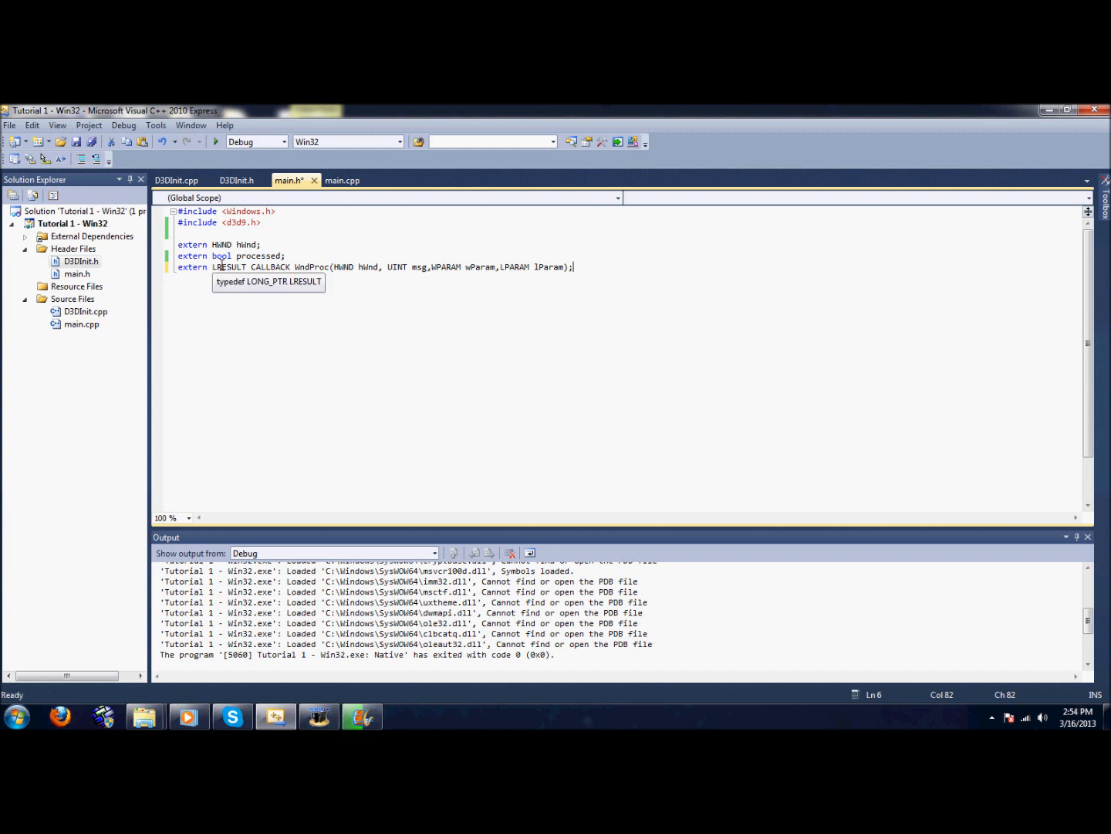
click(176, 180)
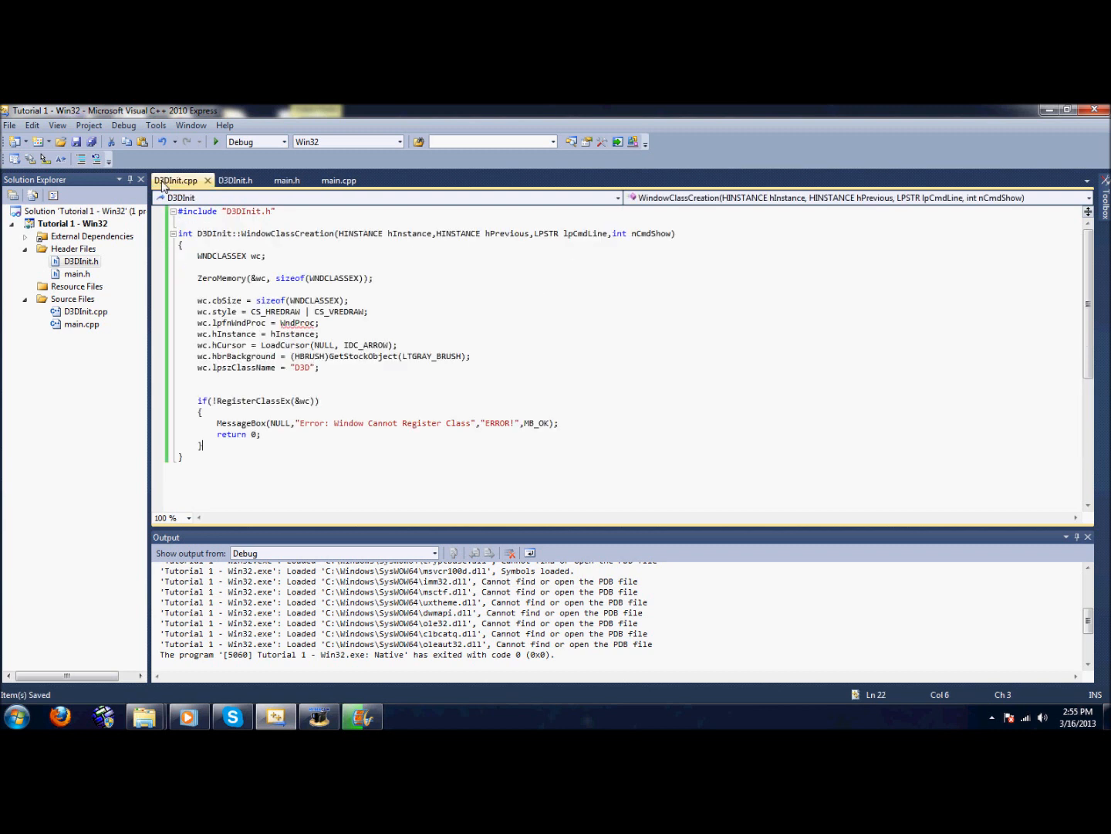
click(296, 321)
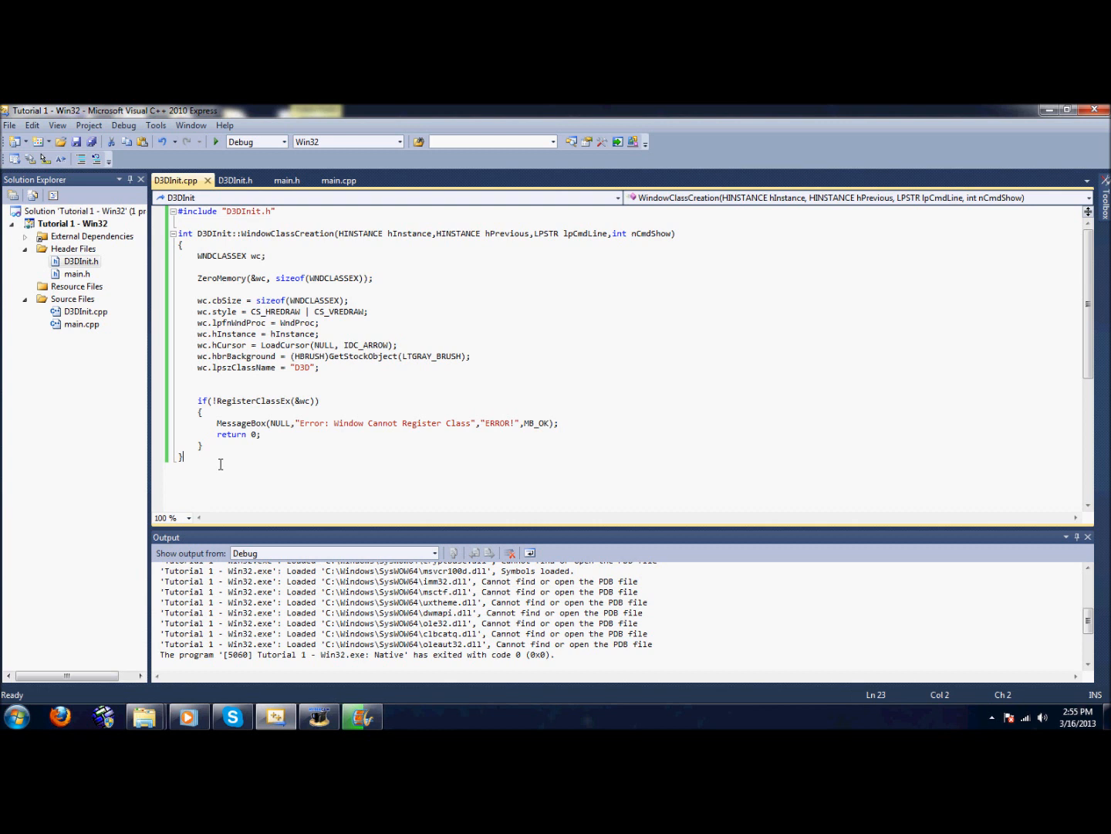
Step: Define int D3DInit::WindowCreation(...) in D3DInit.cpp with its parameter list
text(int D3DInit::)
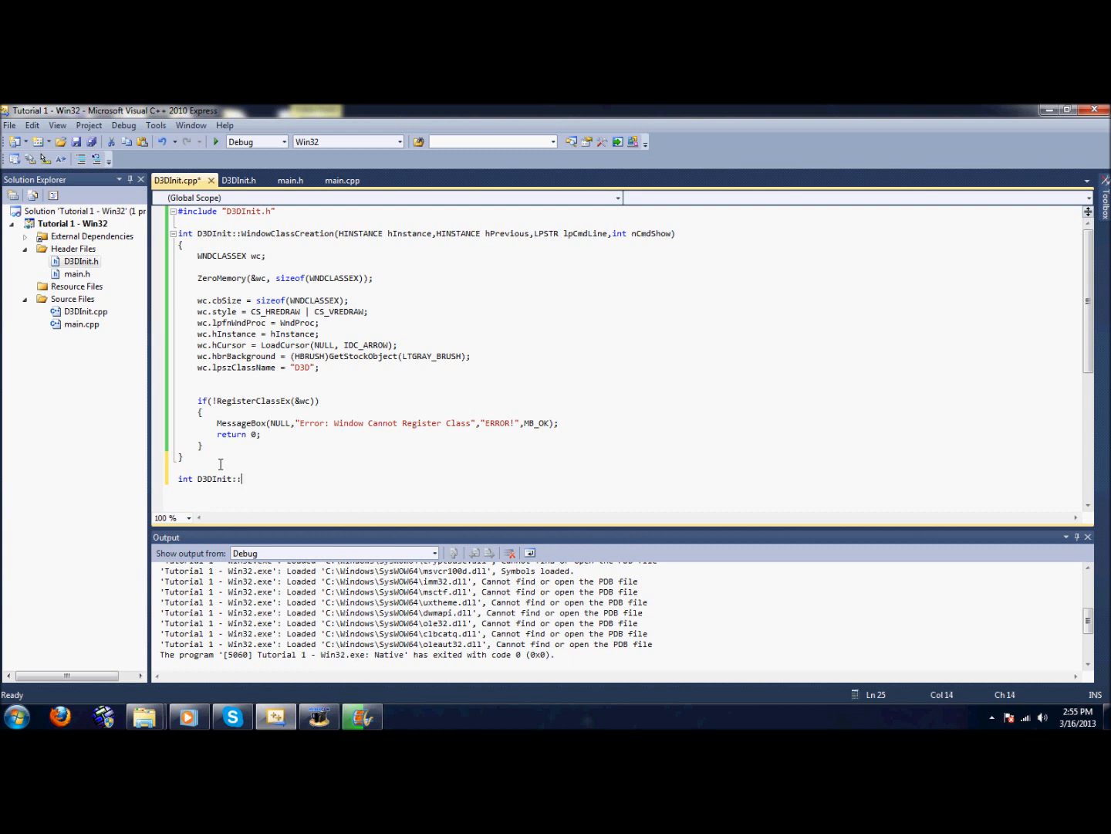
text(W)
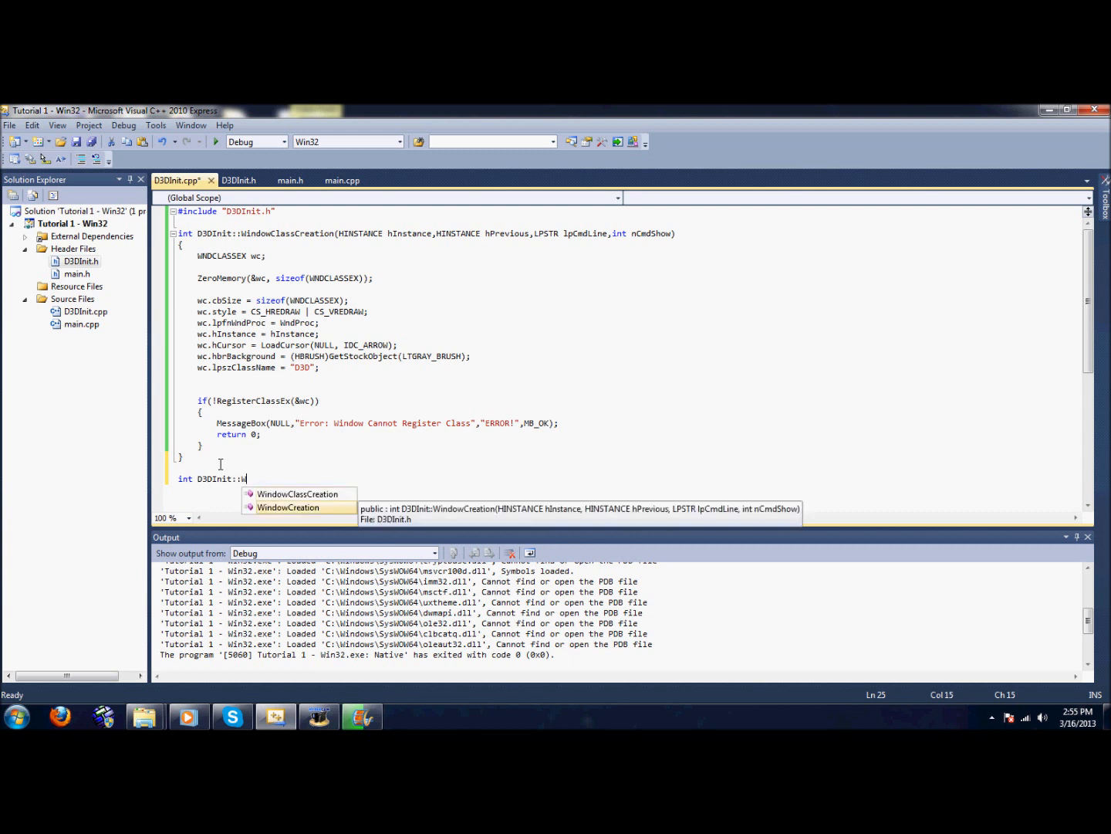
text(WindowCreation()
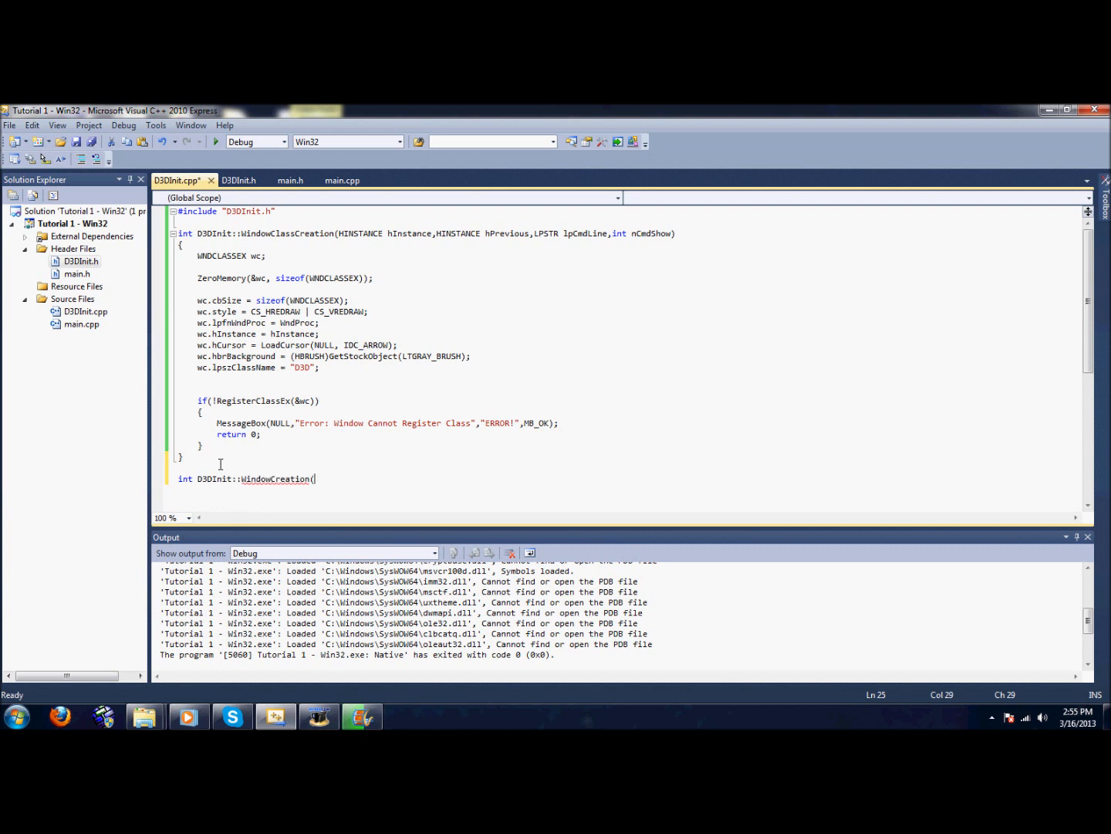
key(Backspace)
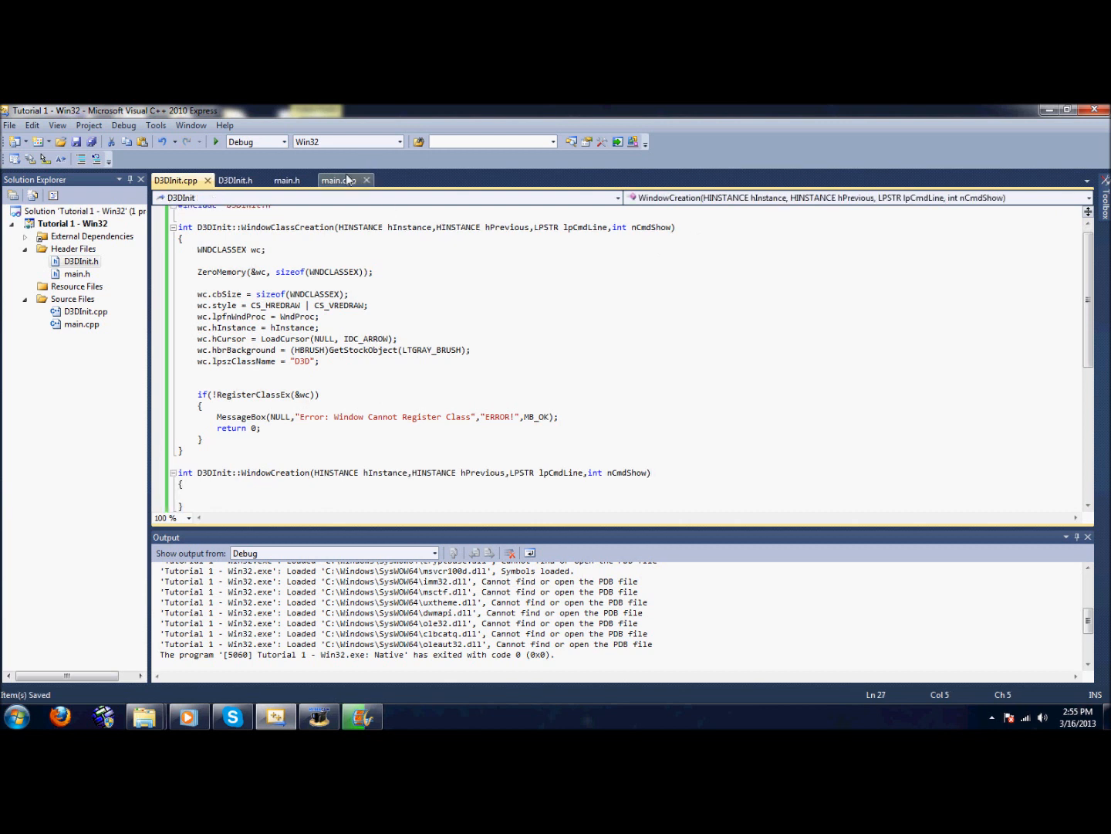
Step: Move the CreateWindow call and its error check from WinMain into WindowCreation
click(338, 180)
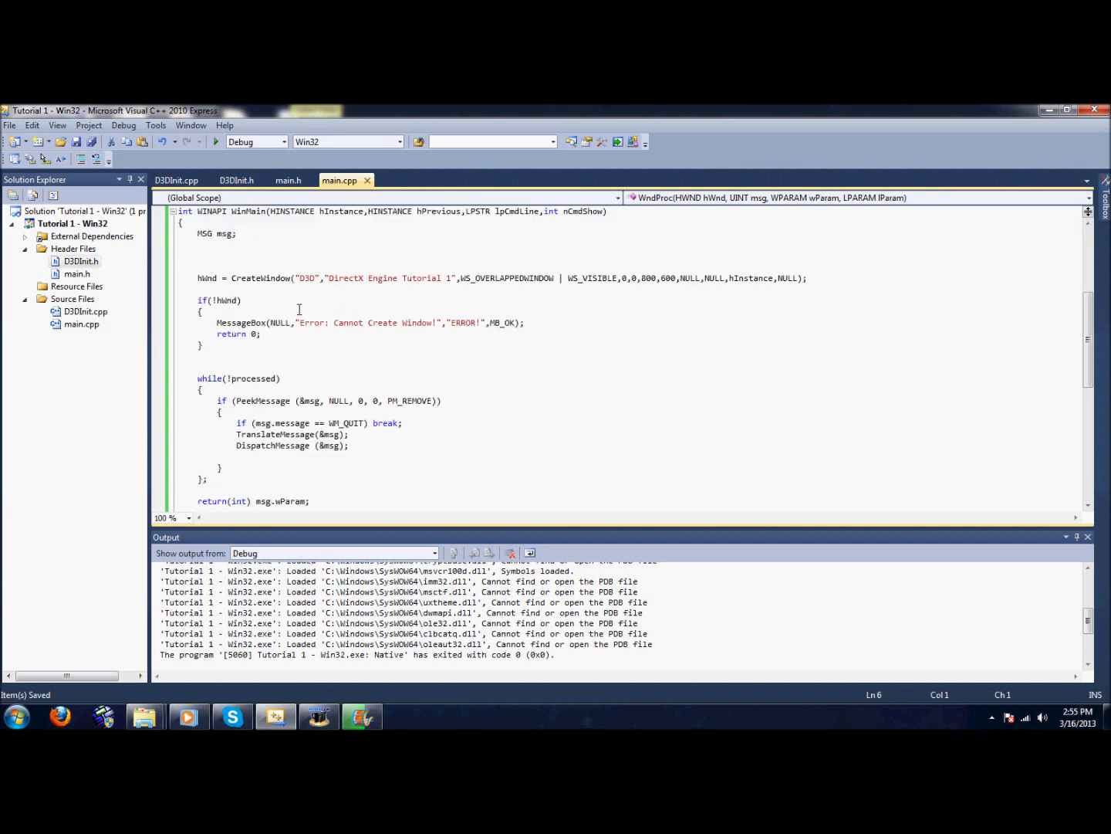
drag(198, 277, 204, 344)
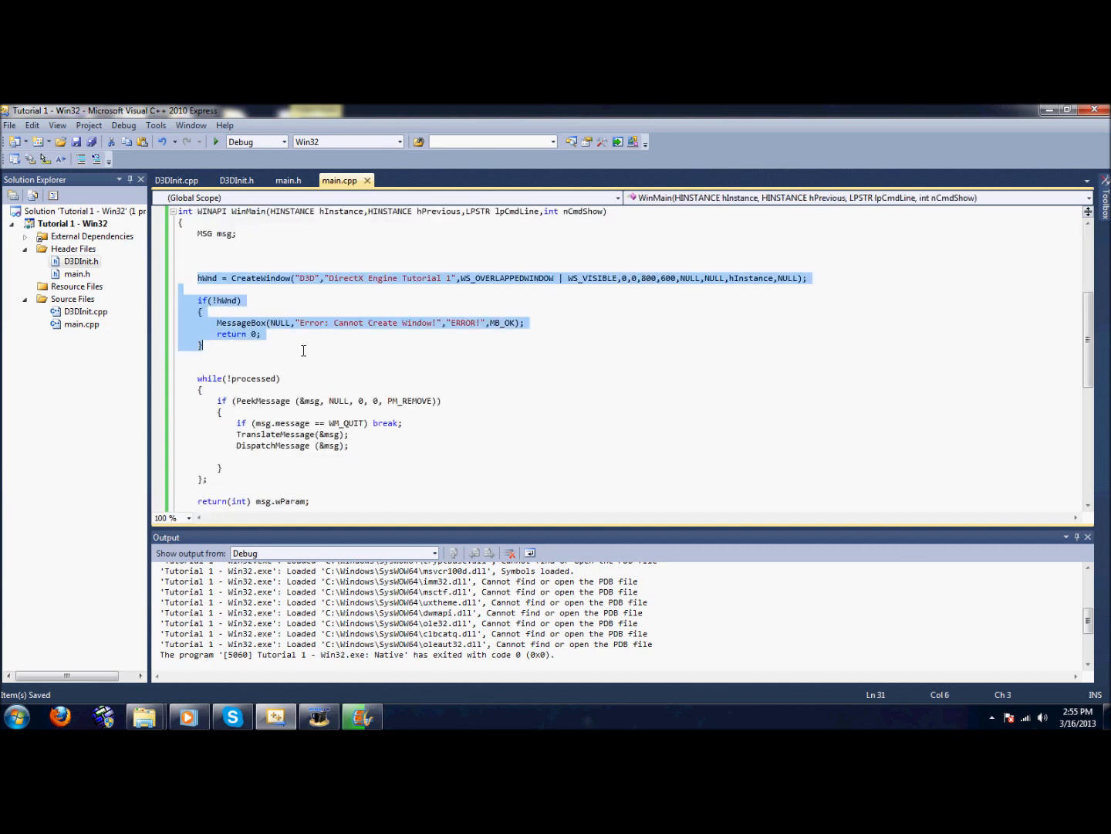
click(176, 179)
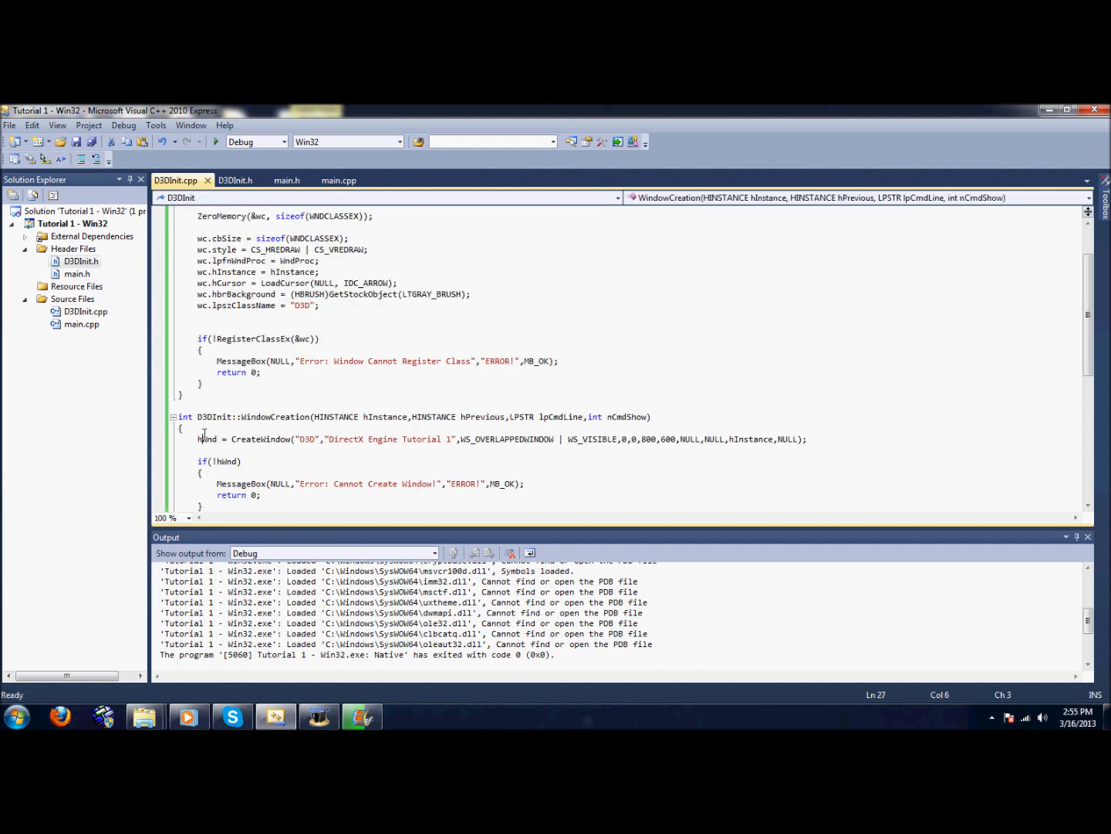
click(338, 179)
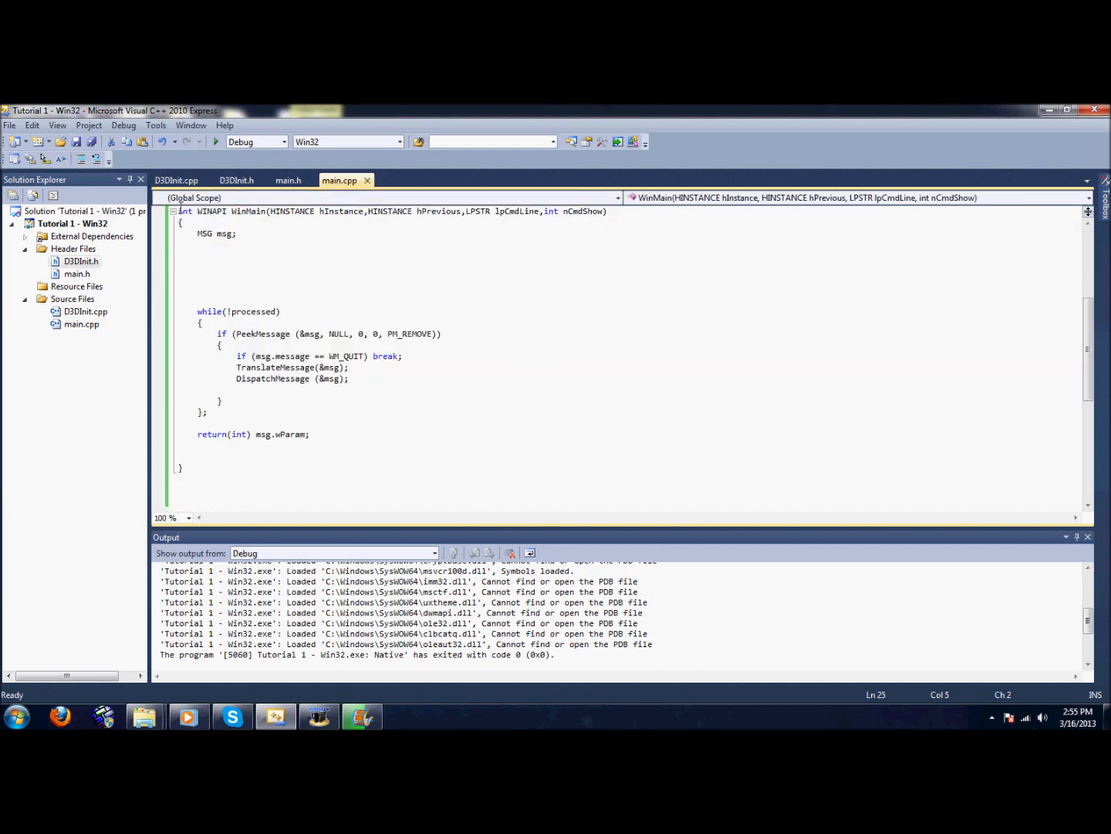
click(176, 179)
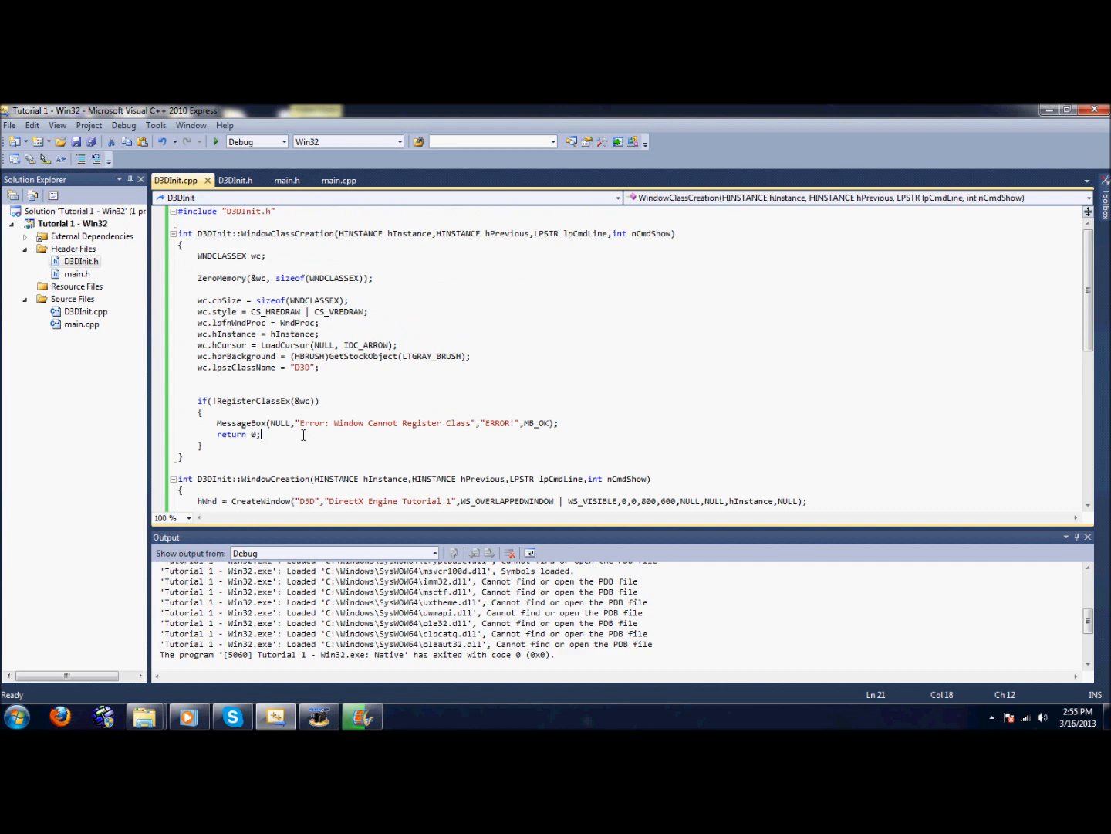
Step: Review D3DInit.h, D3DInit.cpp and main.cpp, ending on the top of main.cpp with WinMain stripped to the message loop
click(237, 180)
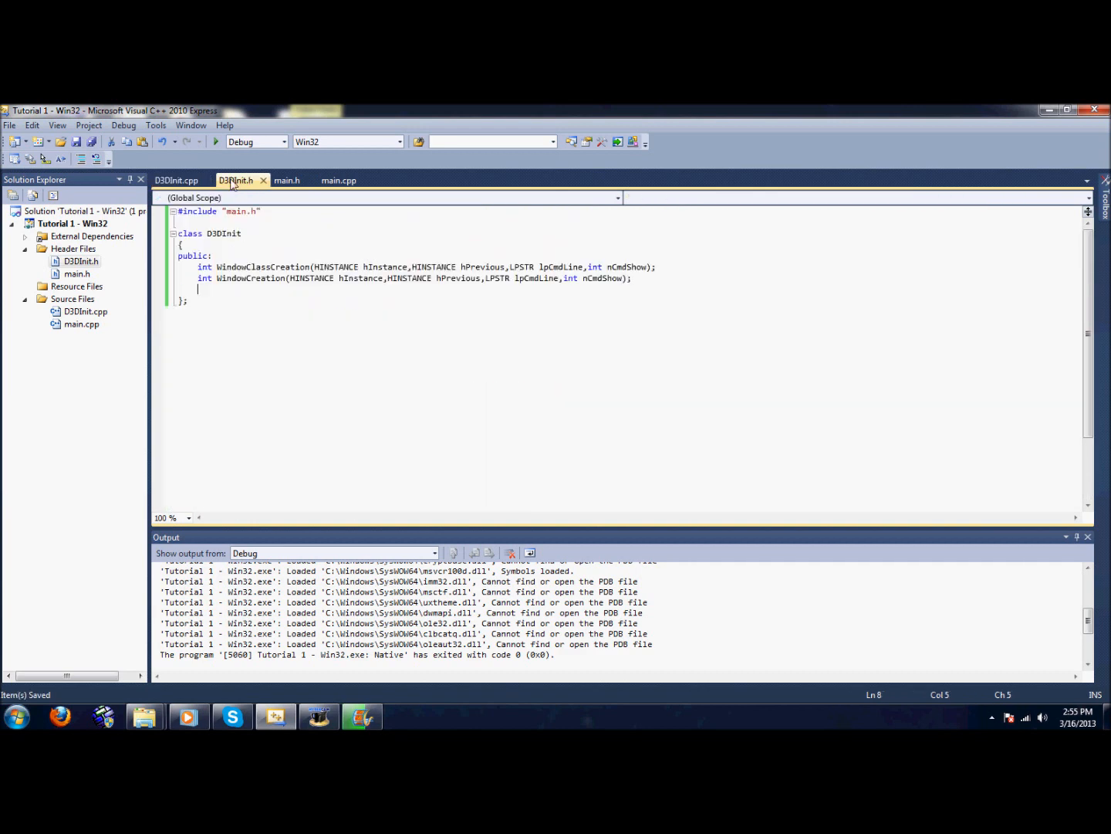
click(287, 179)
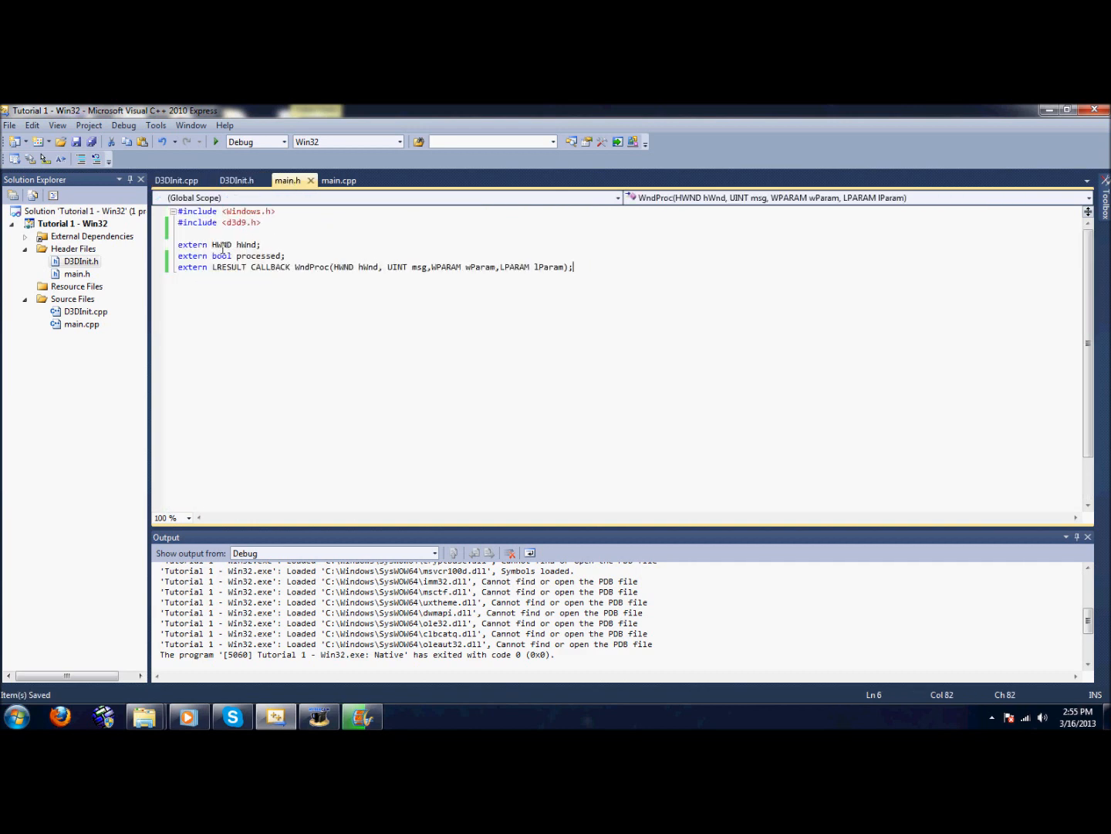
click(178, 179)
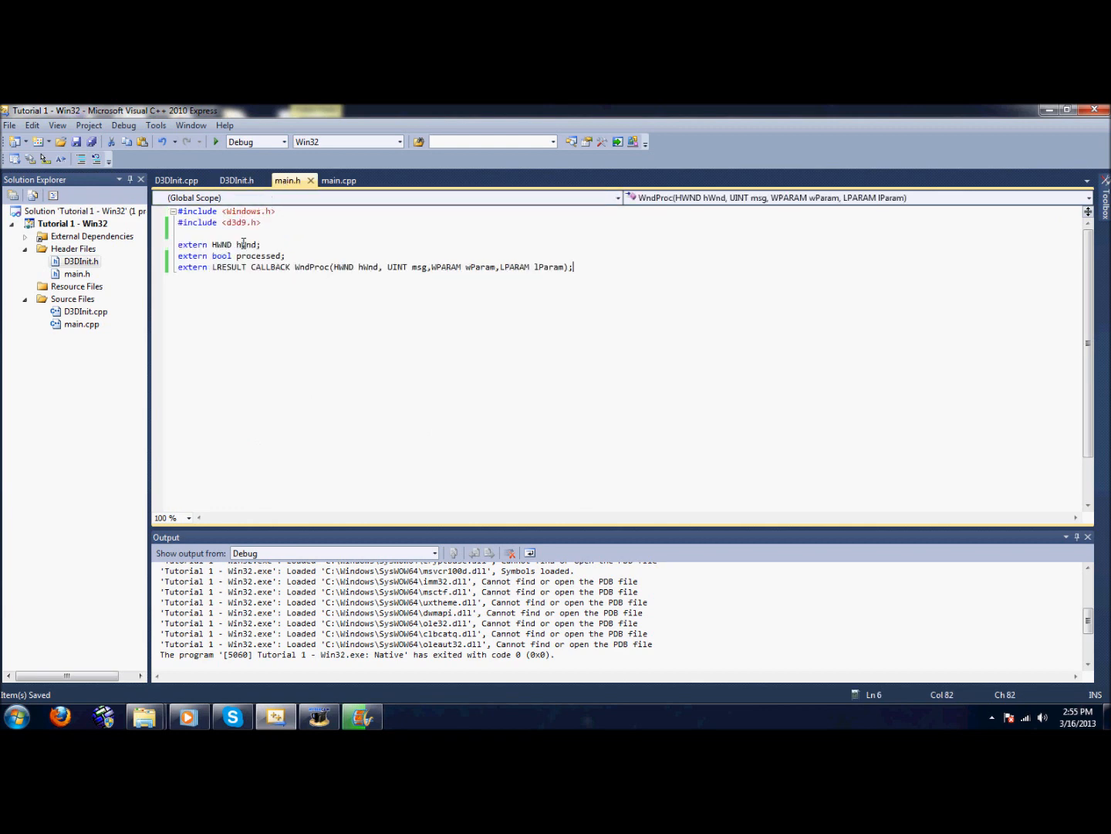
click(176, 179)
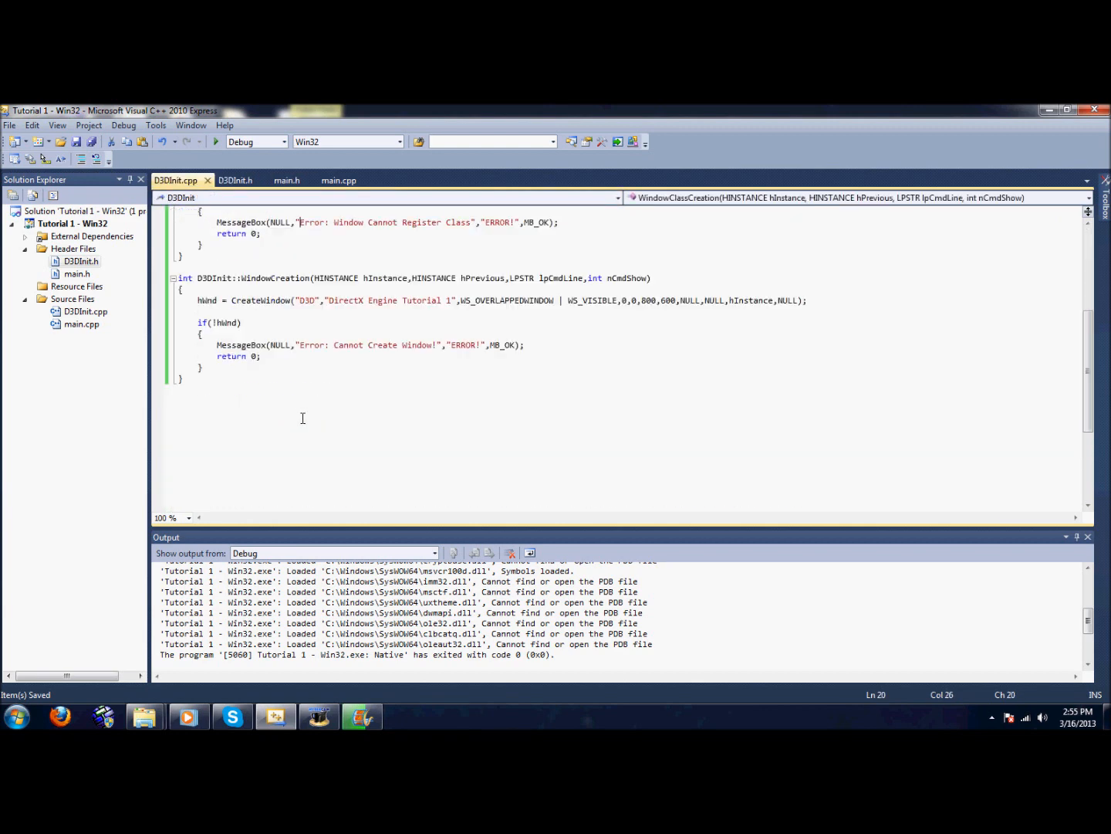
click(338, 179)
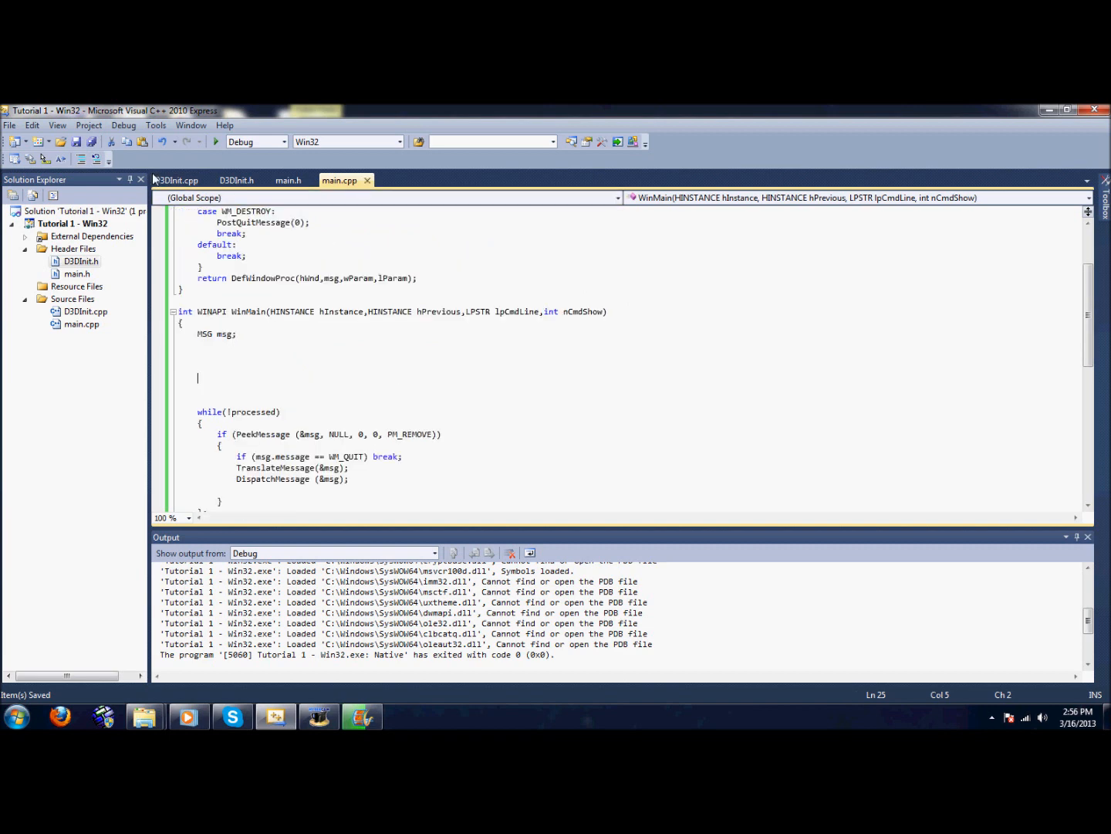
click(176, 180)
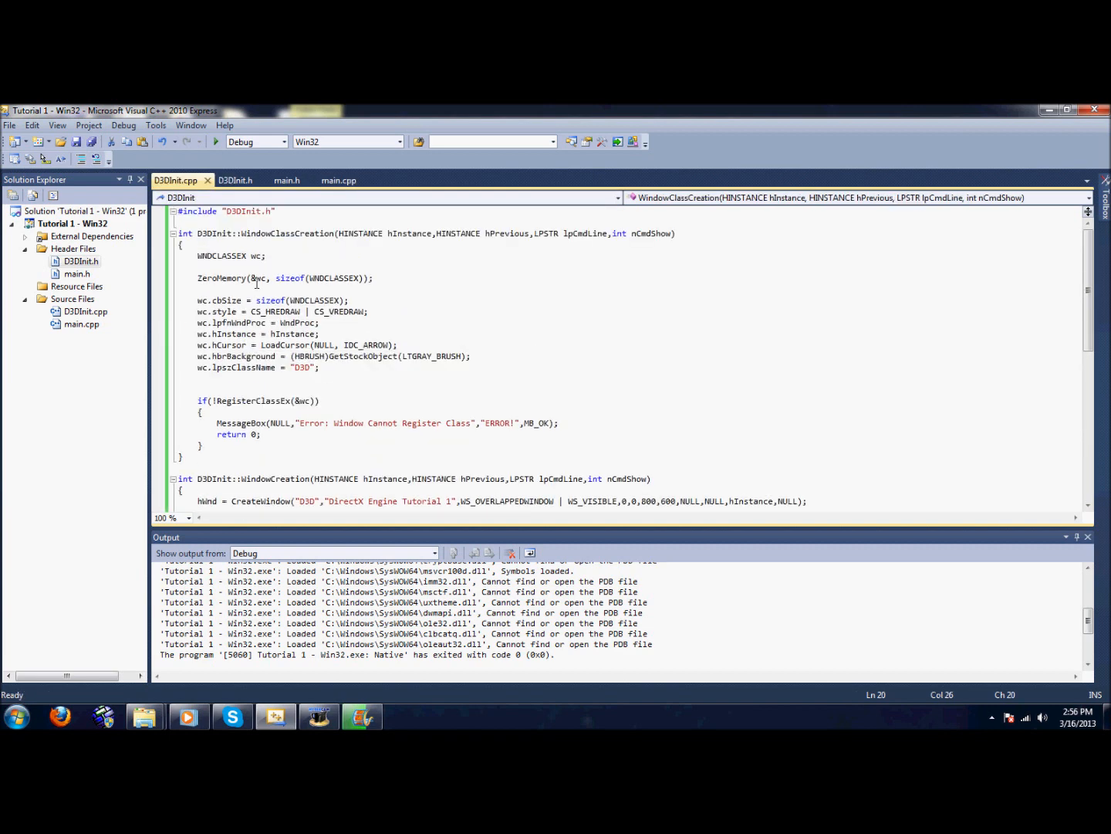
click(340, 179)
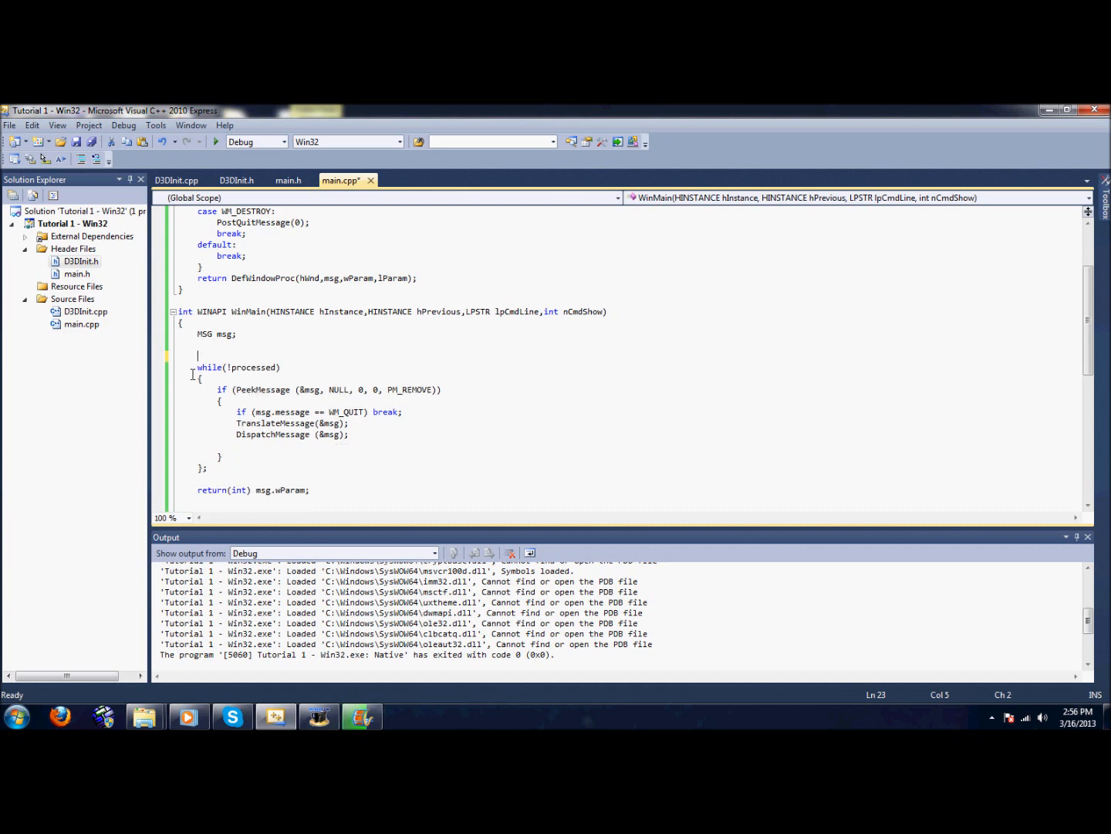
click(176, 179)
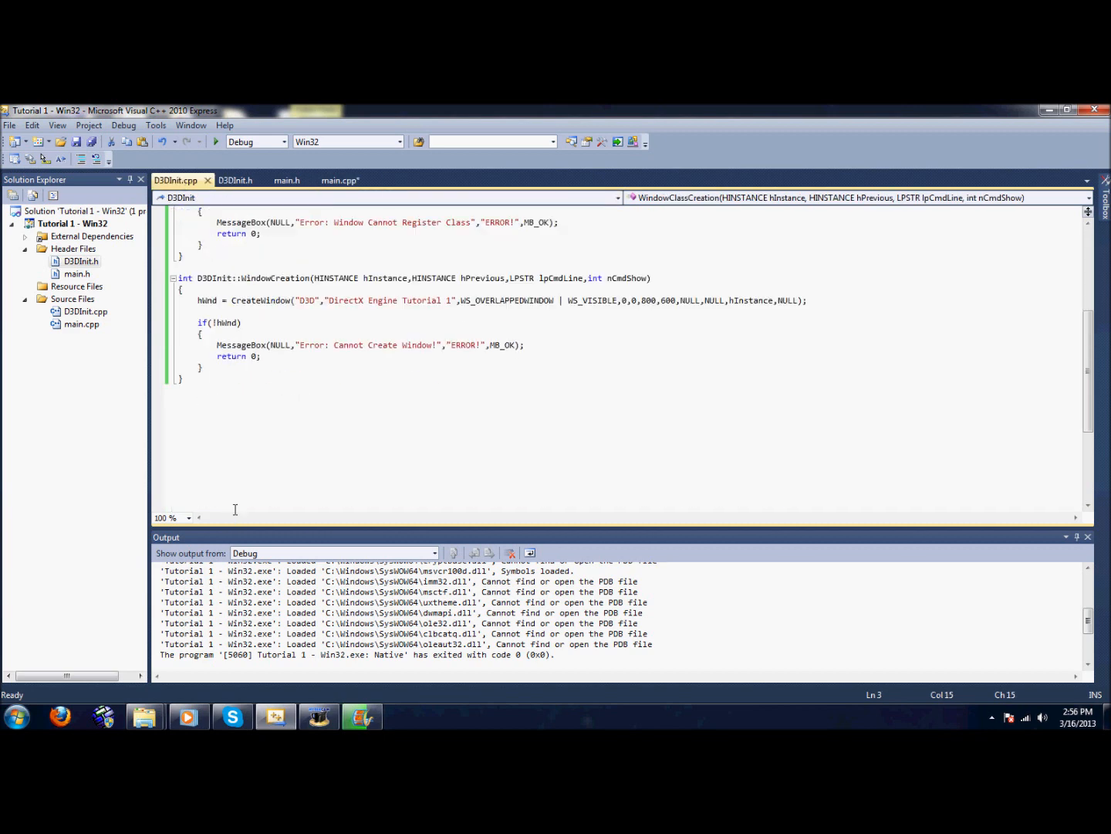
click(340, 179)
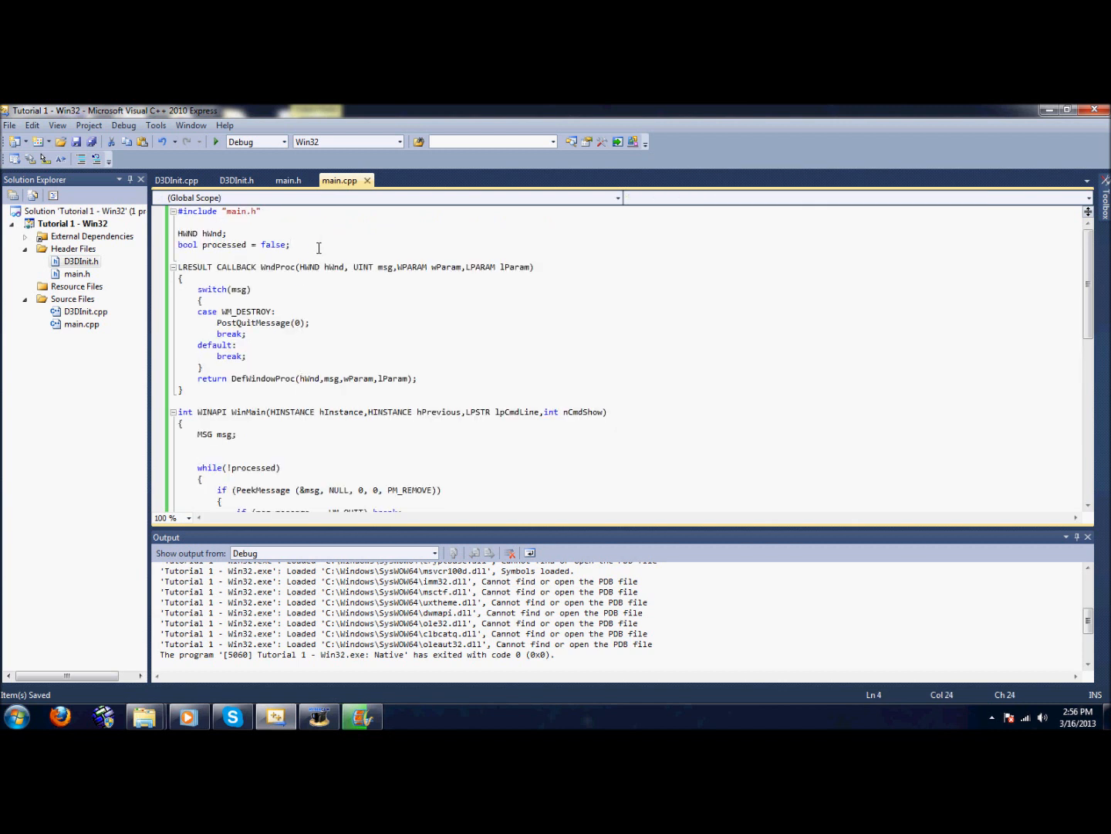
Step: Declare a global D3DInit *D3D = NULL; below the processed flag in main.cpp
text(D3)
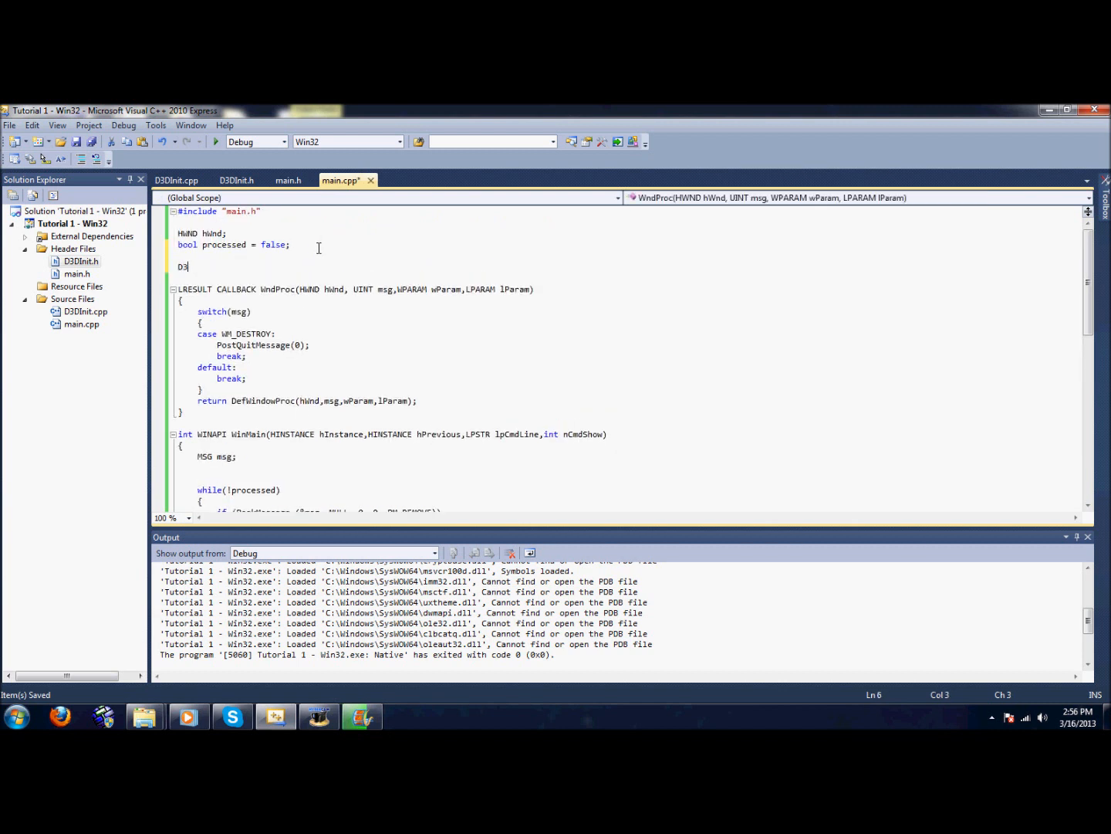
text(DInit)
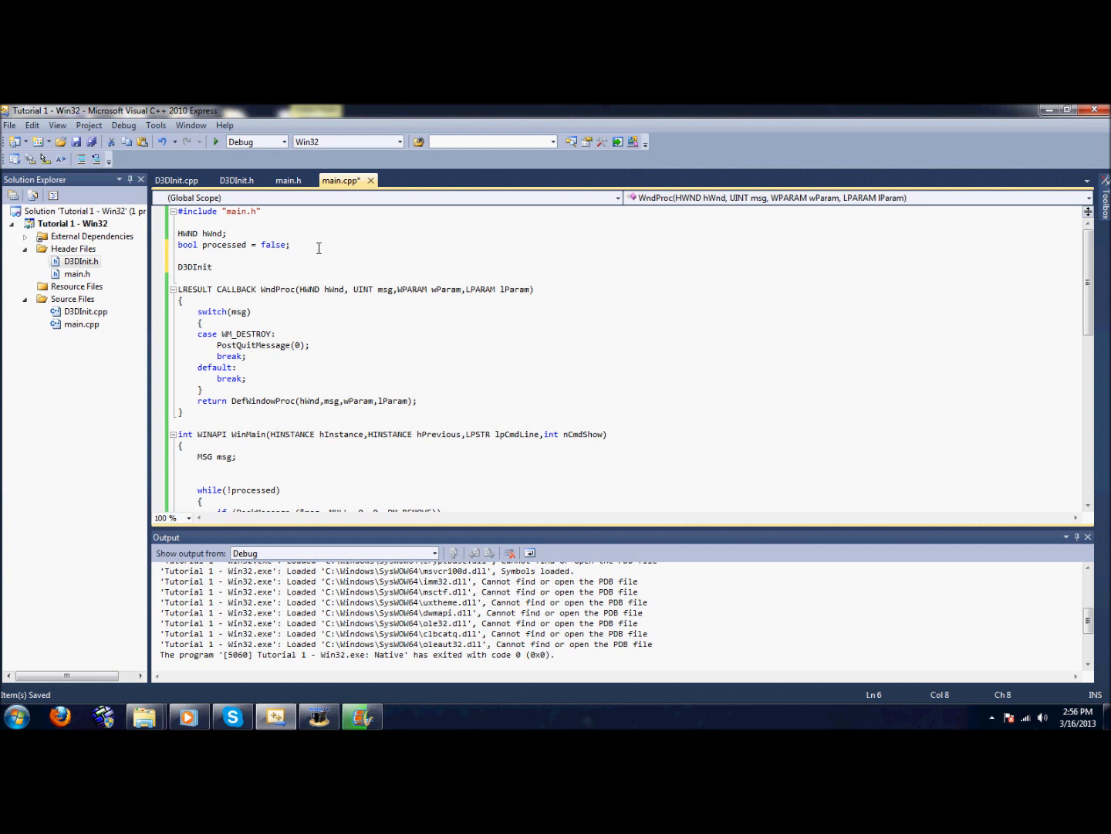
text(D3D)
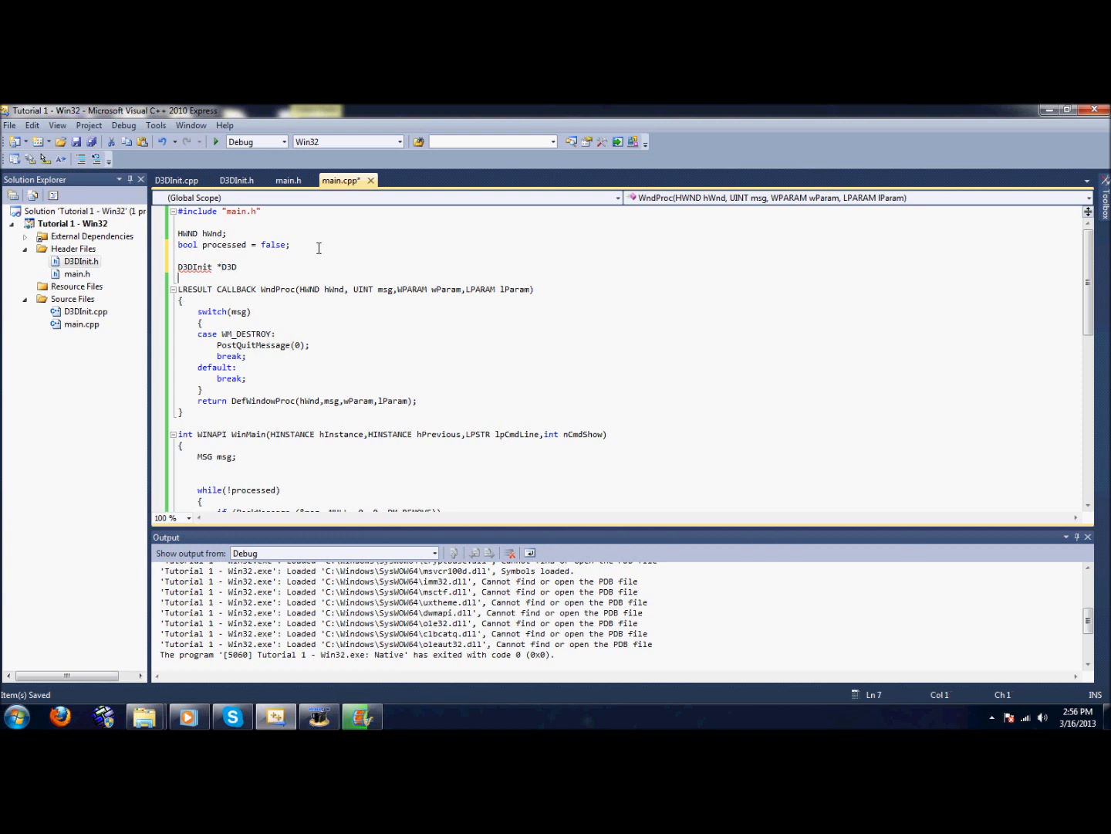
text(= N)
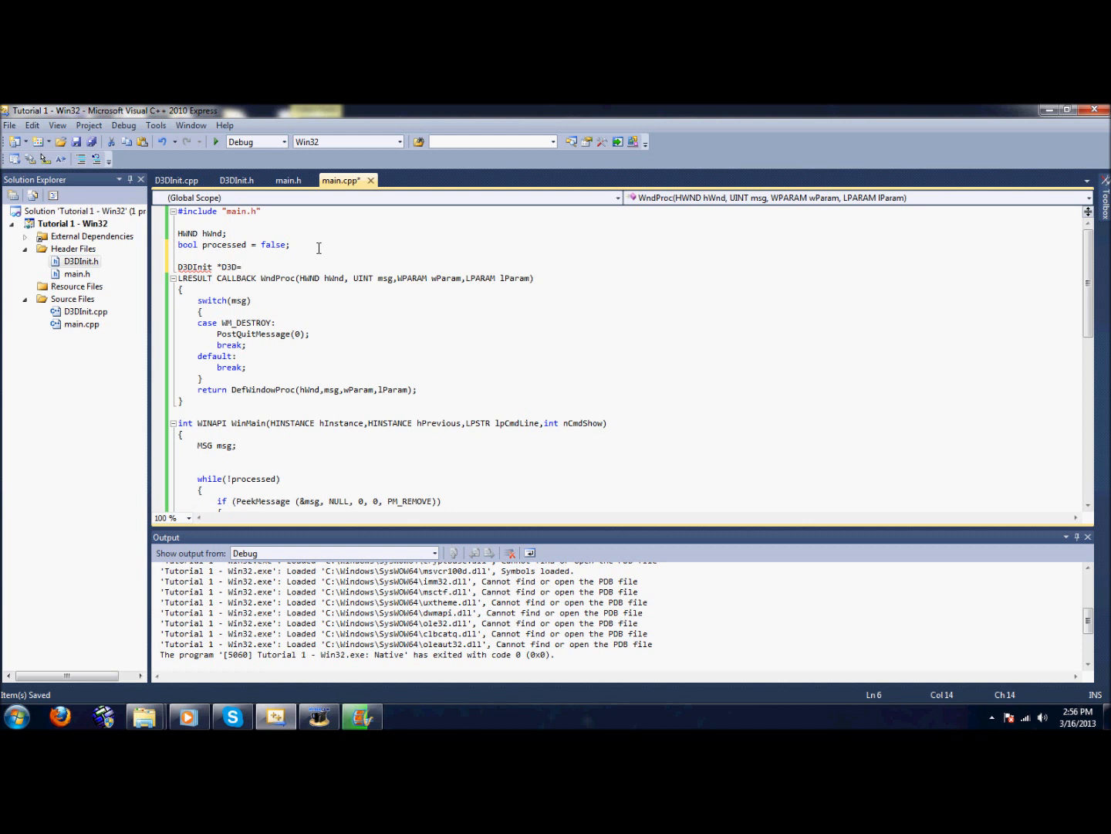
text(=NULL;)
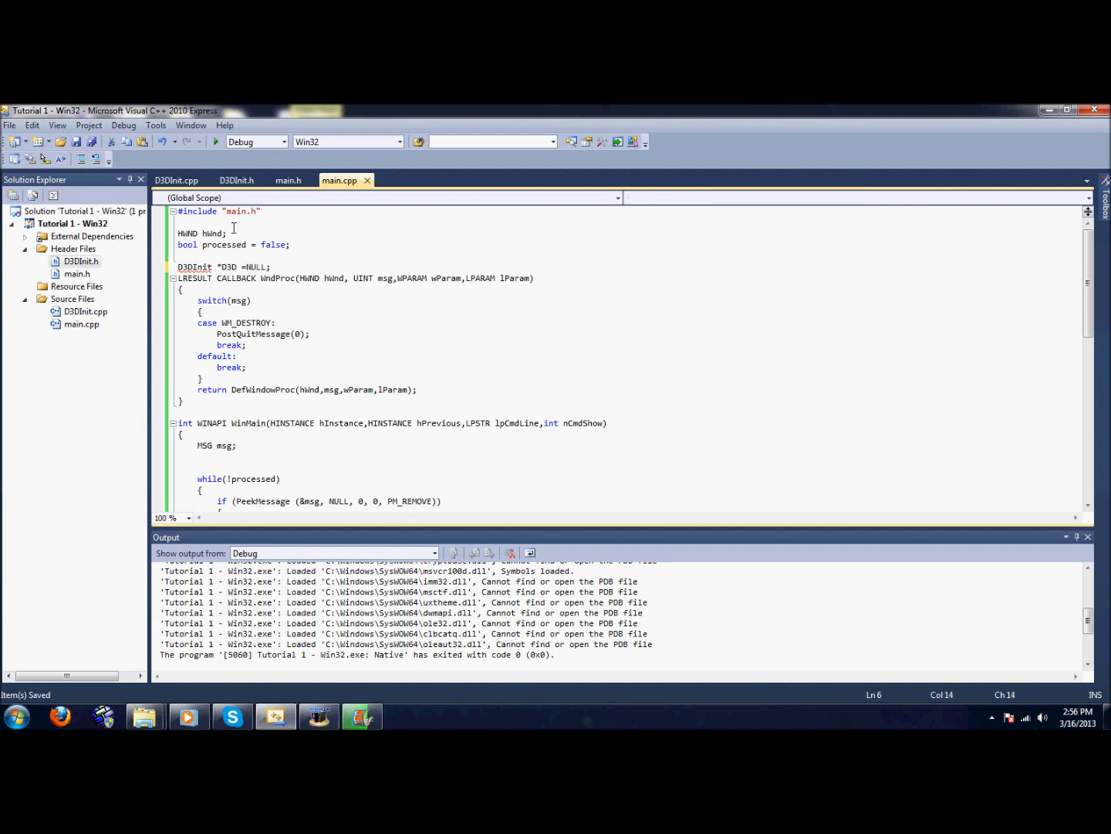
Step: Add #include "D3DInit.h" to main.cpp and check the header for the class name
text(#include "D3DInit.h)
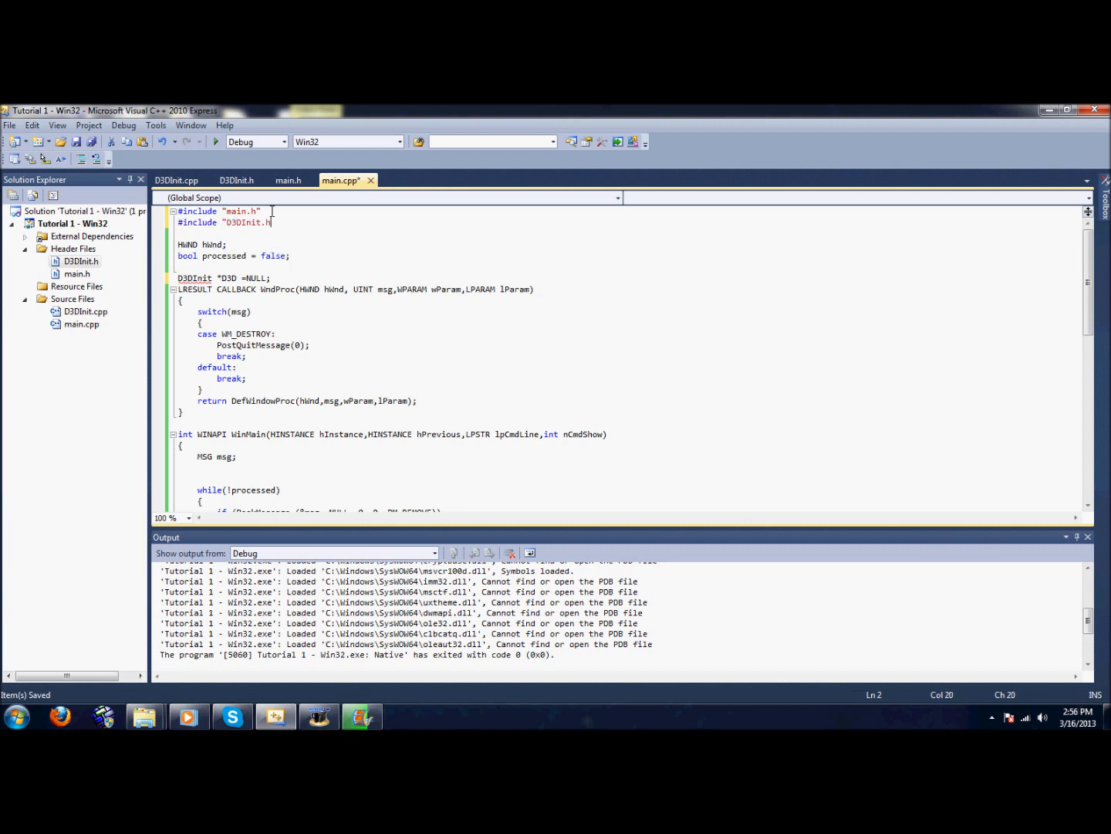
click(235, 179)
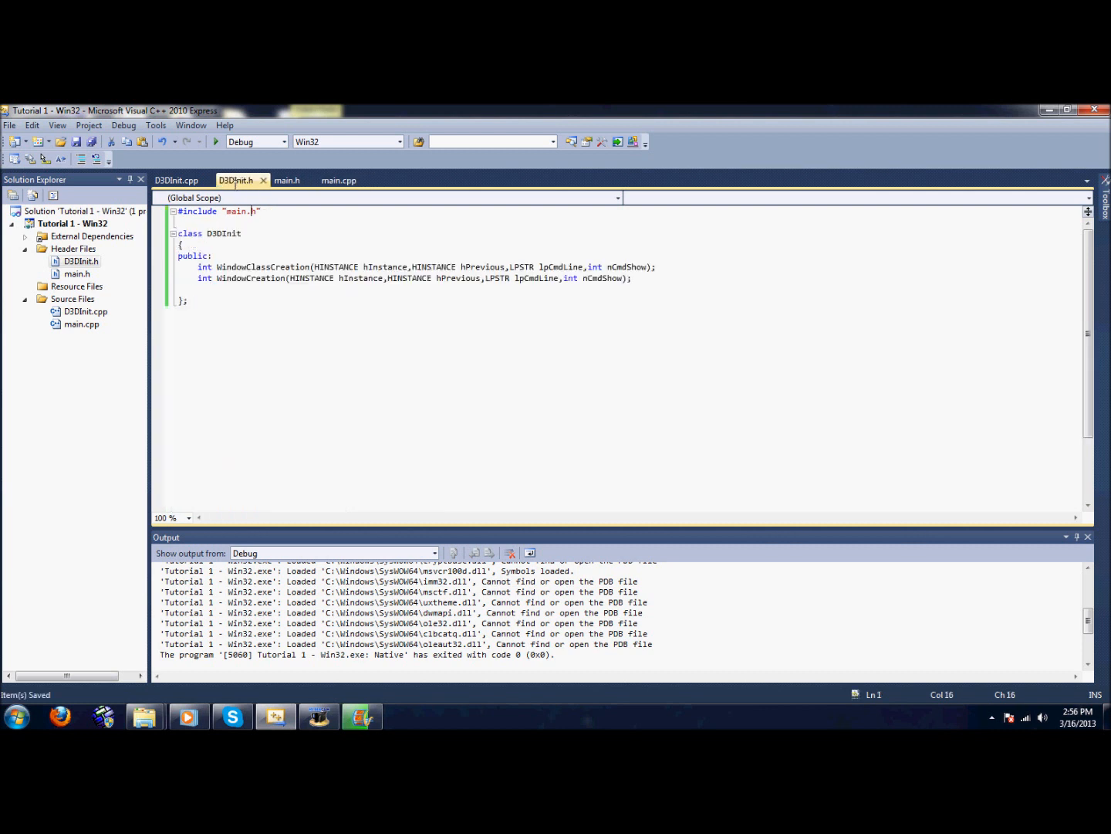
click(338, 179)
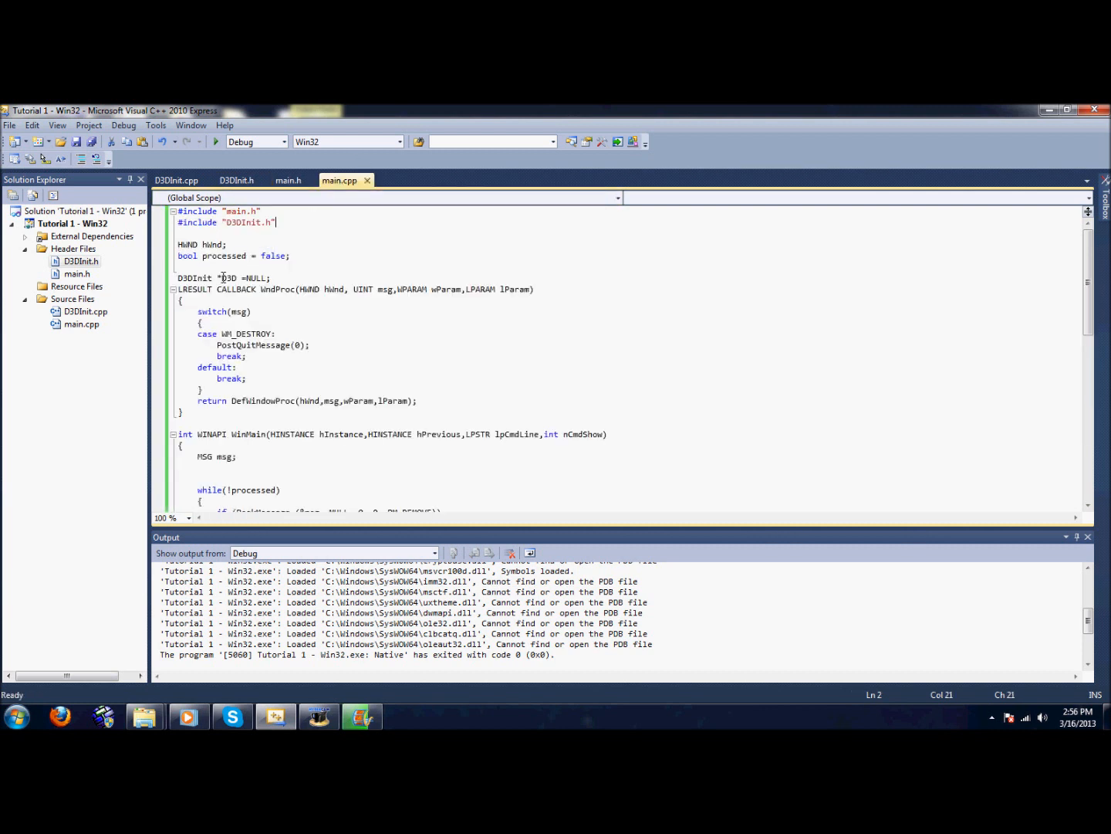
double_click(229, 278)
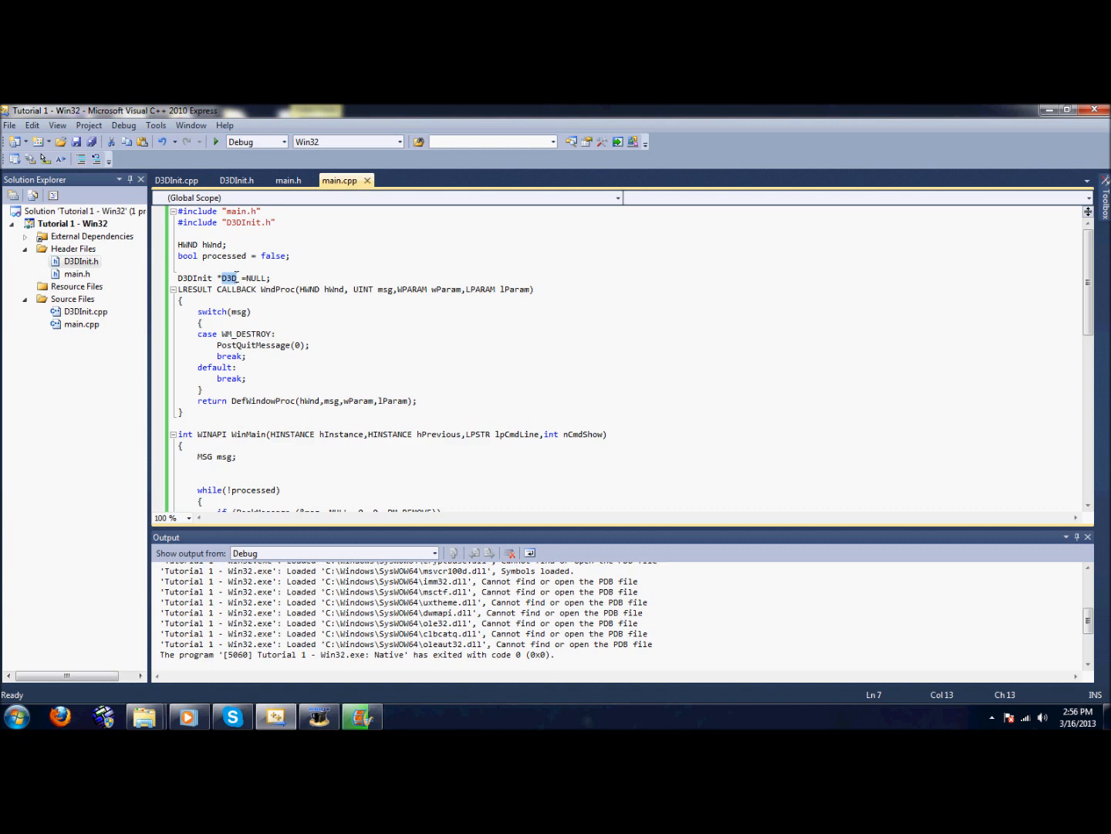
scroll(down, 3)
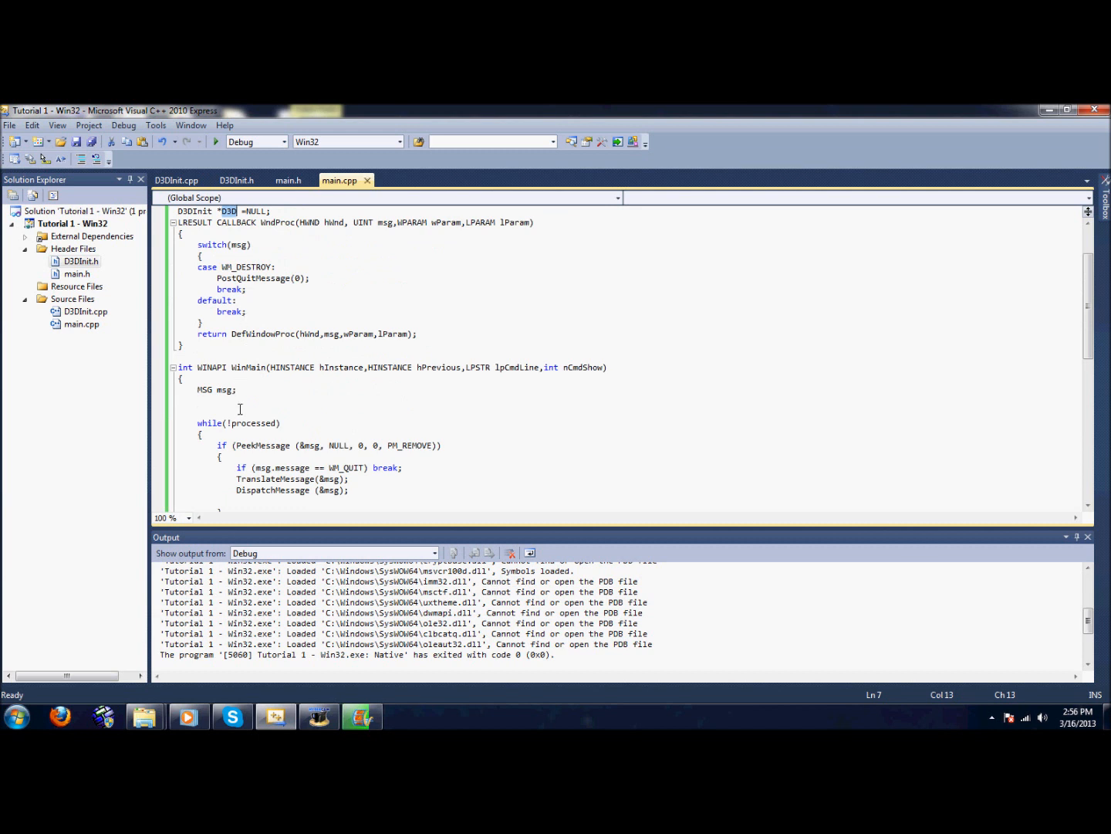
Step: Start the D3D->WindowClassCreation and D3D->WindowCreation calls in WinMain above the while loop
text(D3D)
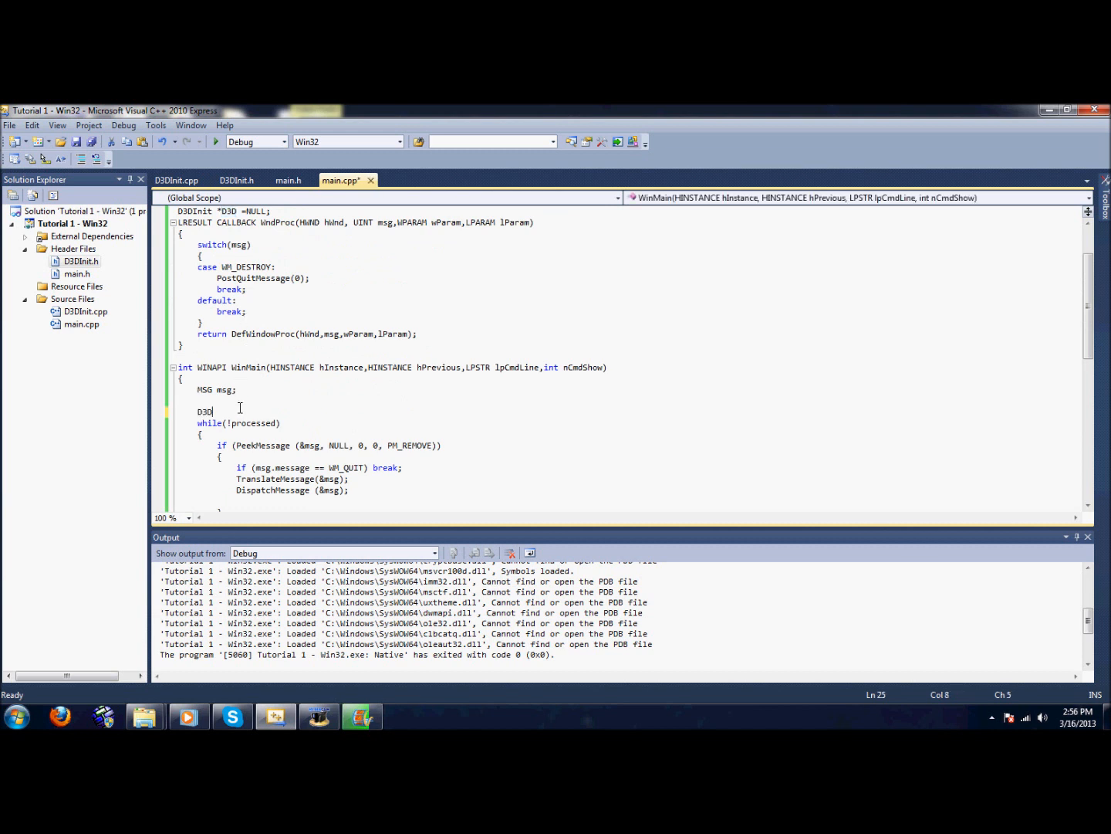
text(-)
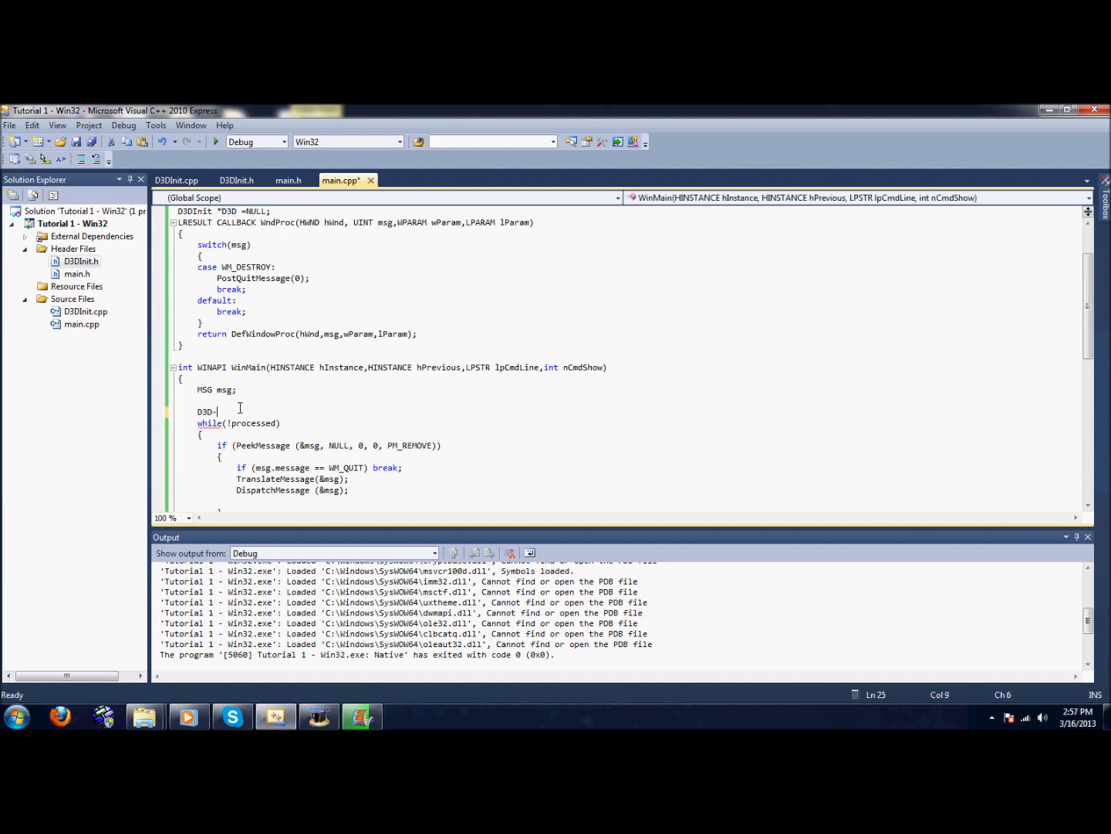
text(>WindowClassCreation();)
text(D3D)
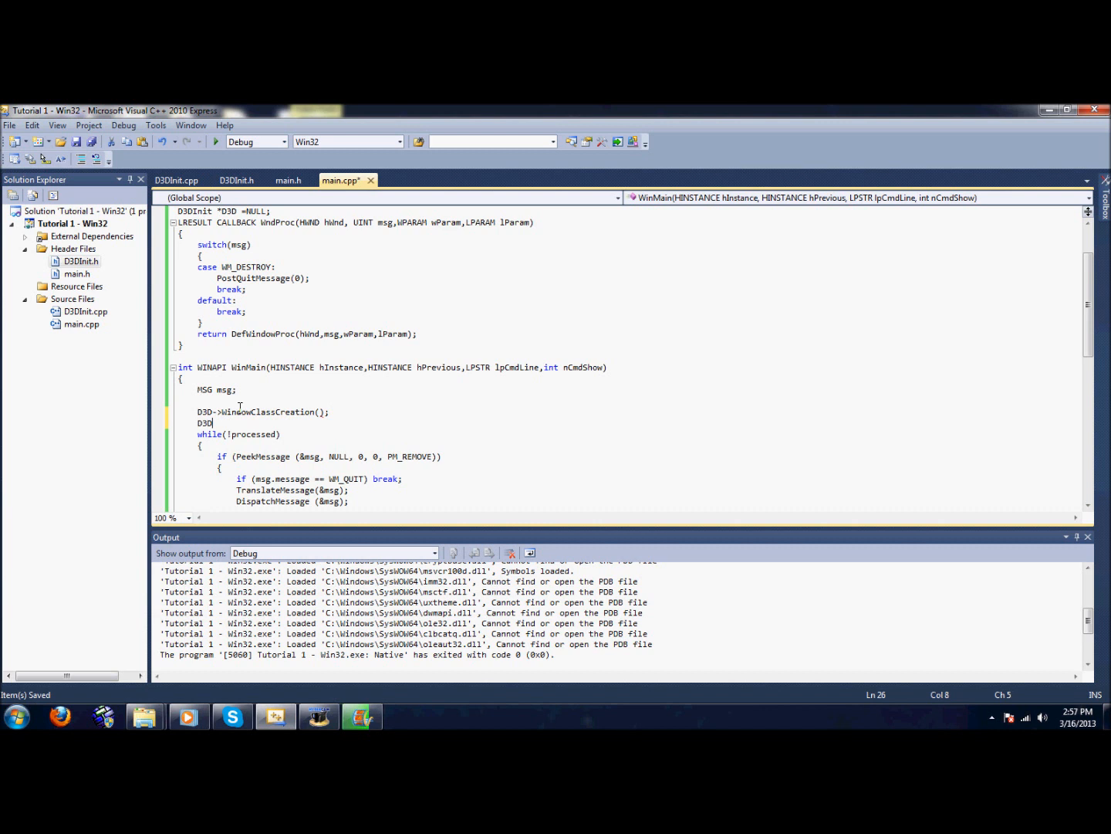
text(->)
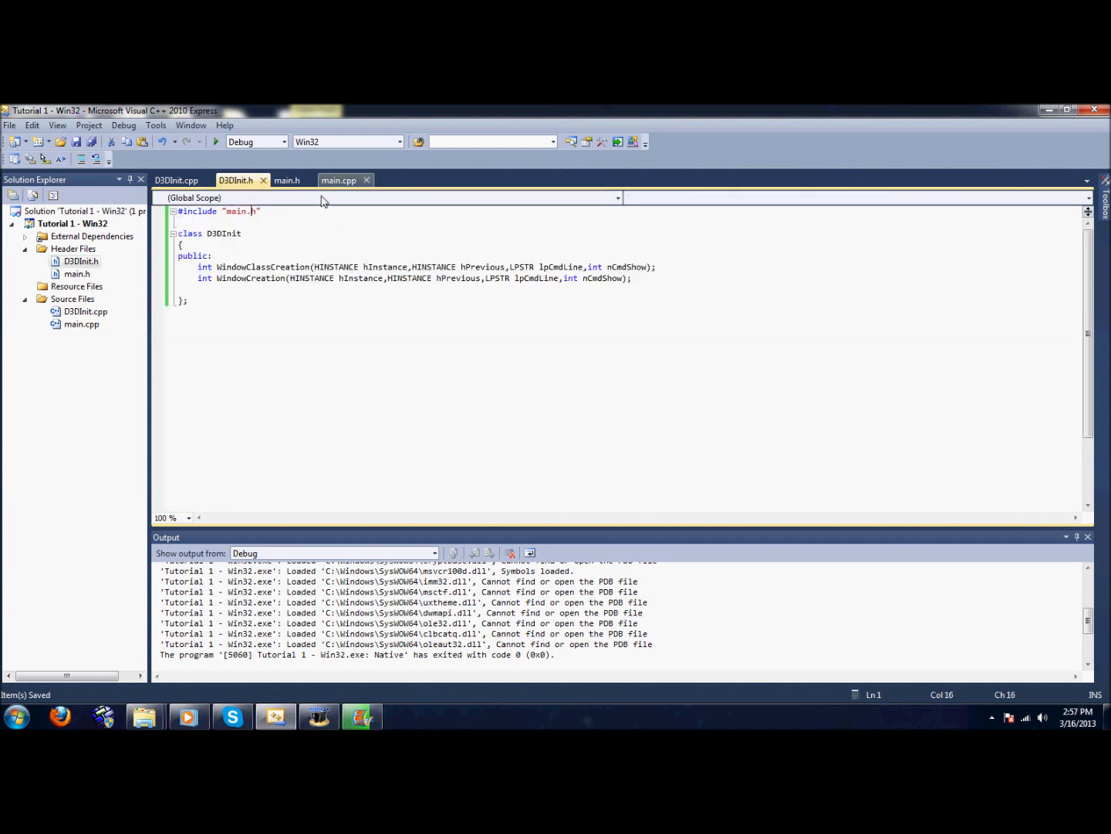
click(339, 180)
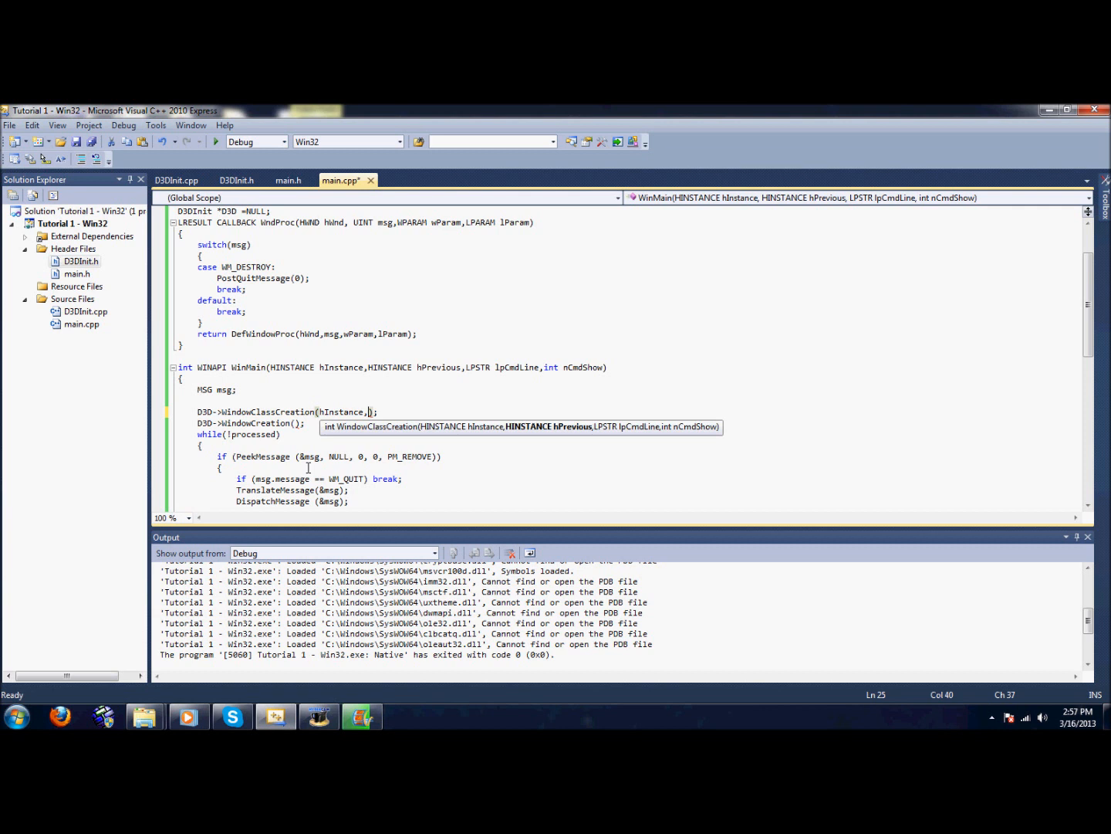
Step: Pass hInstance, hPrevious, lpCmdLine and nCmdShow as arguments to both D3D calls
text(hPrevious,)
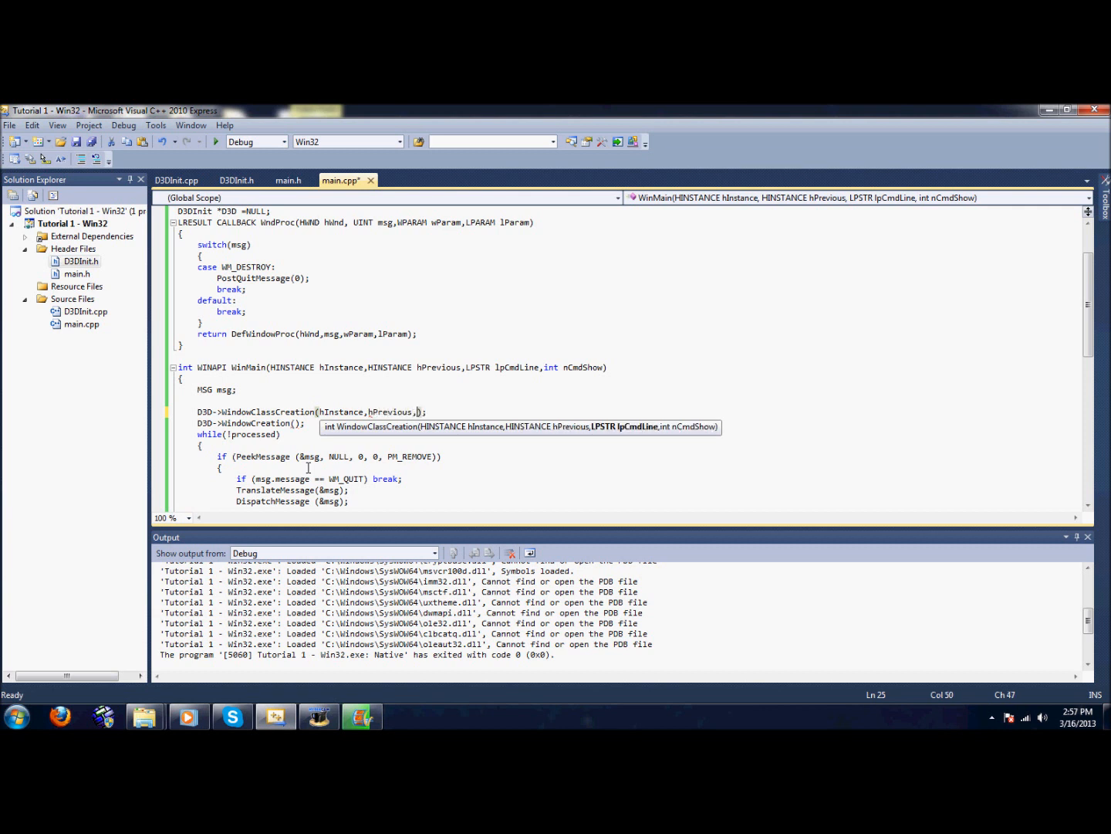
text(lpCmdLine)
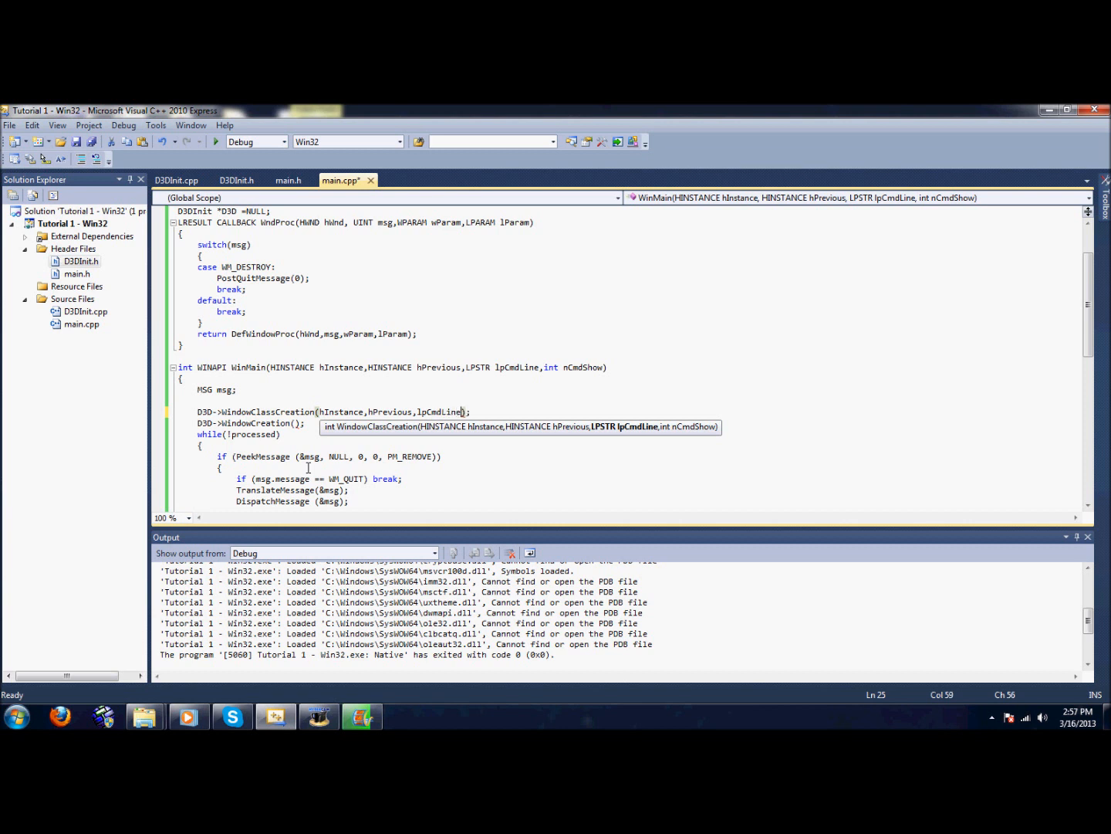
text(nCmdShow)
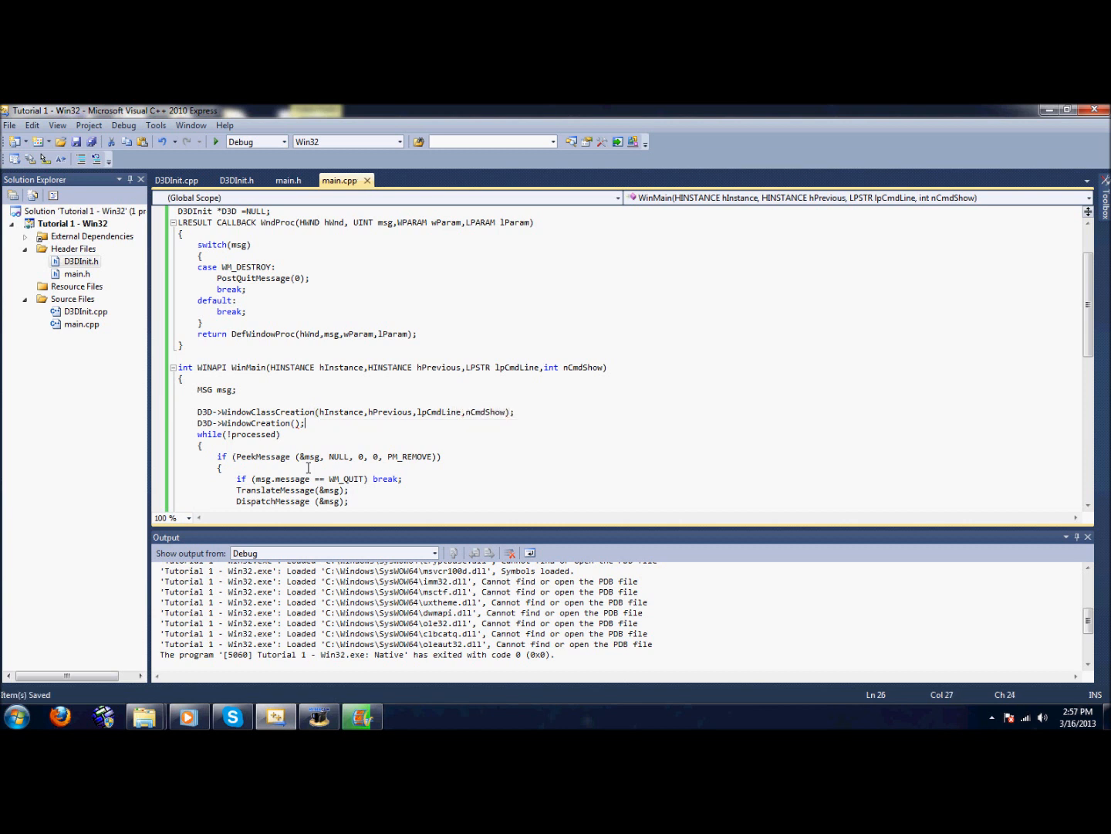
text(hIN)
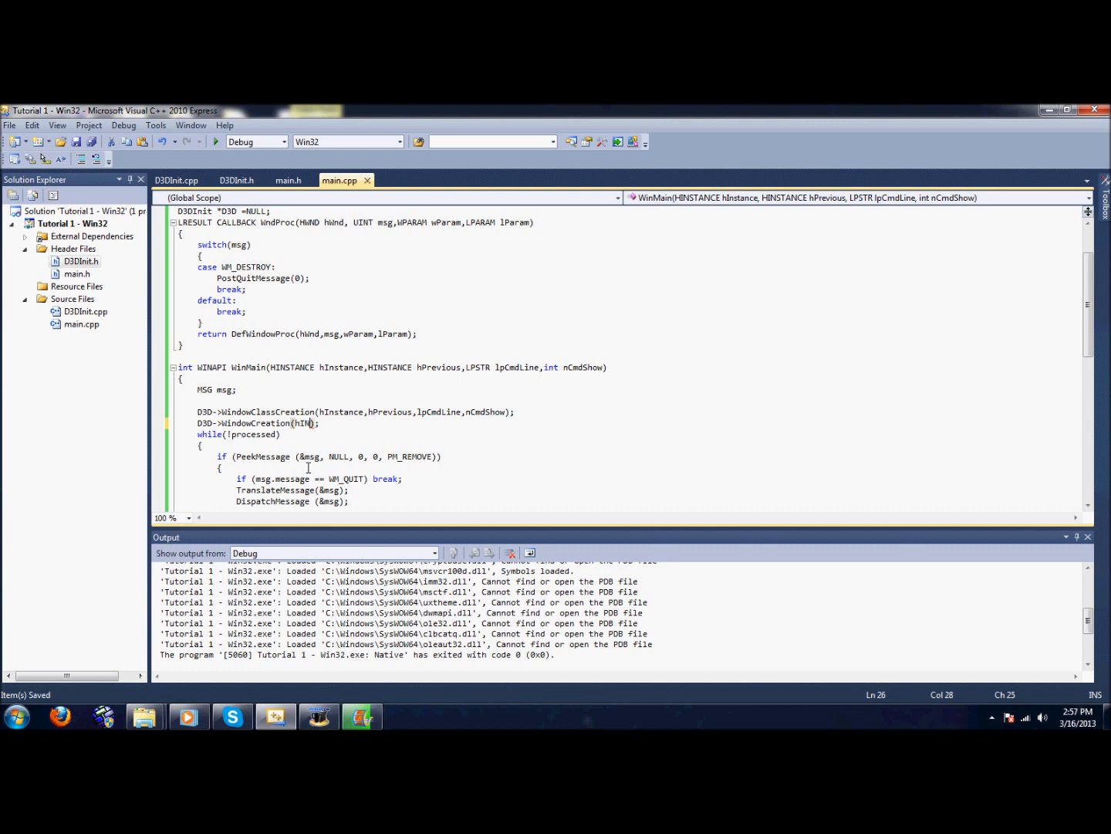
text(stance,hPrevi)
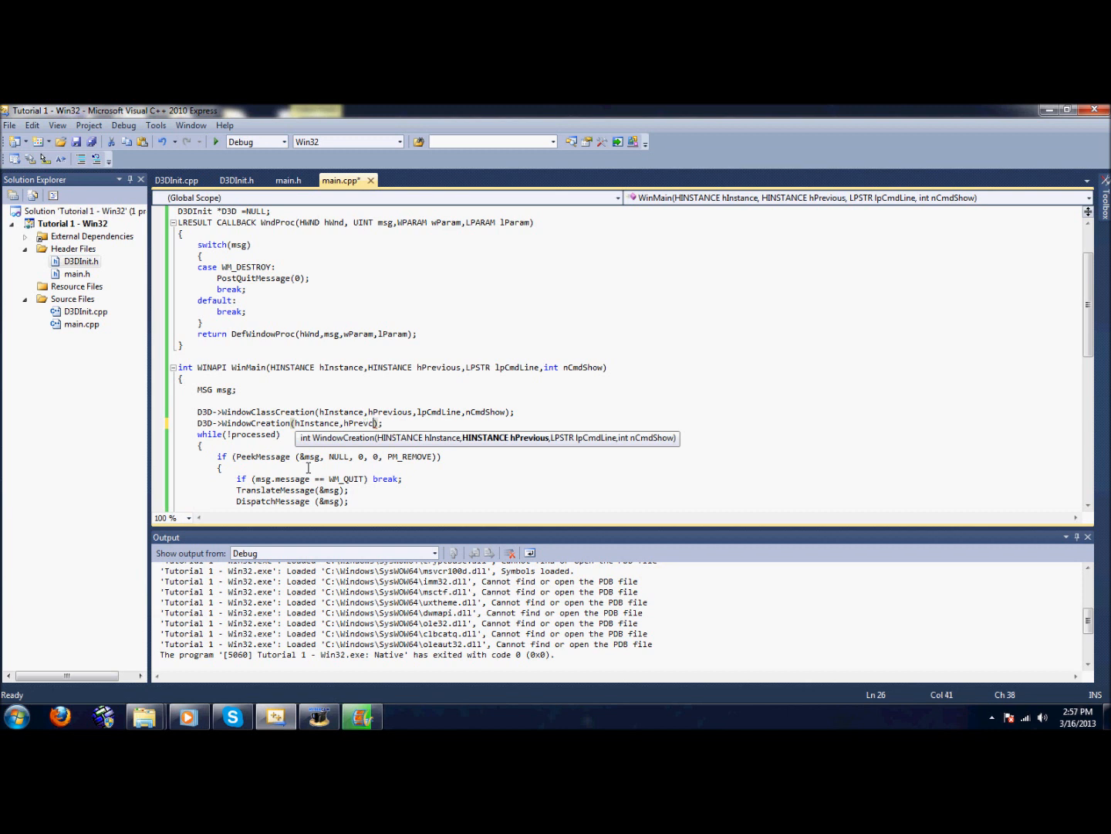
key(Backspace)
text(ious,lpCmdLine,nCmdShow)
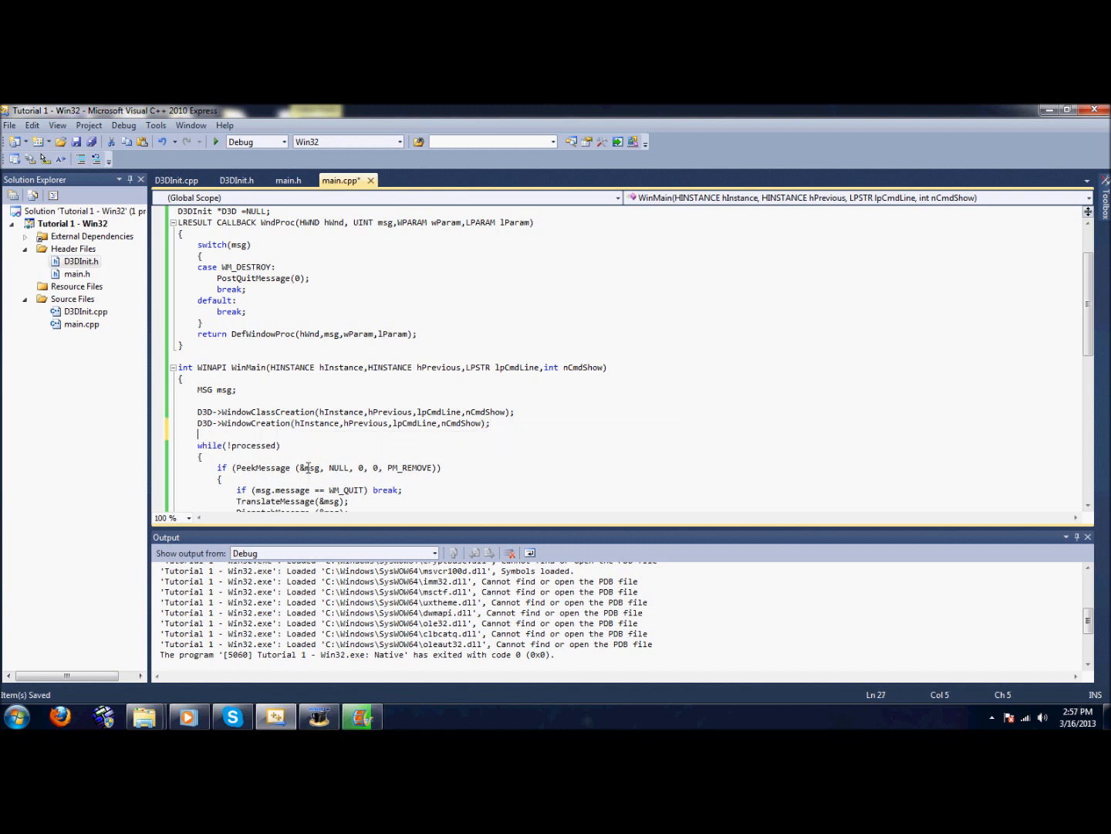
scroll(down, 3)
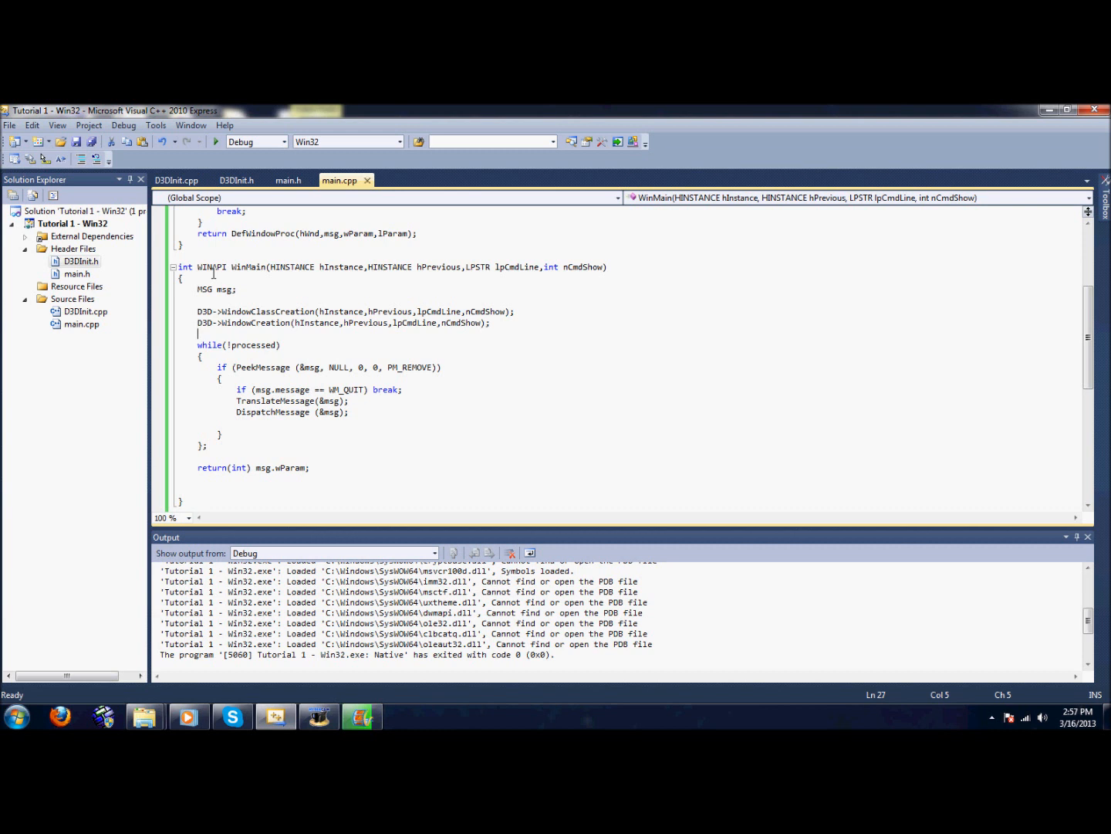
mouse_move(441, 338)
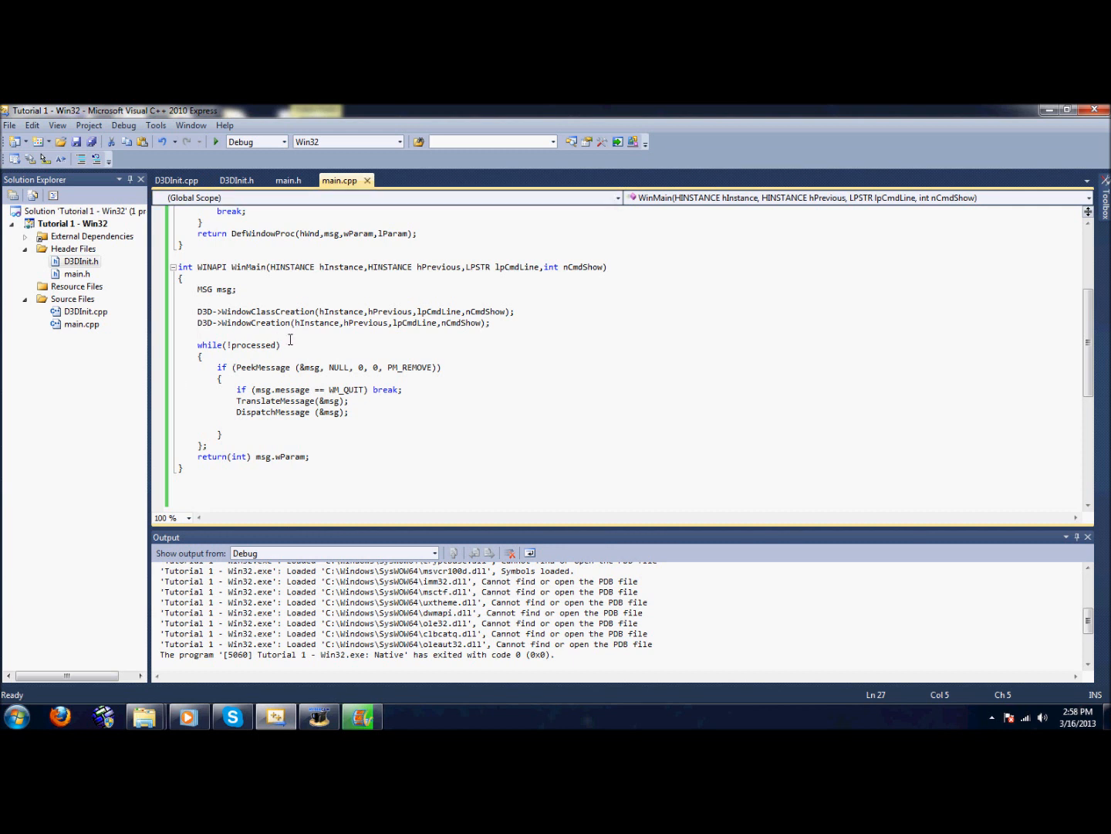
Step: Build and run the refactored project in debug mode; the program exits with code 0
click(216, 142)
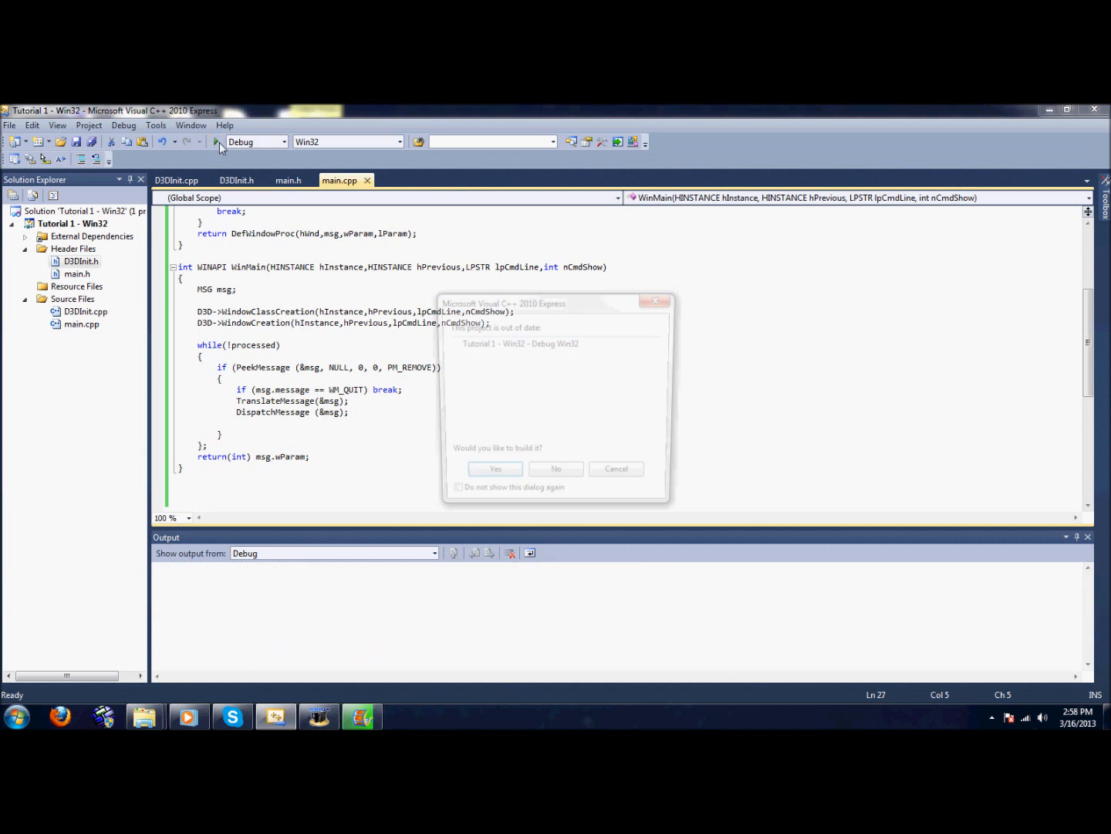
click(494, 469)
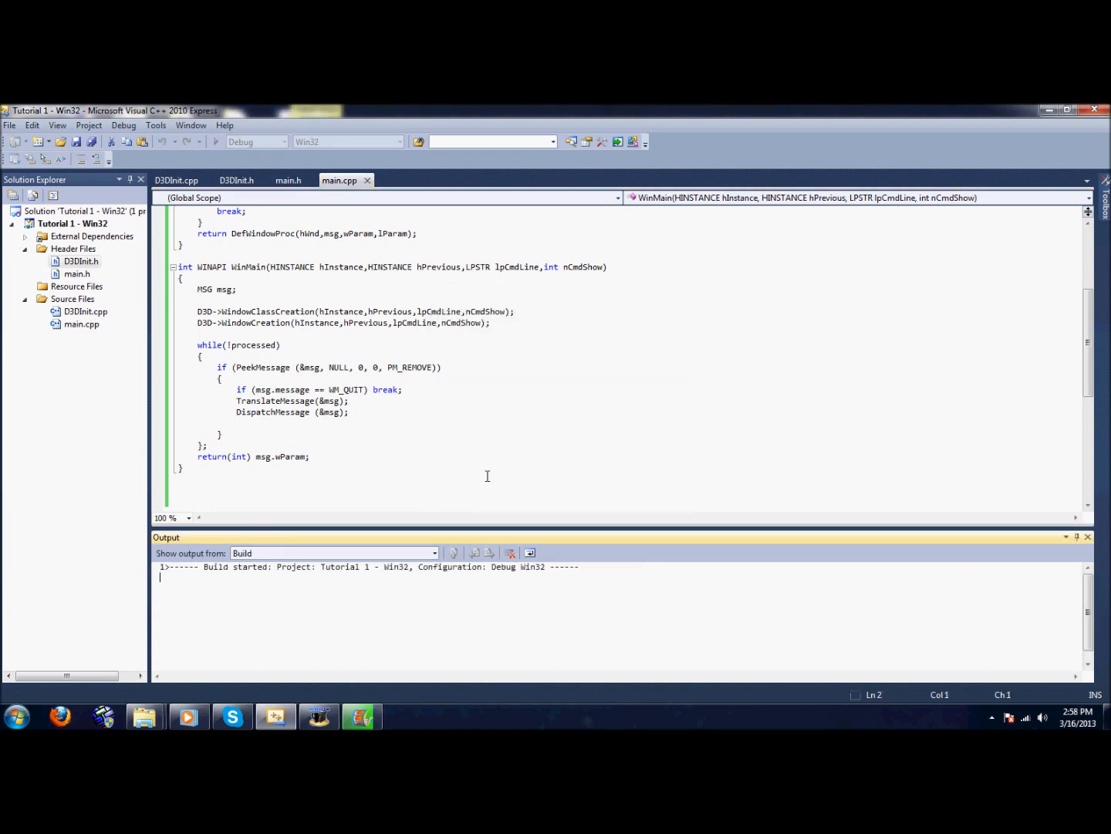
mouse_move(352, 290)
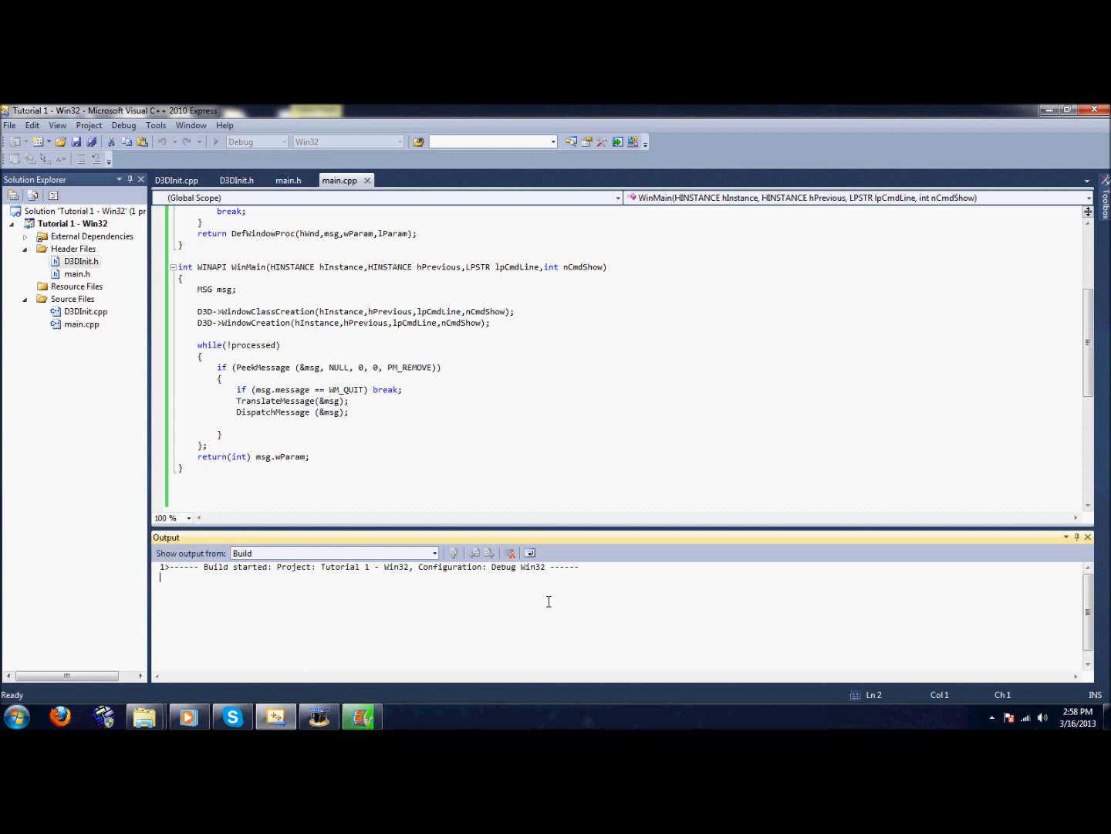
click(123, 125)
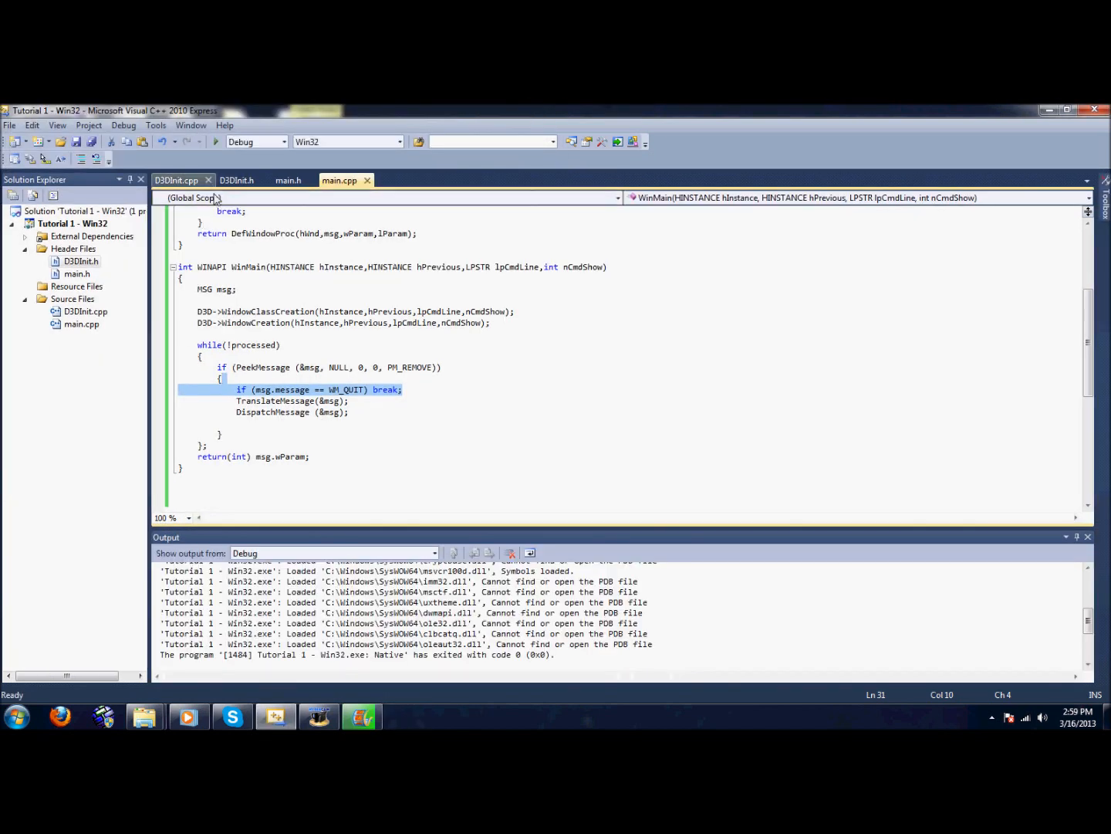
Step: End both window functions in D3DInit.cpp with return(1);
click(176, 179)
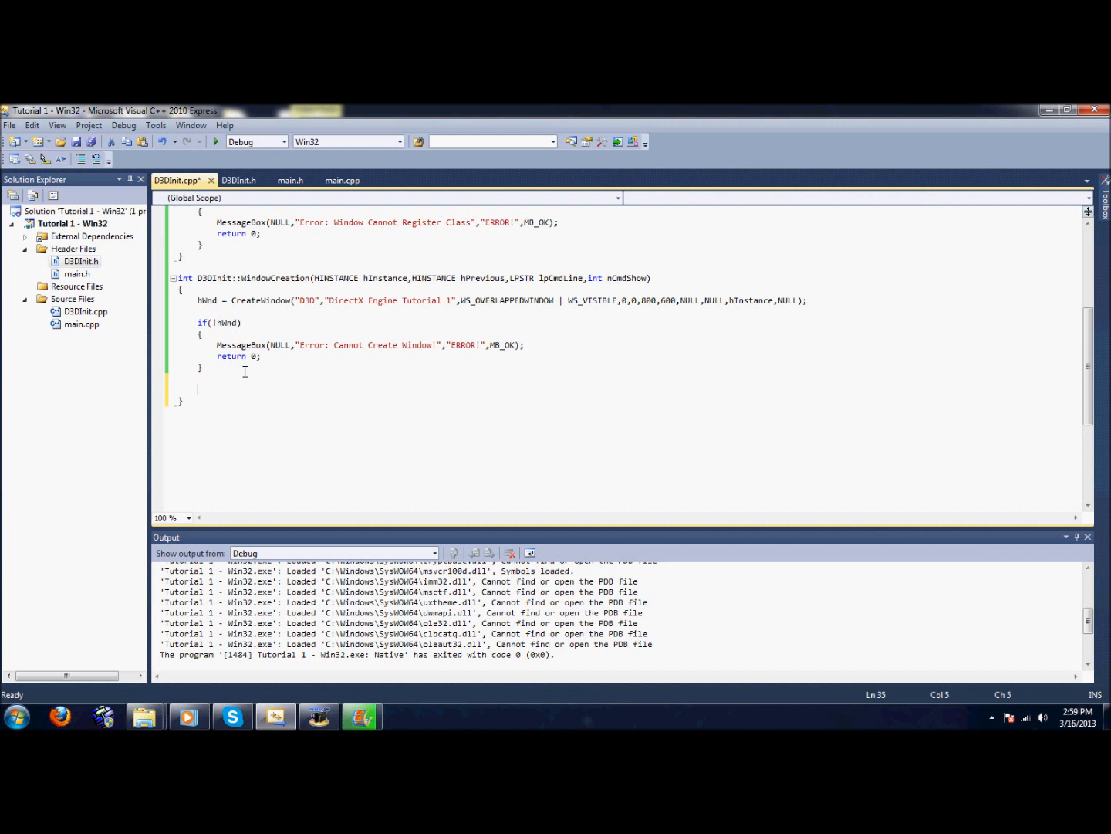
text(return)
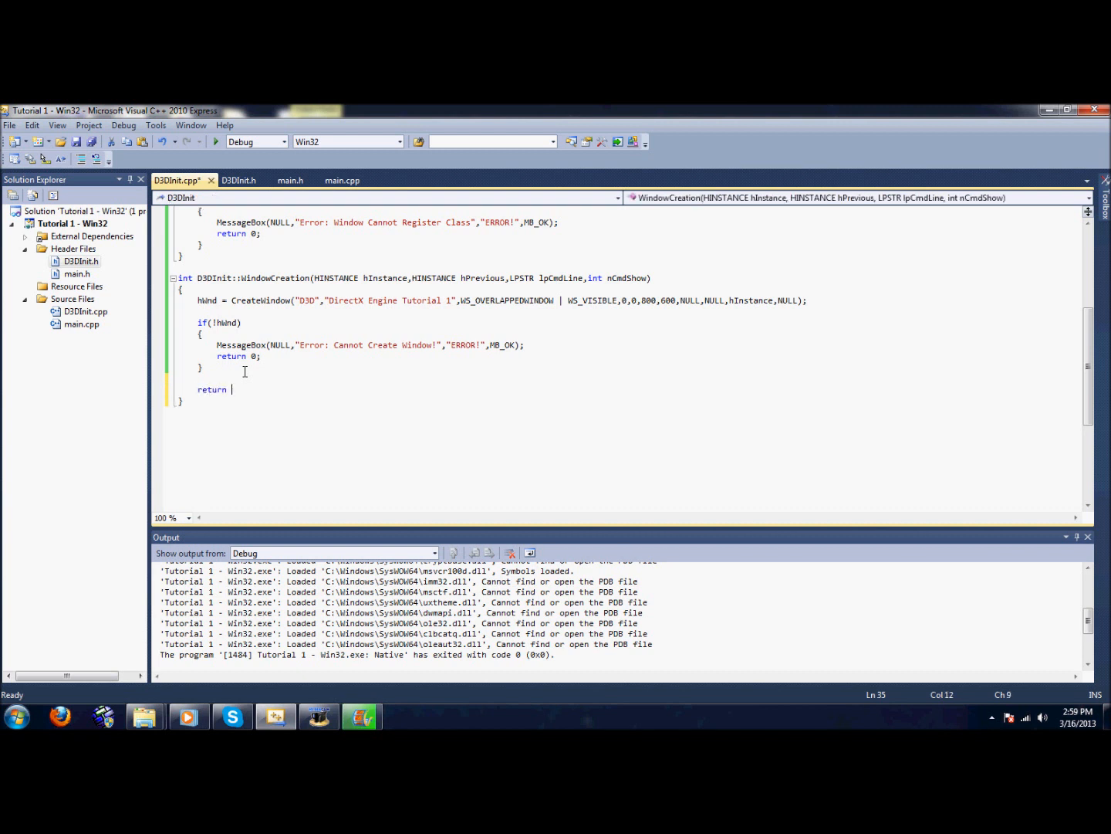
text((1);)
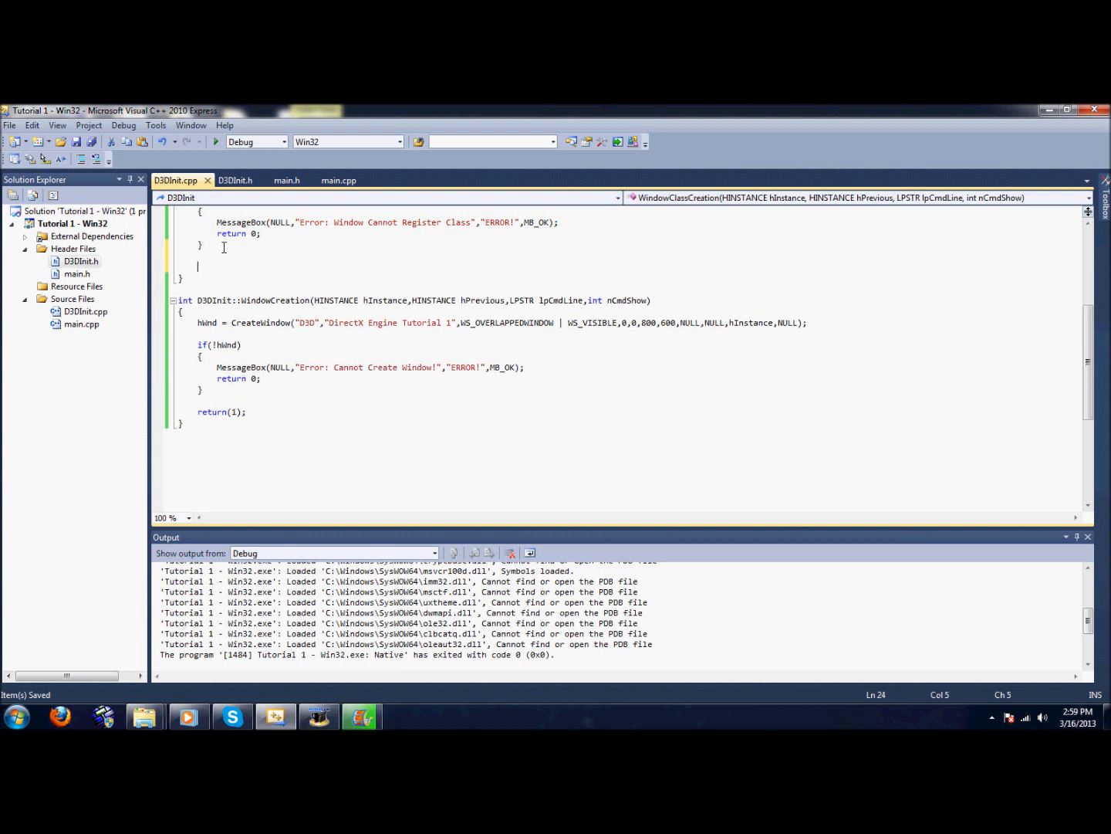
text(return(1);)
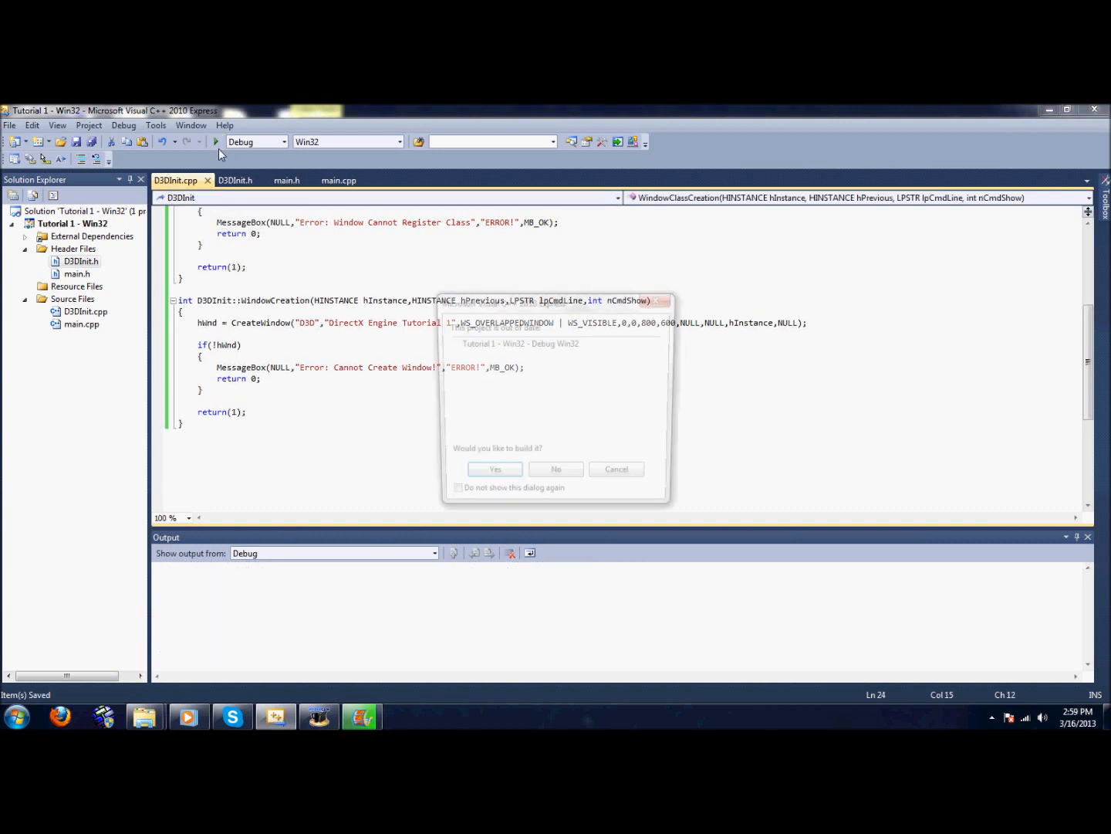
Step: Rebuild and run the project, then review D3DInit.cpp and the D3DInit.h header
click(494, 469)
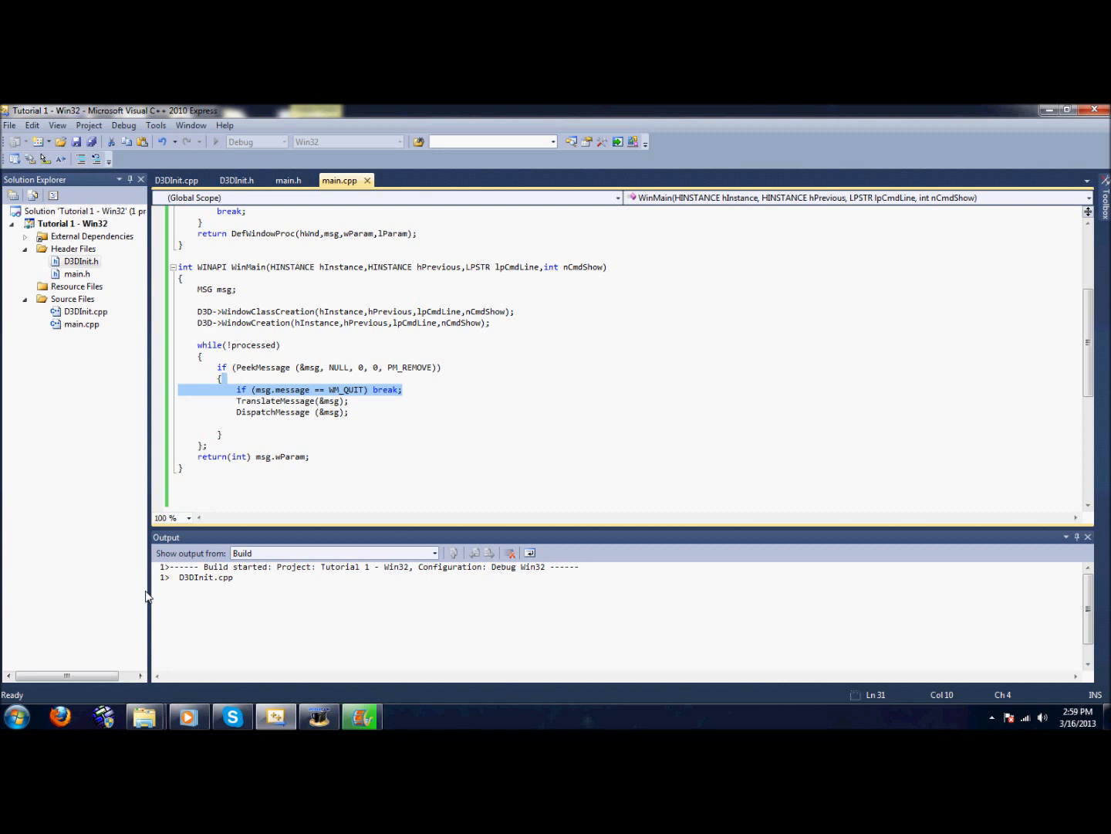
click(176, 180)
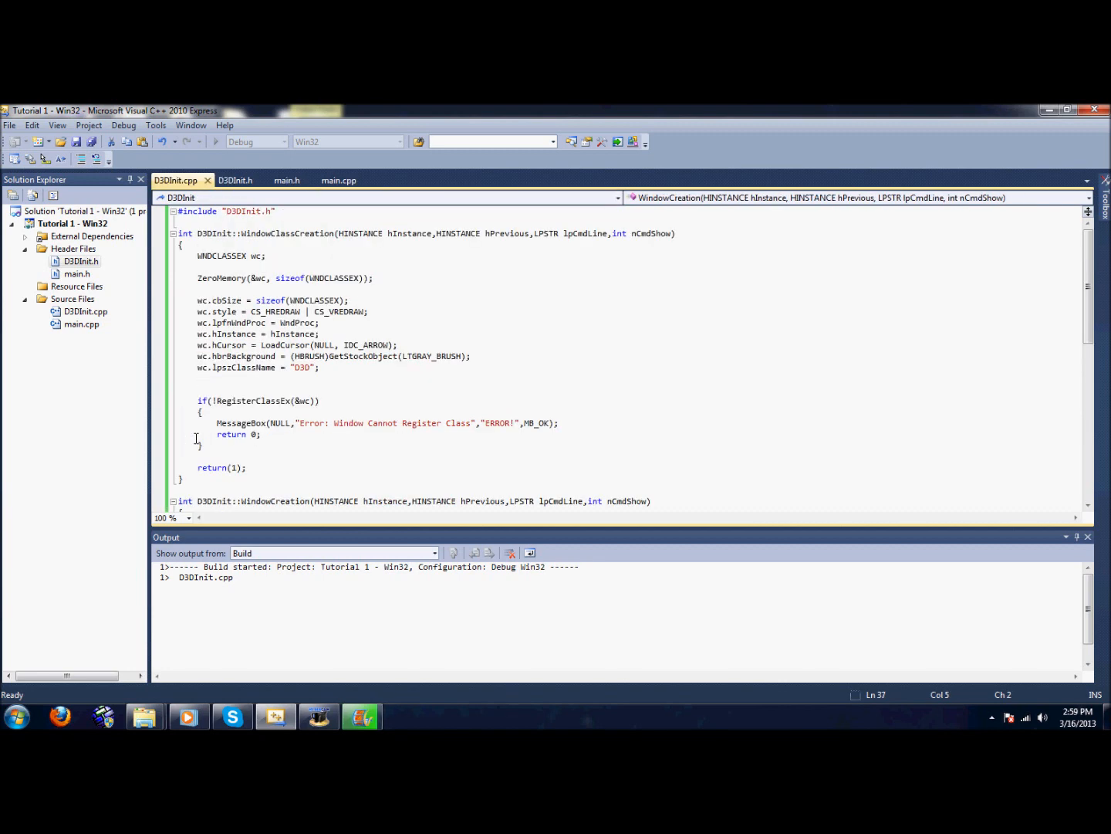
scroll(down, 3)
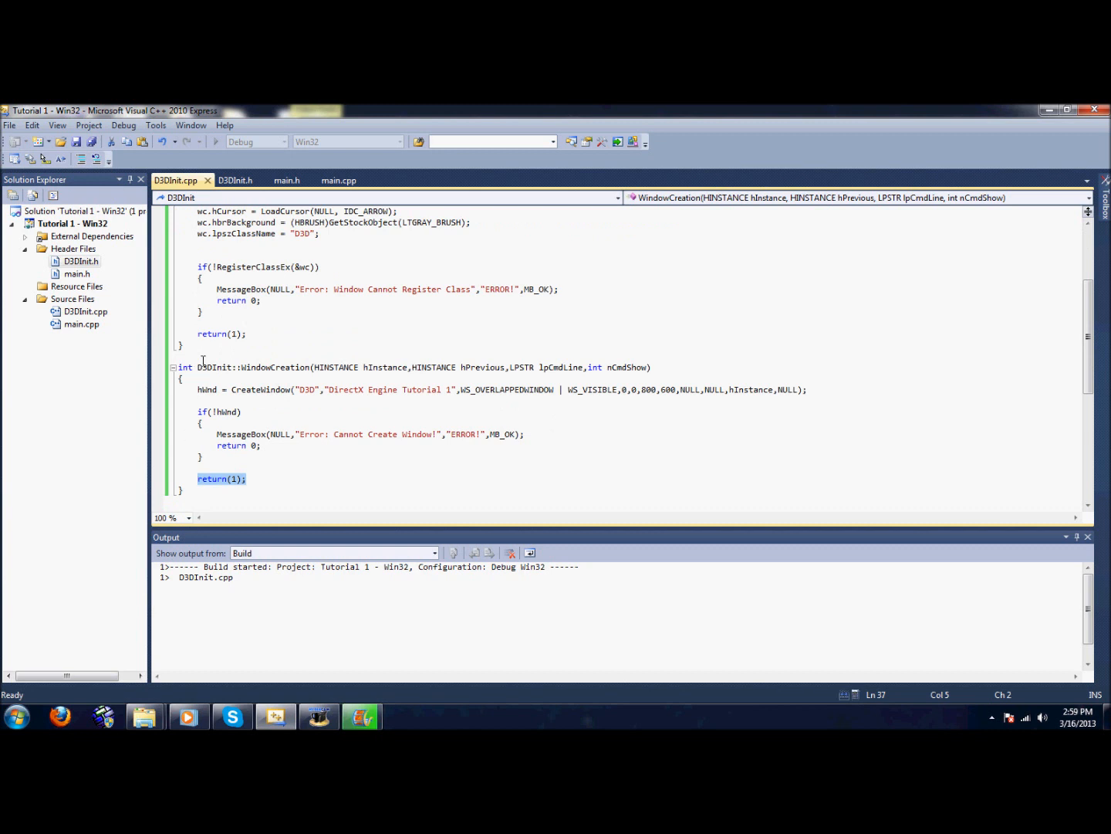
click(341, 179)
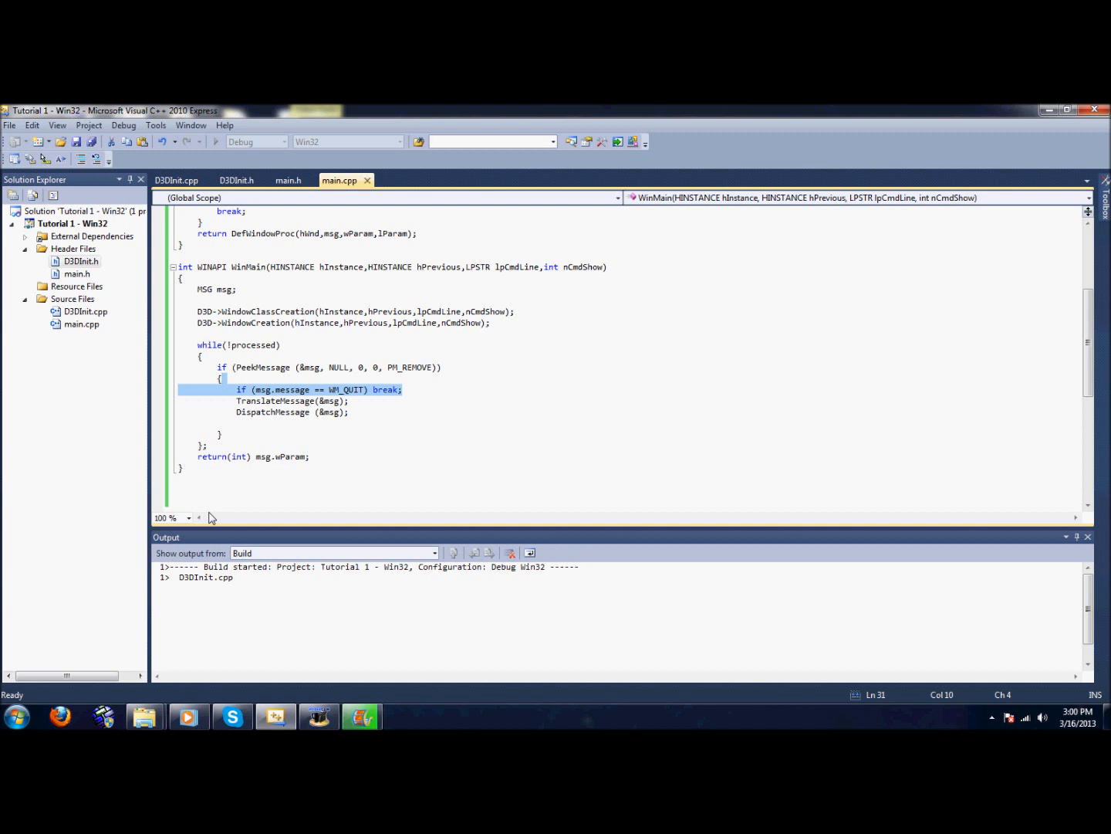
mouse_move(3, 469)
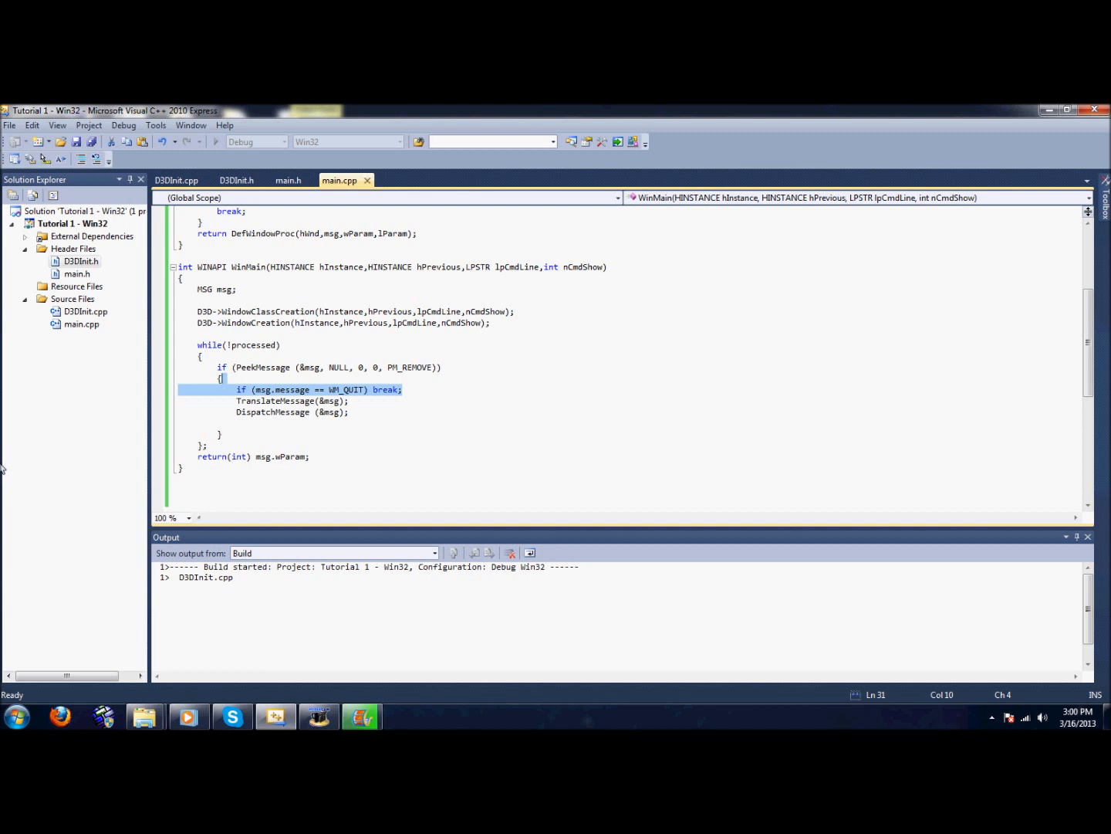
mouse_move(305, 349)
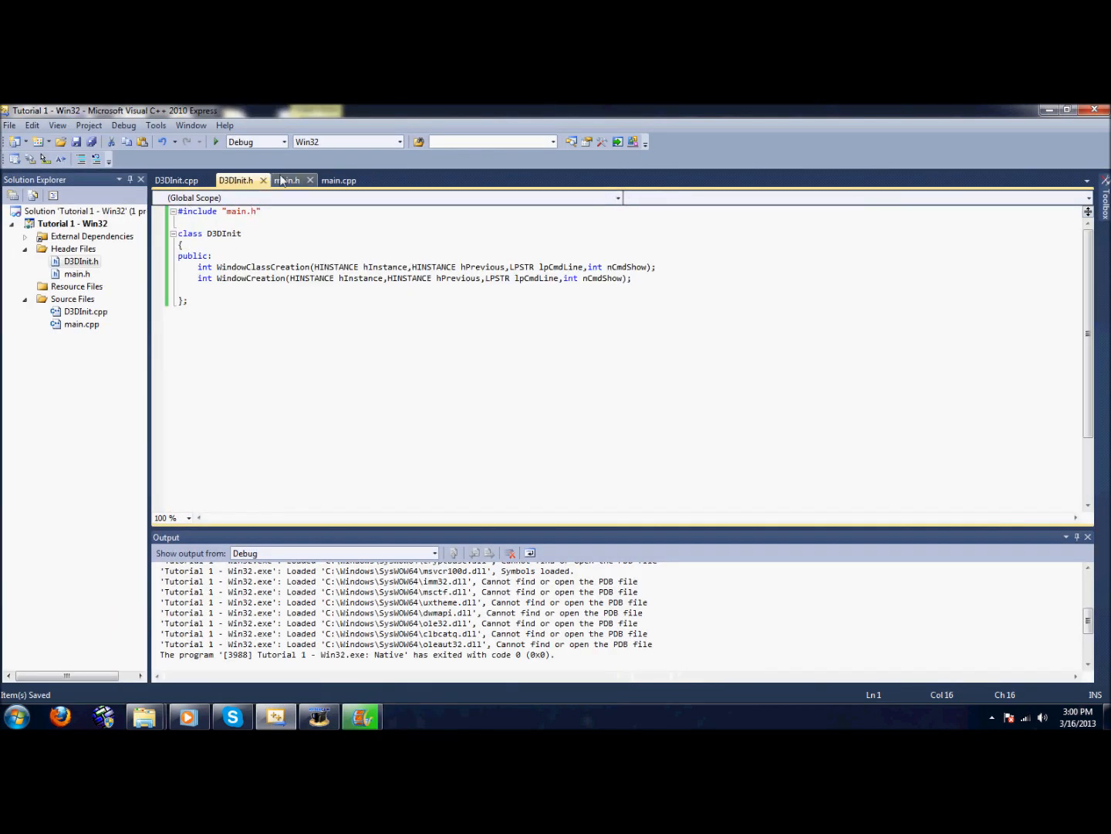
Step: Define SCREEN_WIDTH 800 and SCREEN_HEIGHT 600 in main.h below the includes
click(290, 179)
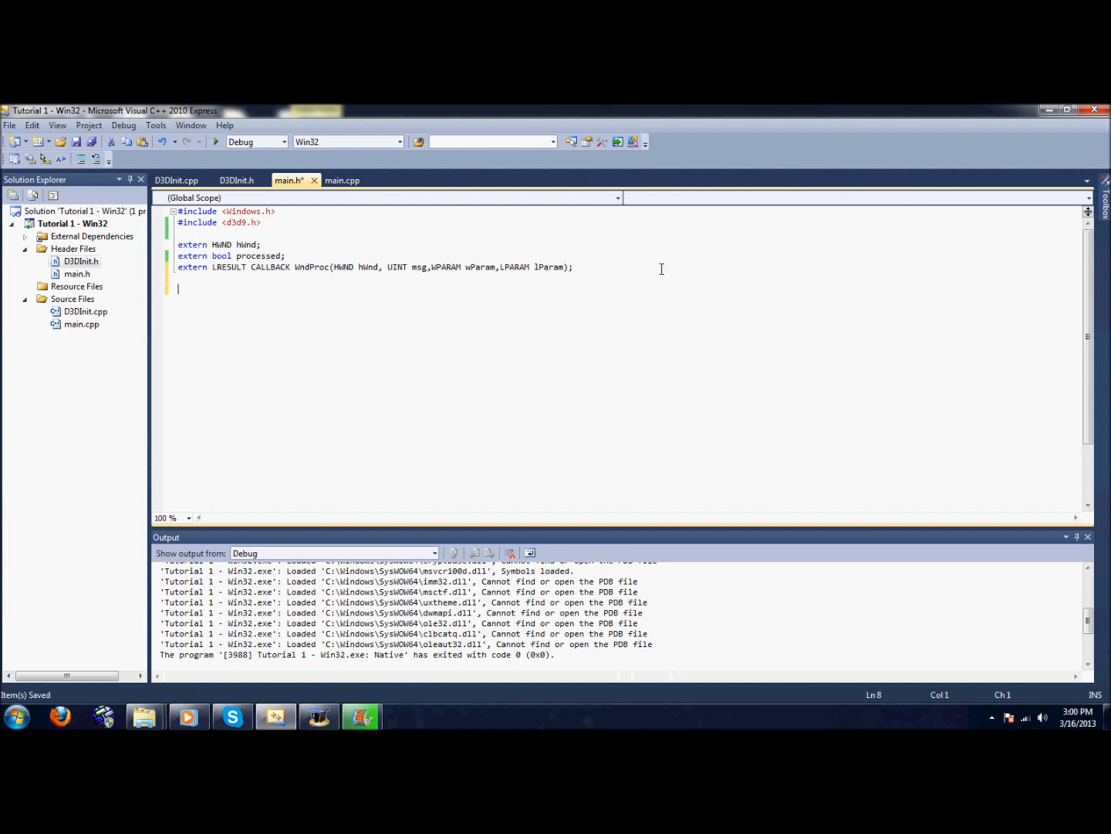
text(#define S)
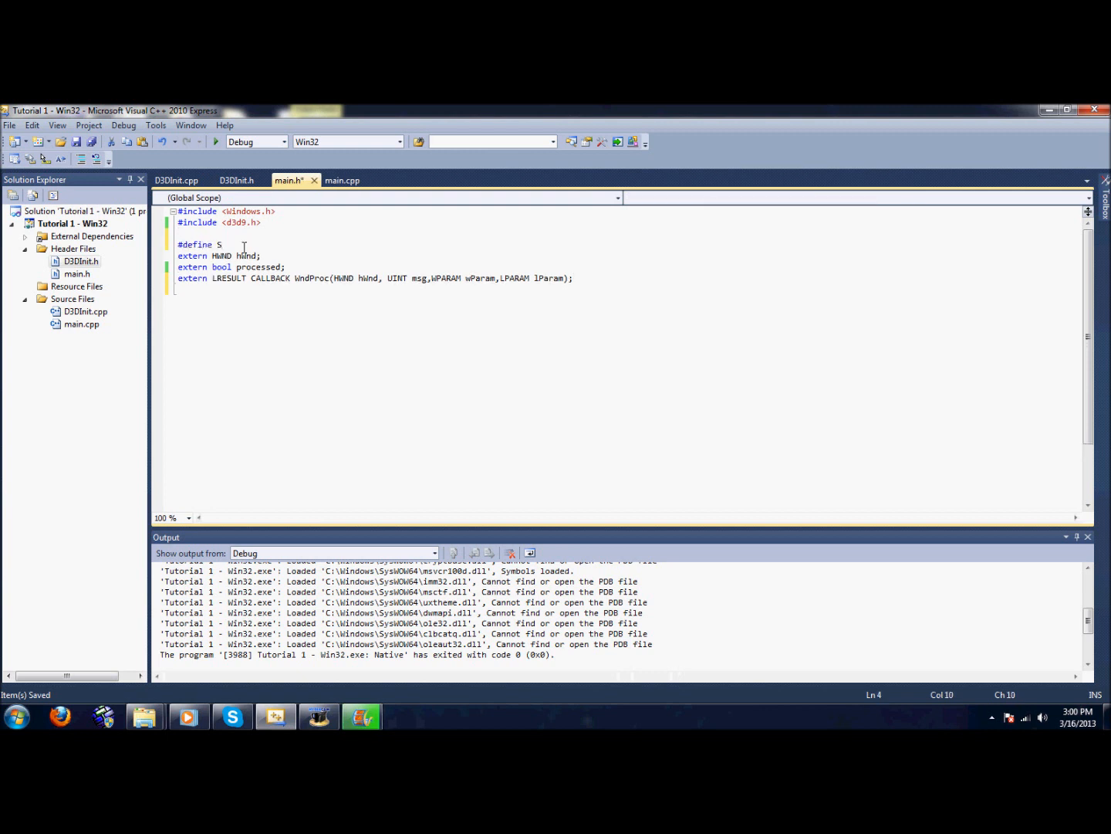
text(CRE)
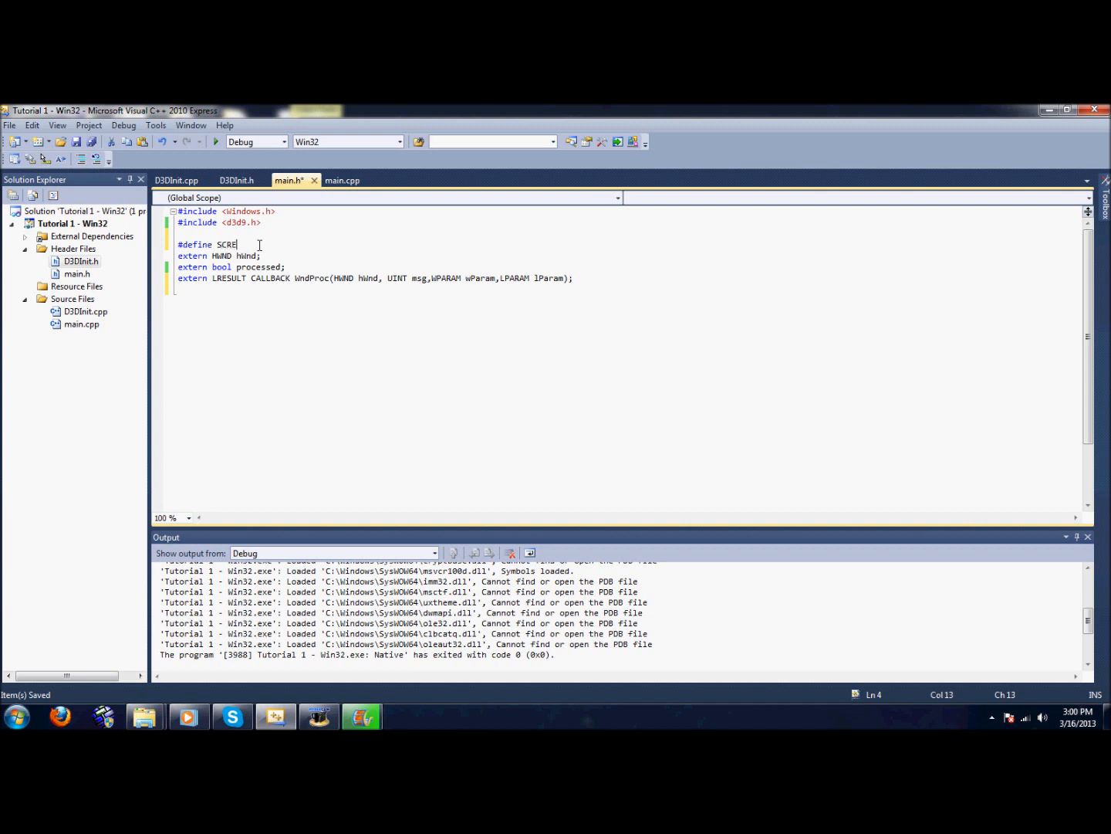
text(EN_WIDTH)
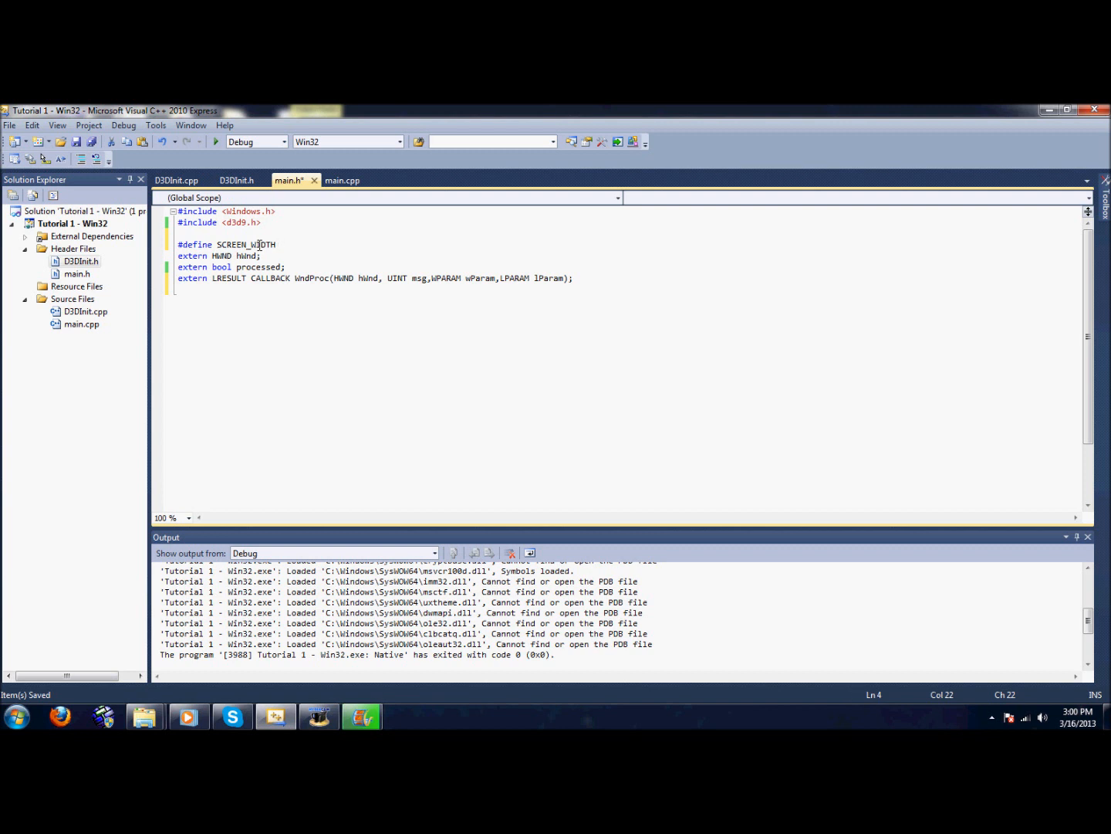
text(800)
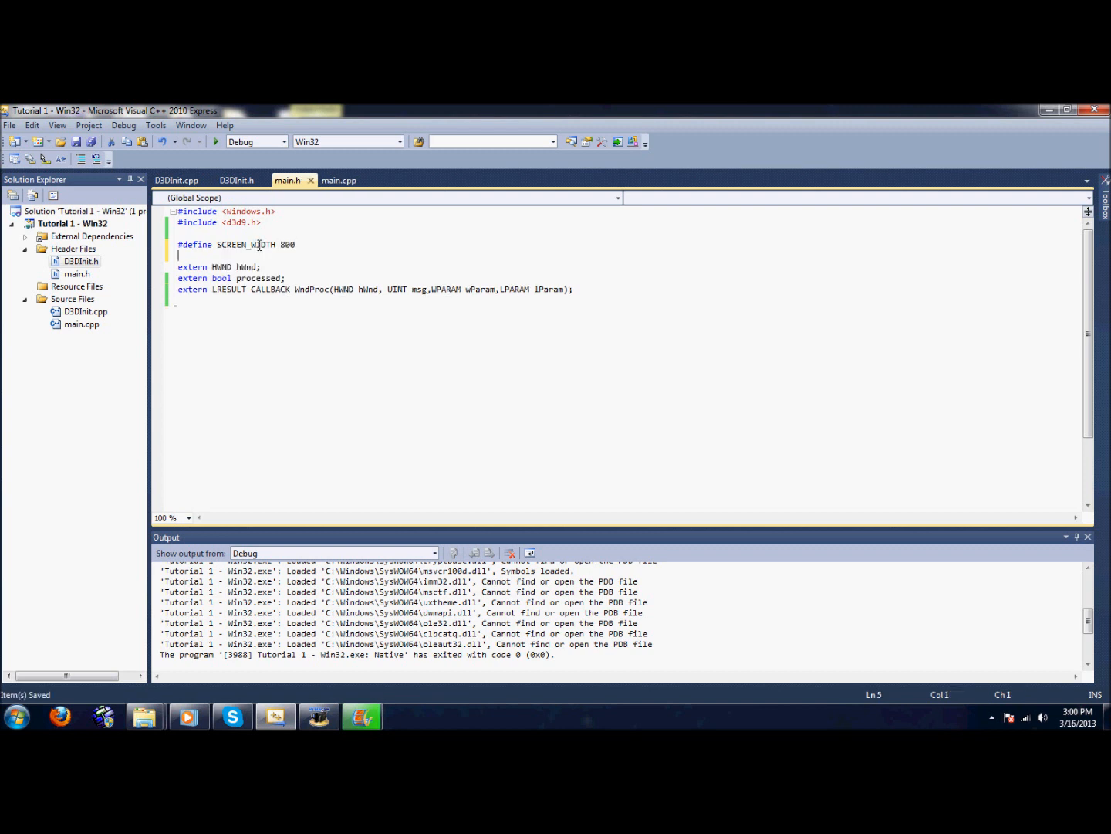
text(#defub)
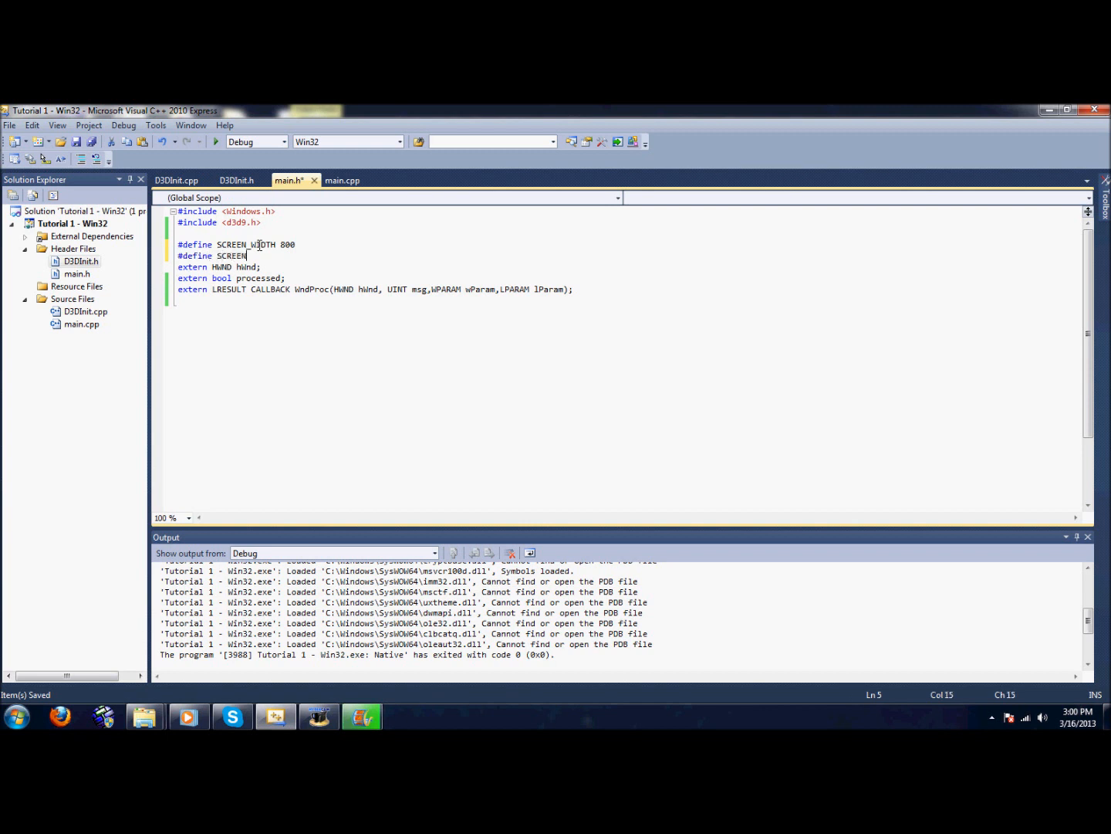
text(_HEIGHT)
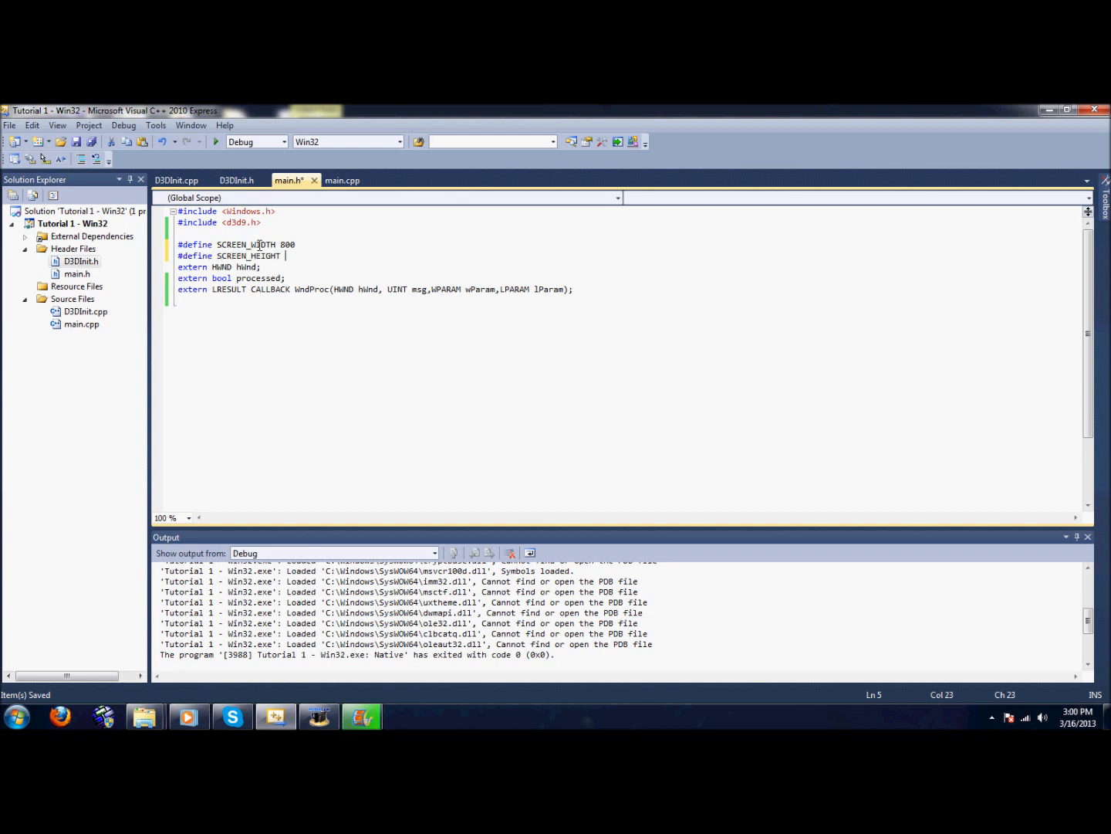
text(600)
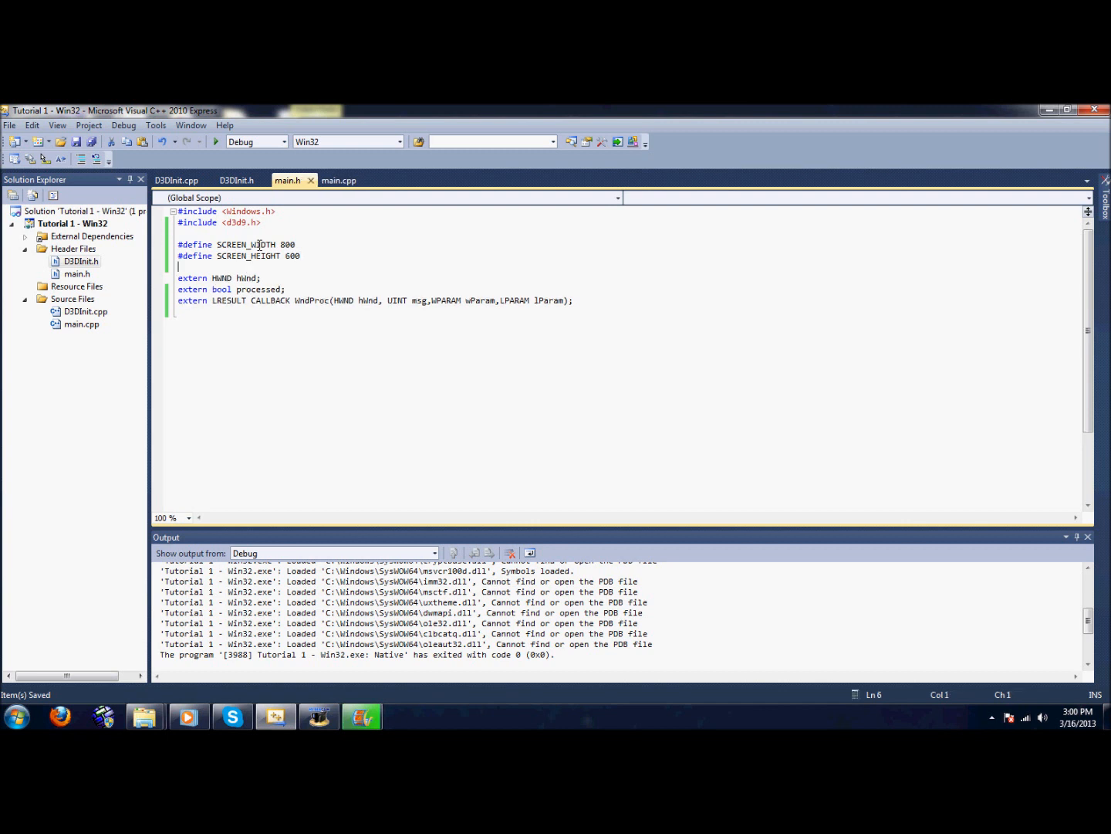
Step: Replace 800,600 in the CreateWindow call in D3DInit.cpp with SCREEN_WIDTH,SCREEN_HEIGHT
click(176, 179)
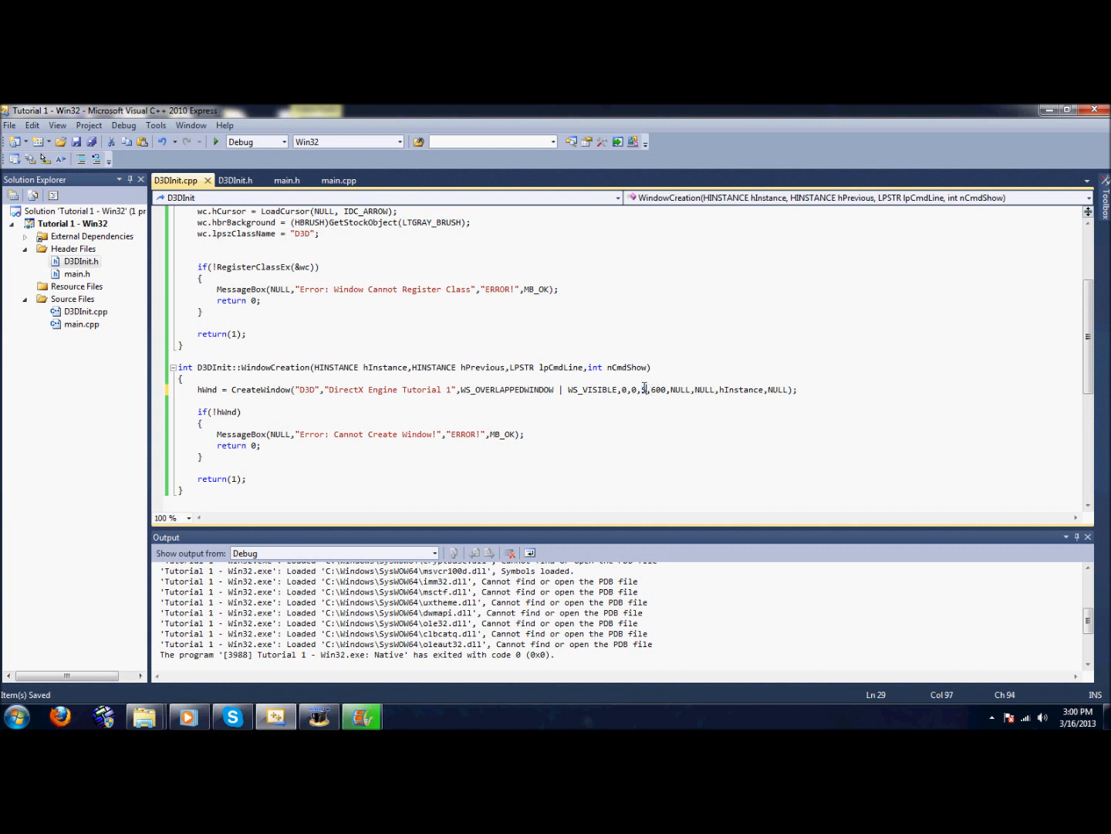
text(SCREEN_WIDTH)
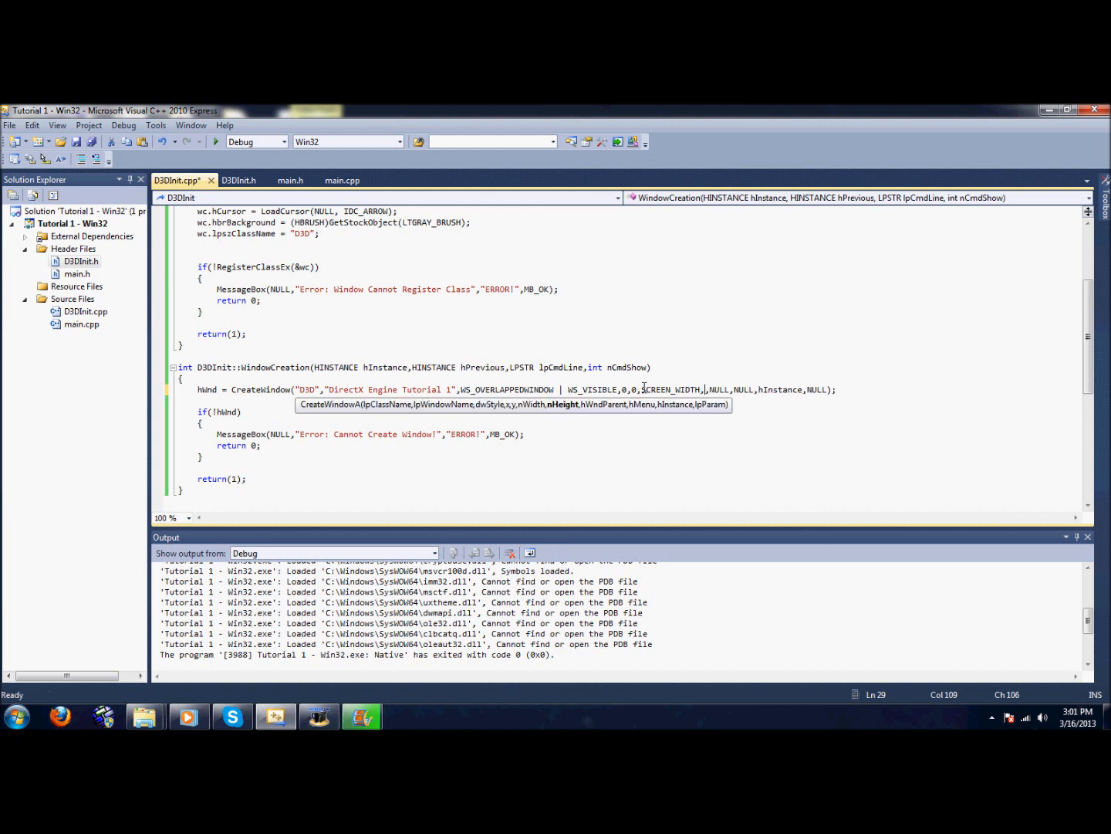
text(SCREEN_HEIGHT)
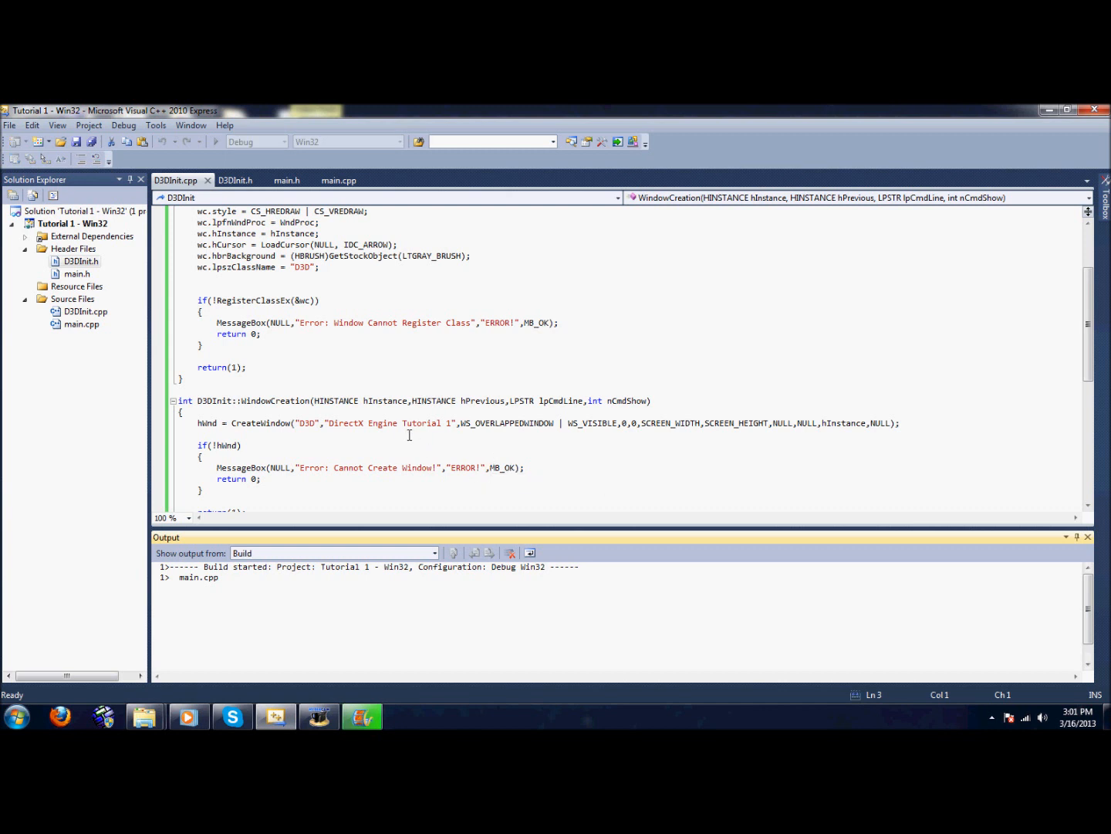
mouse_move(413, 408)
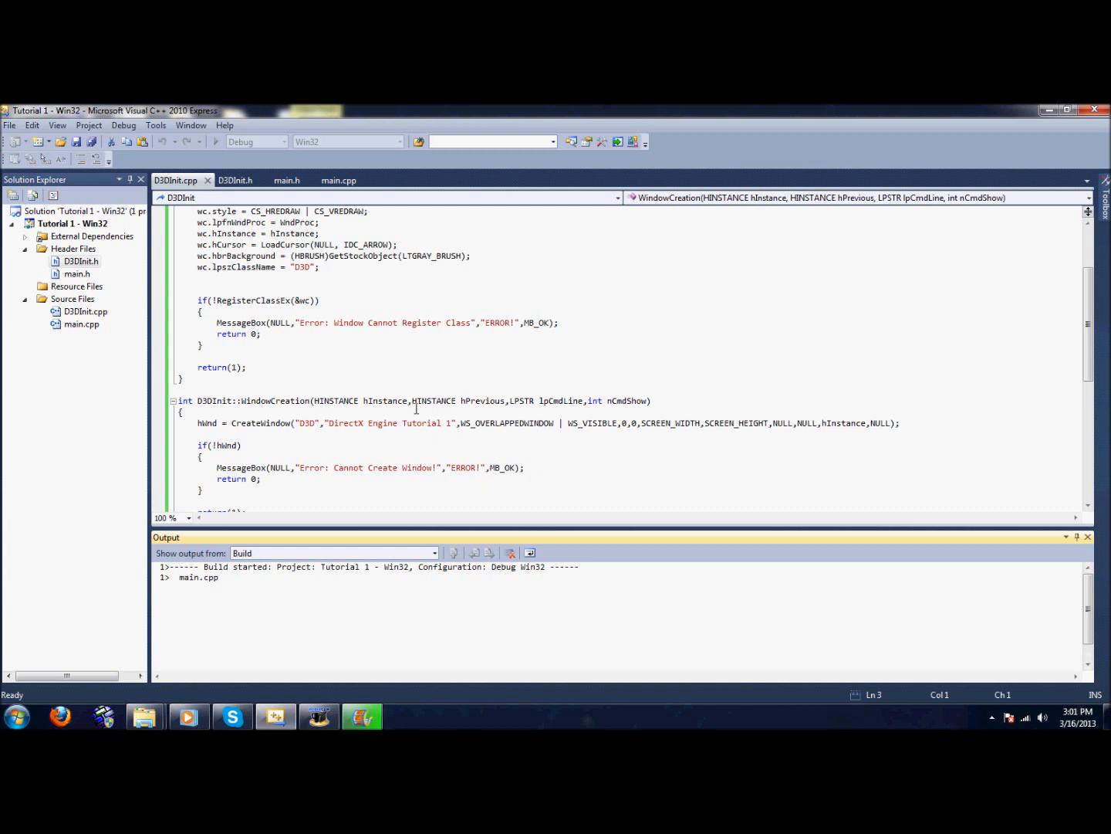
mouse_move(435, 400)
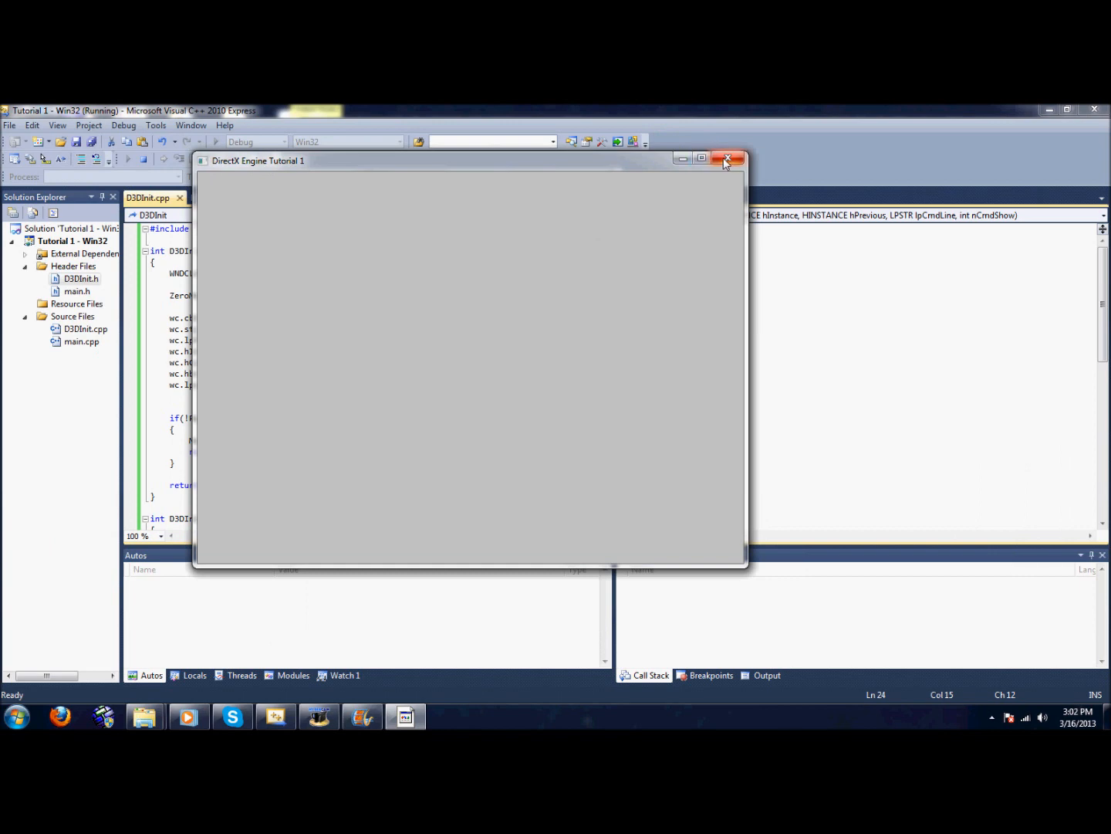
Step: Close the DirectX Engine Tutorial 1 test window and return to D3DInit.cpp
click(727, 158)
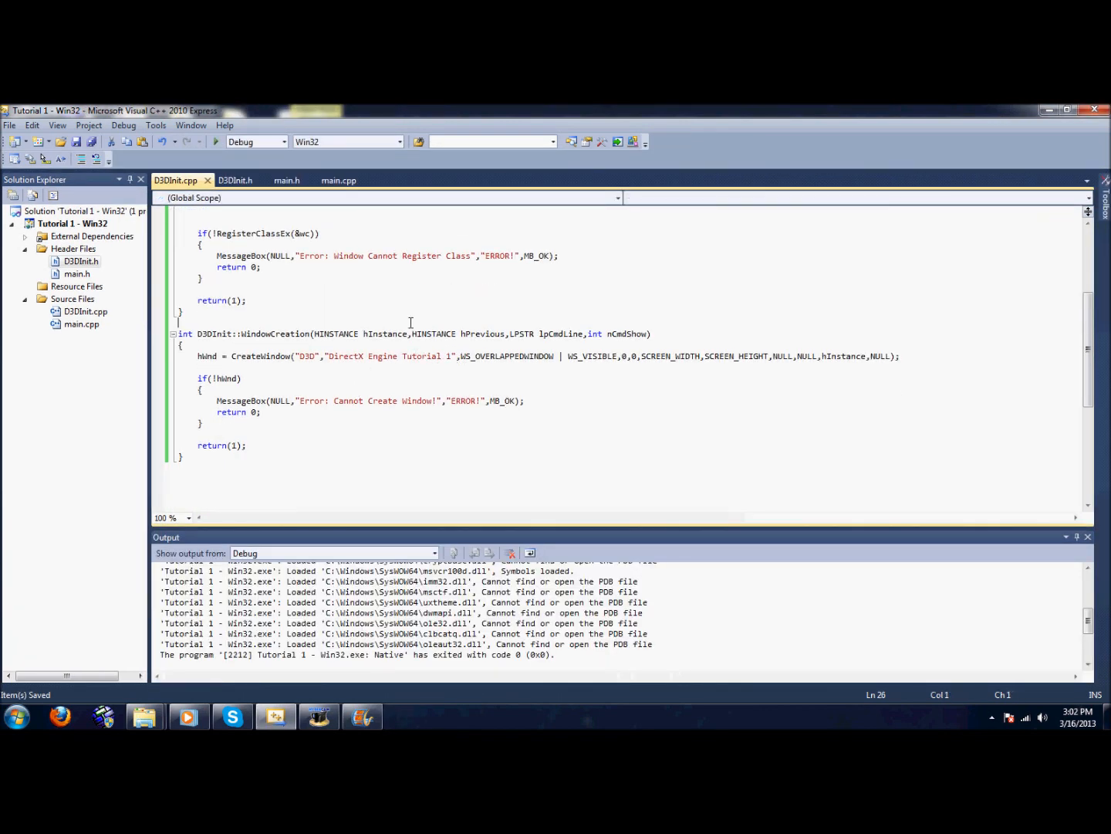
click(9, 125)
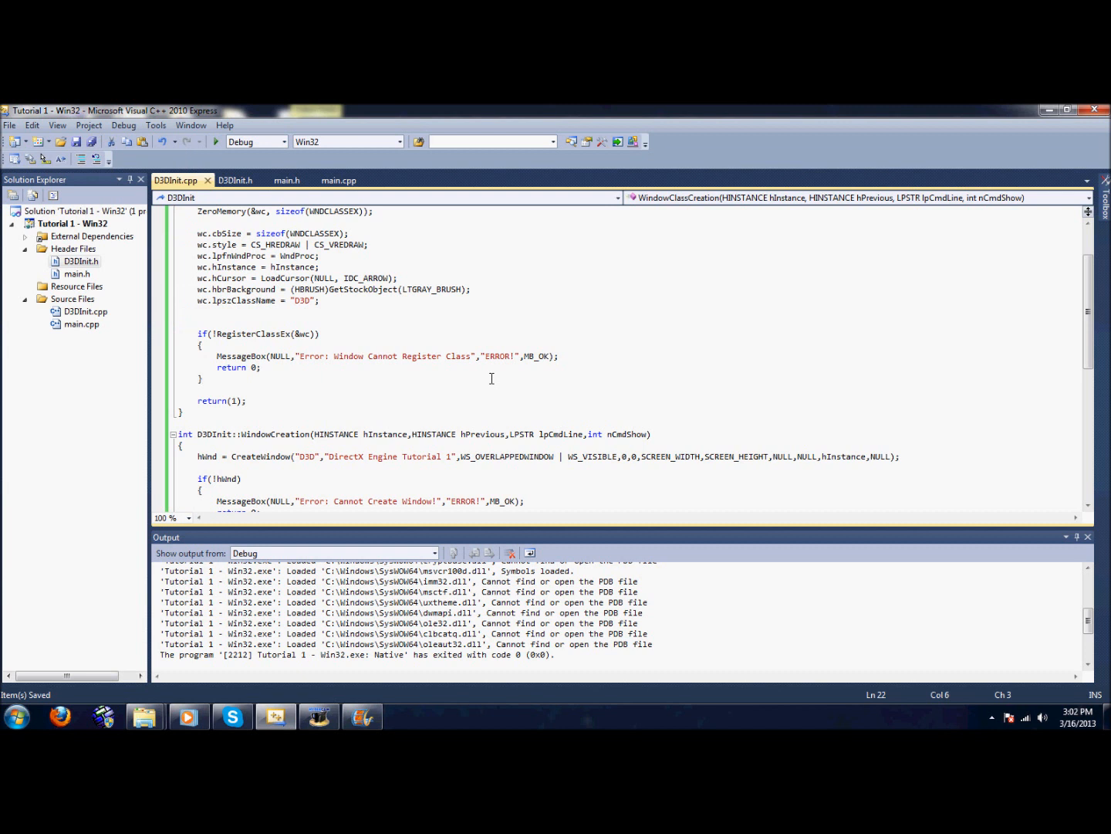
mouse_move(436, 343)
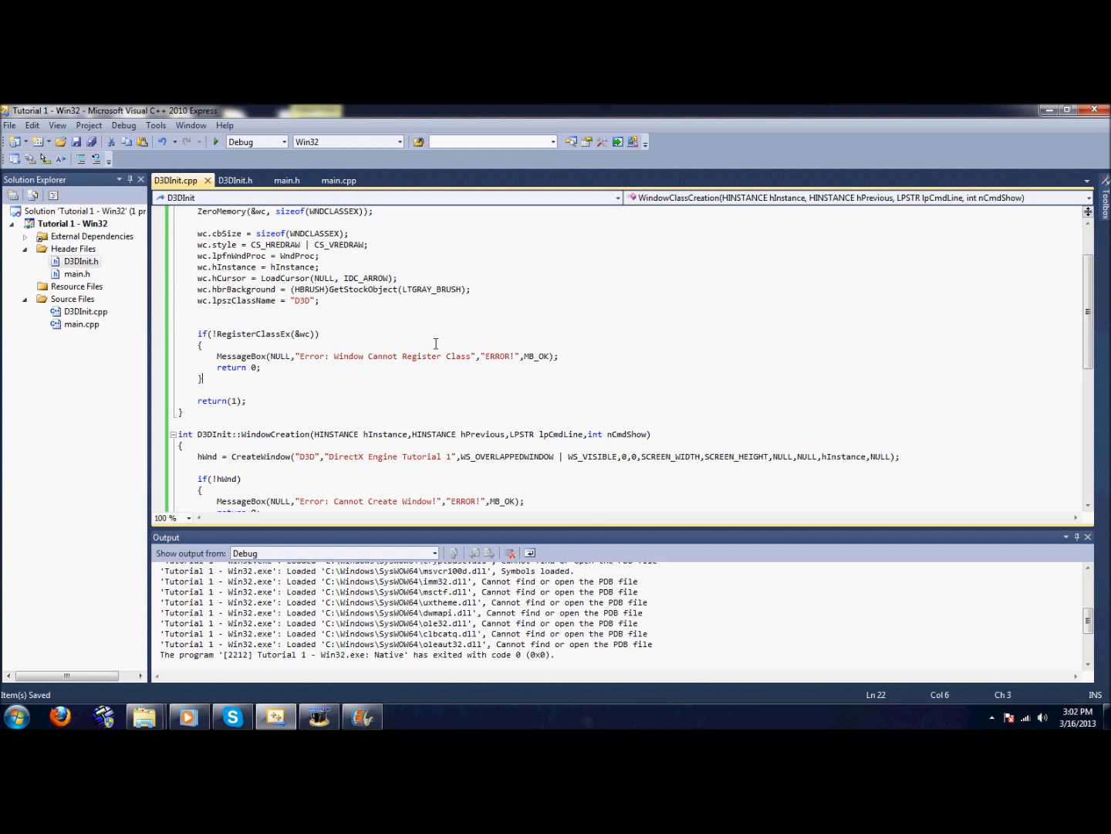